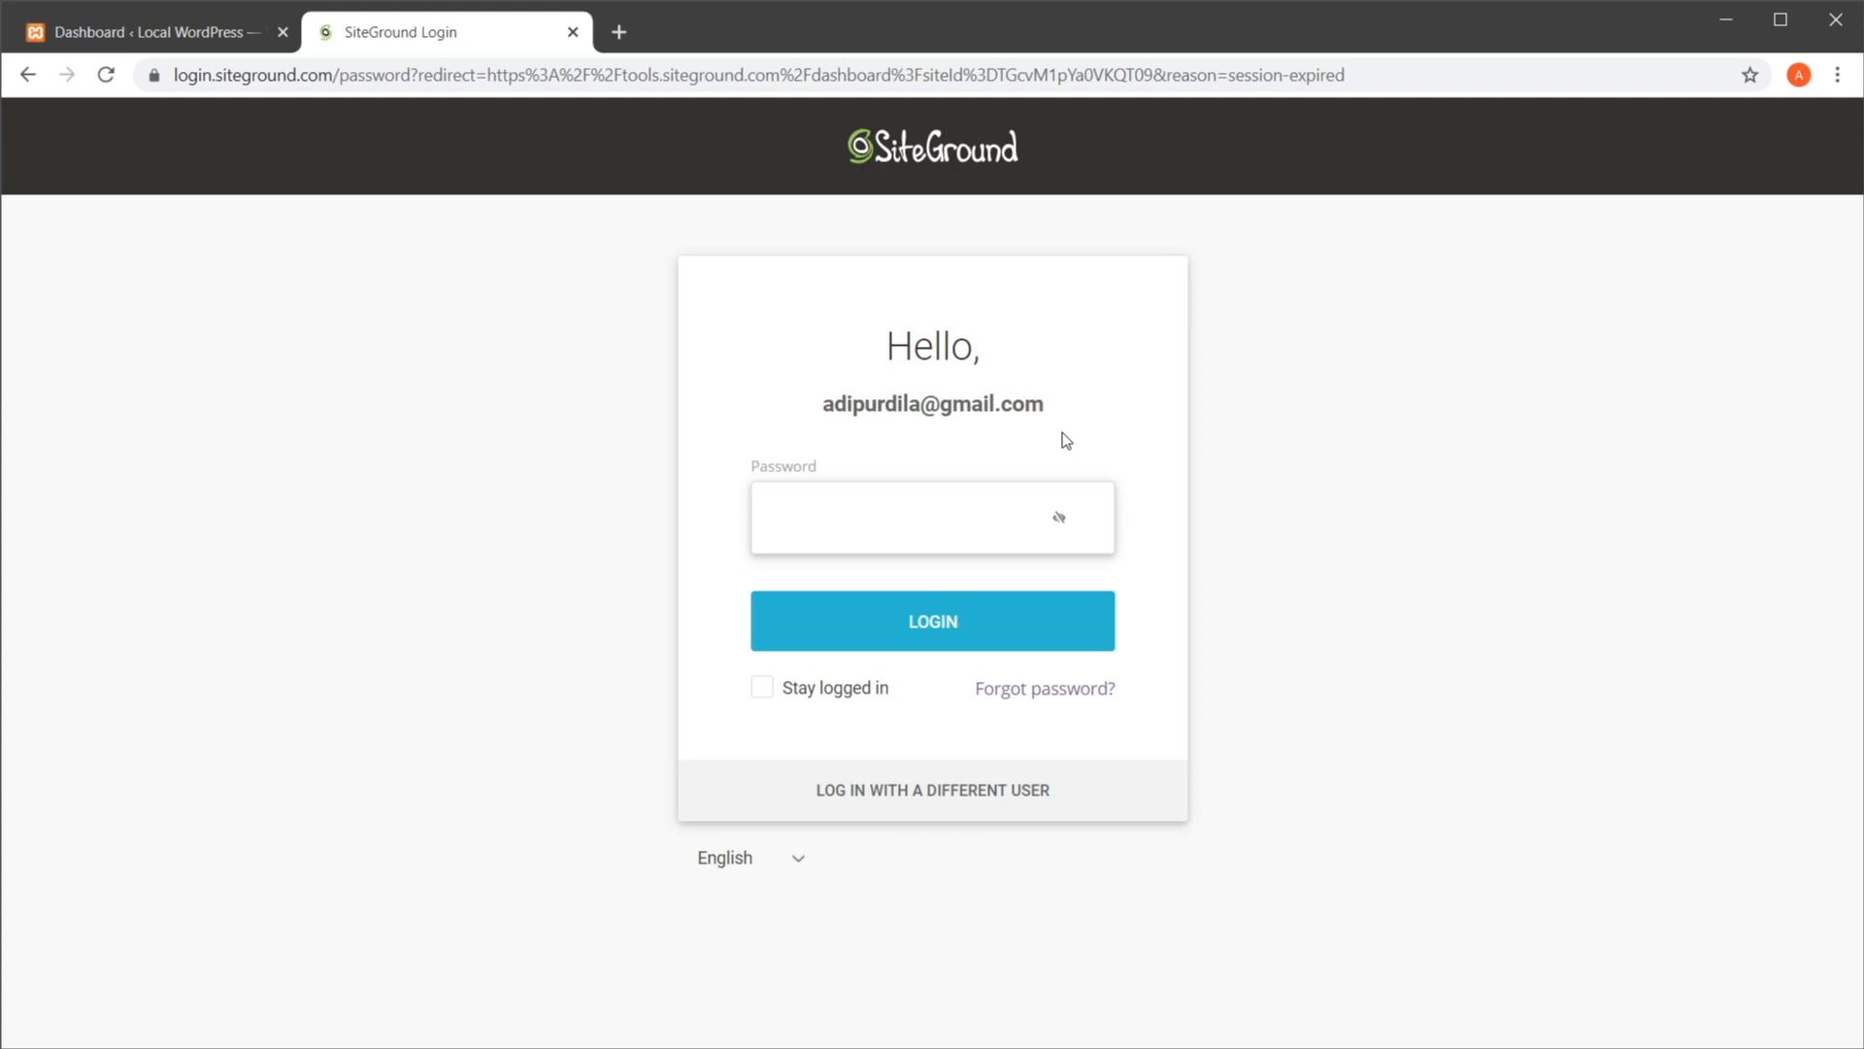
Sign in to Site Tools and expand the Security tools group in the sidebar
click(932, 619)
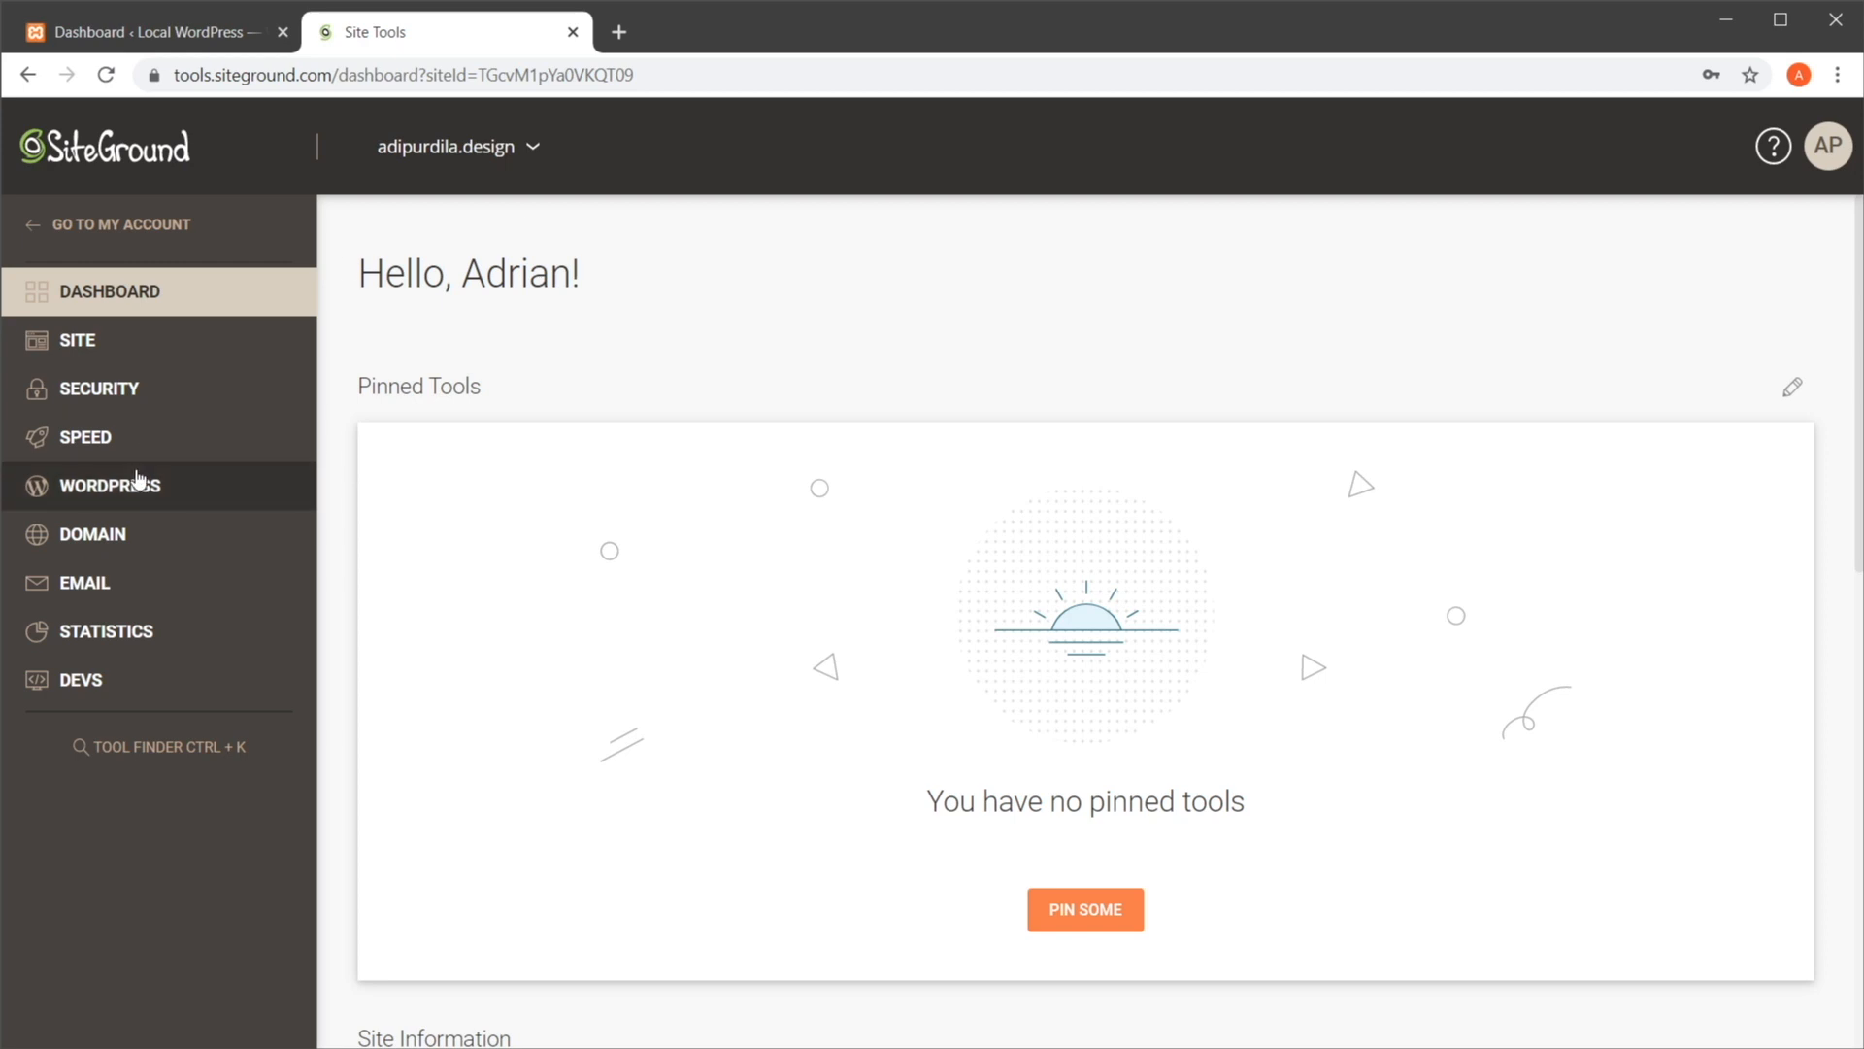
mouse_move(202, 440)
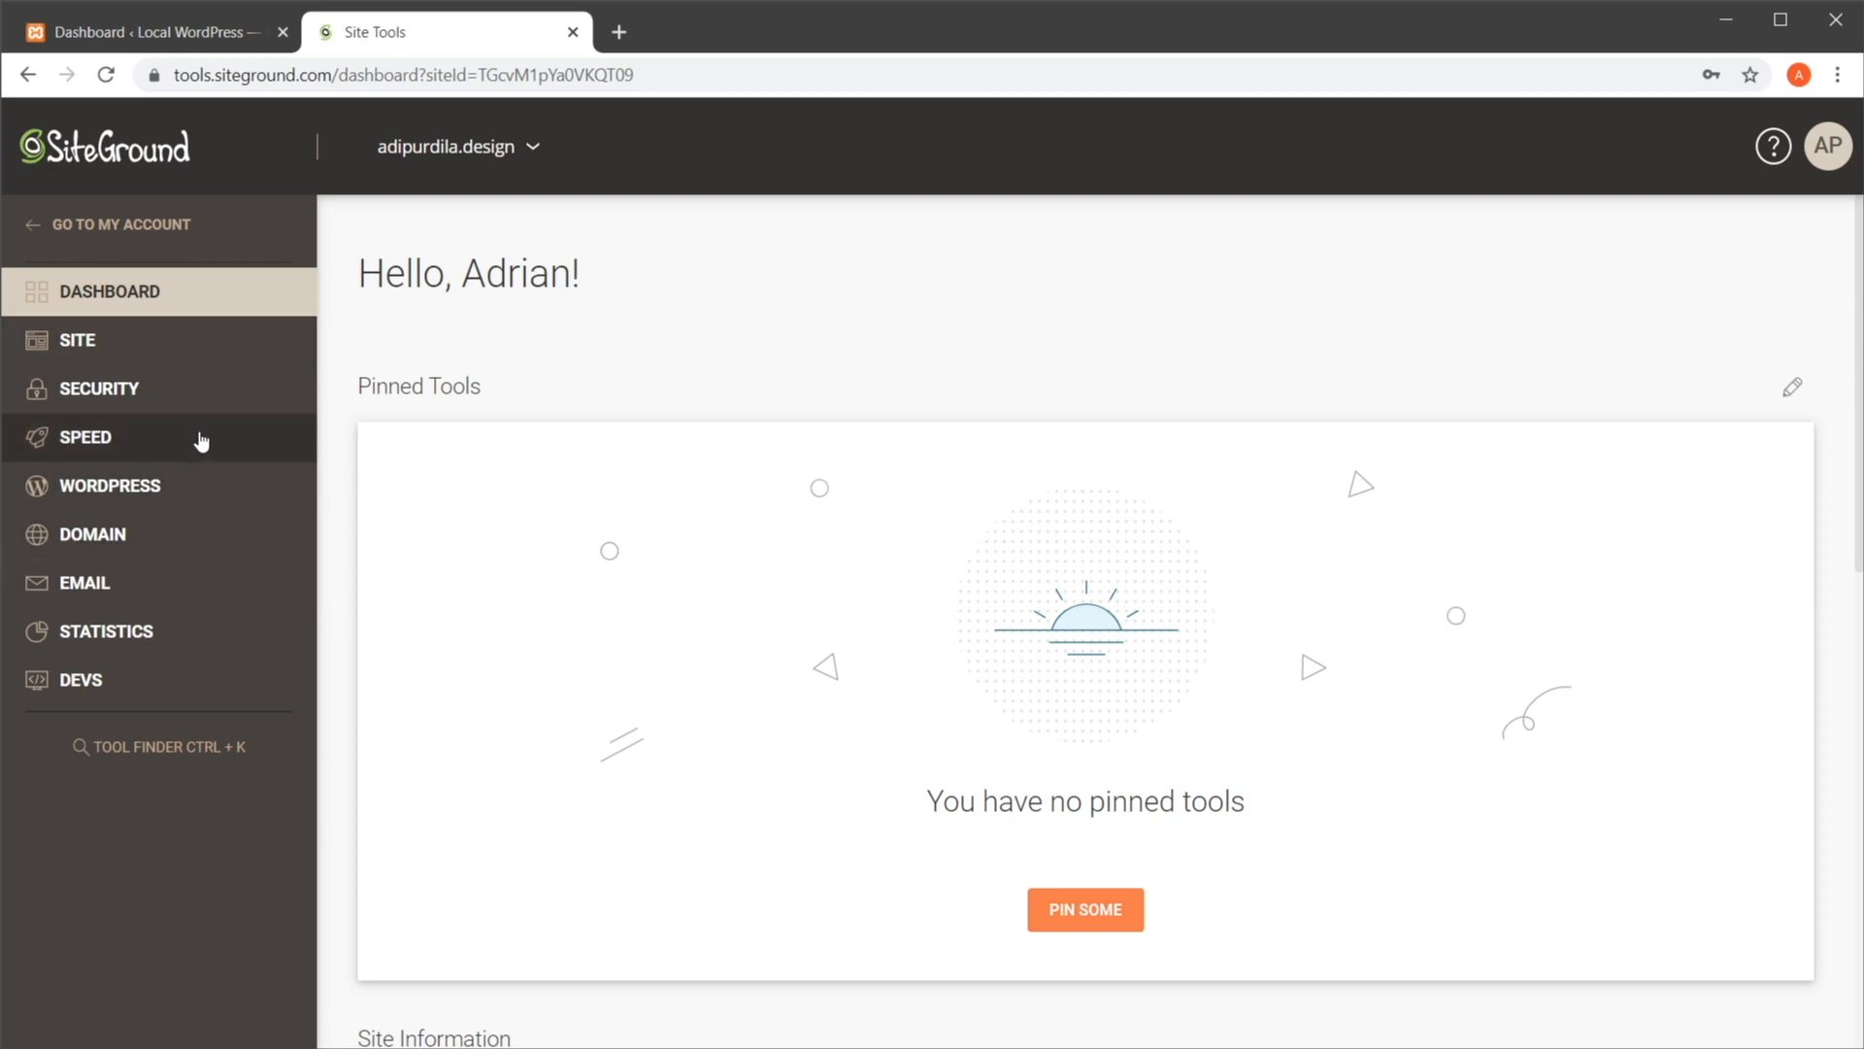
mouse_move(676, 379)
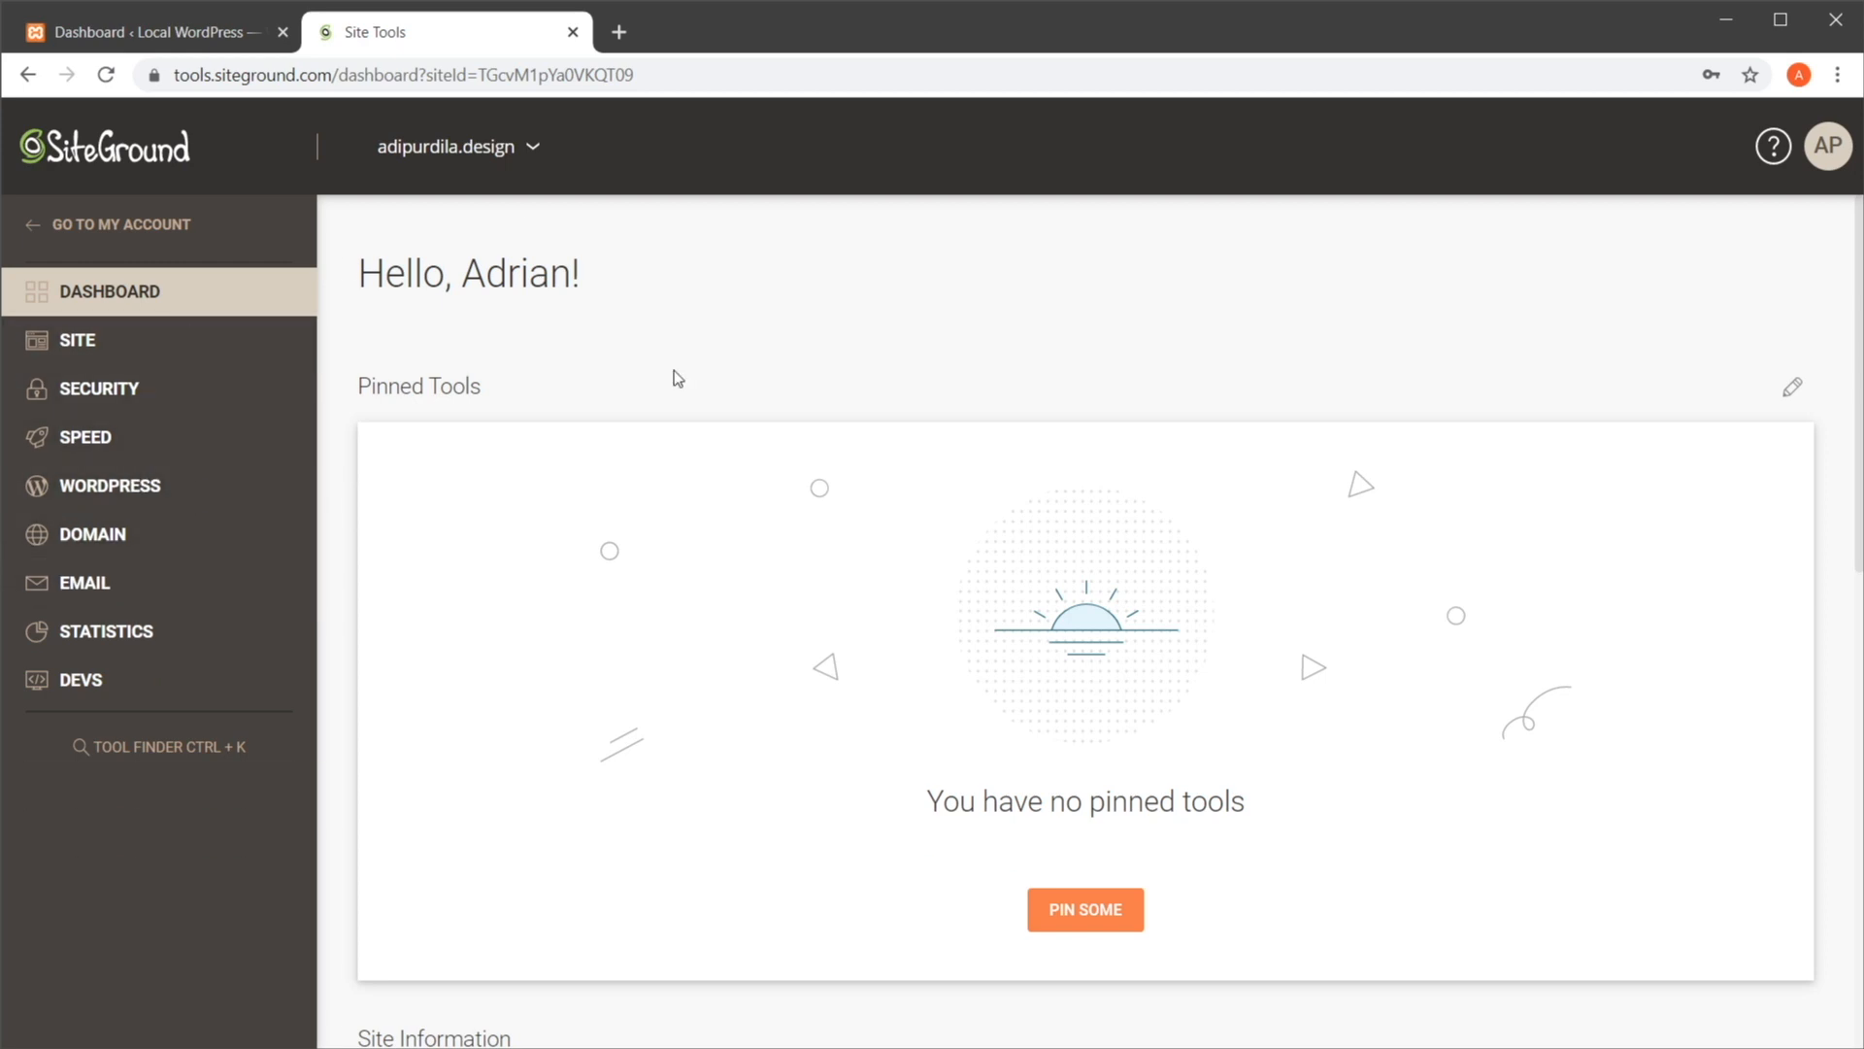
click(99, 388)
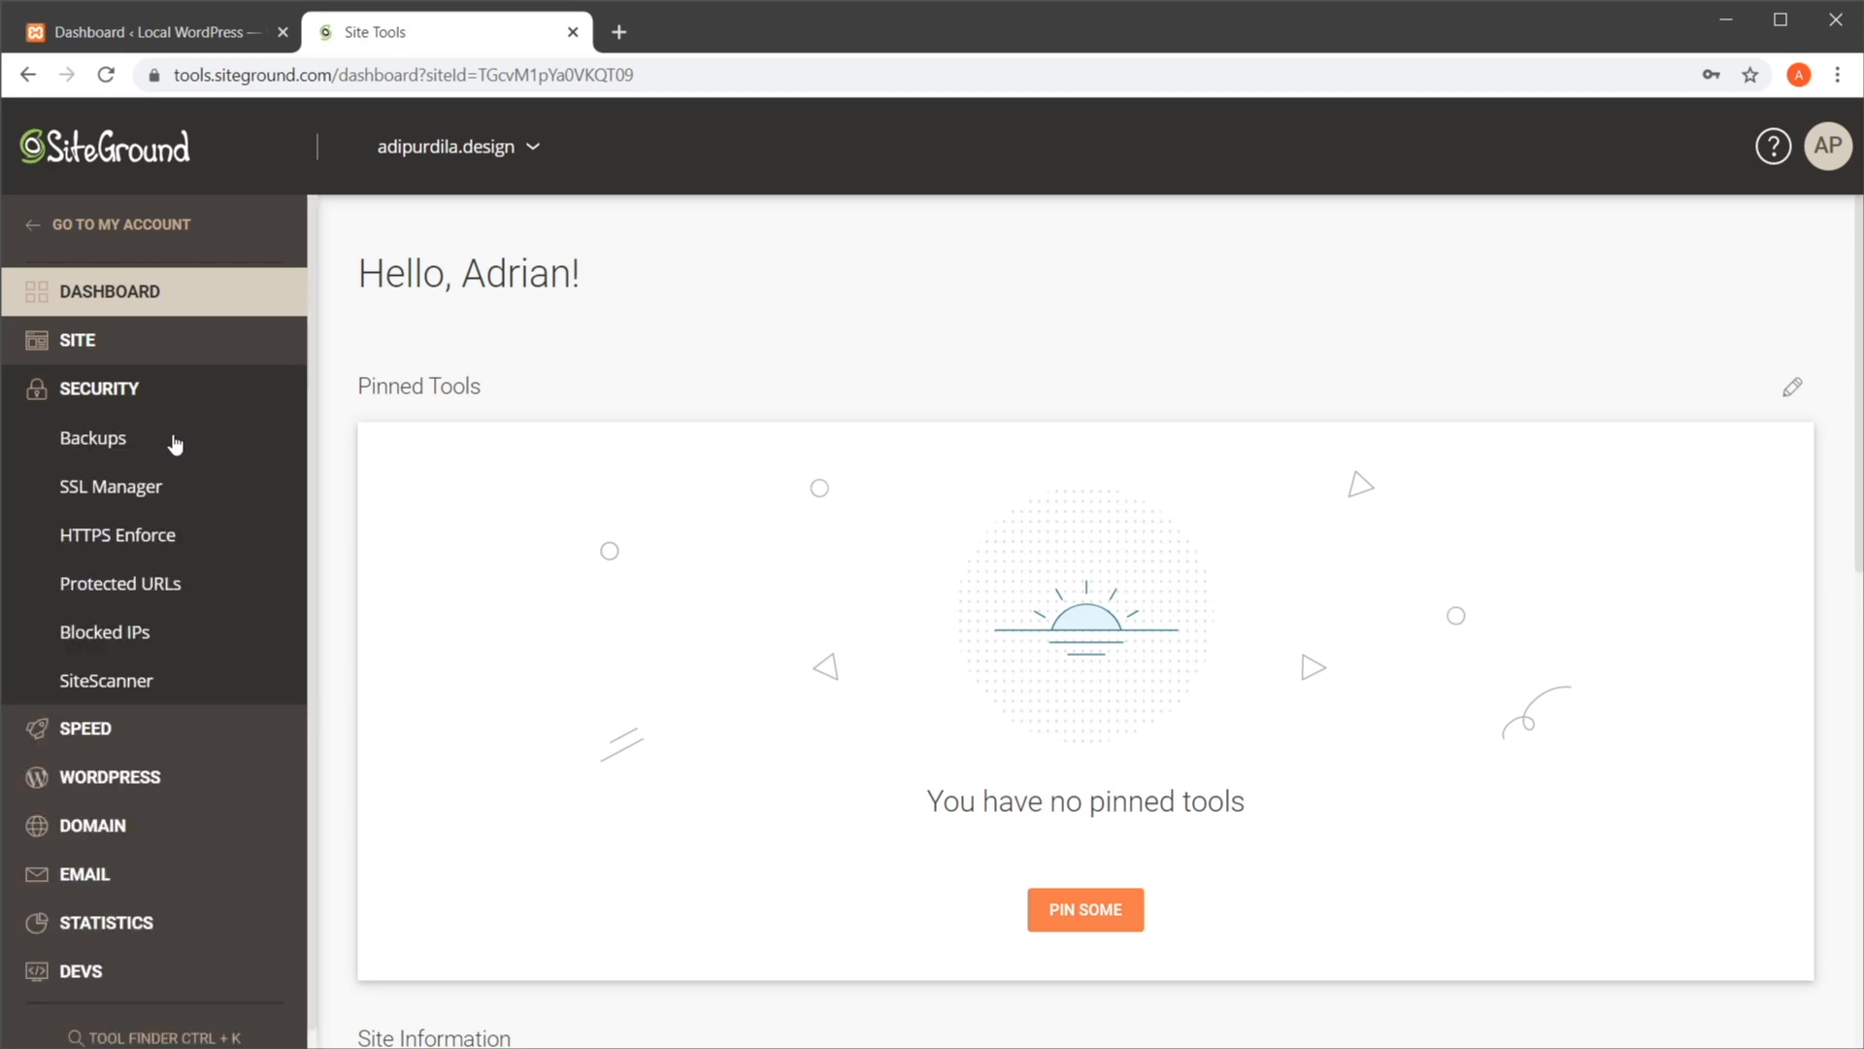
Open Security > Backups and scroll through the list of daily system backups
click(92, 436)
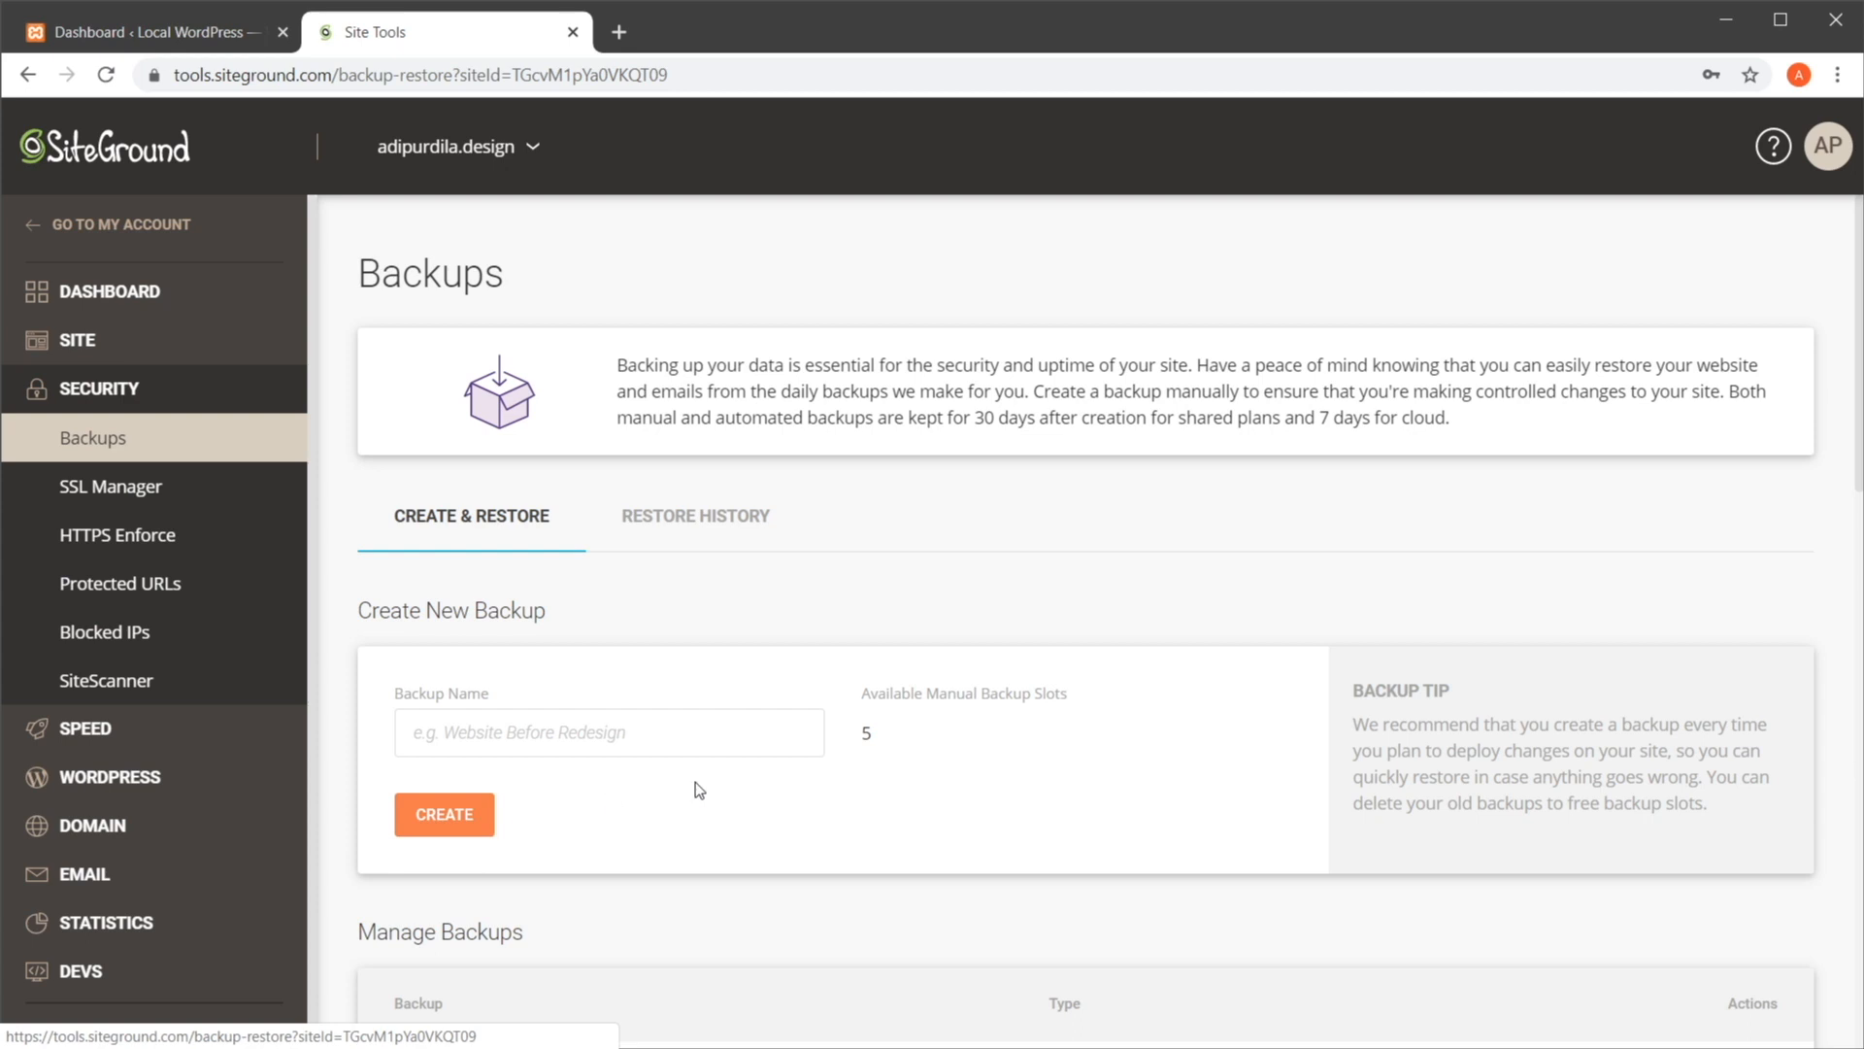
scroll(down, 3)
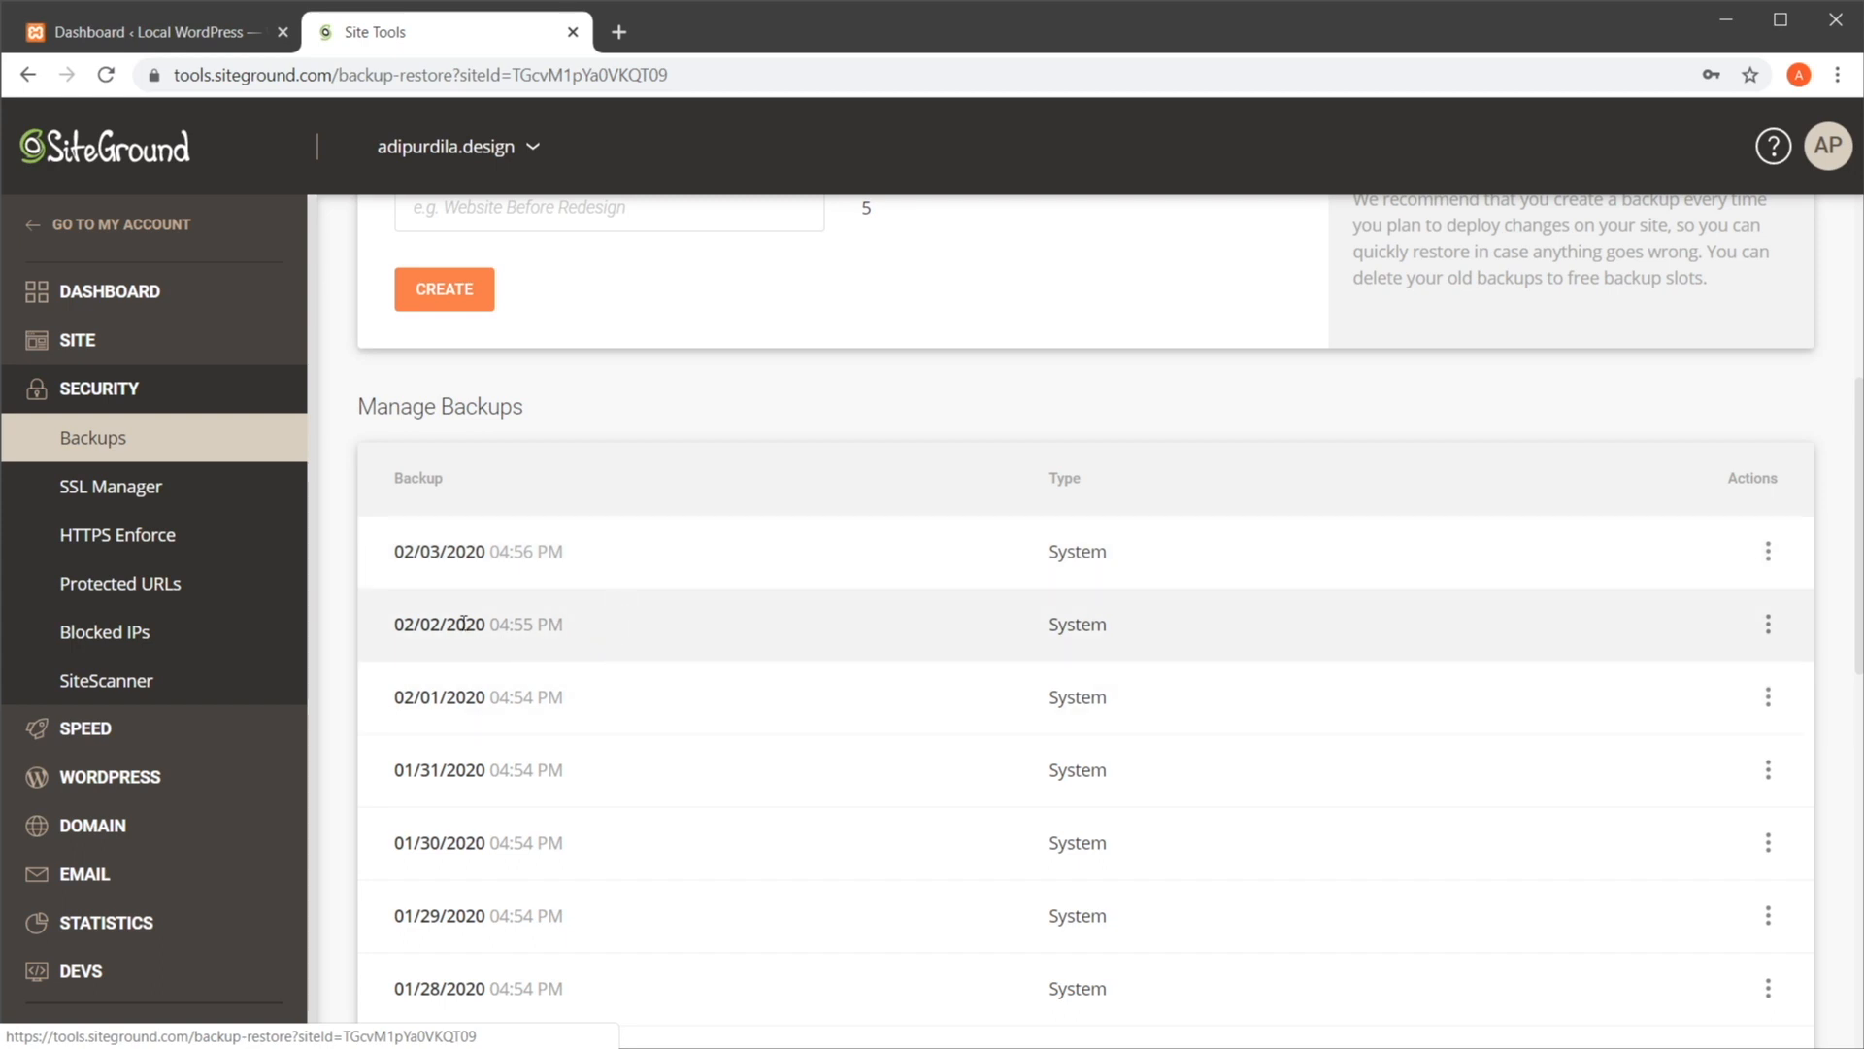
double_click(429, 623)
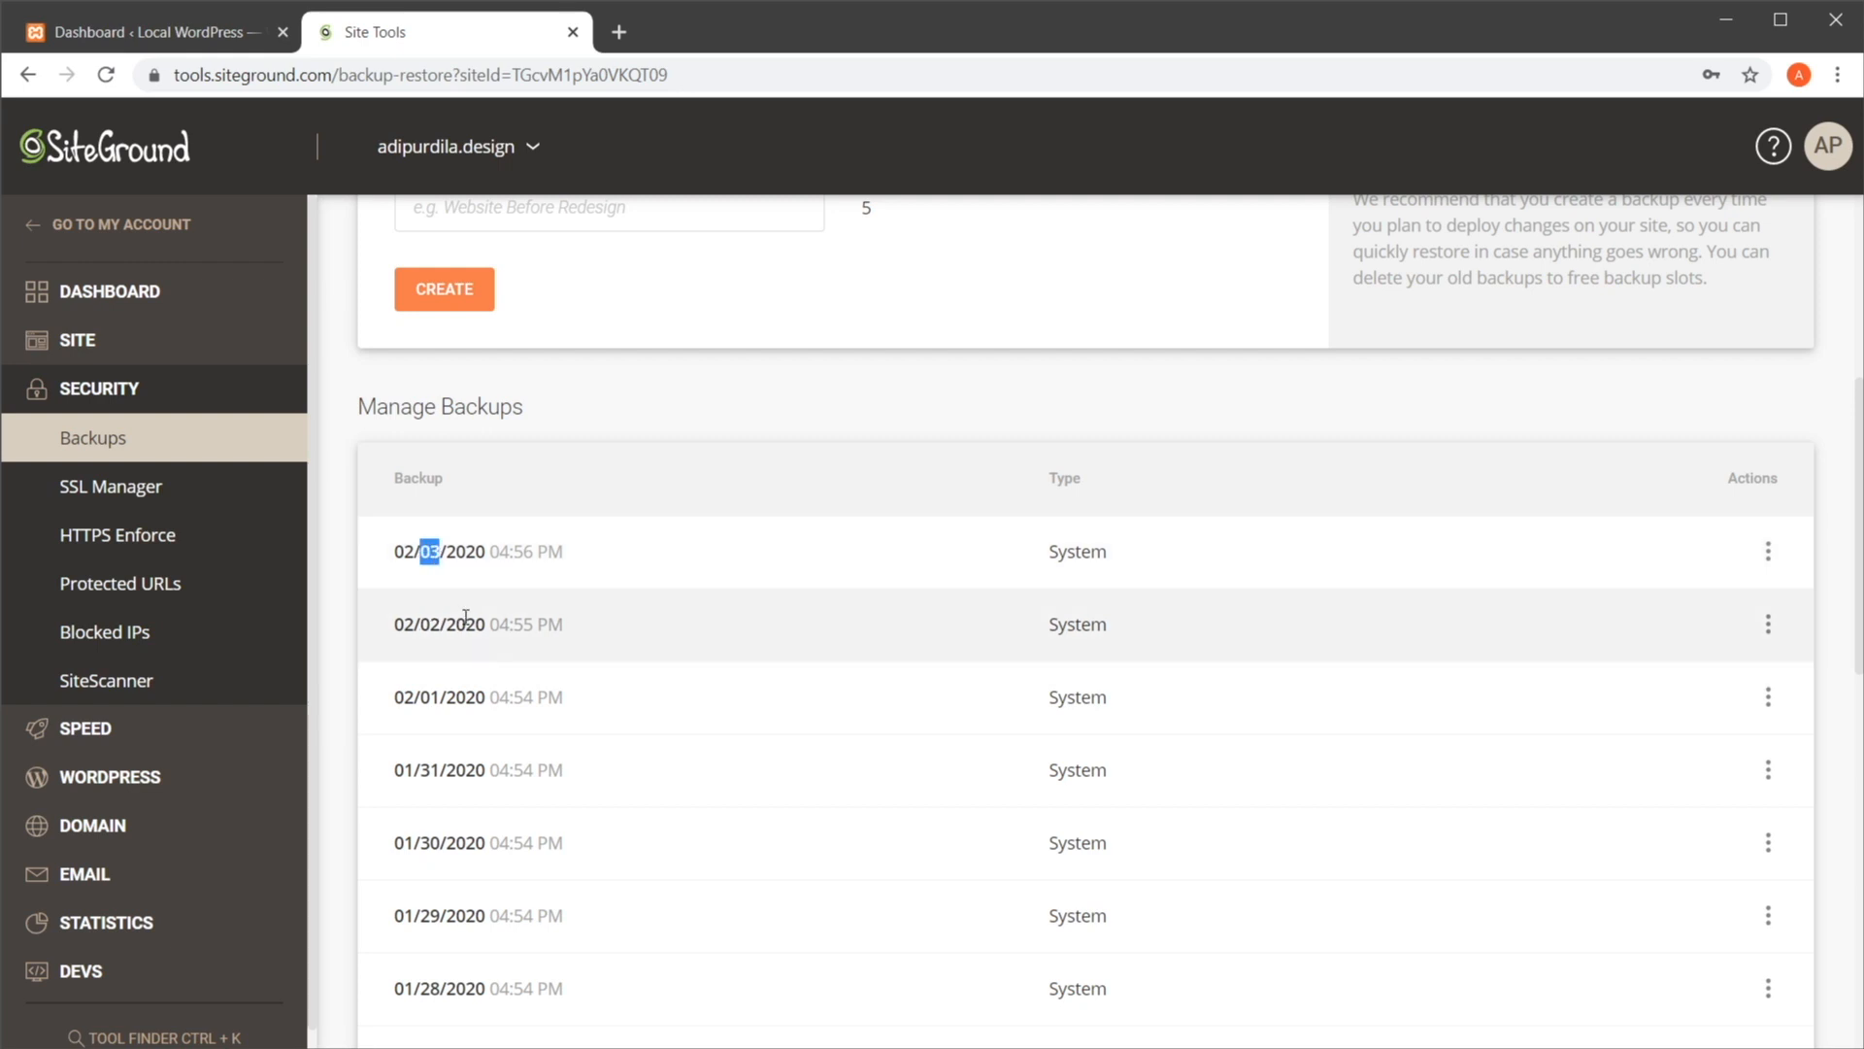
scroll(down, 3)
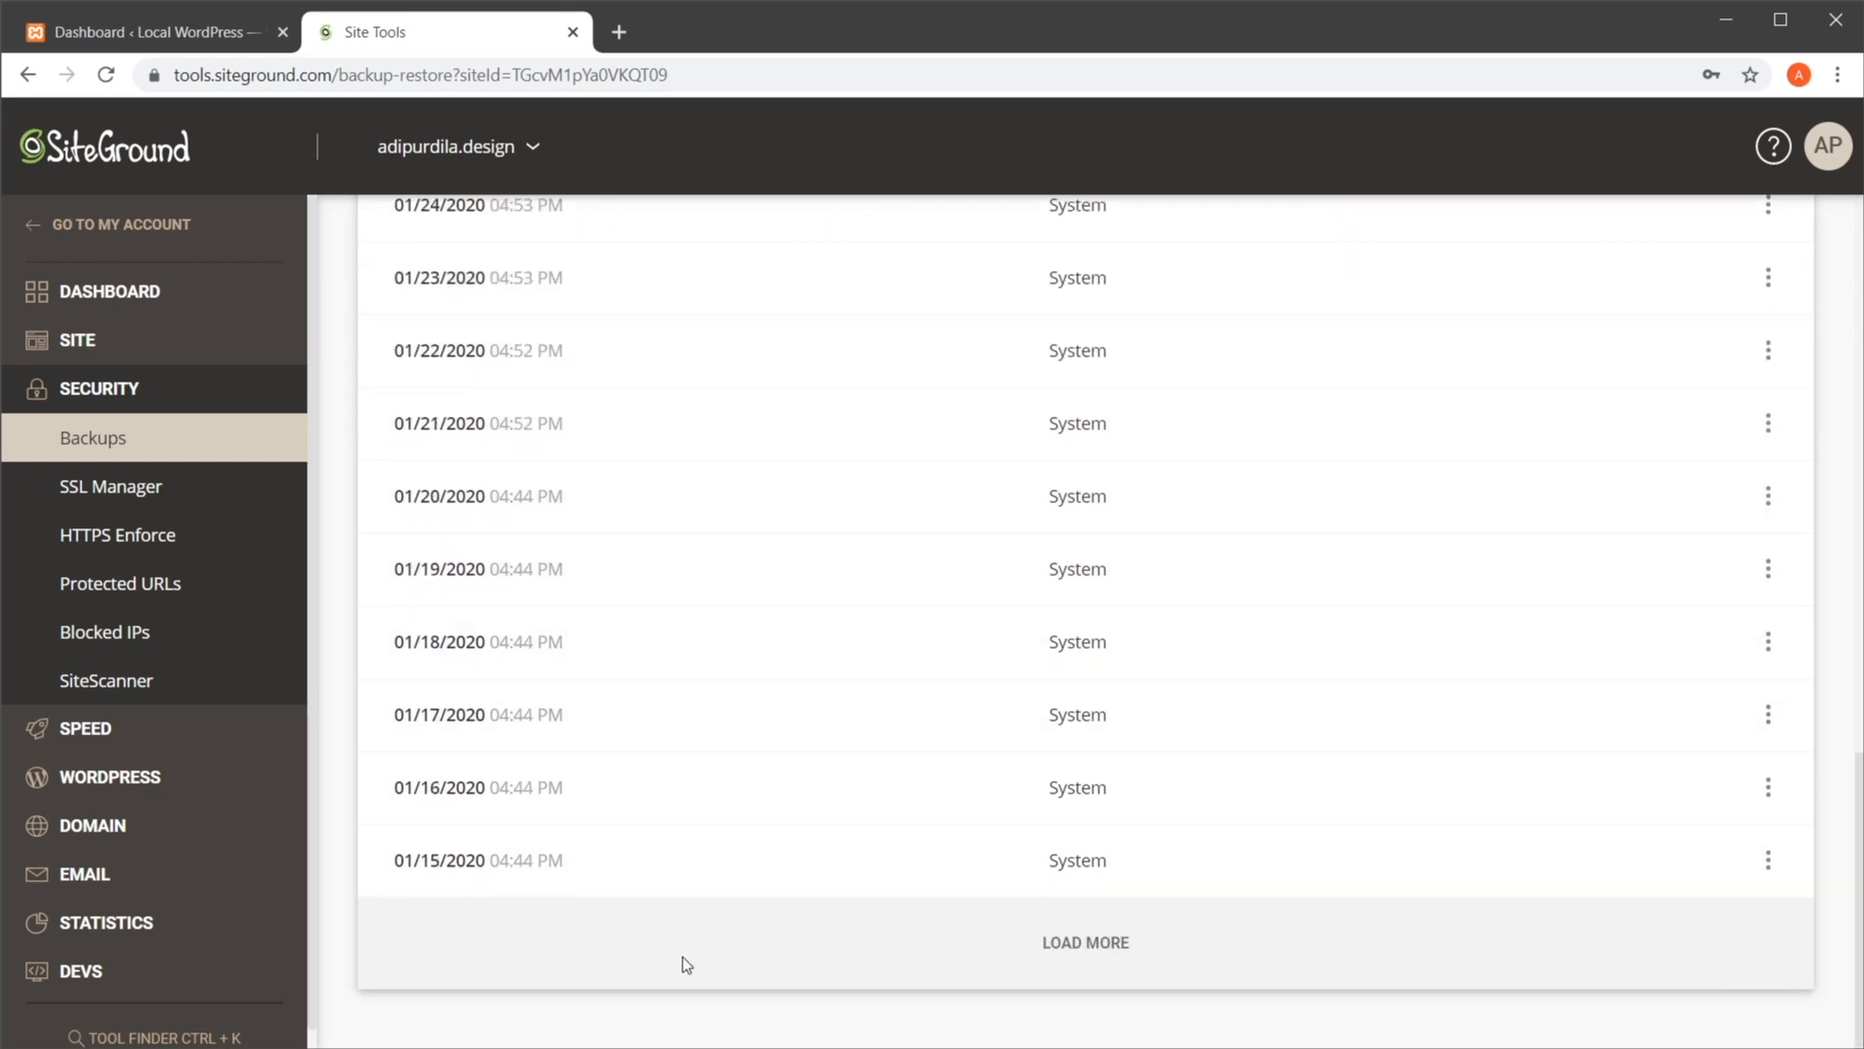
scroll(up, 3)
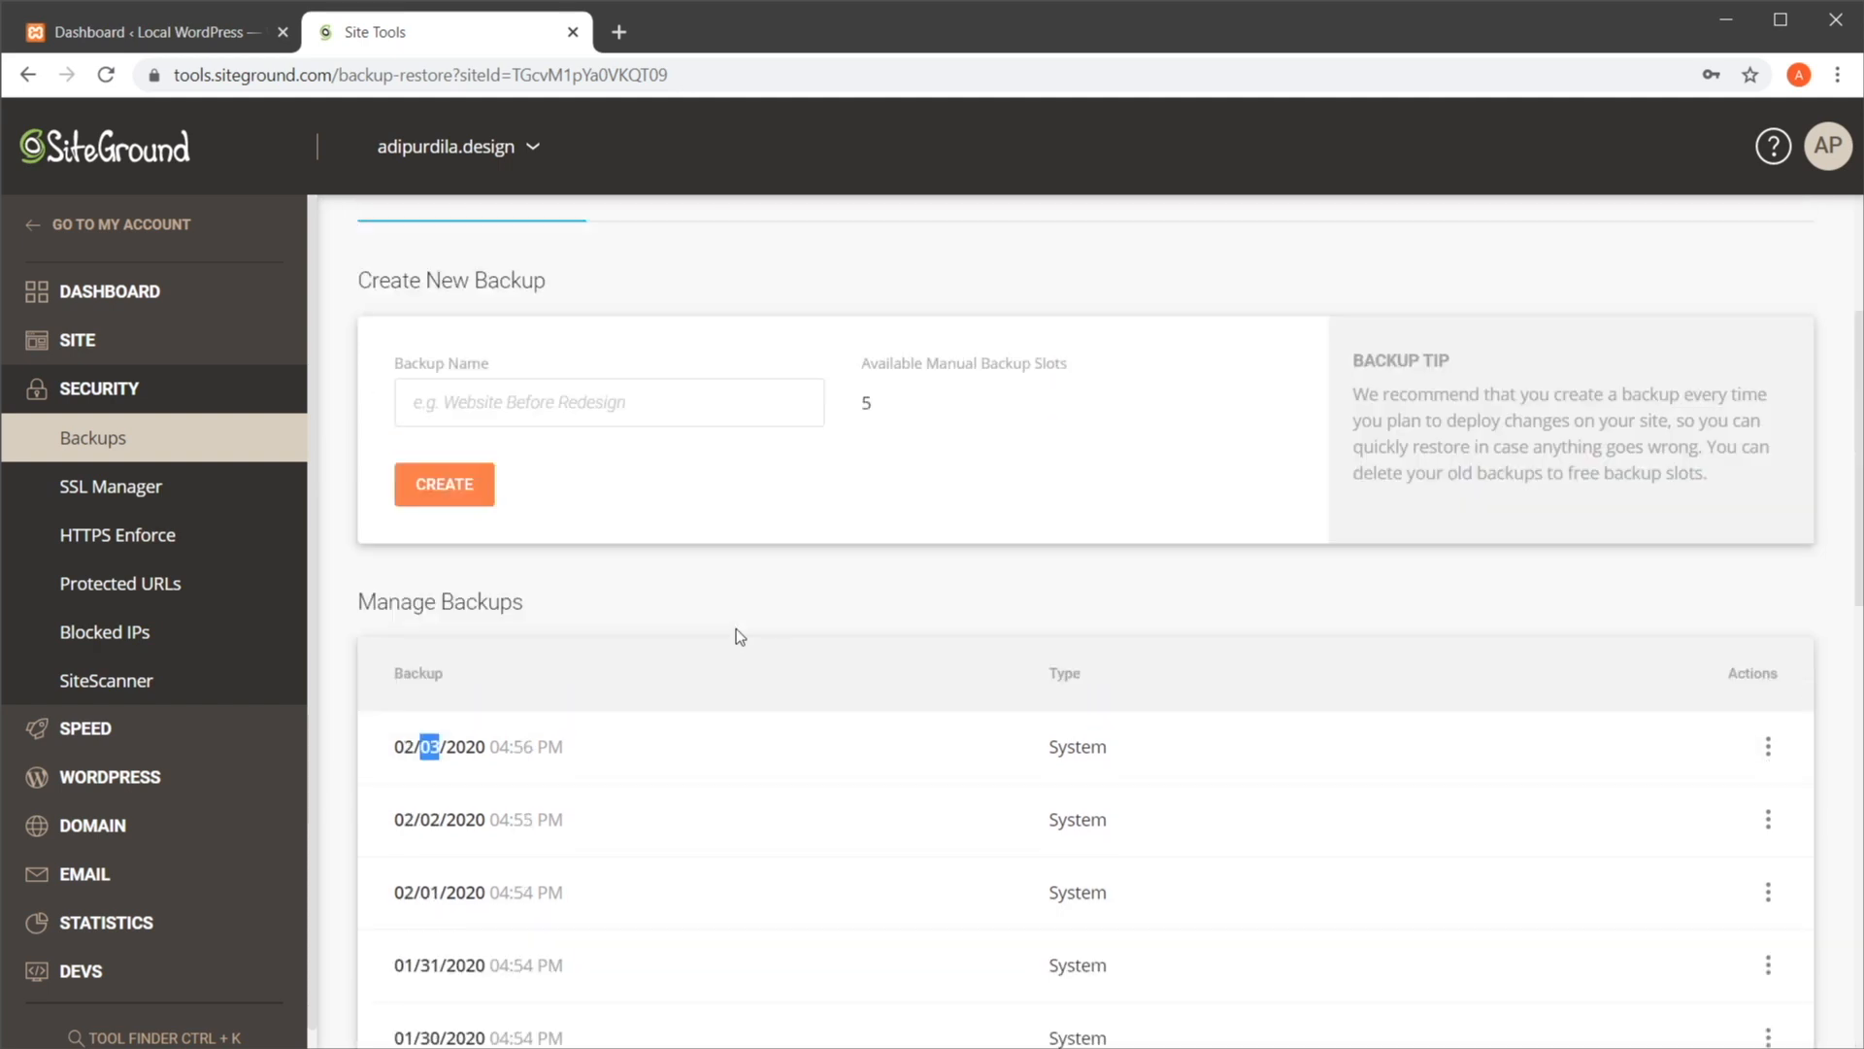
scroll(down, 3)
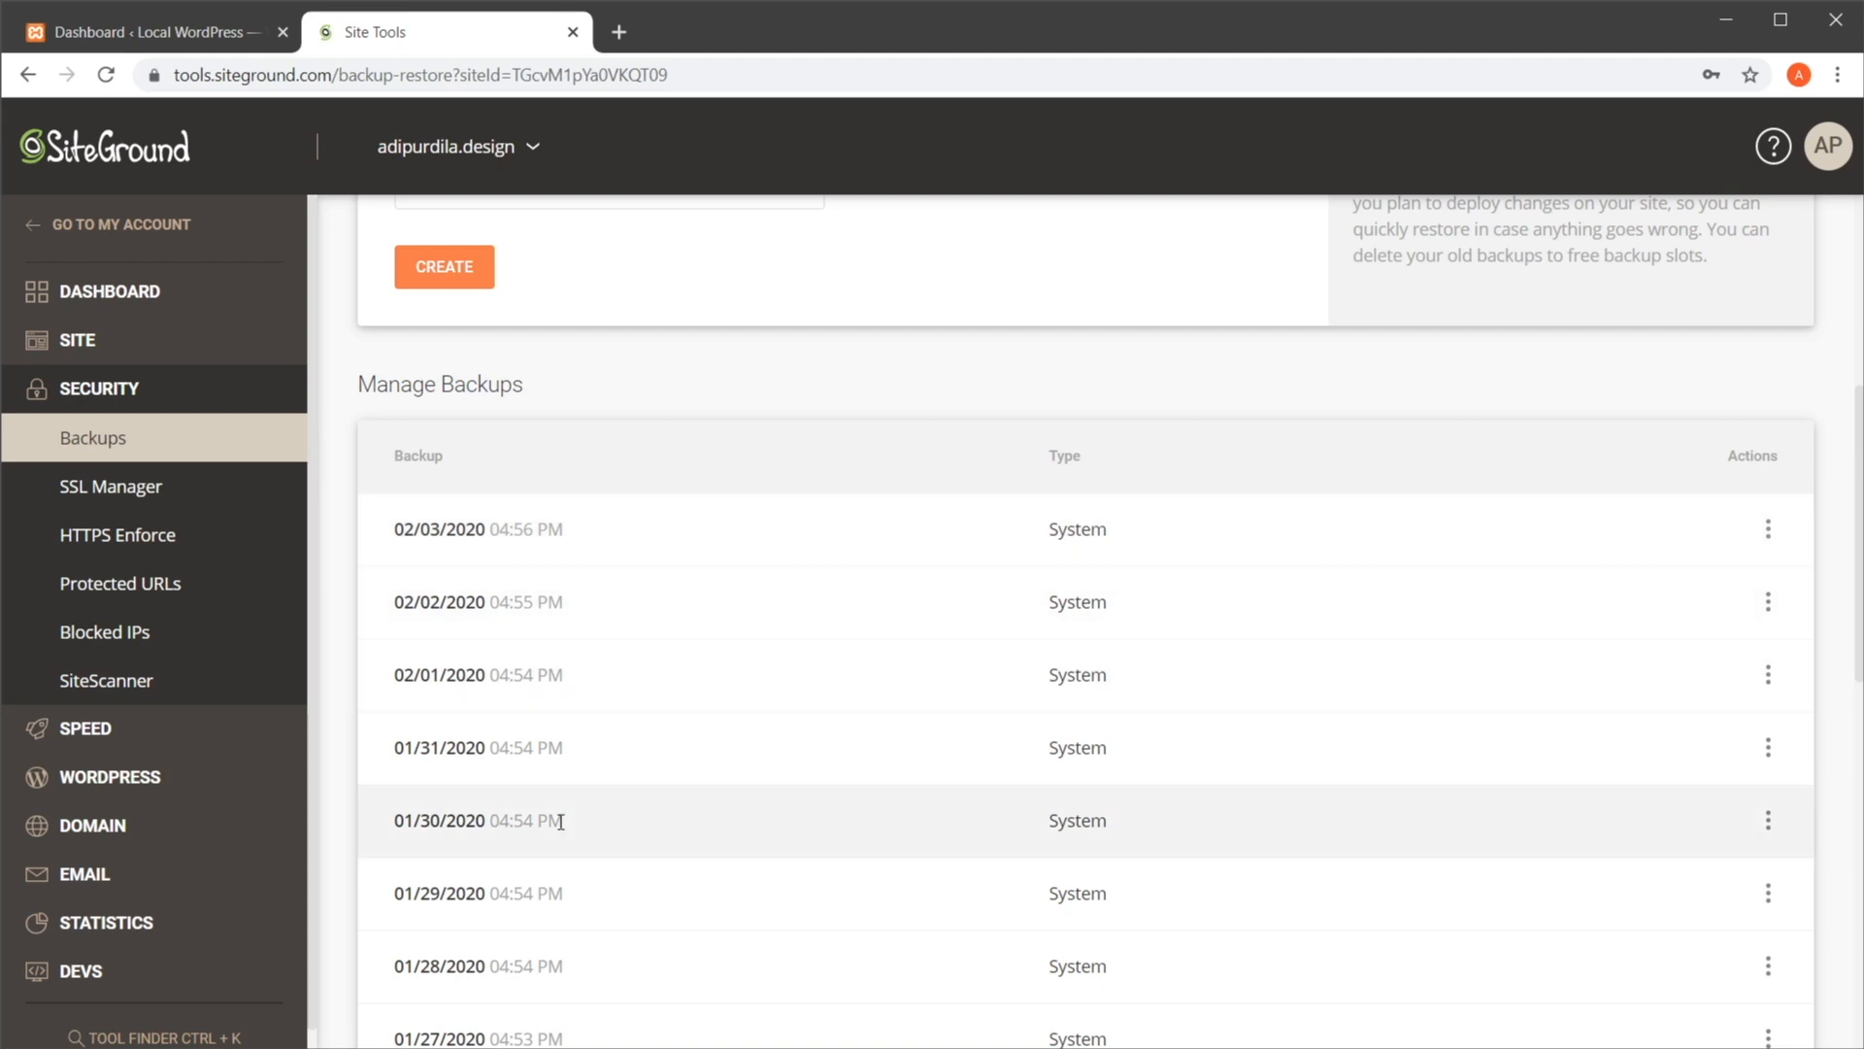
View the Actions menu on a backup showing restore options for files, databases and emails
click(1767, 528)
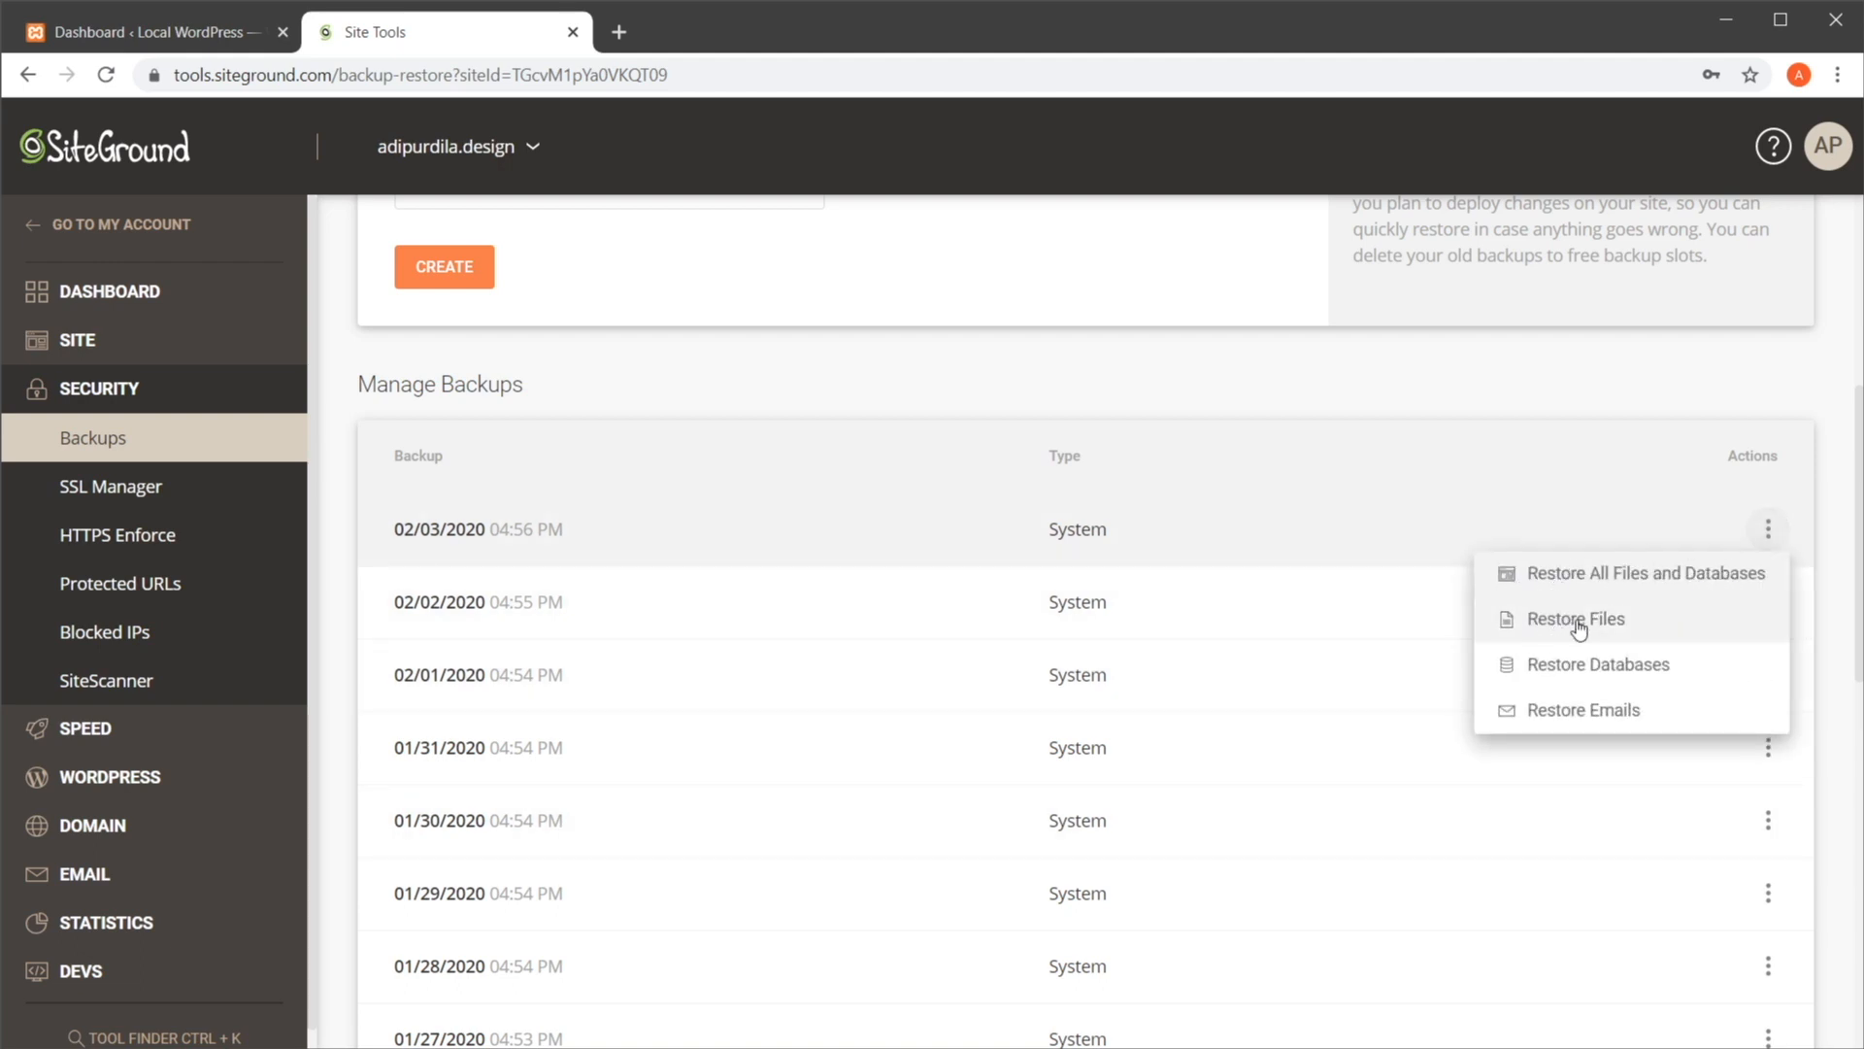
mouse_move(1672, 703)
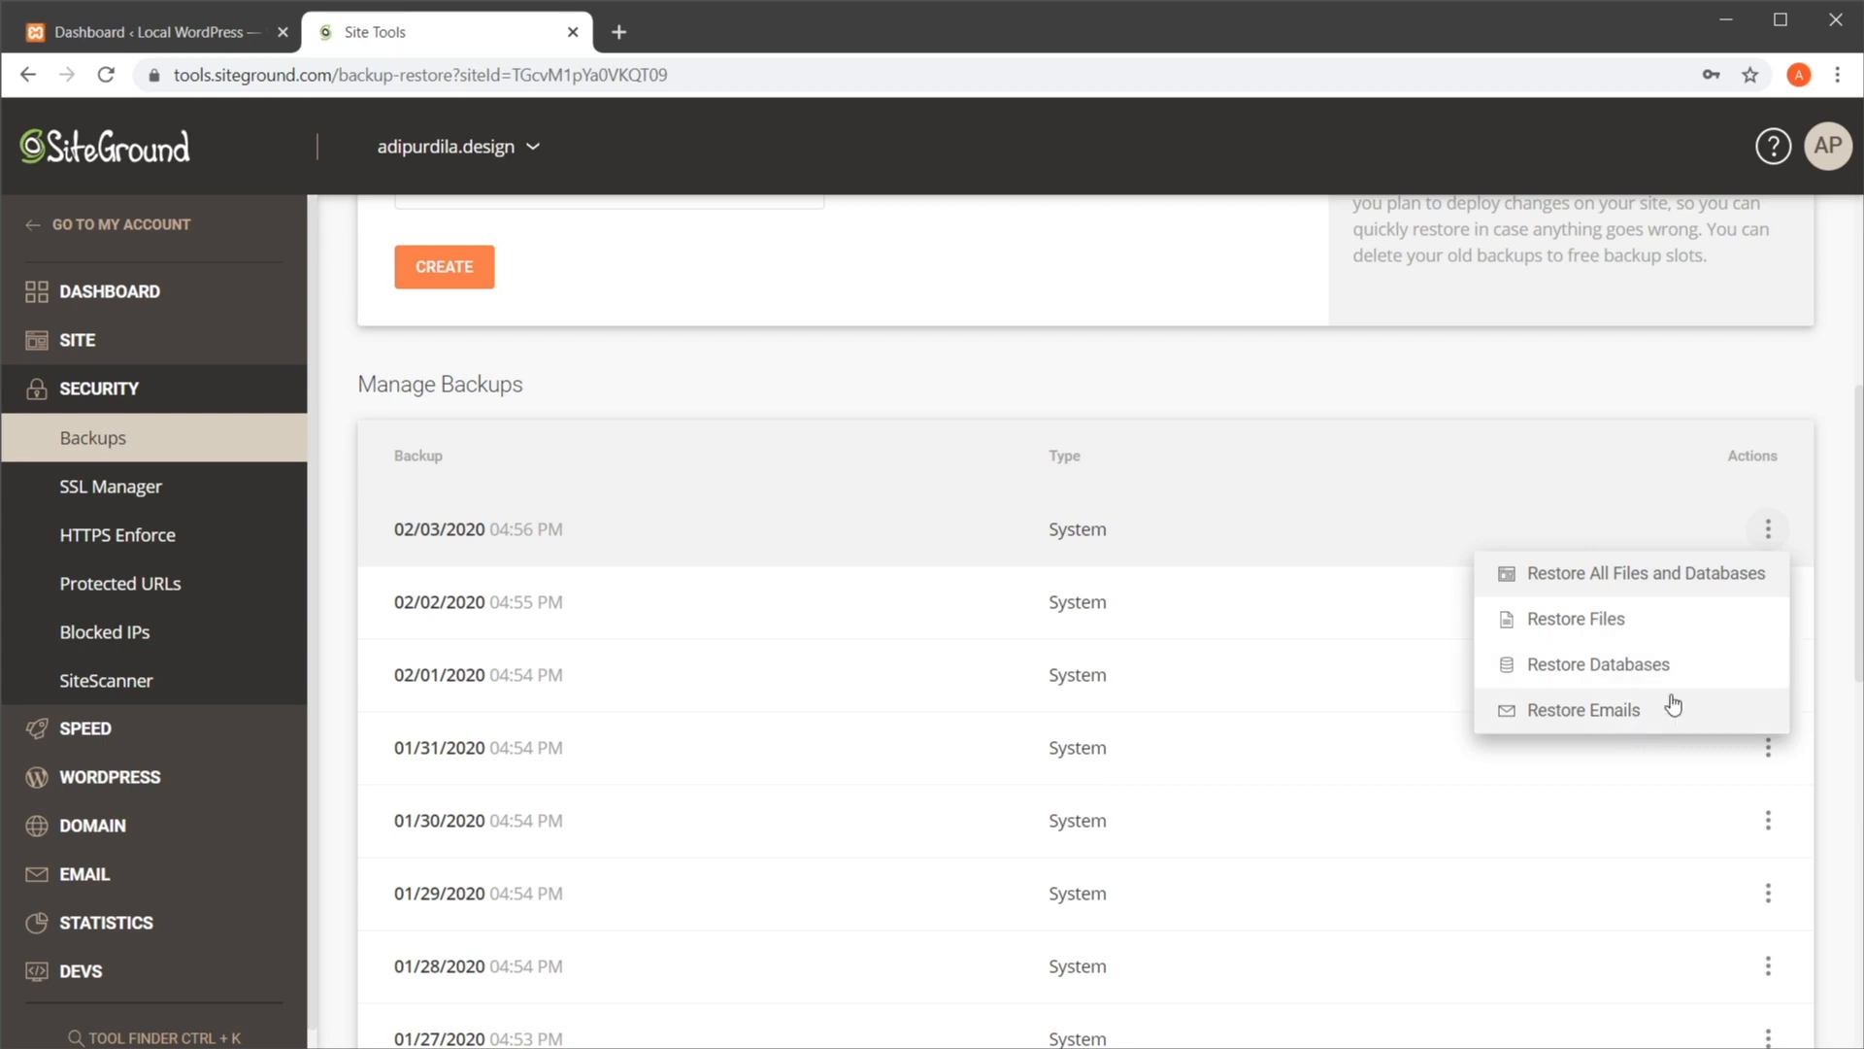
mouse_move(1590, 396)
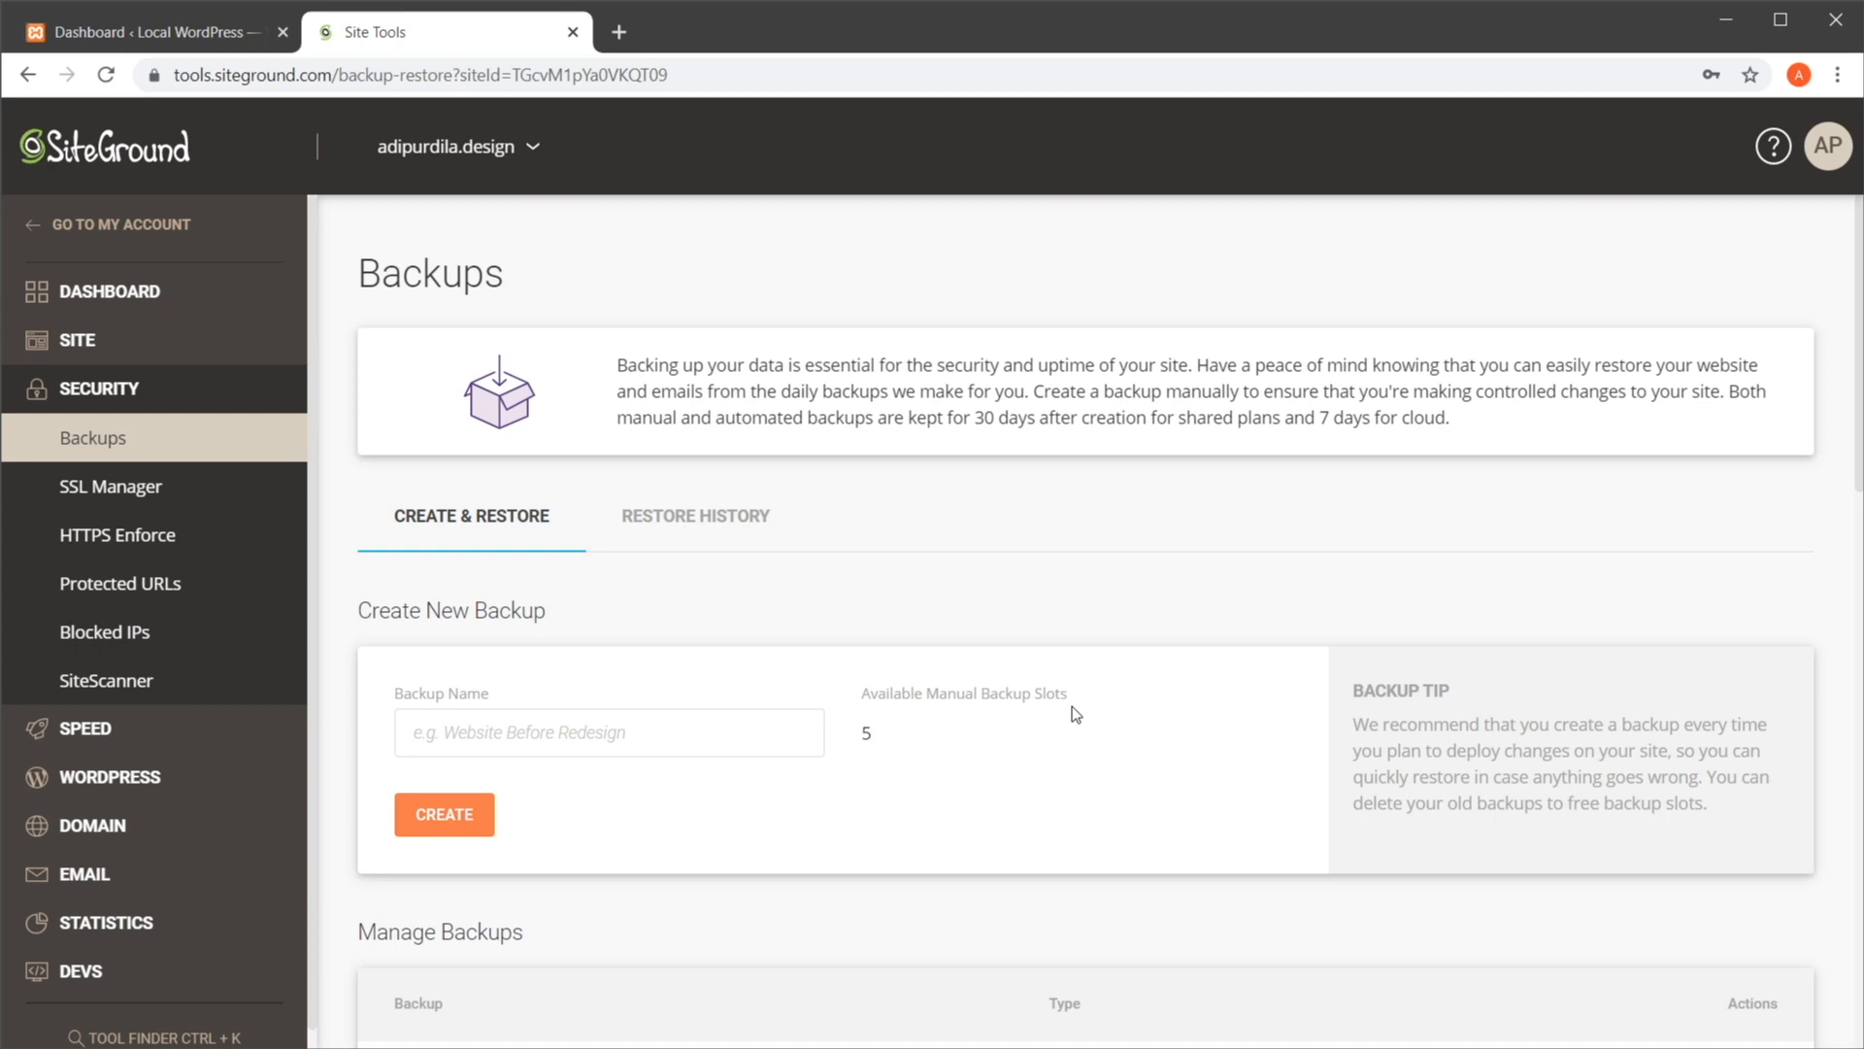
scroll(down, 3)
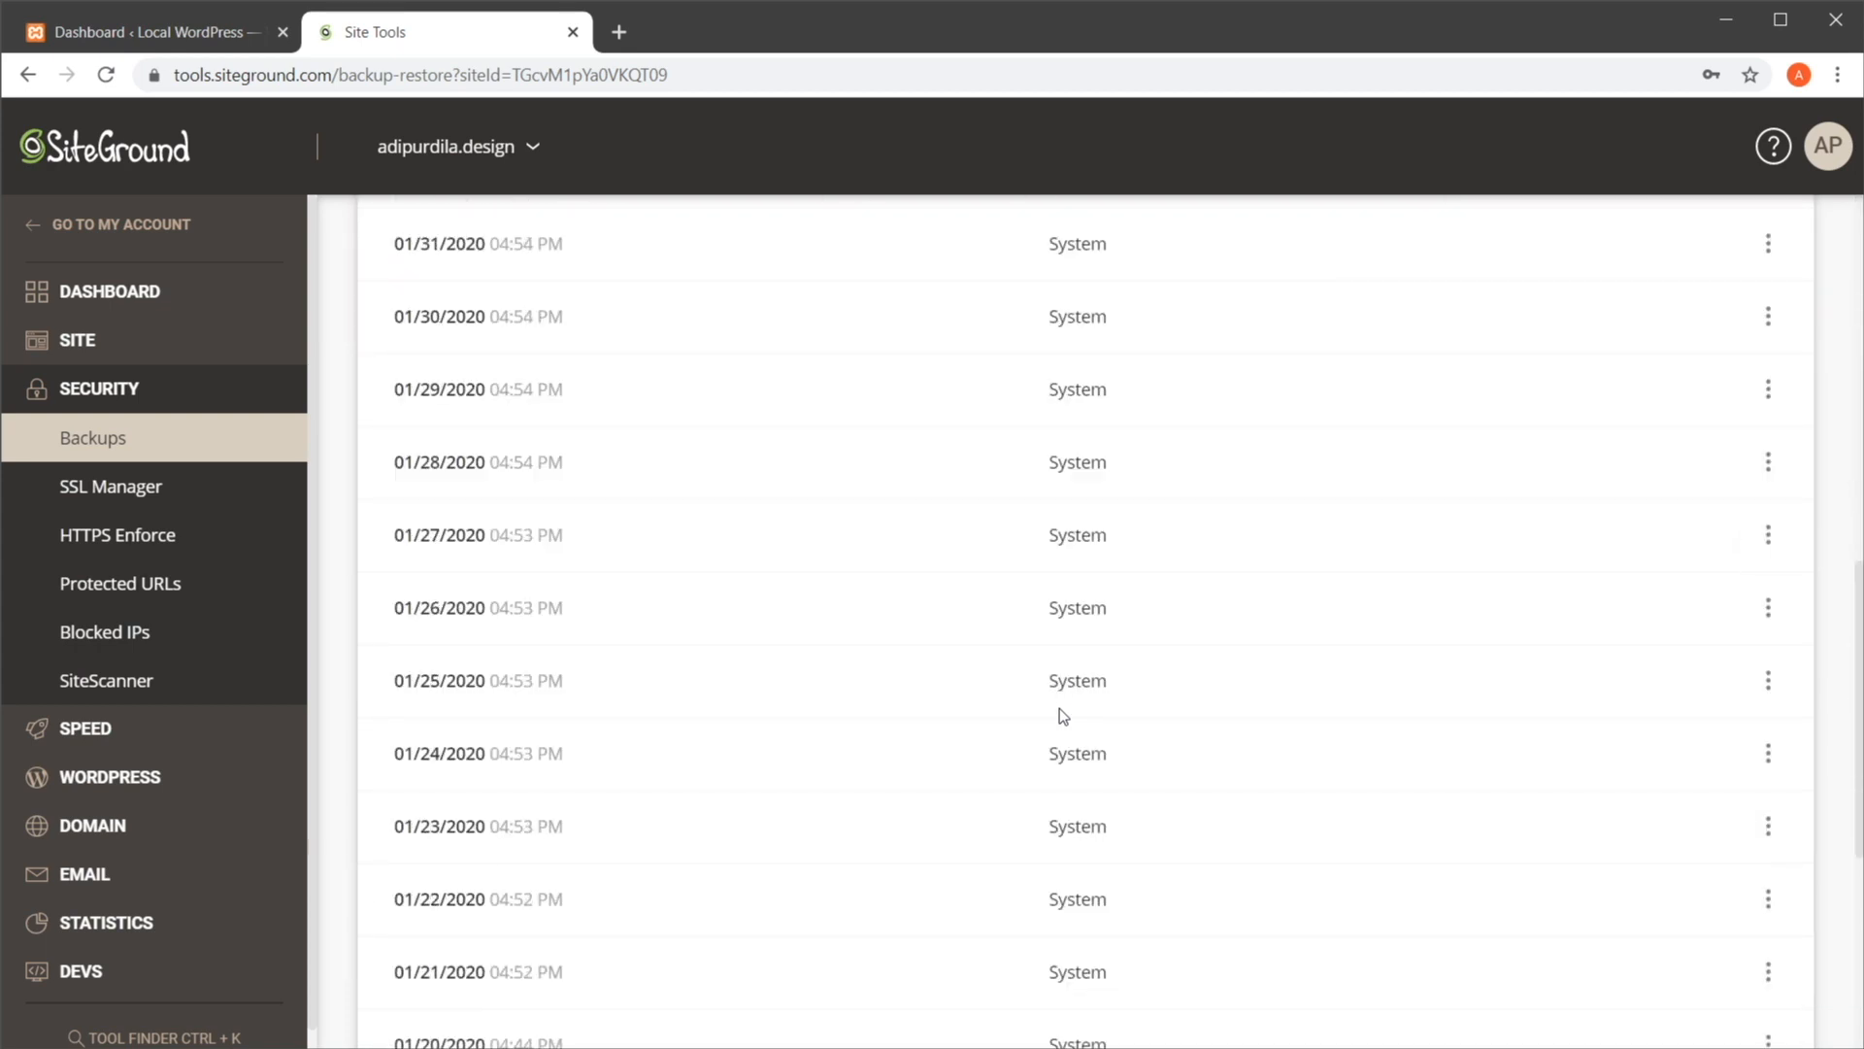
mouse_move(1183, 682)
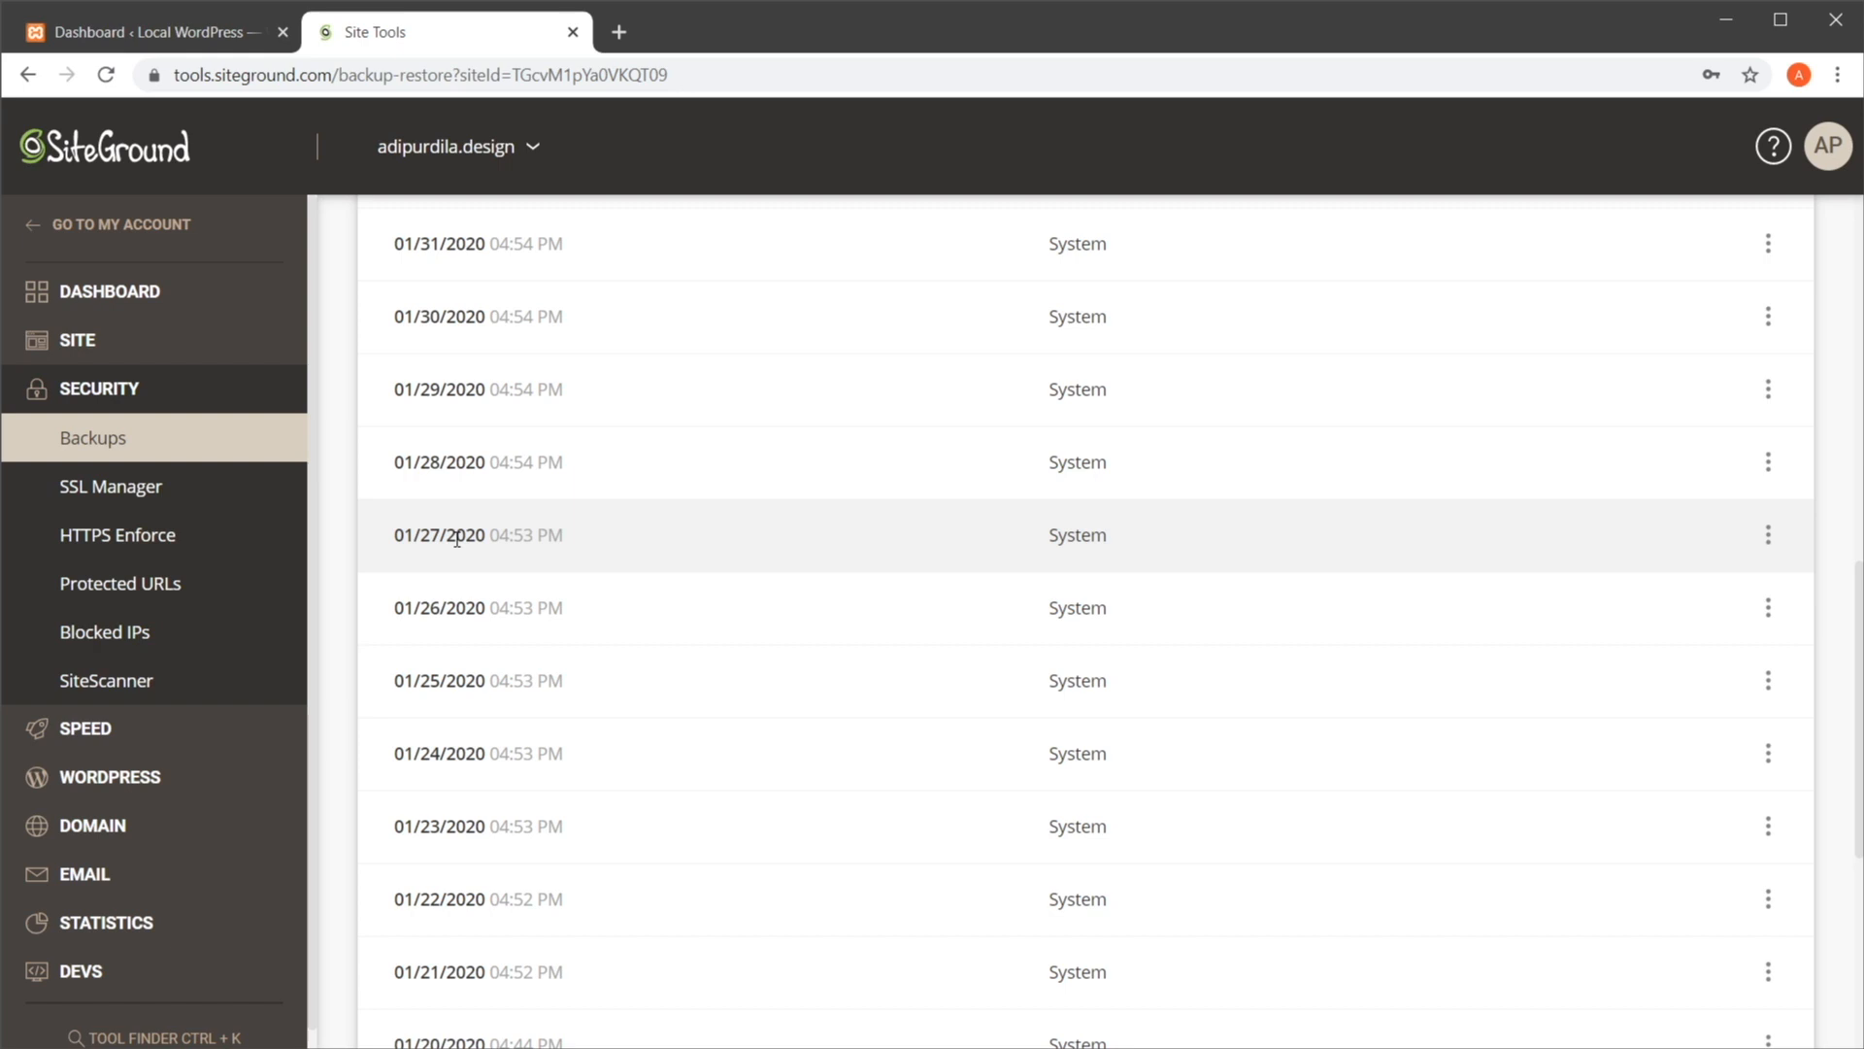
click(1767, 534)
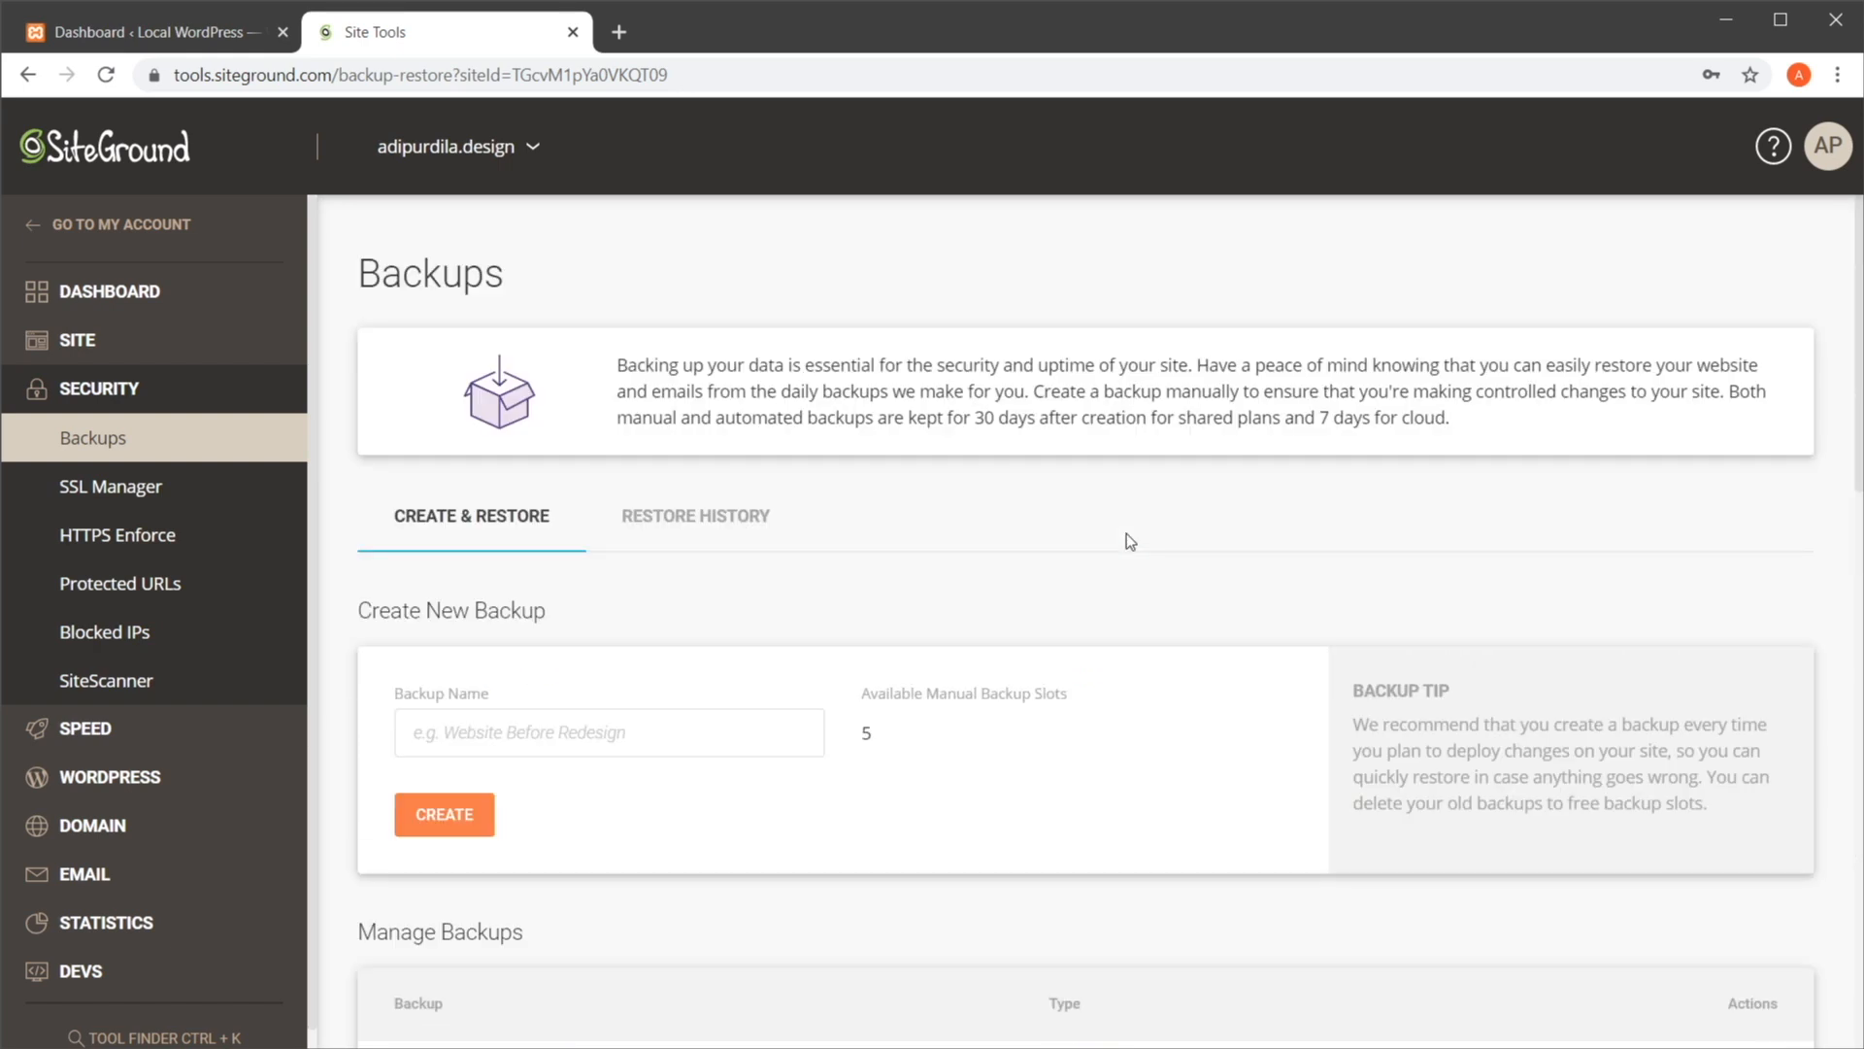
scroll(down, 3)
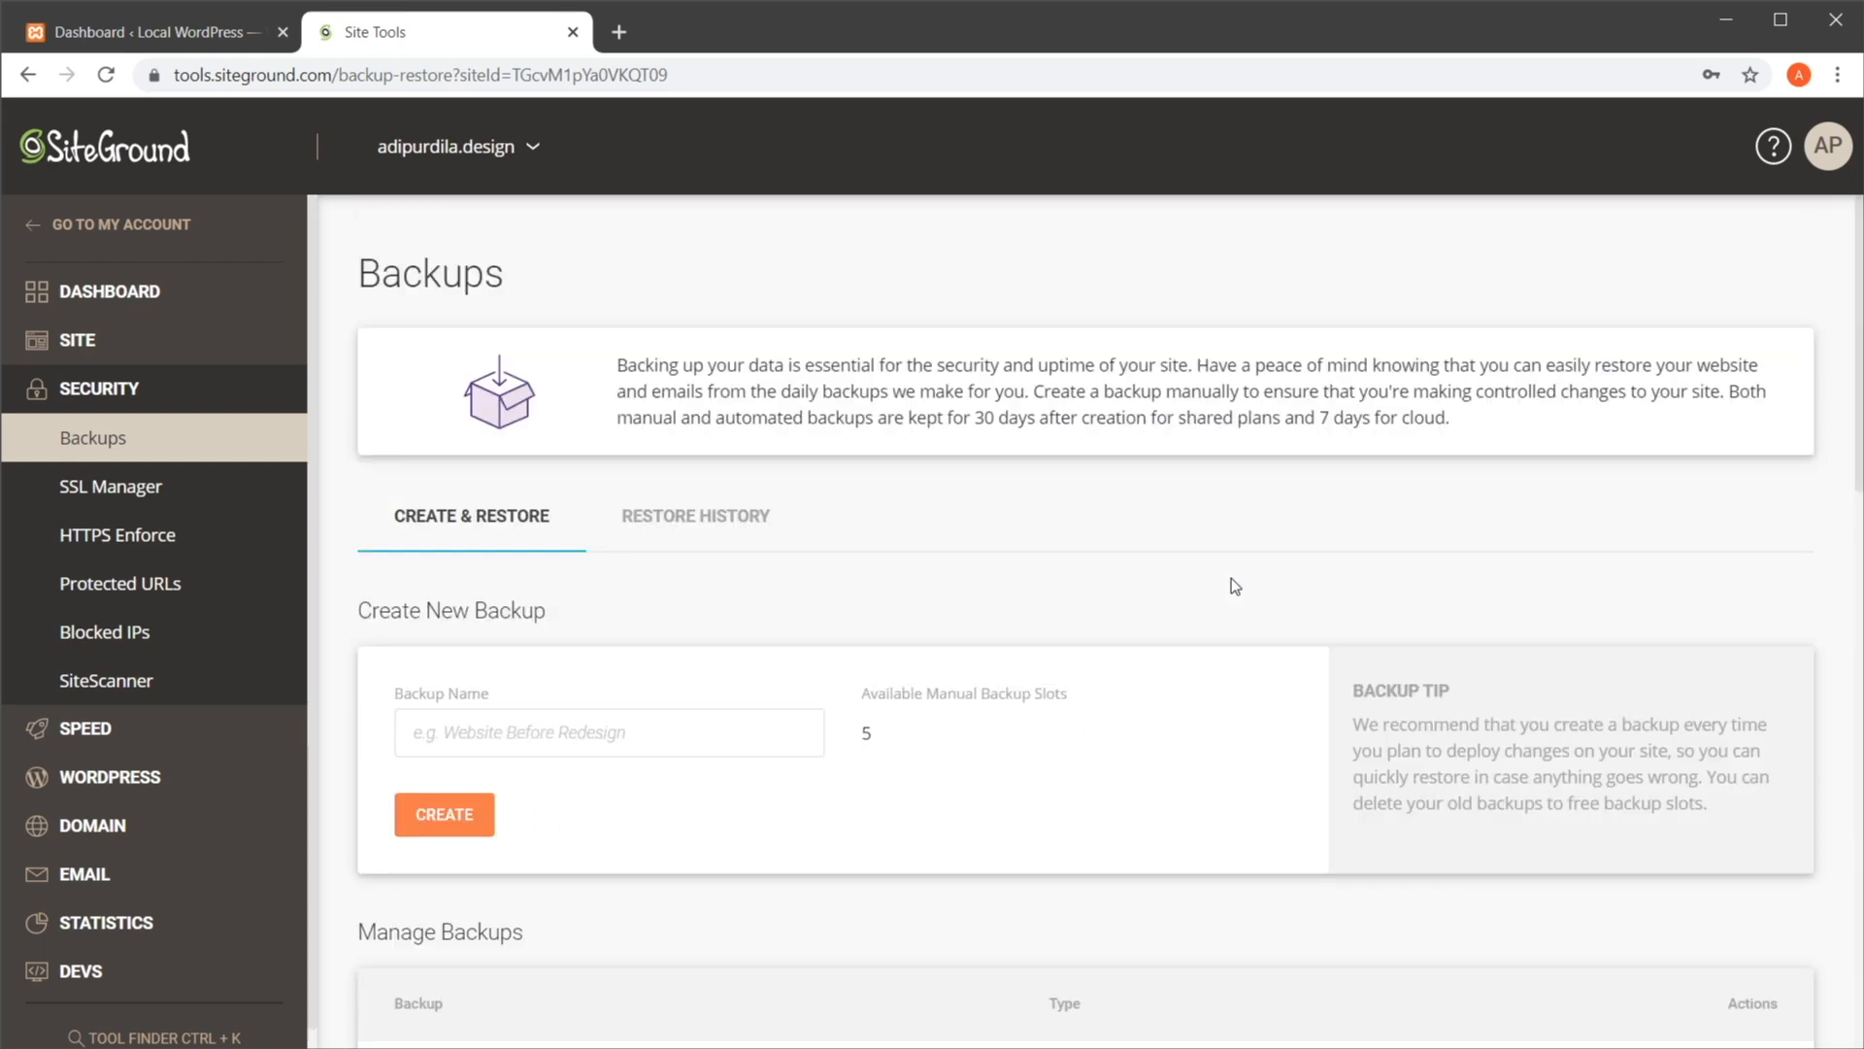
mouse_move(1117, 594)
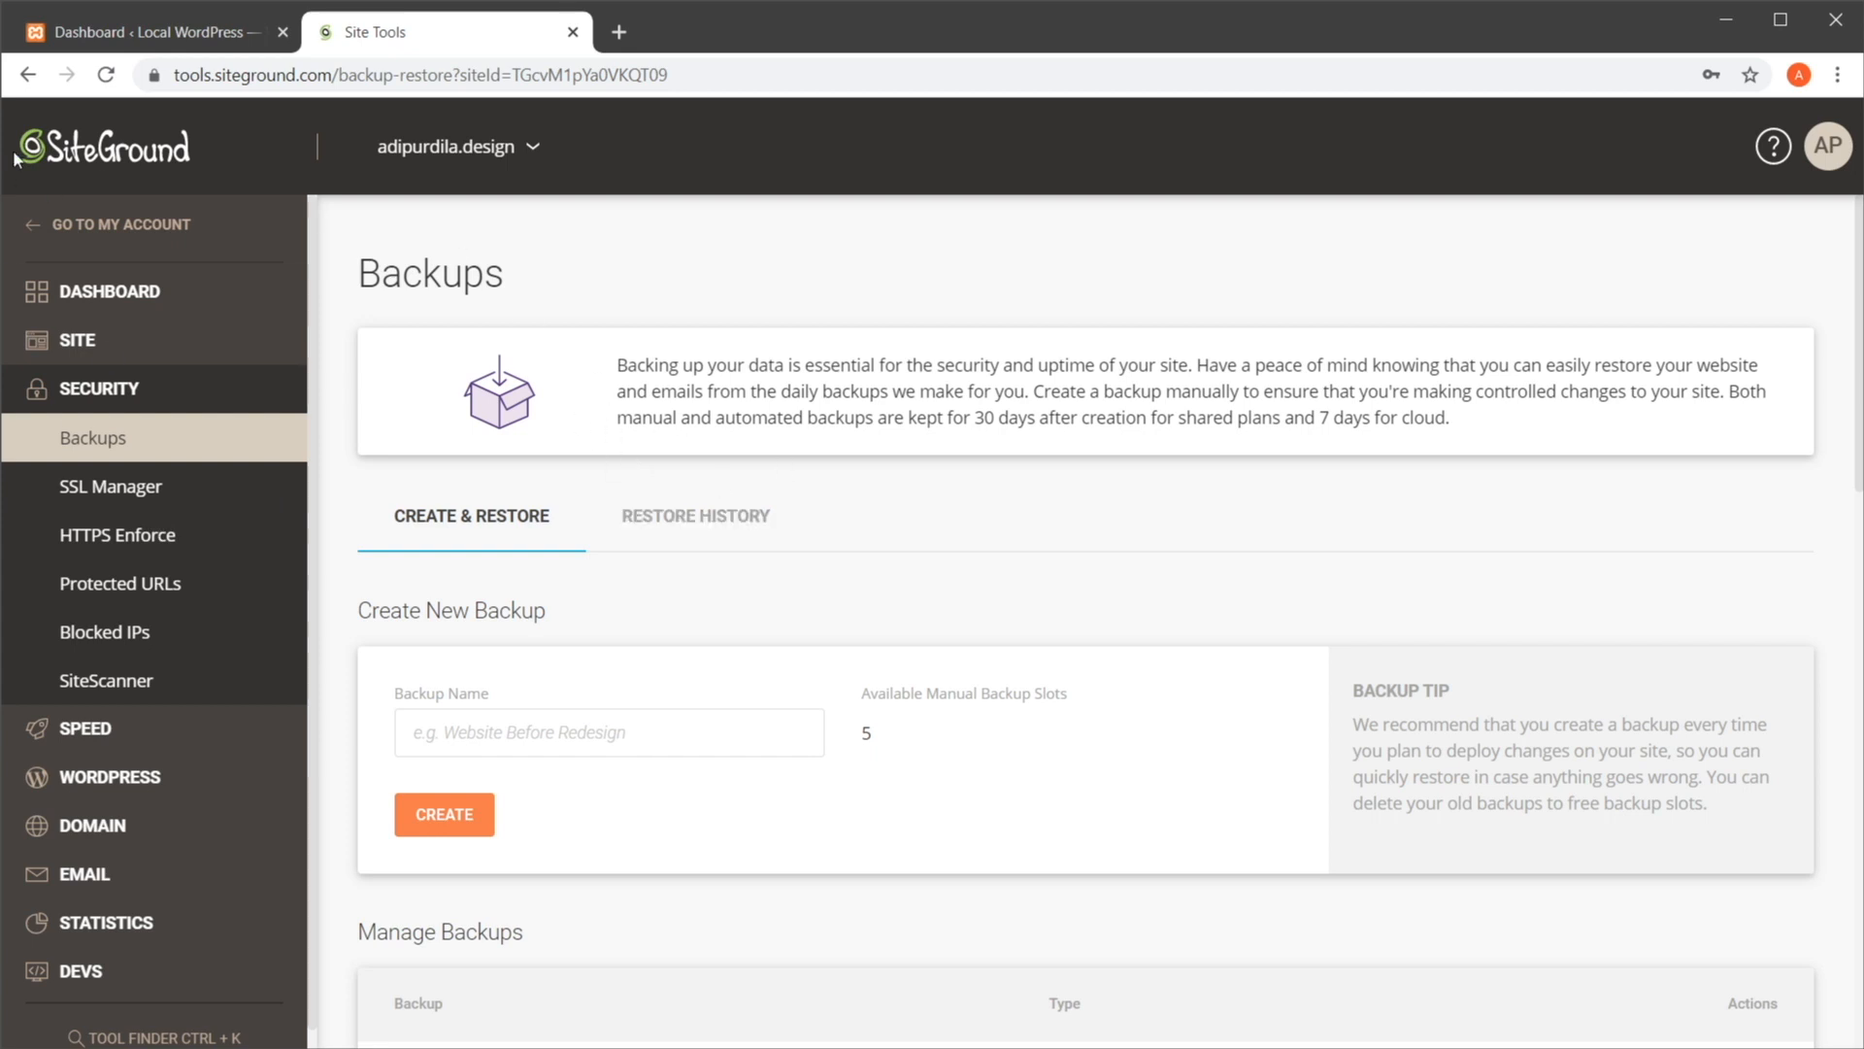
mouse_move(208, 459)
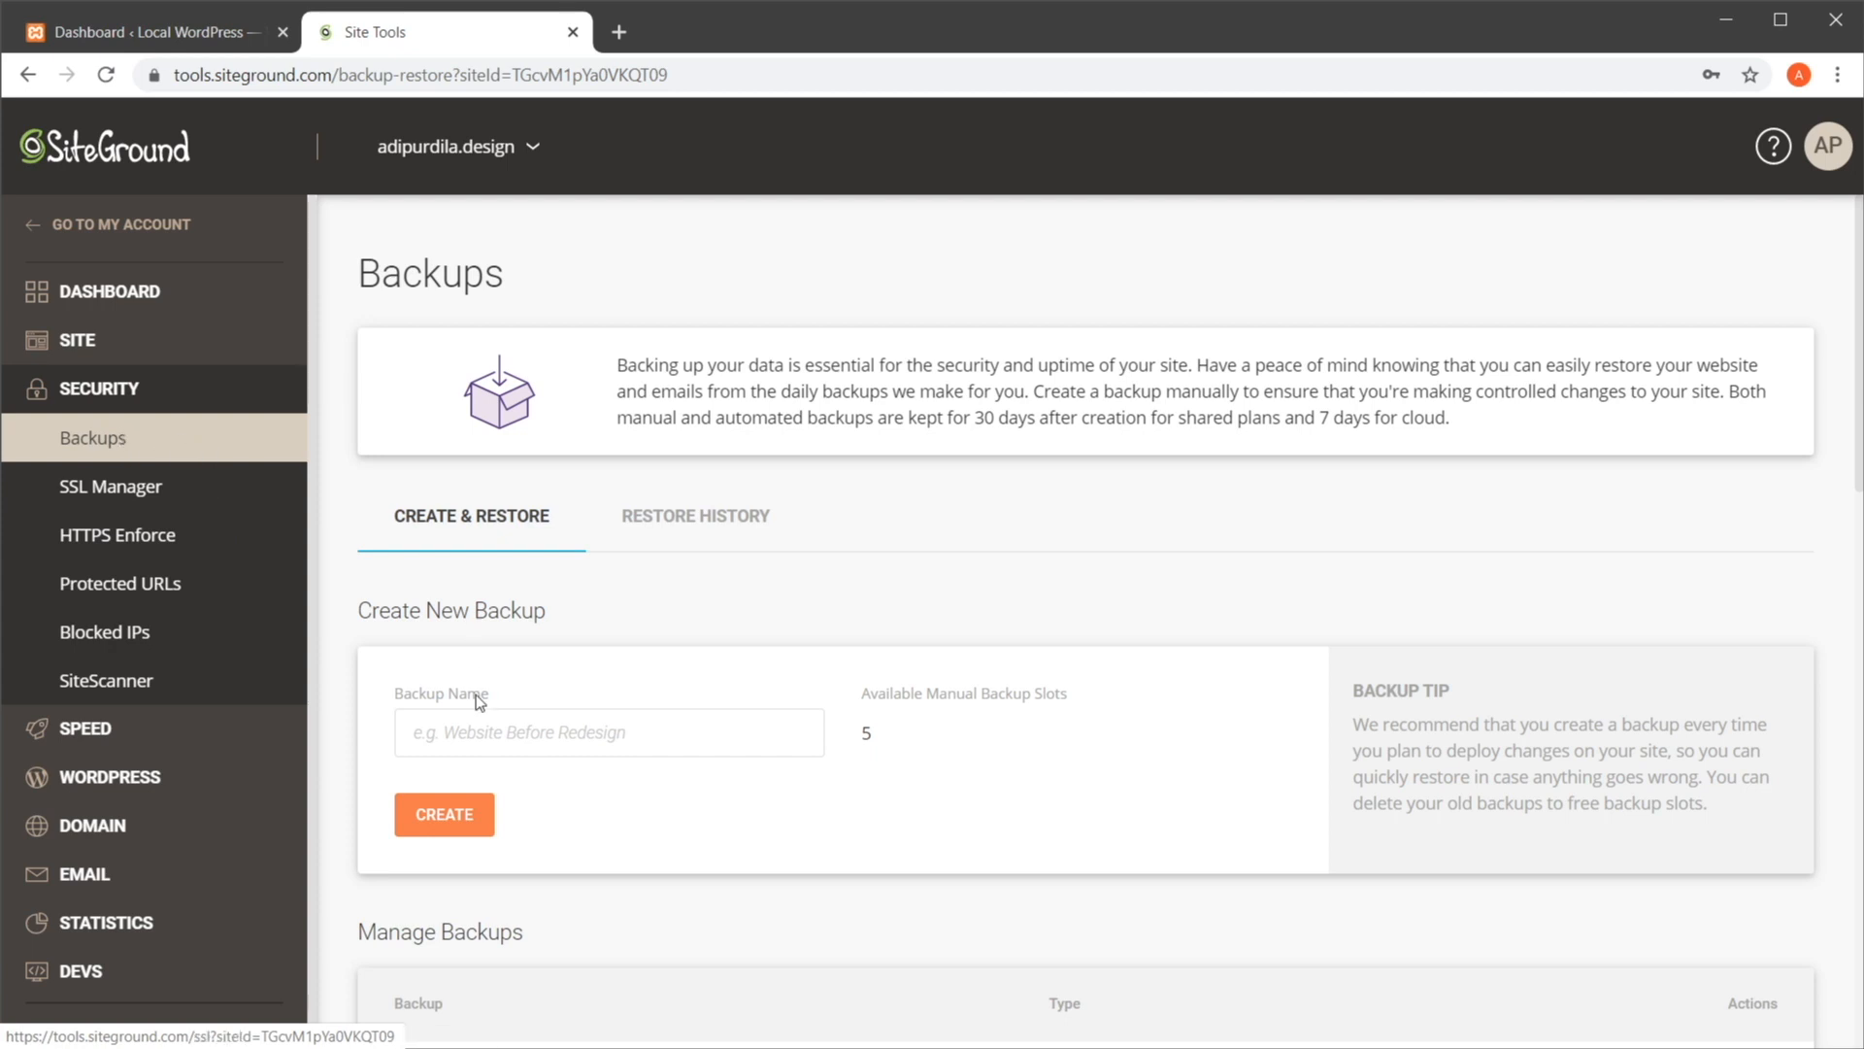
mouse_move(899, 315)
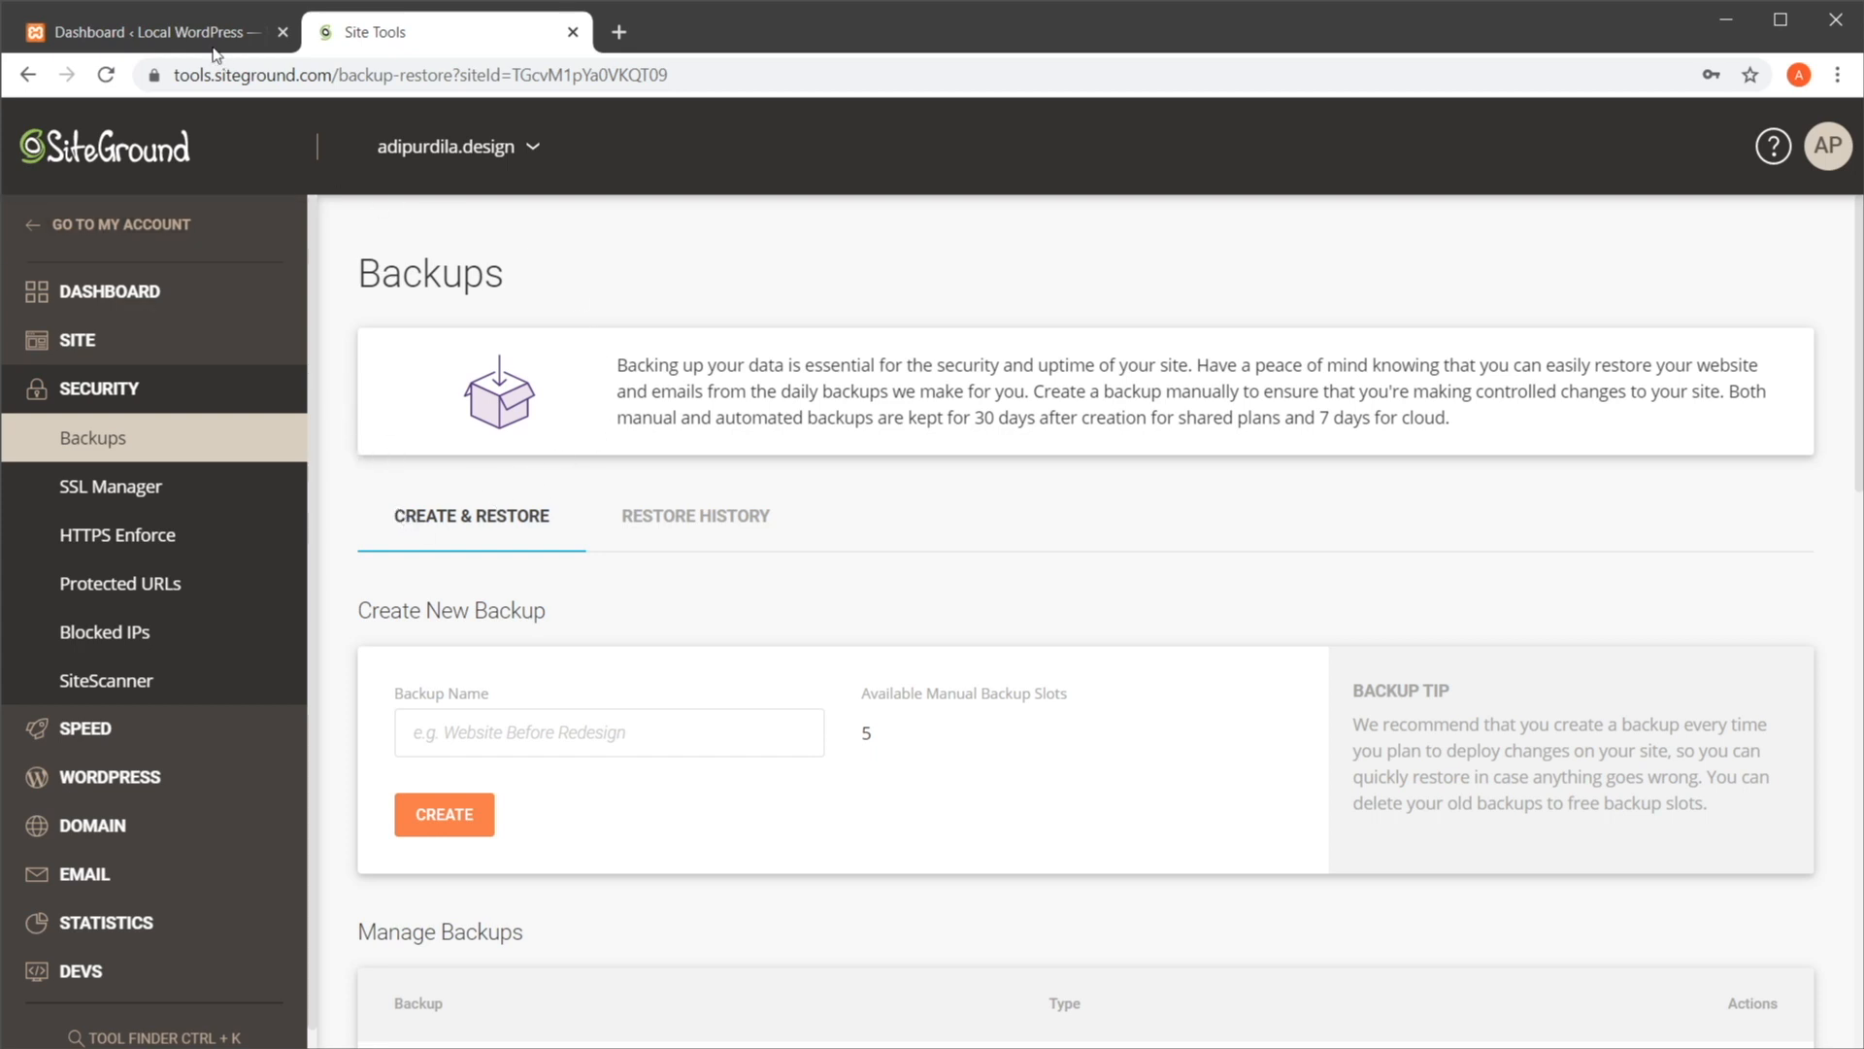
Switch to the local WordPress admin and go to Plugins > Add New
click(142, 33)
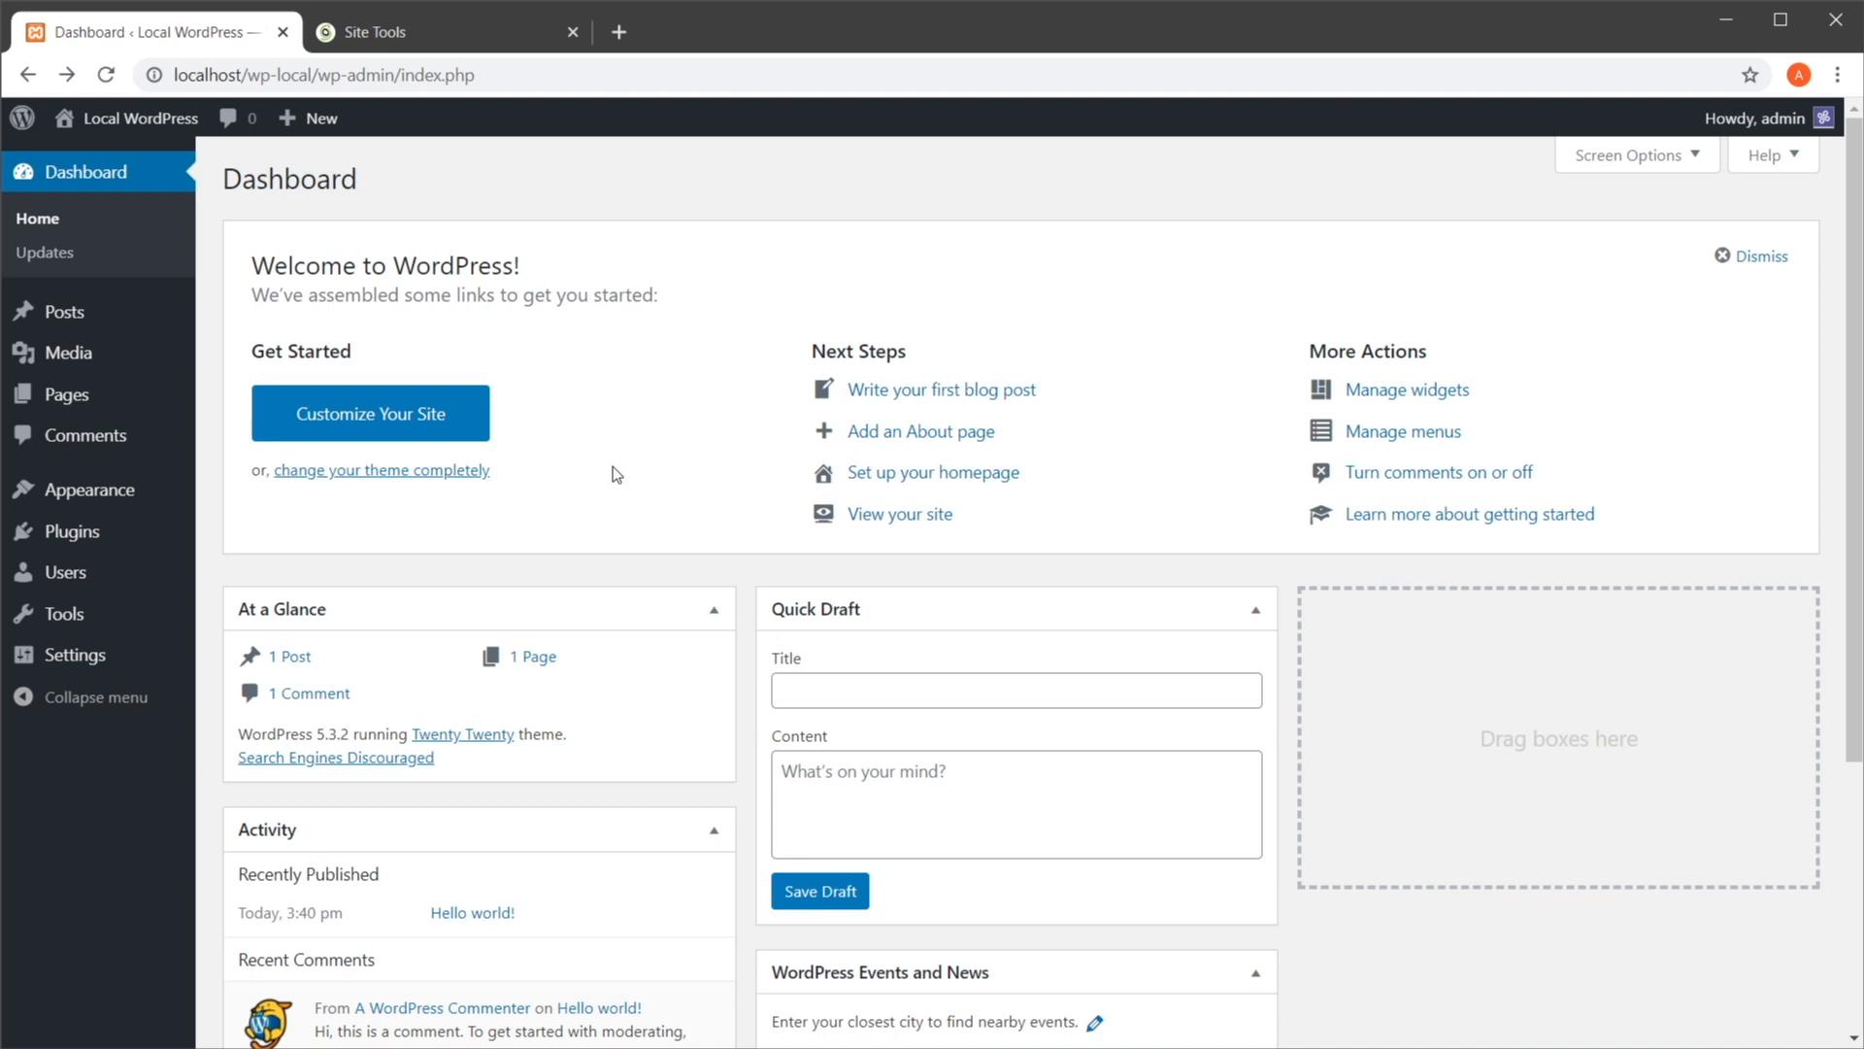
click(66, 532)
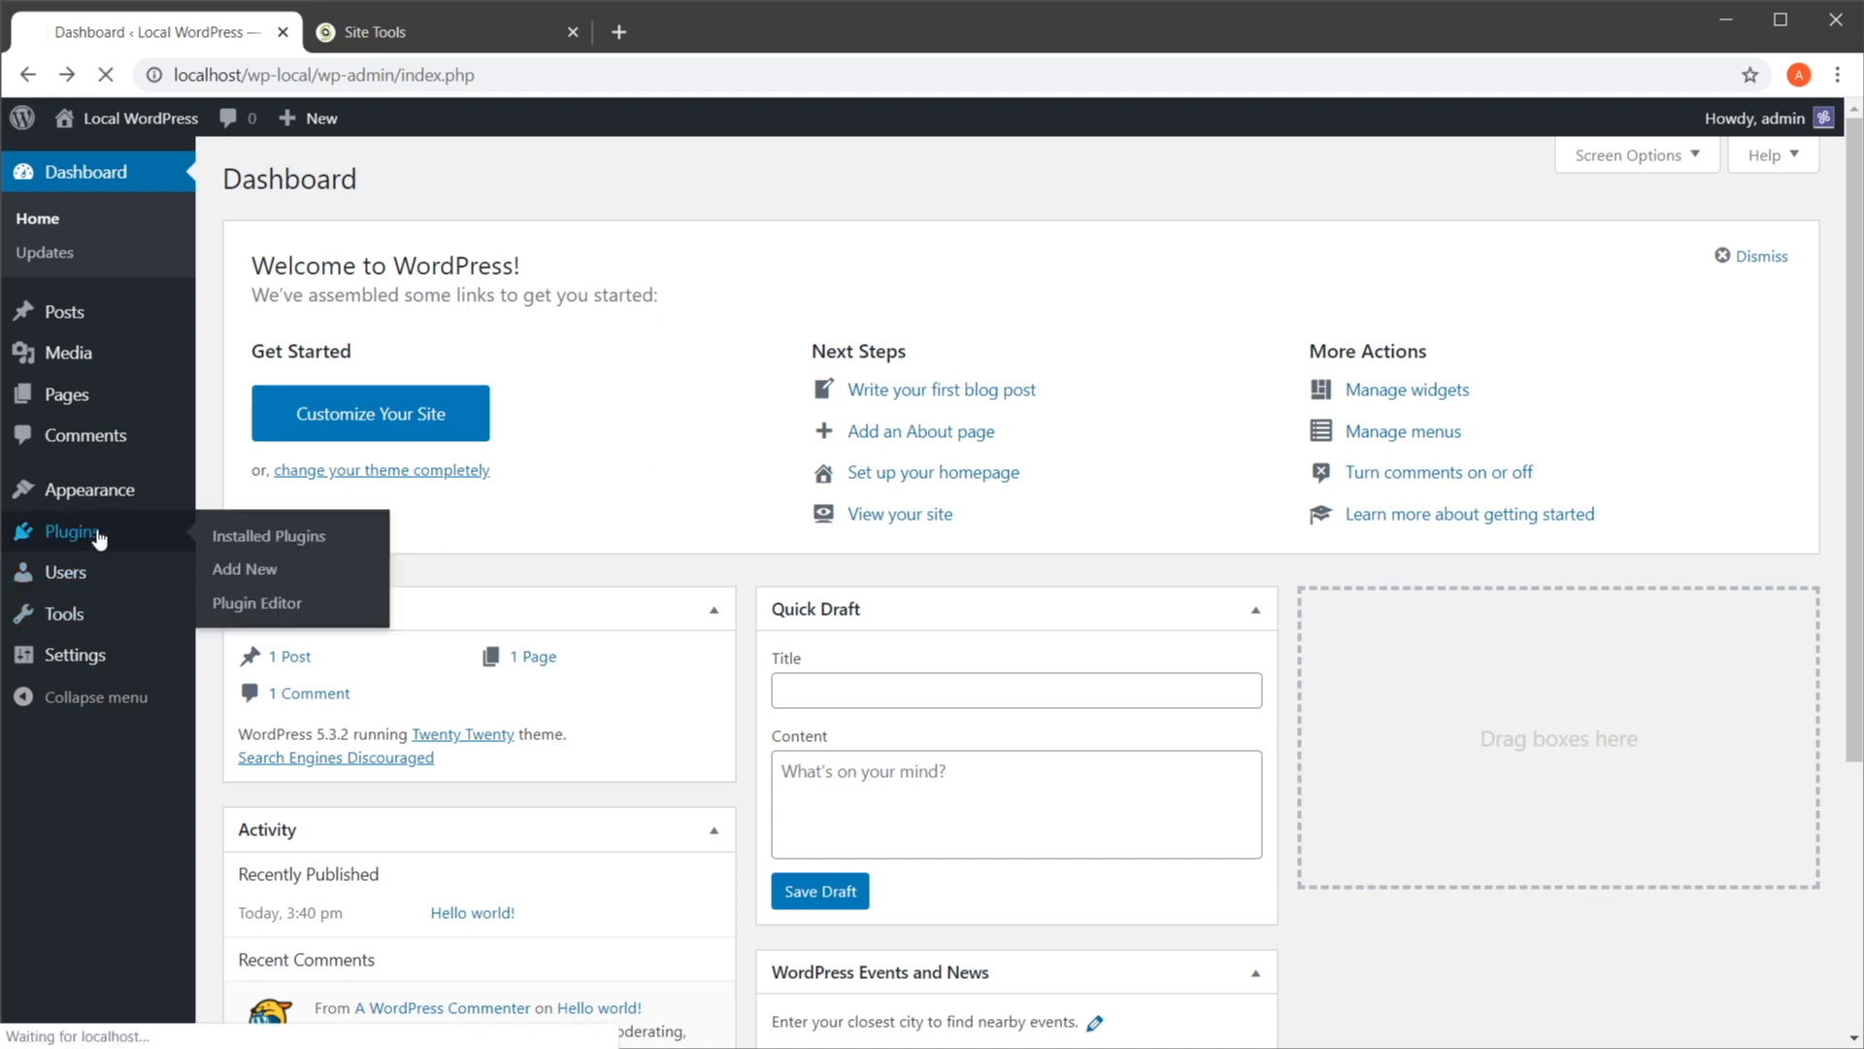
click(266, 536)
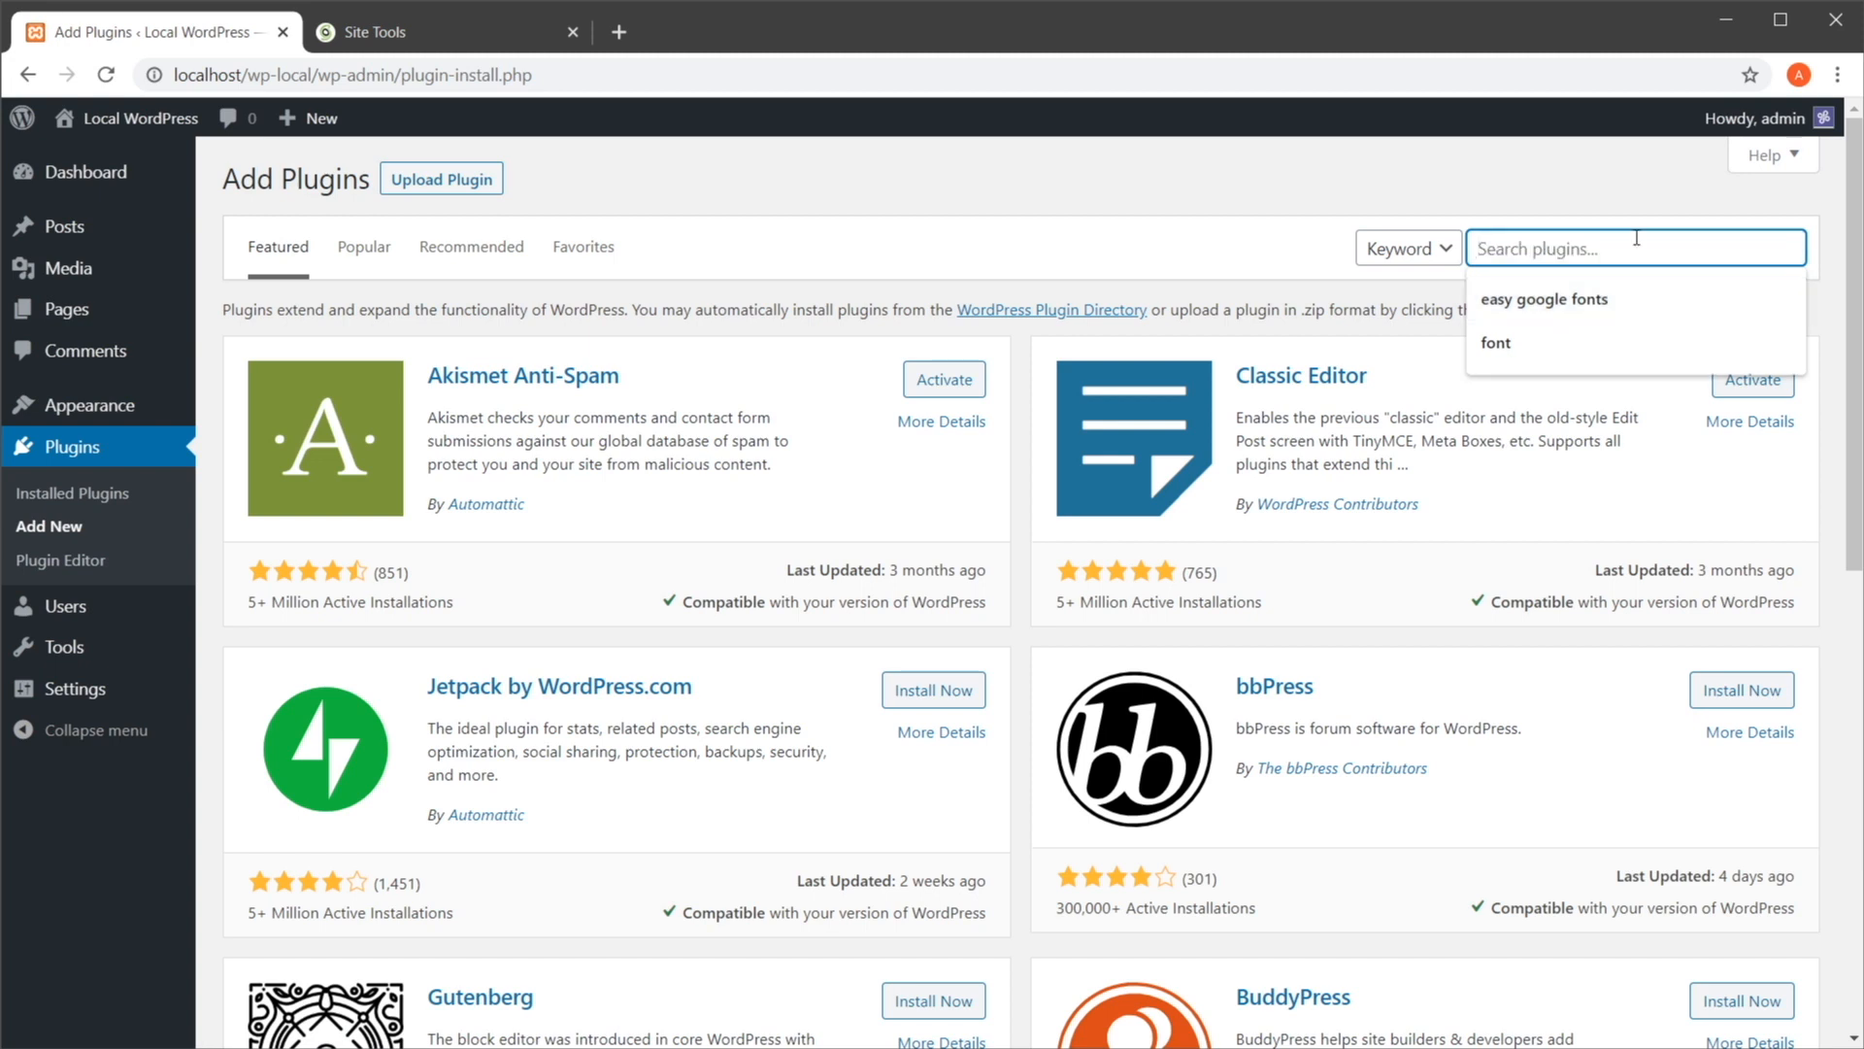
Search for 'updraft' and install the UpdraftPlus WordPress Backup Plugin
text(u)
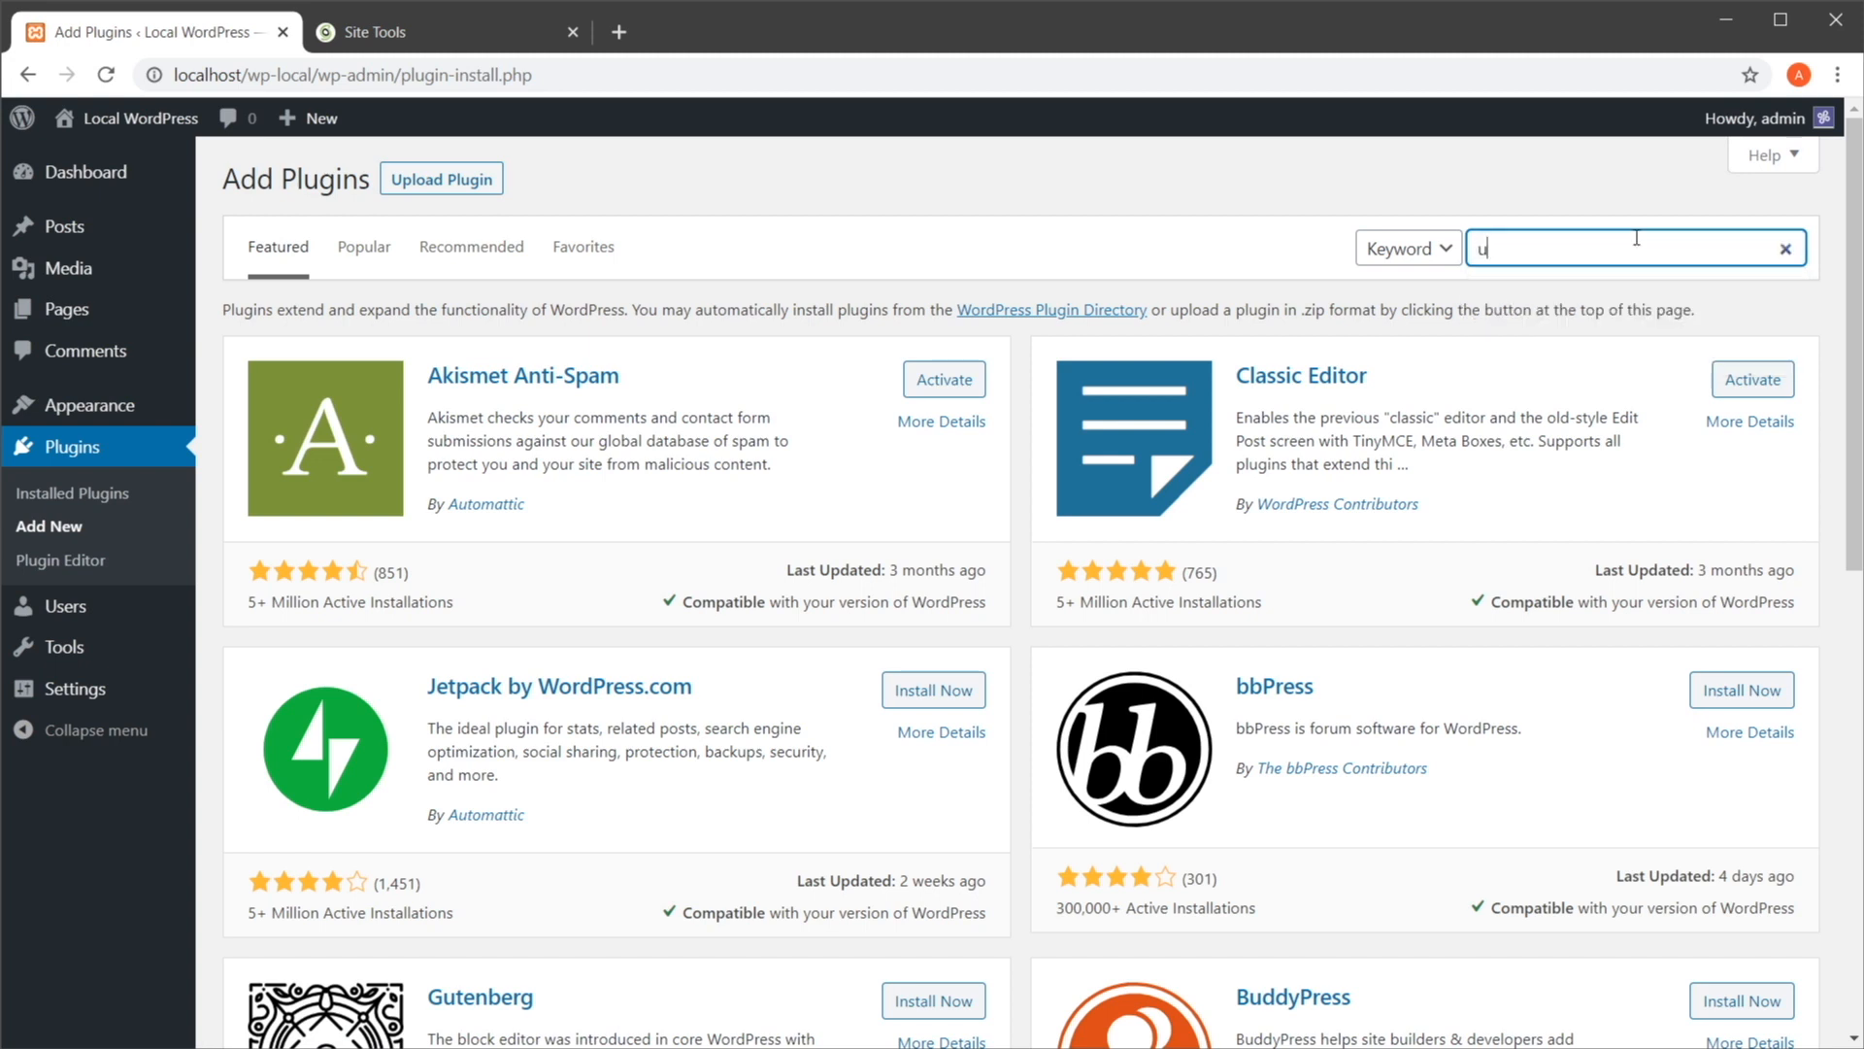
text(updraft)
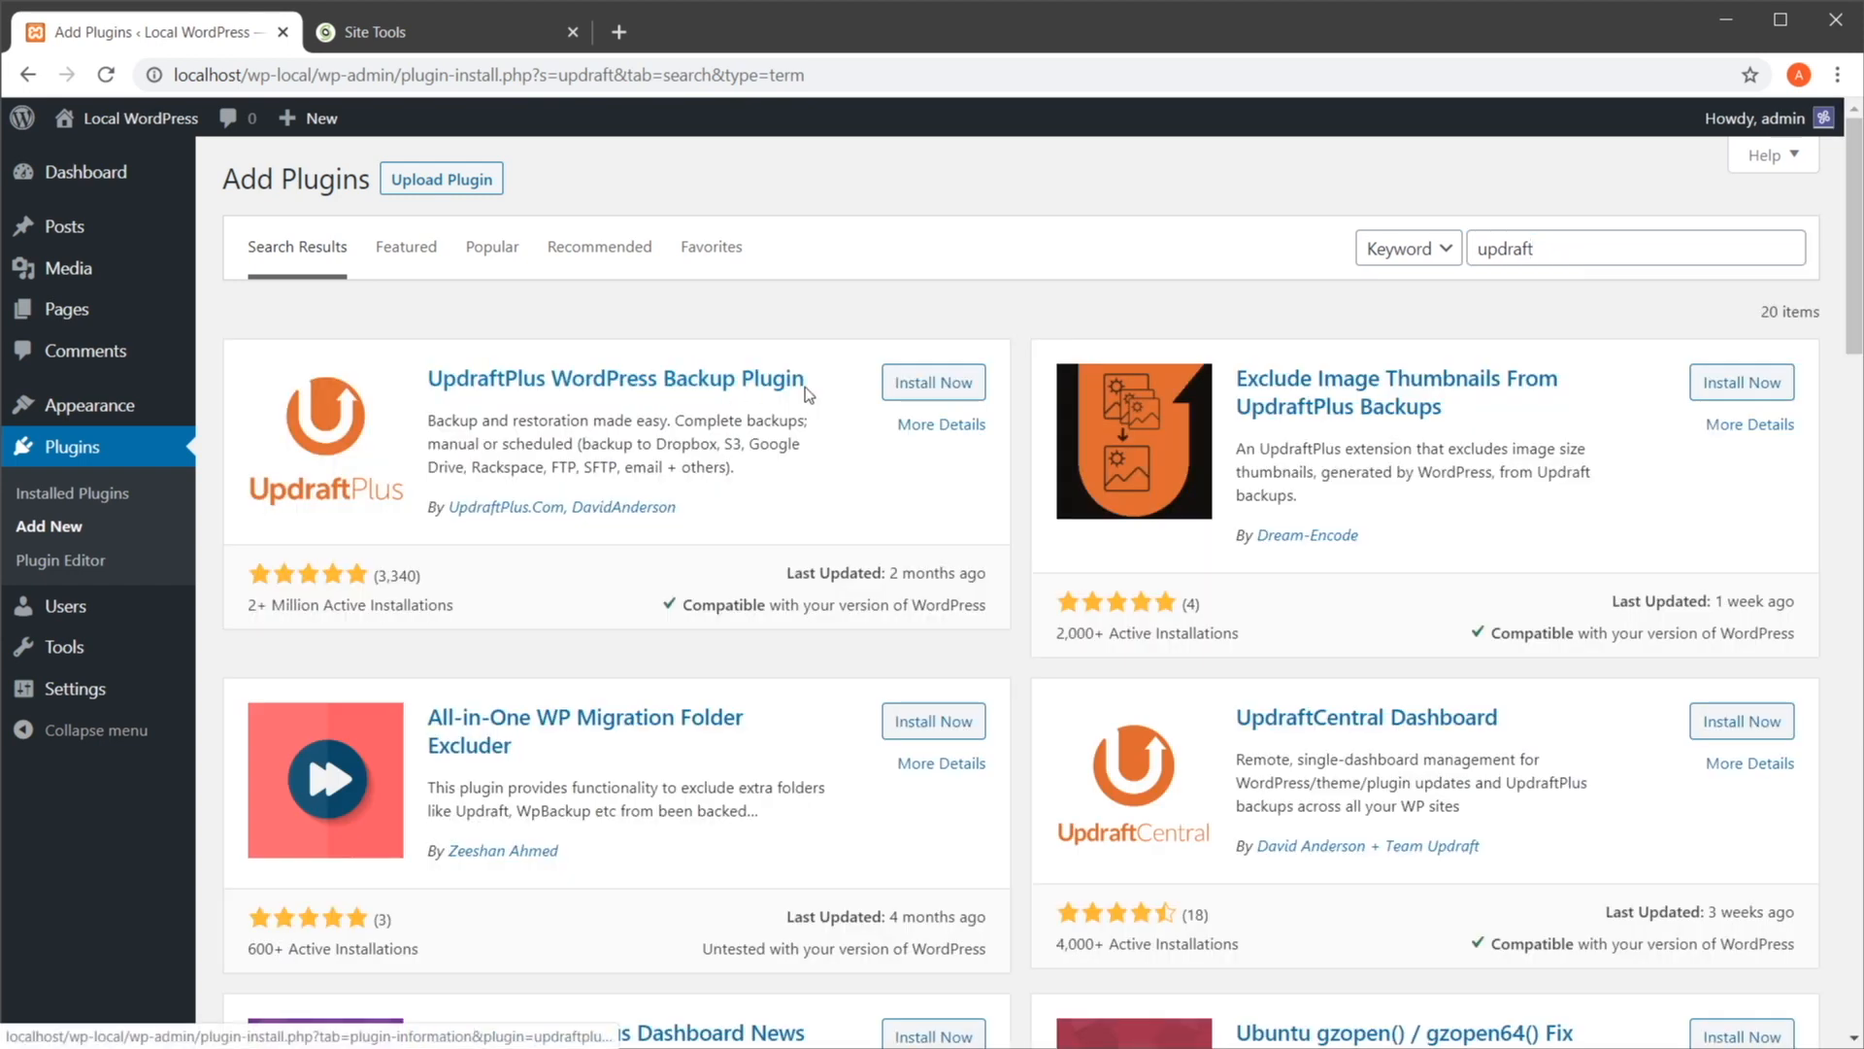
click(934, 383)
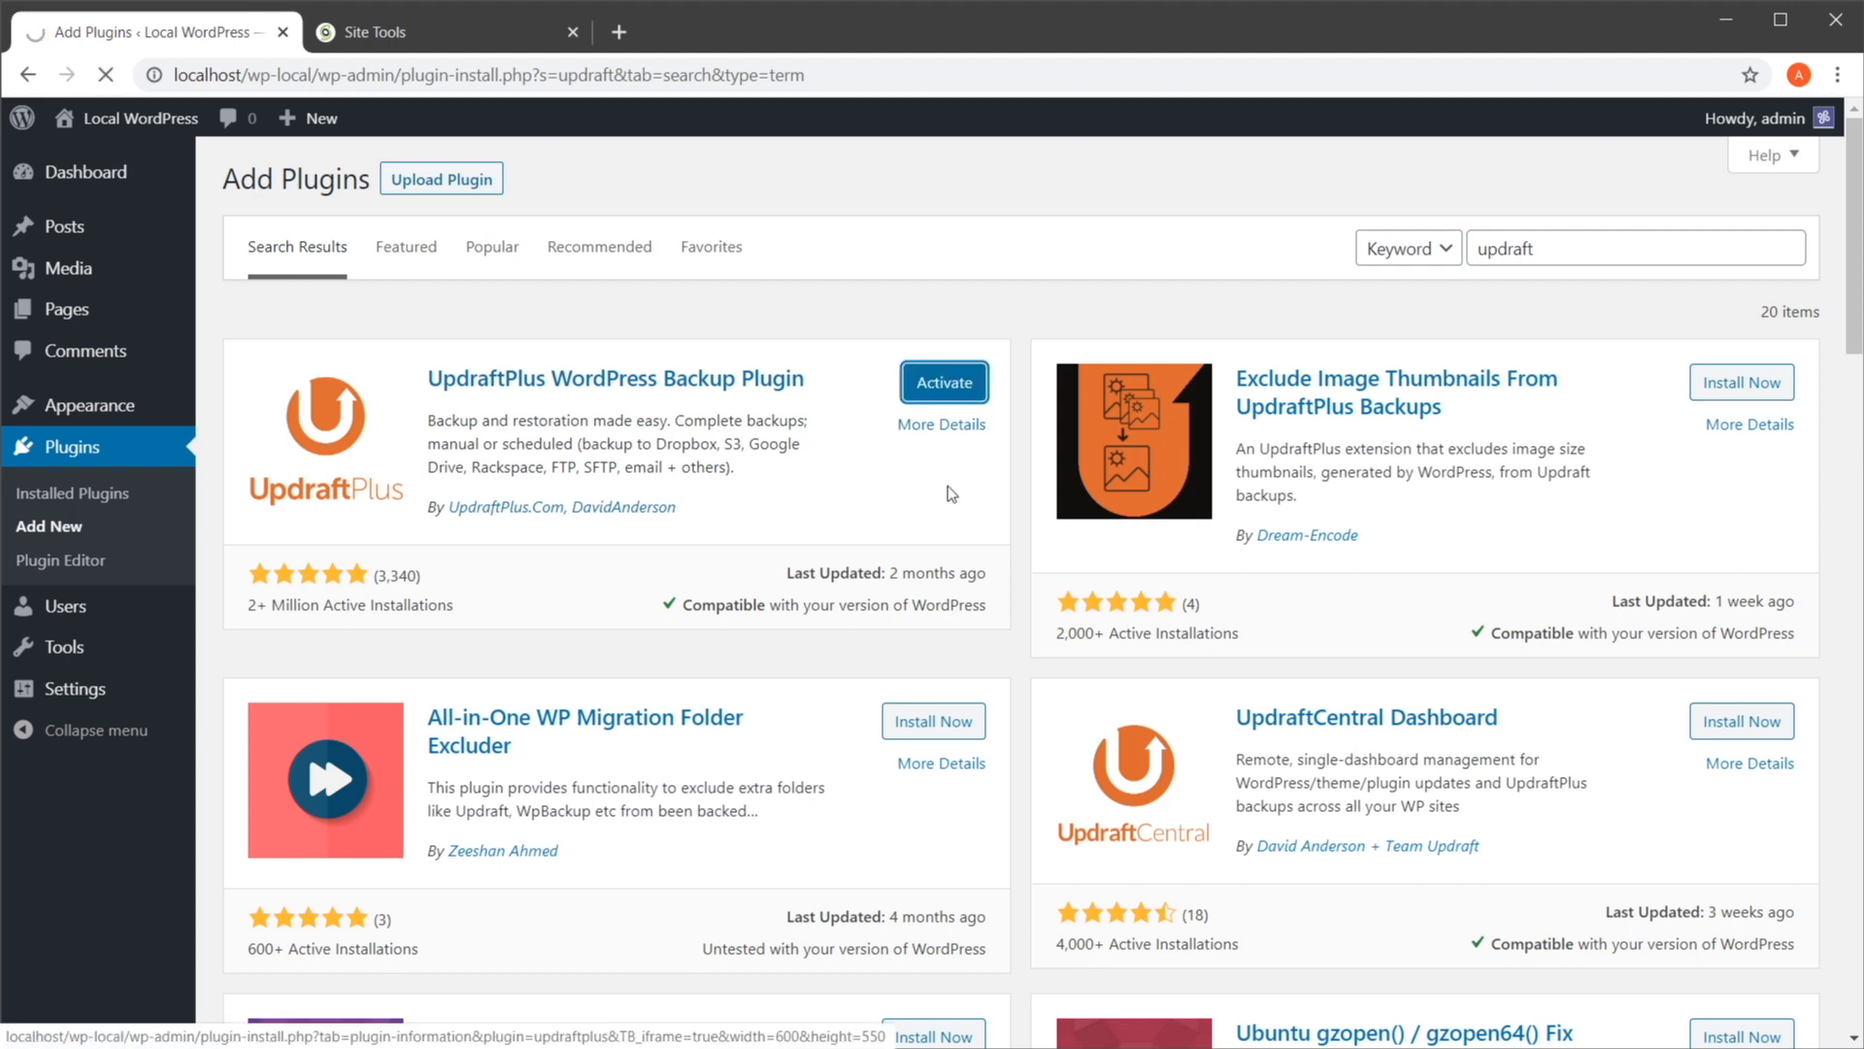
Activate UpdraftPlus and review its settings for backup schedules and remote storage
click(943, 382)
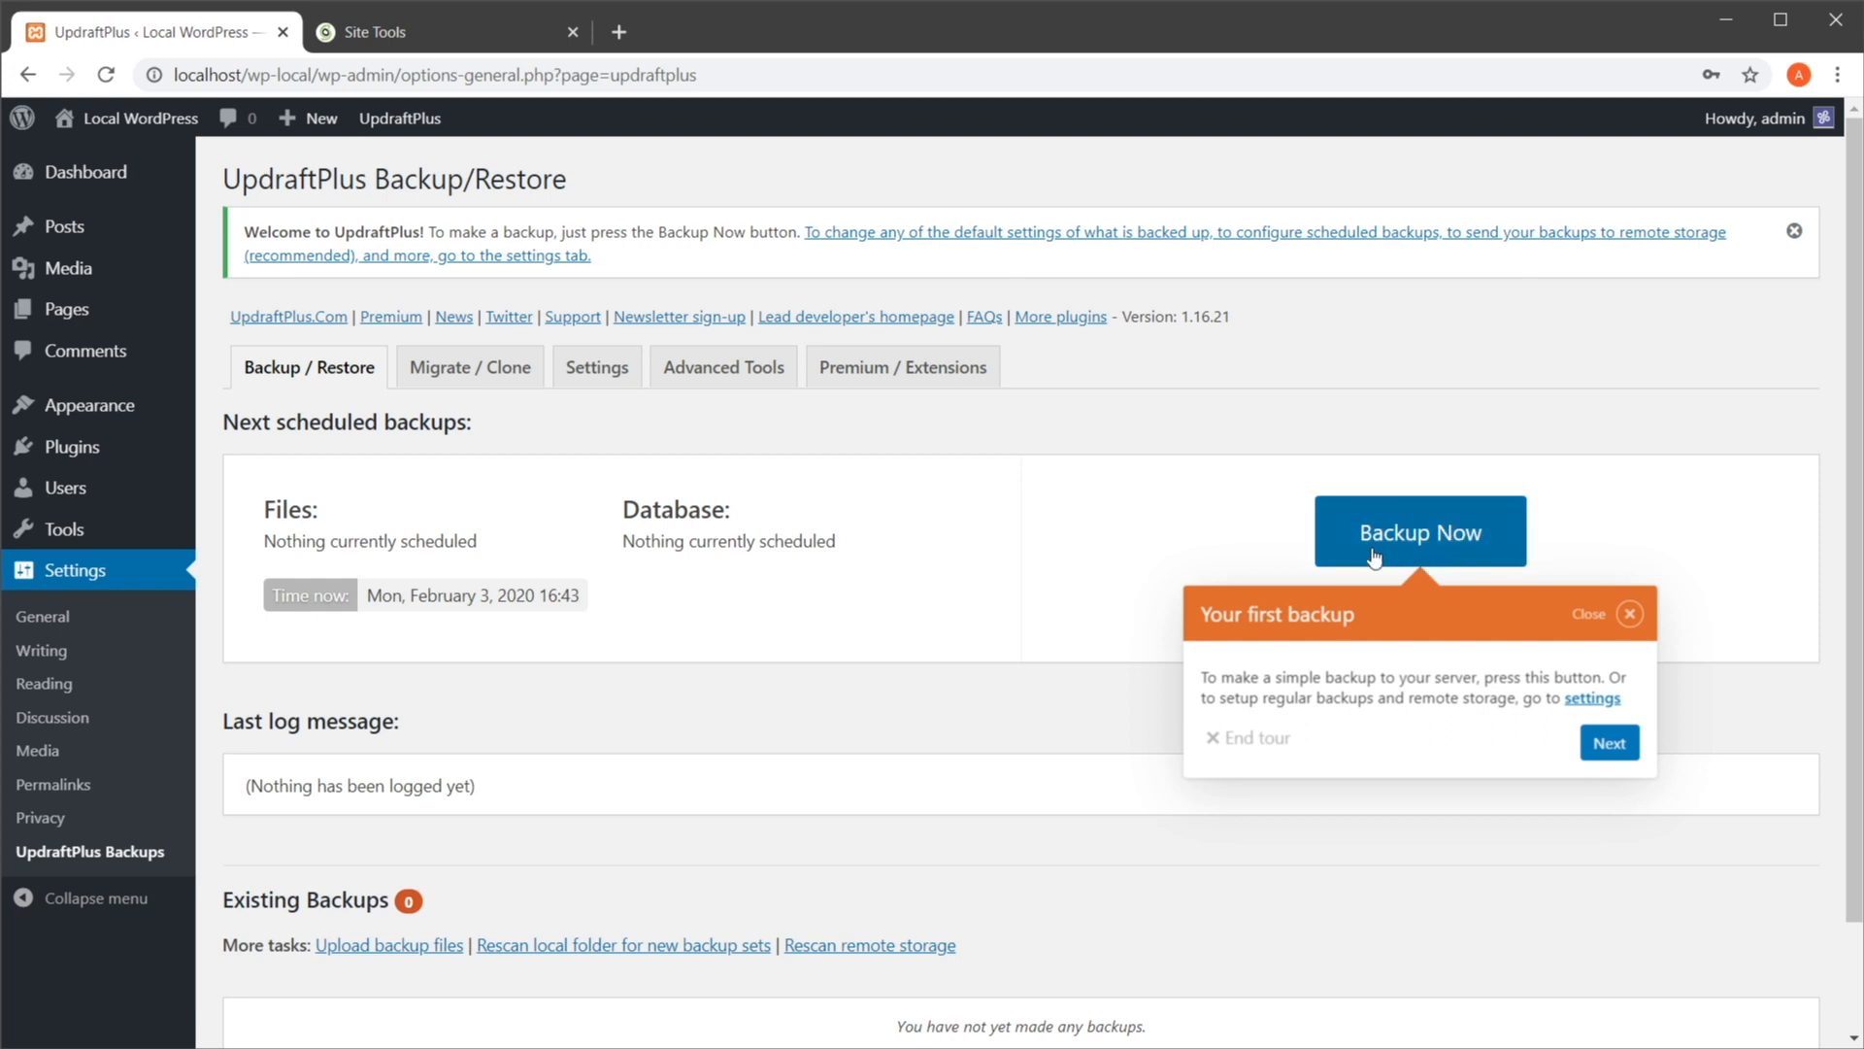
click(596, 367)
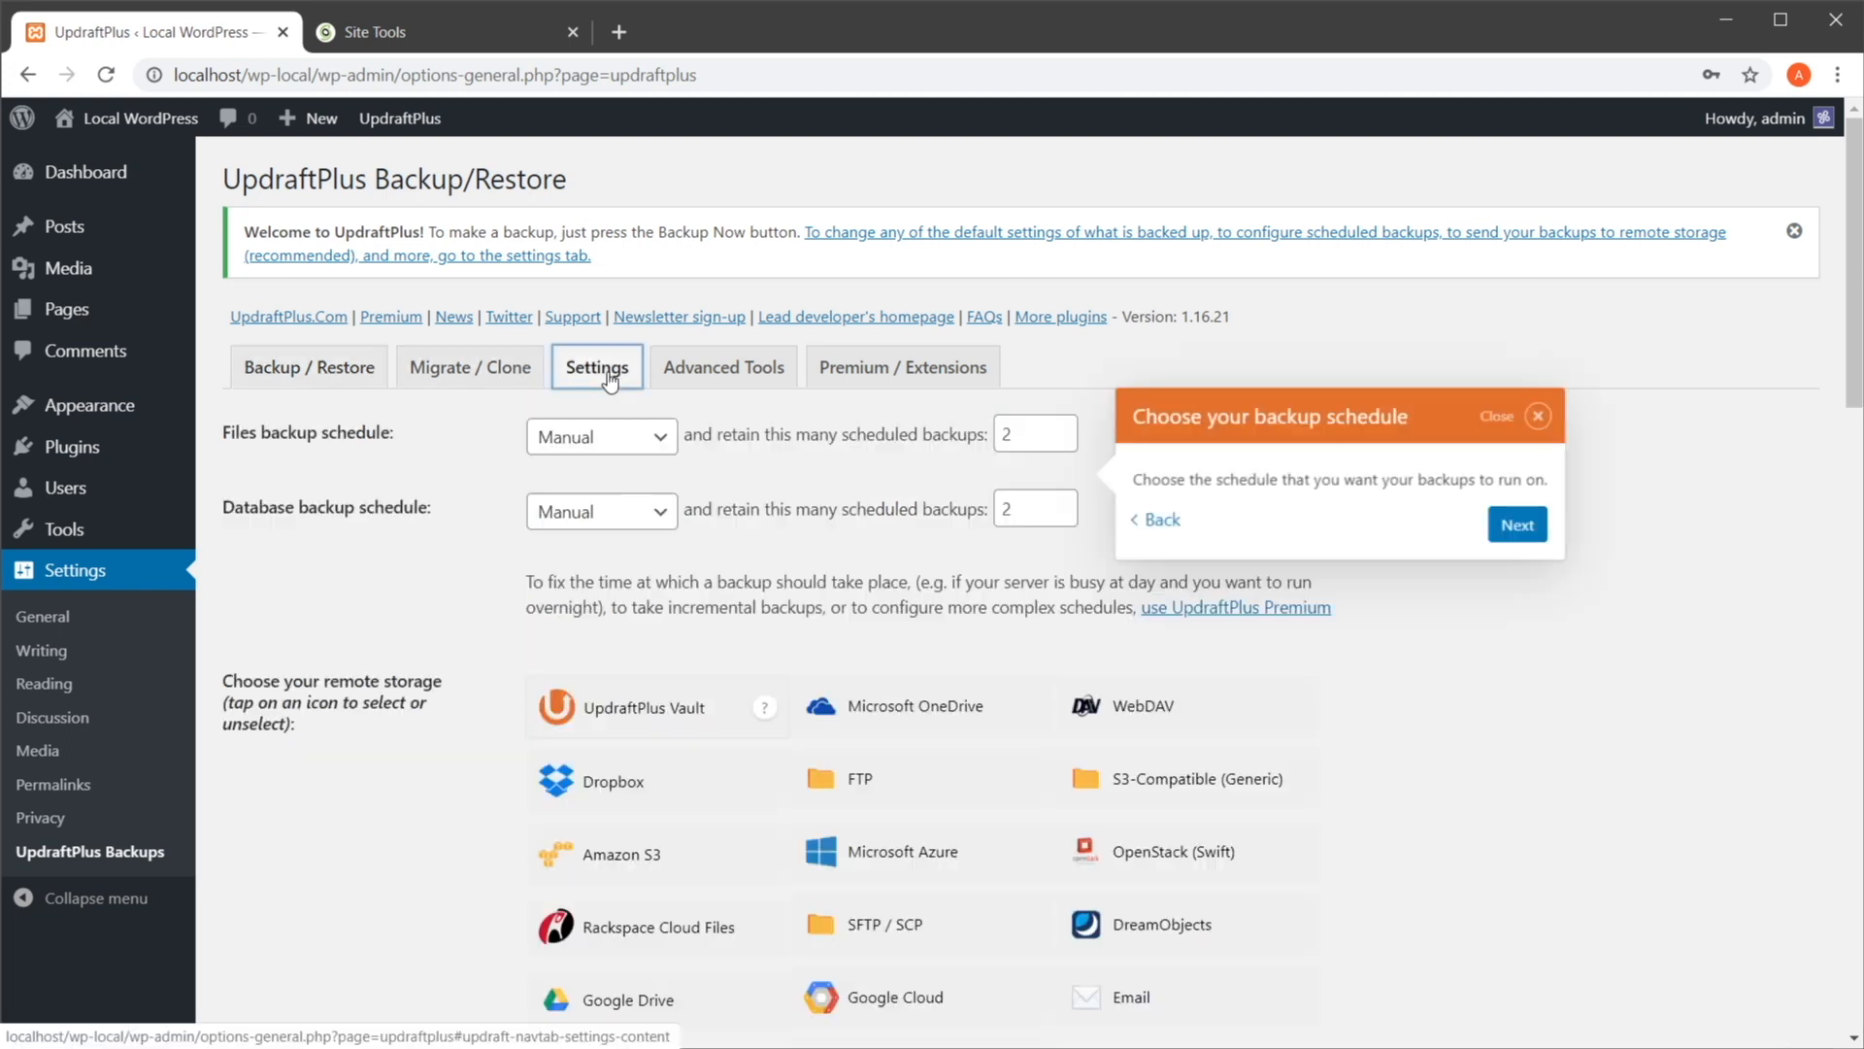
scroll(down, 3)
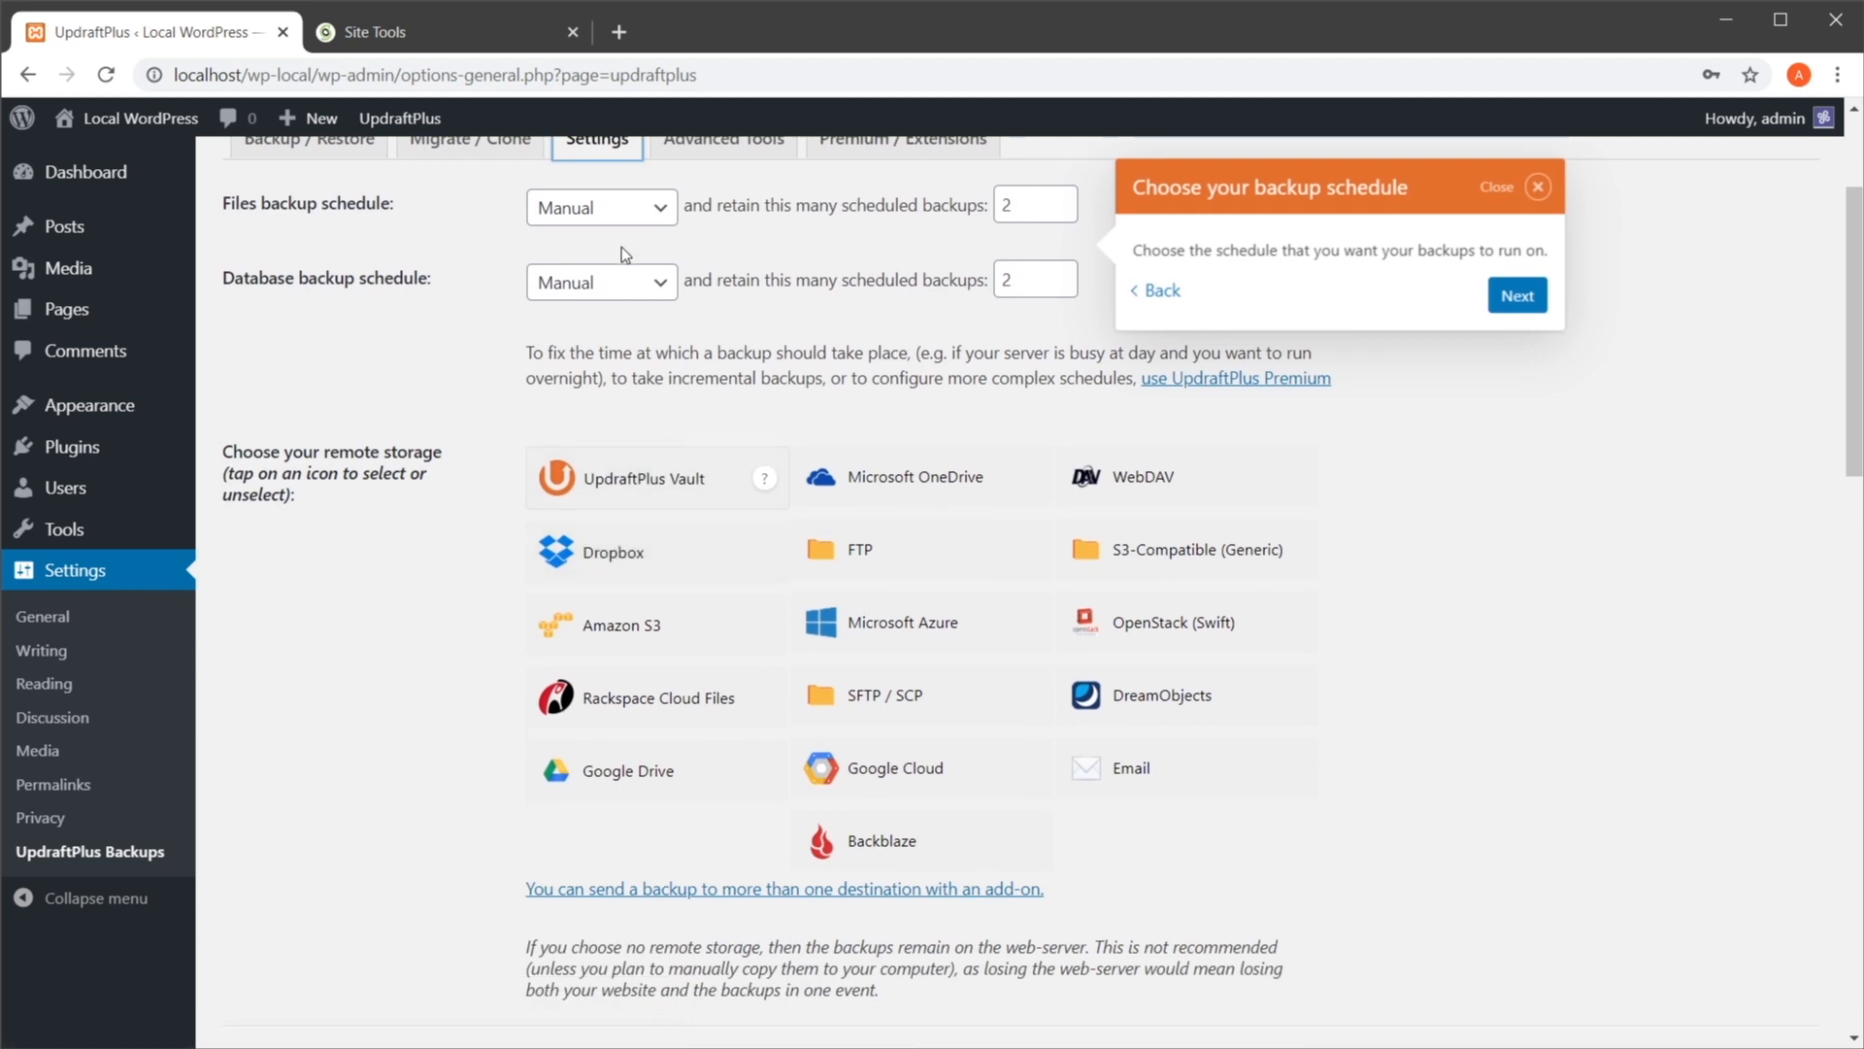
mouse_move(547, 282)
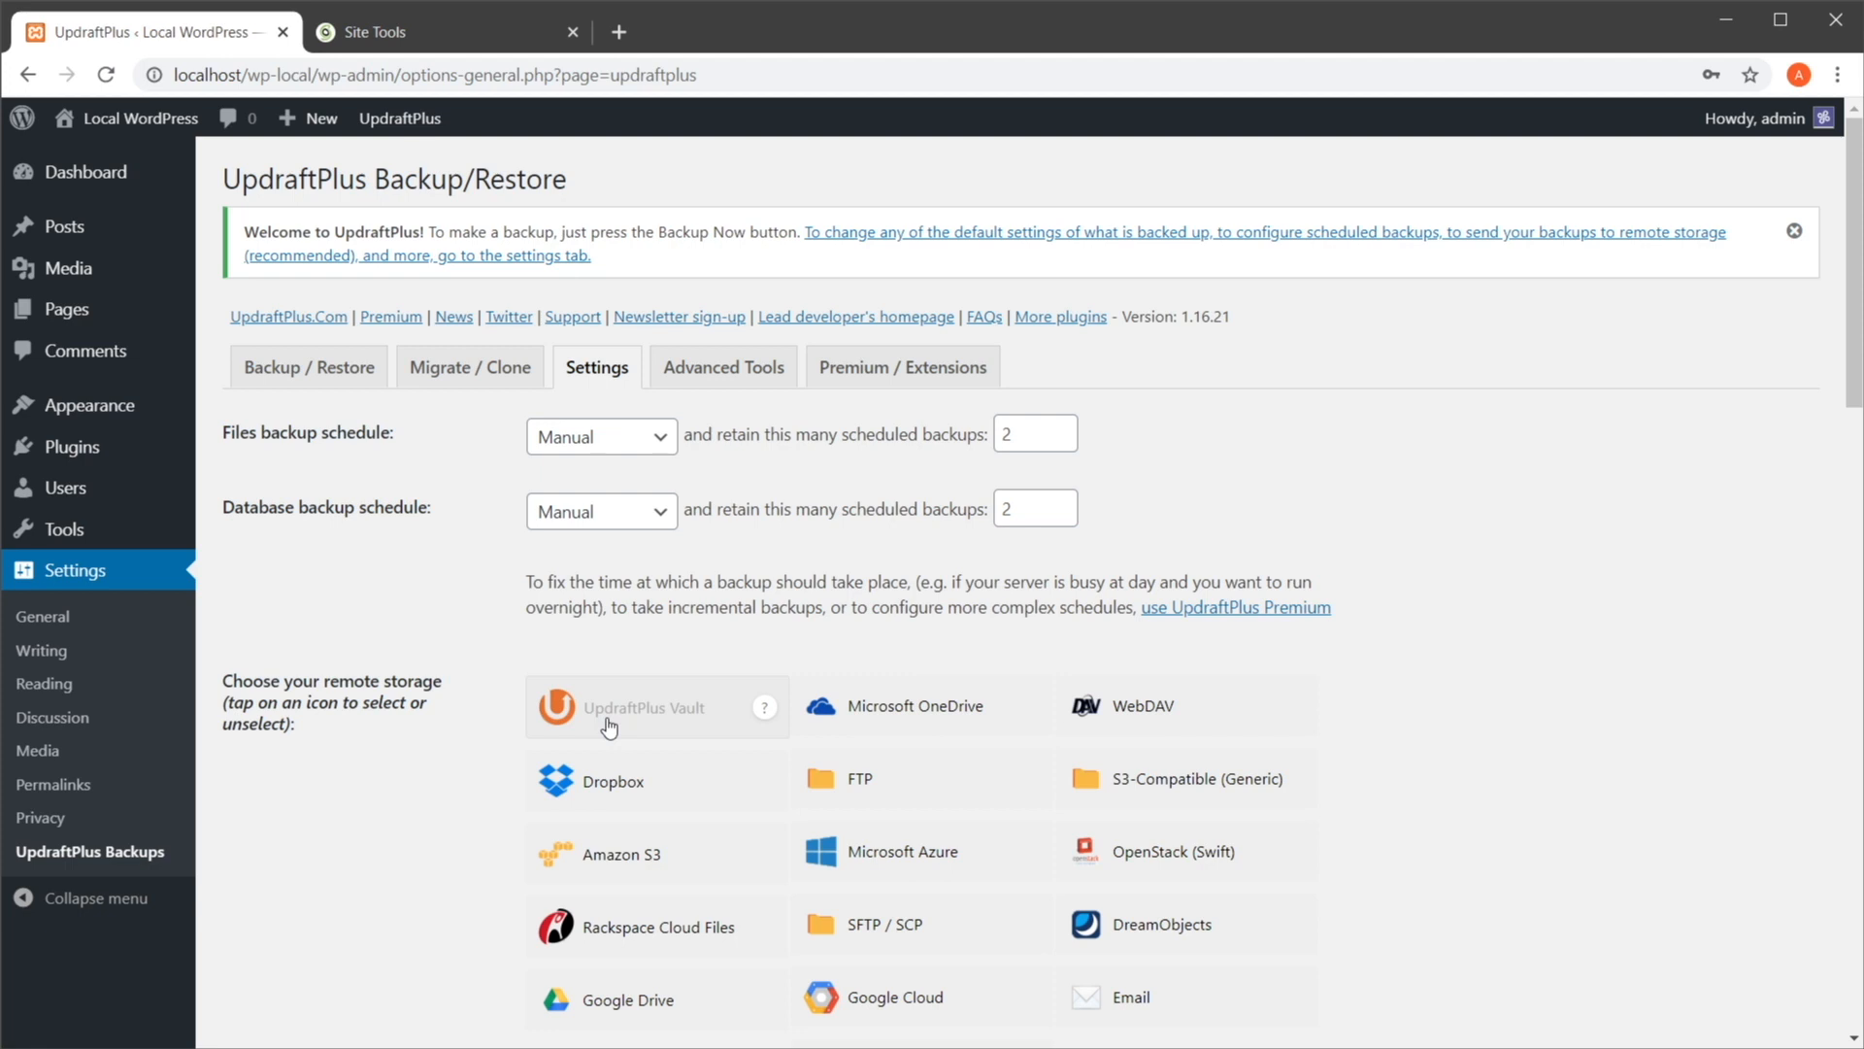
mouse_move(1035, 619)
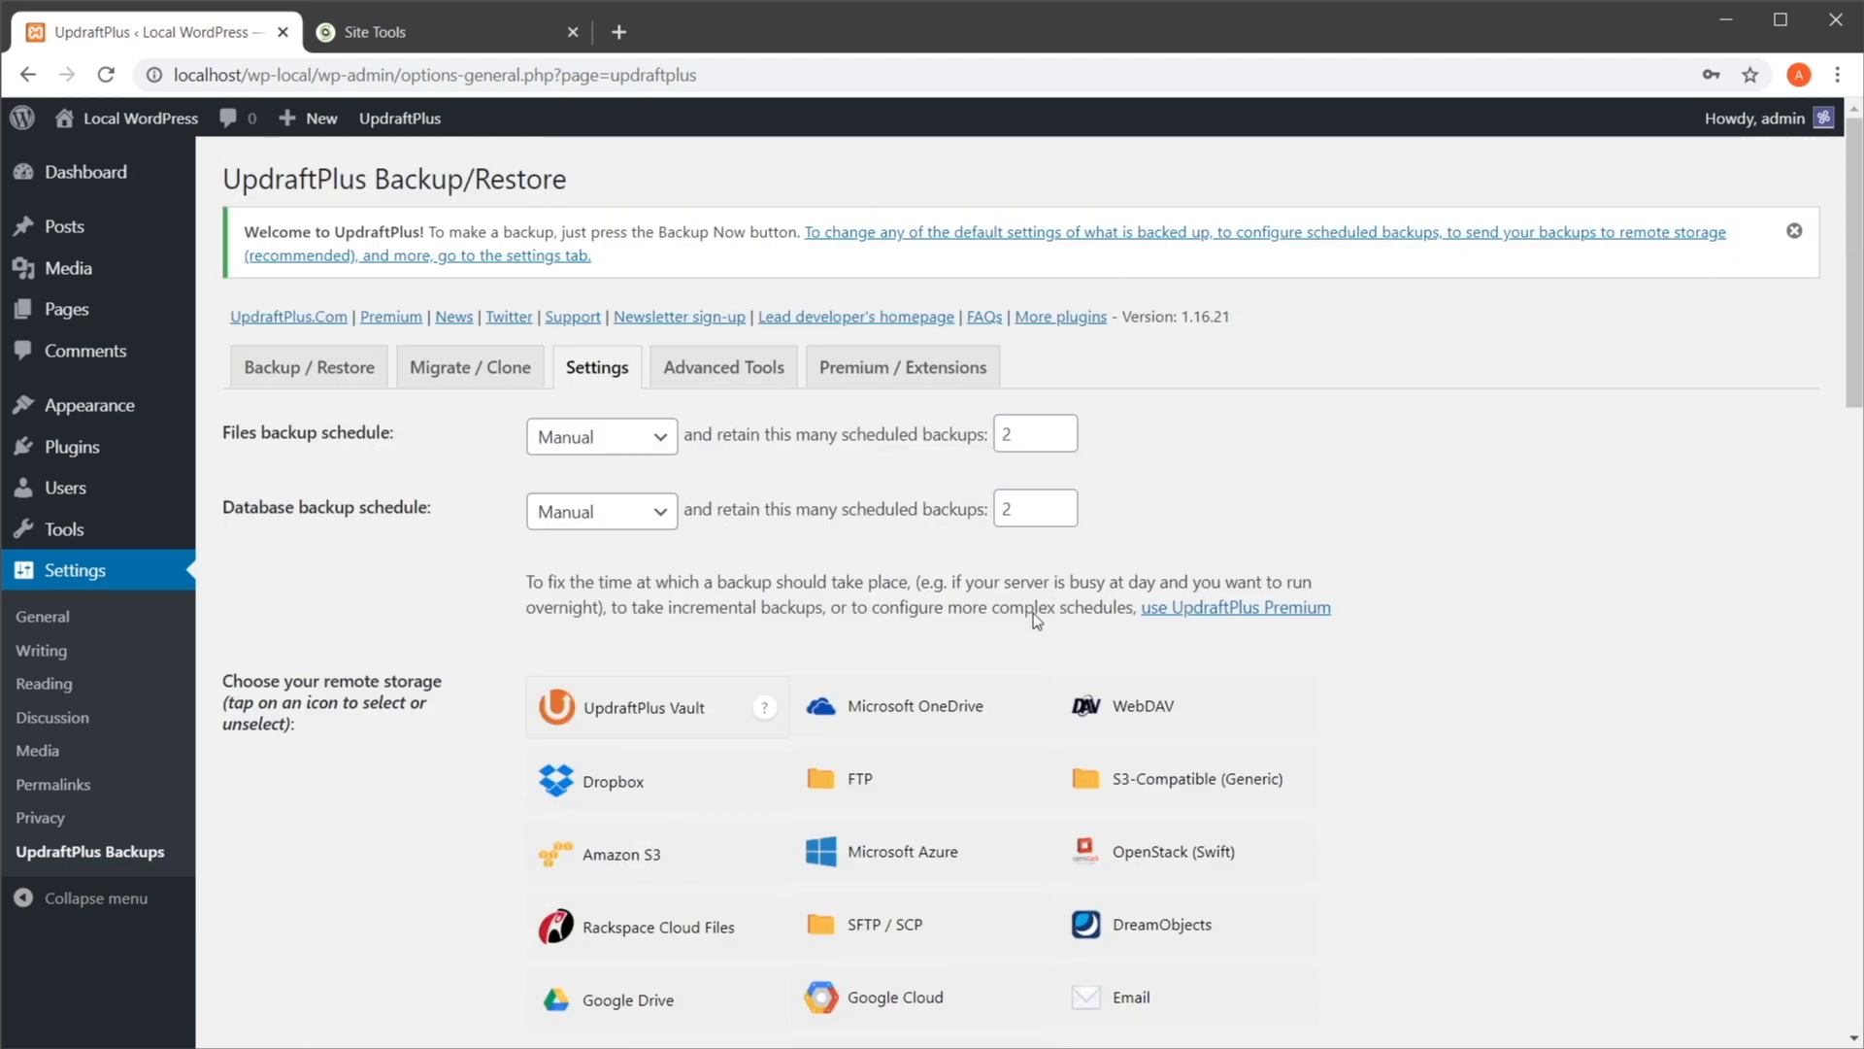
mouse_move(509, 454)
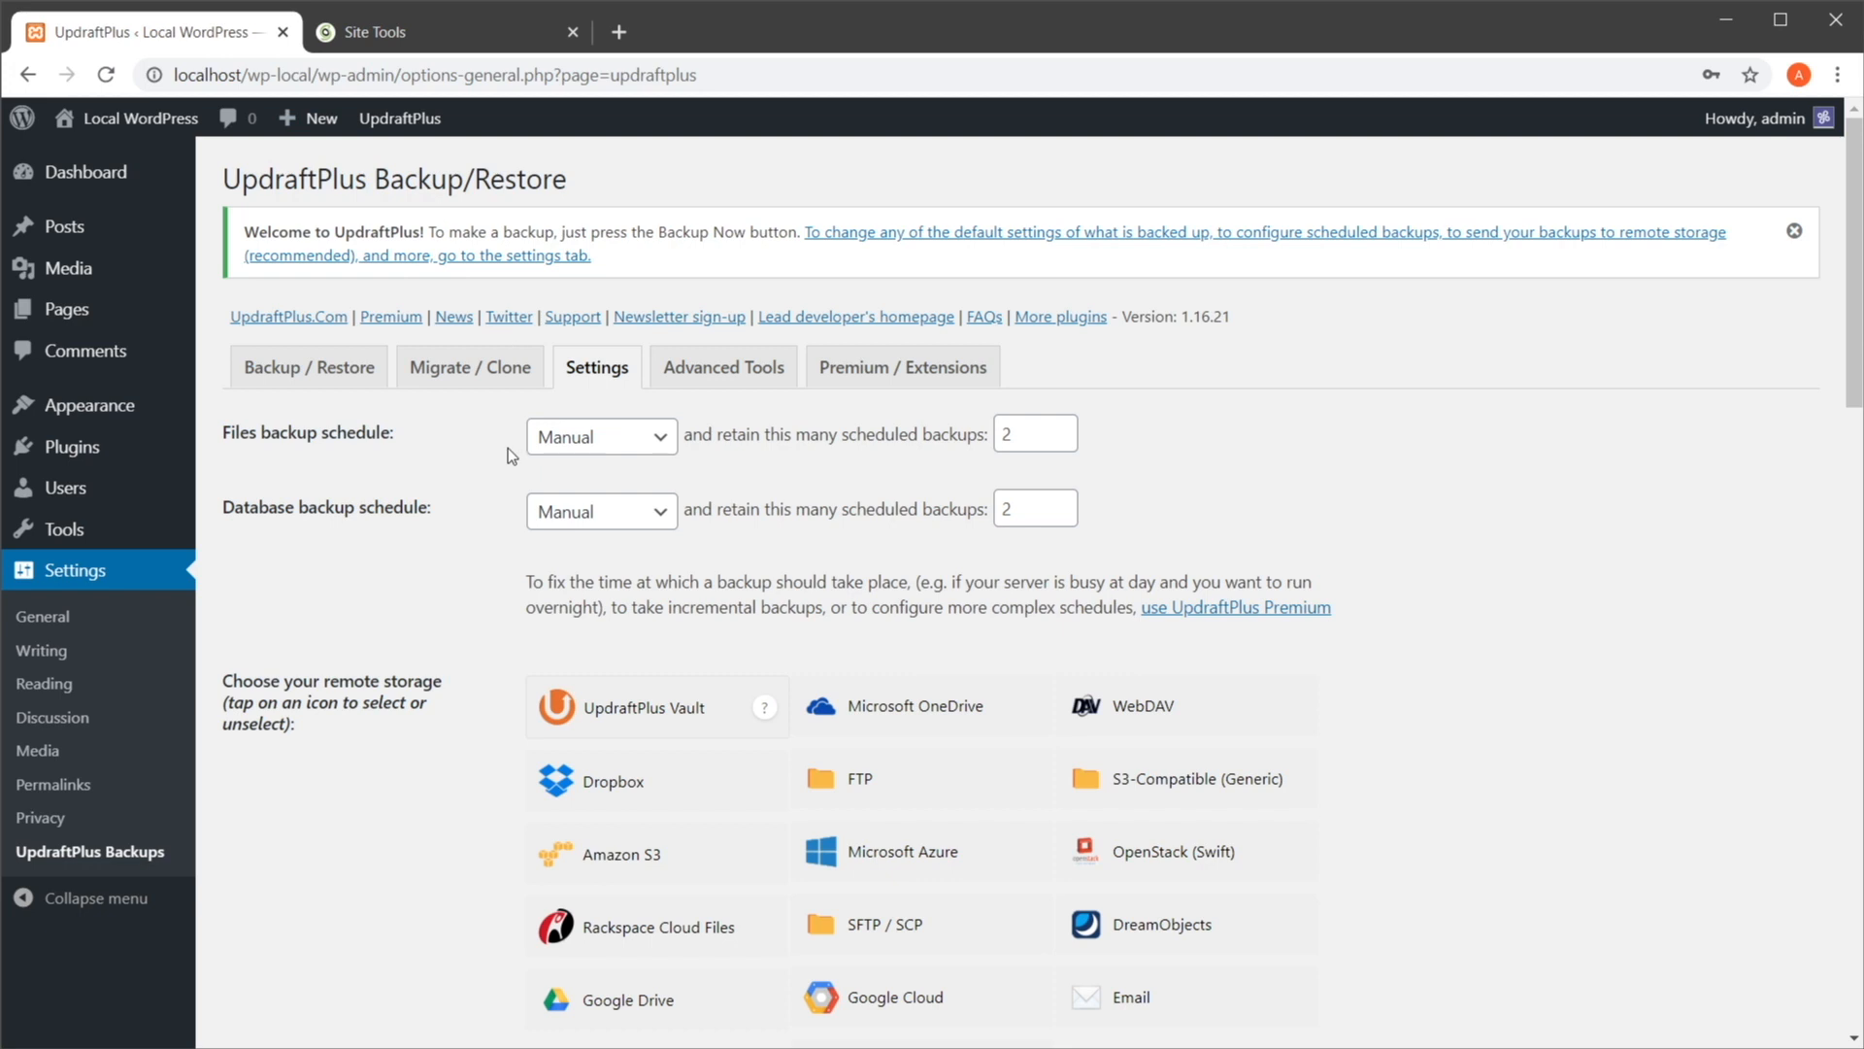
mouse_move(66, 446)
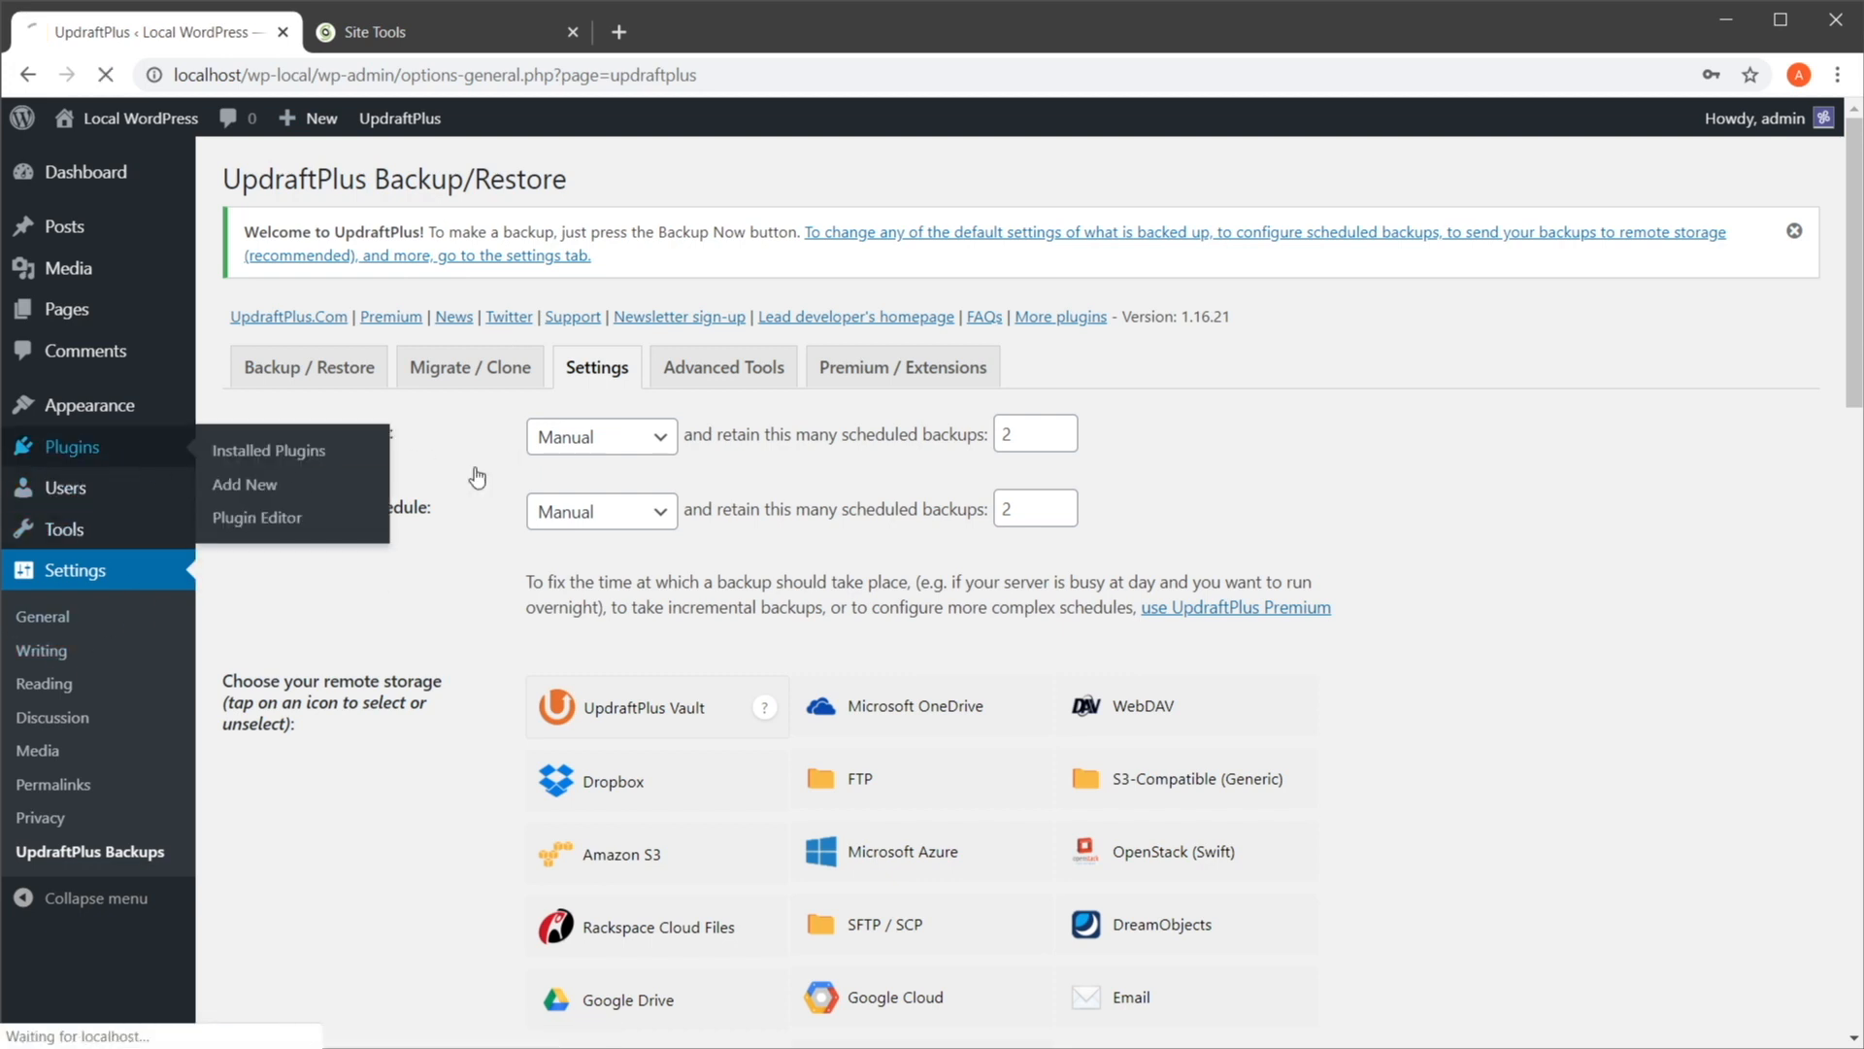
Go to Plugins > Add New and search for 'backup' plugins
click(268, 449)
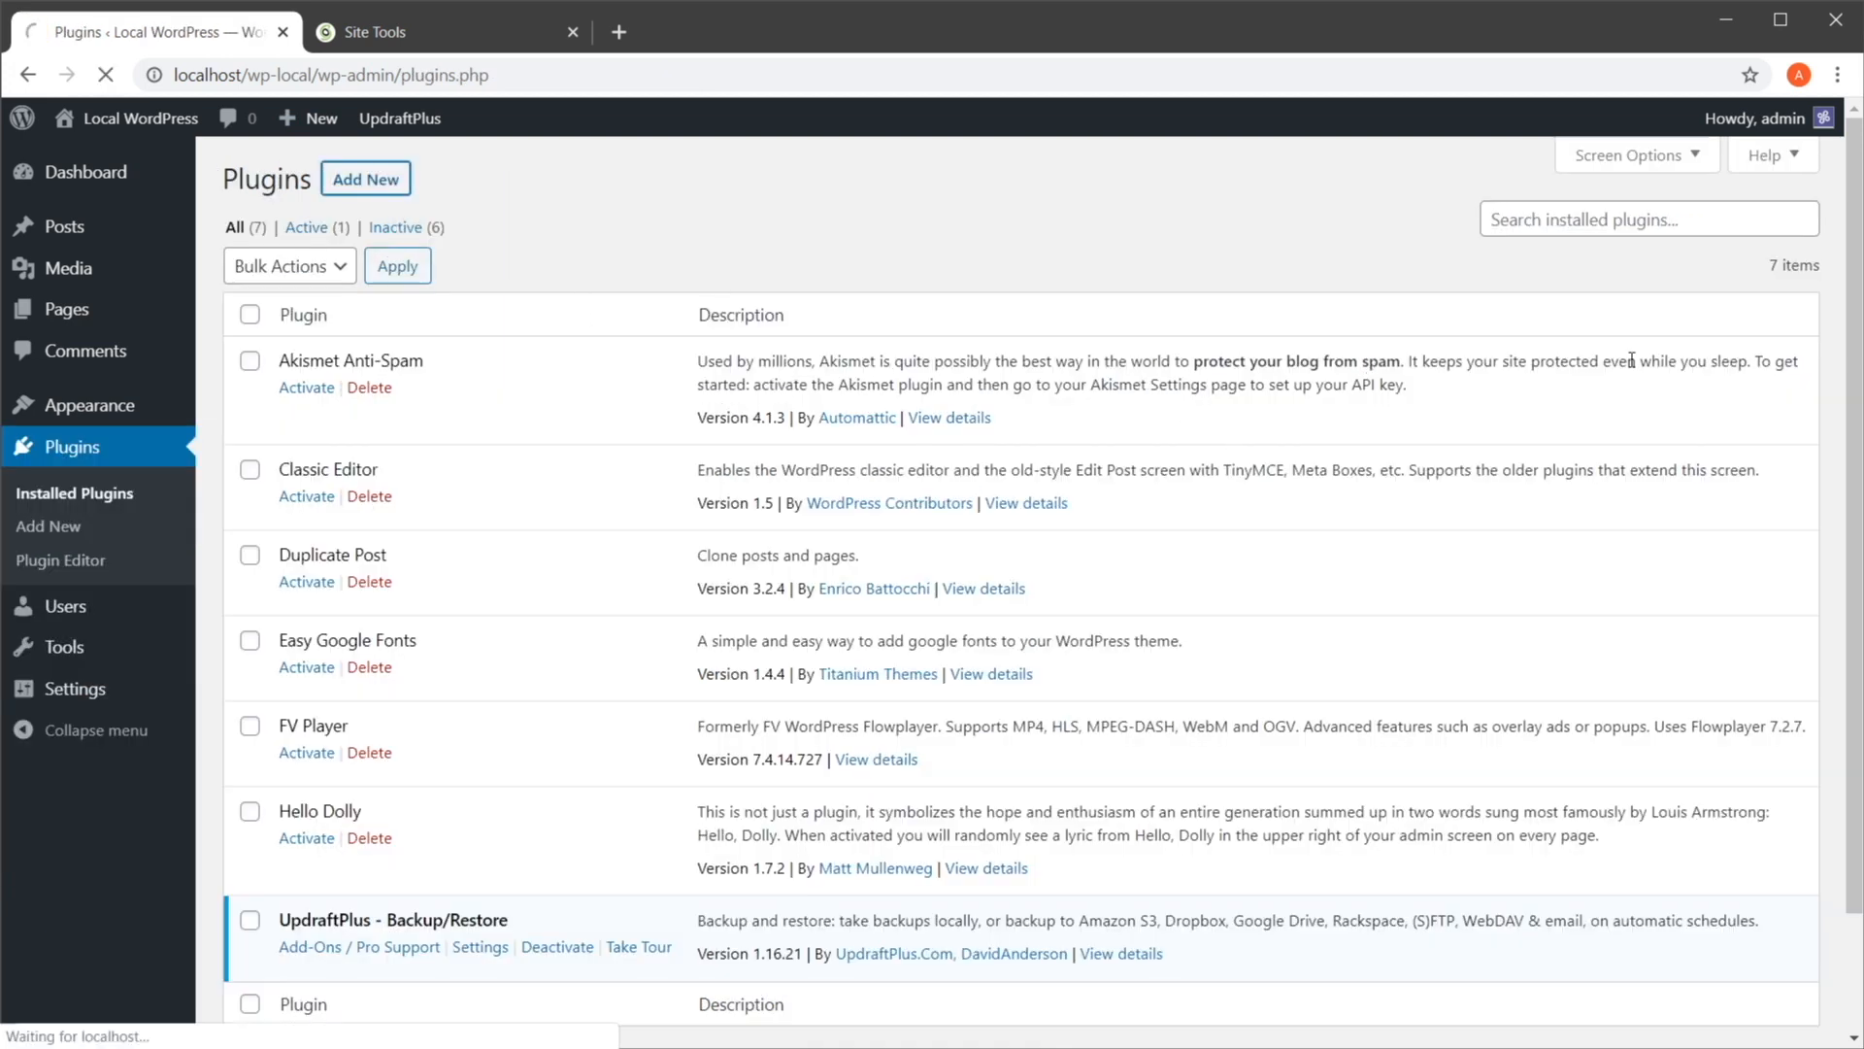
click(48, 526)
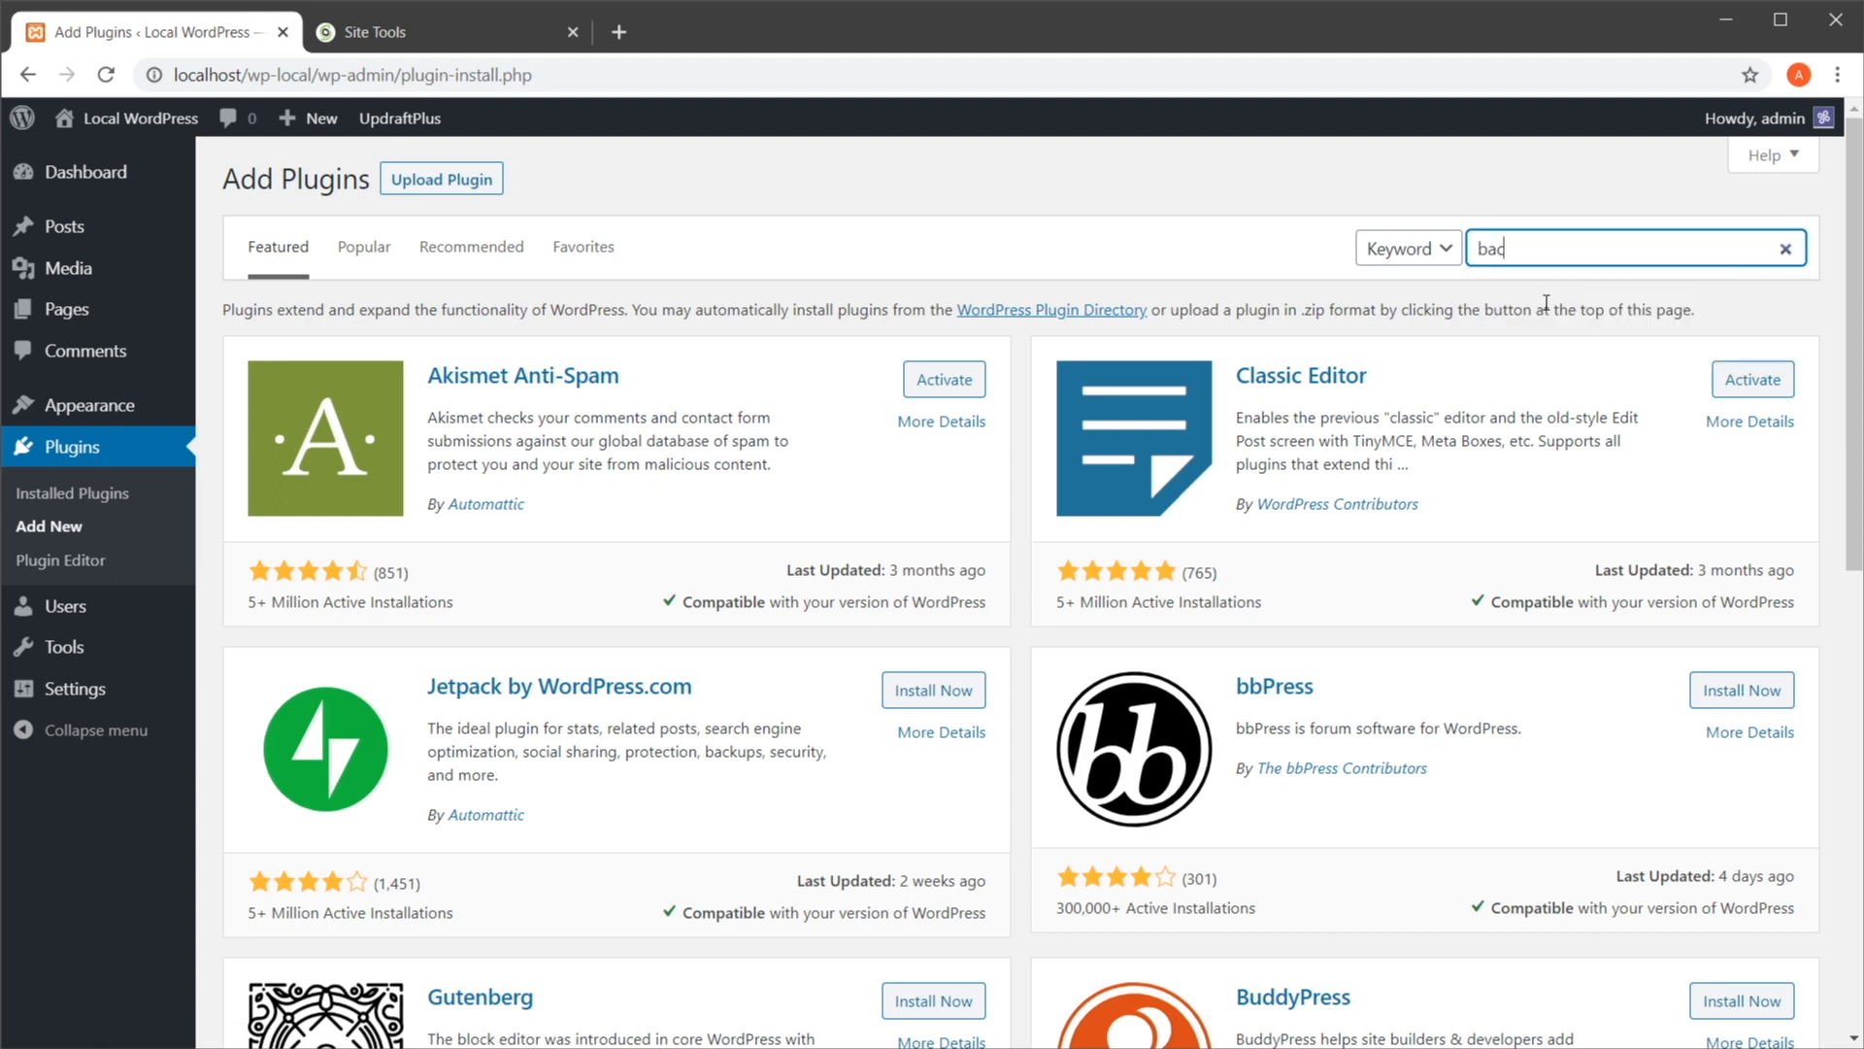
key(Enter)
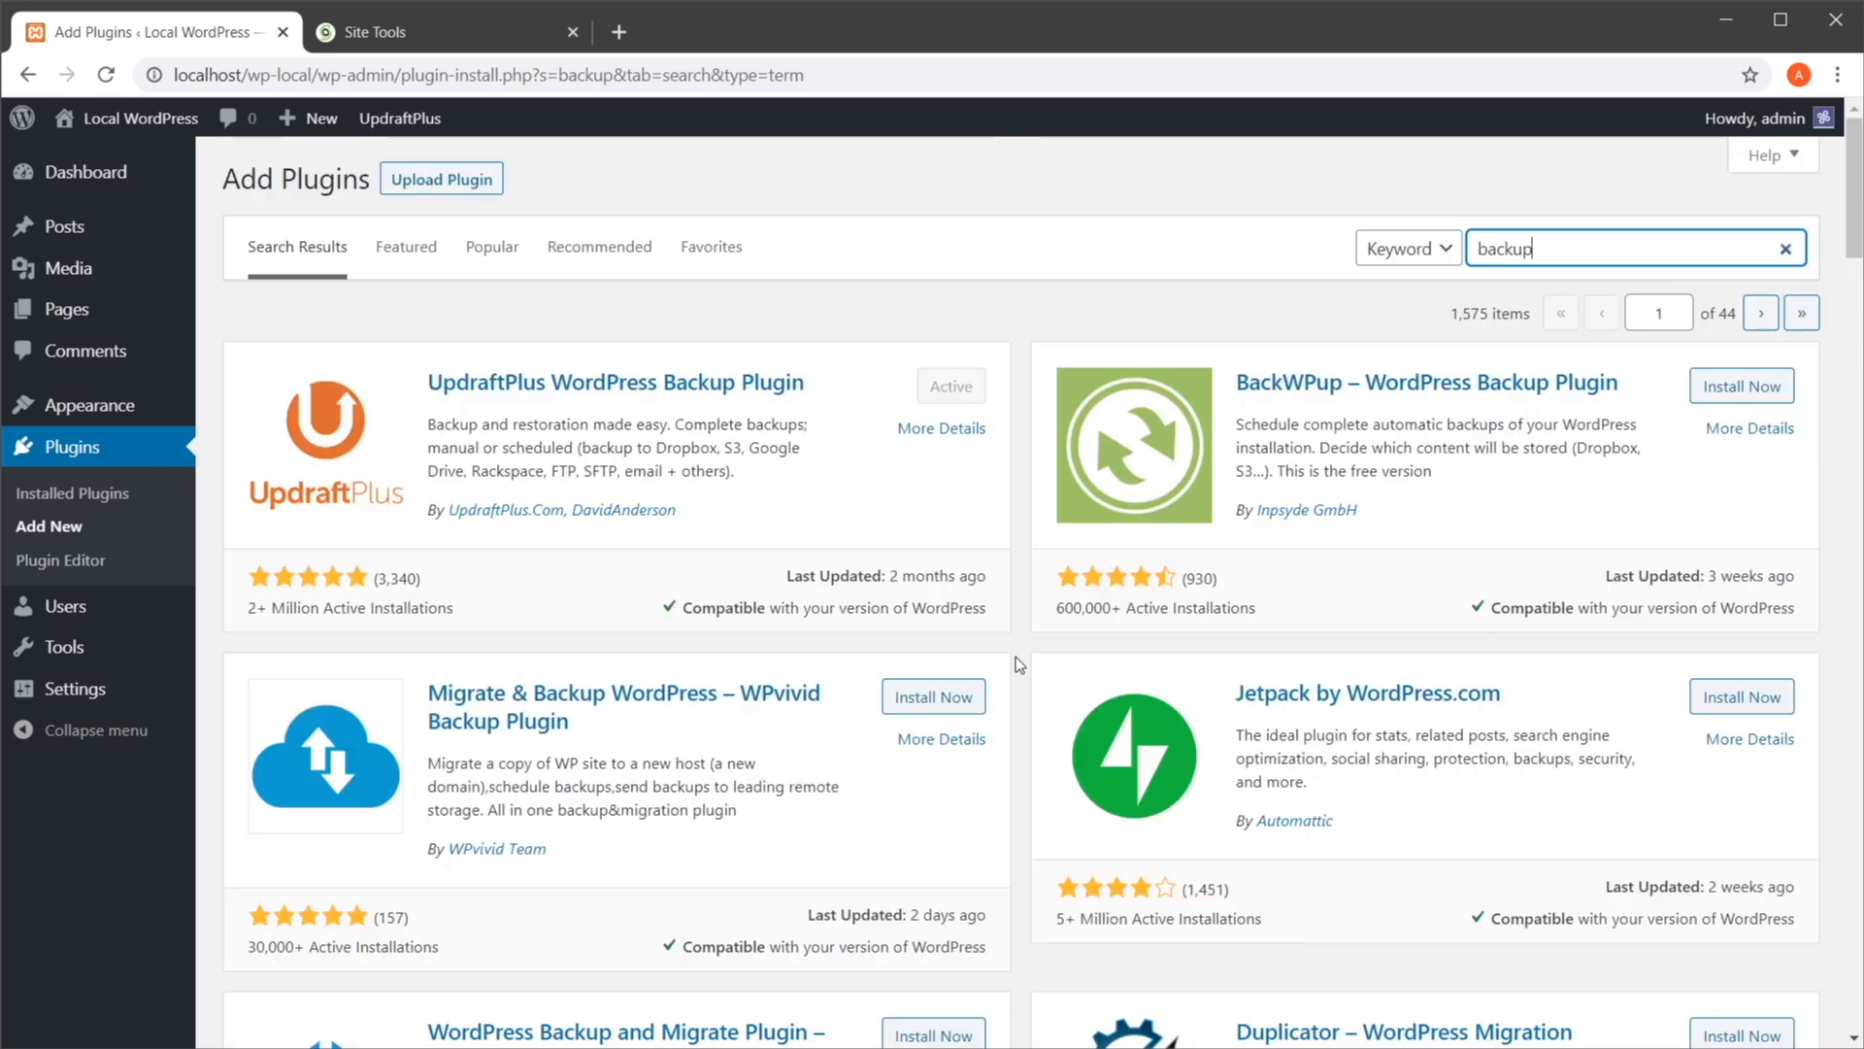
mouse_move(1045, 693)
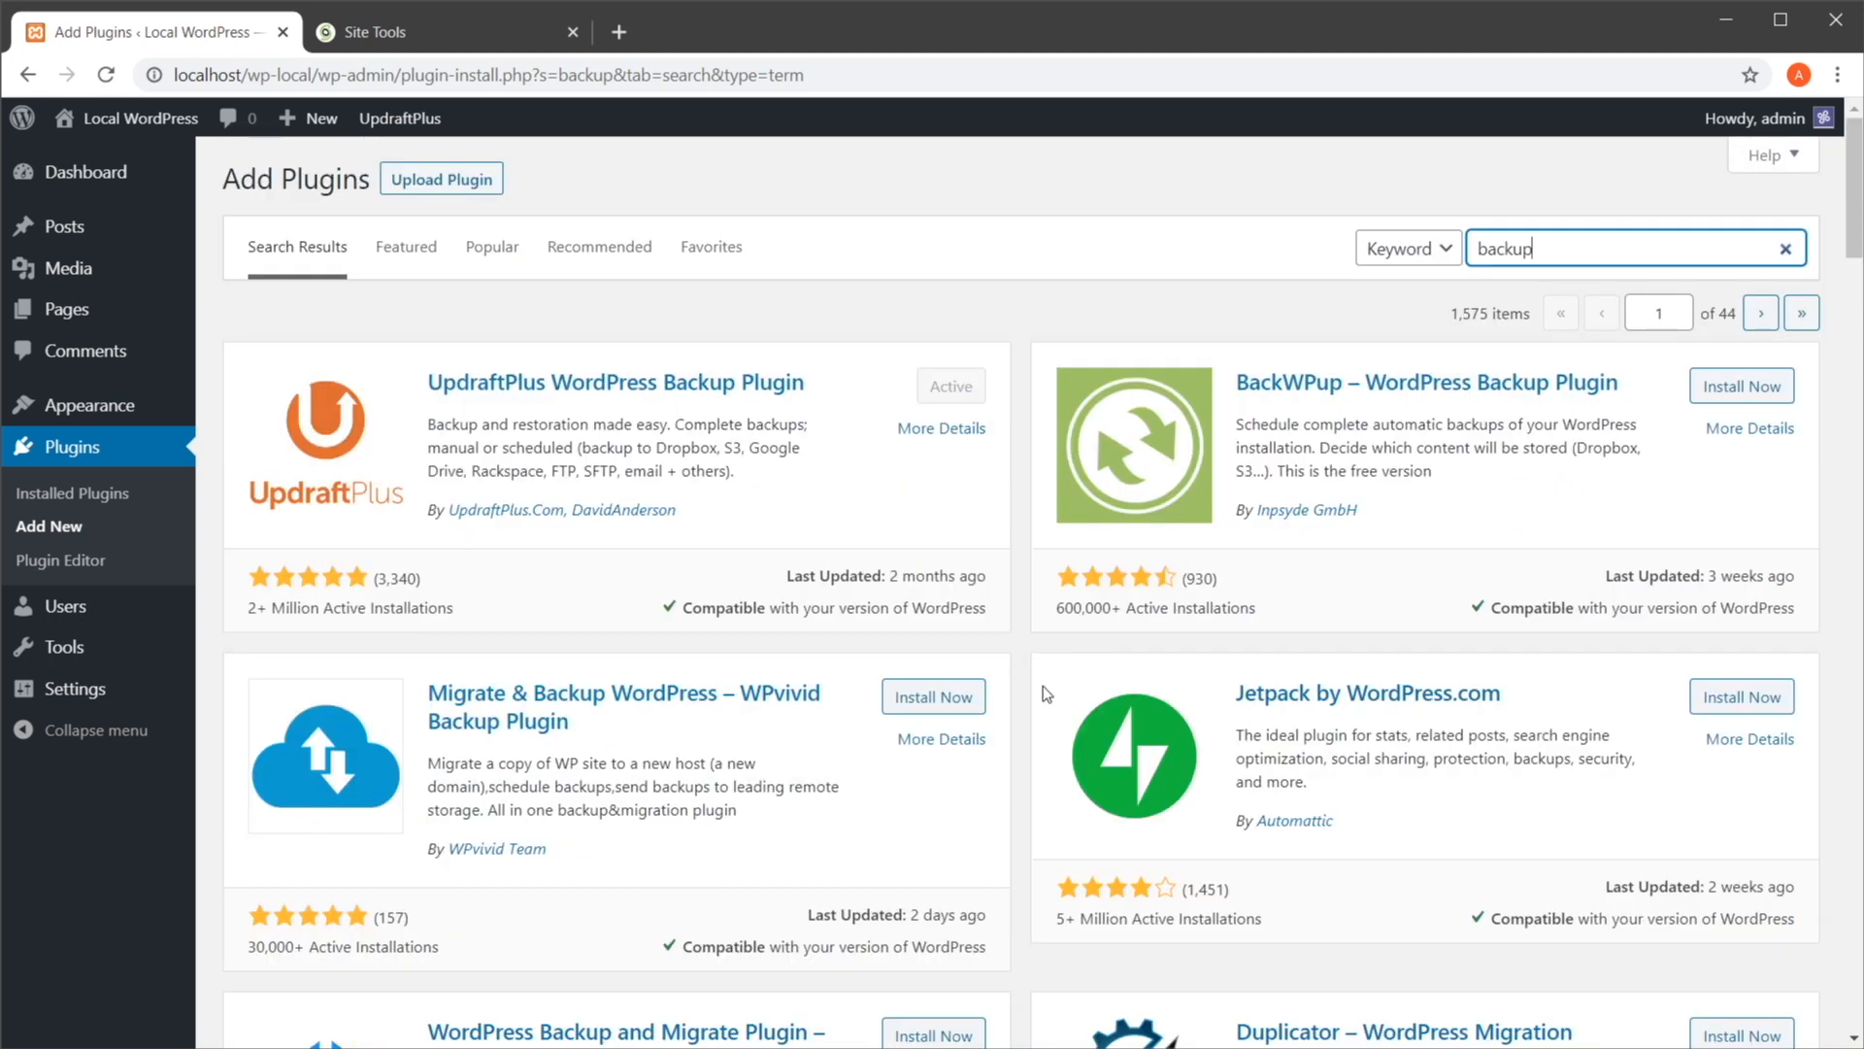
mouse_move(827, 707)
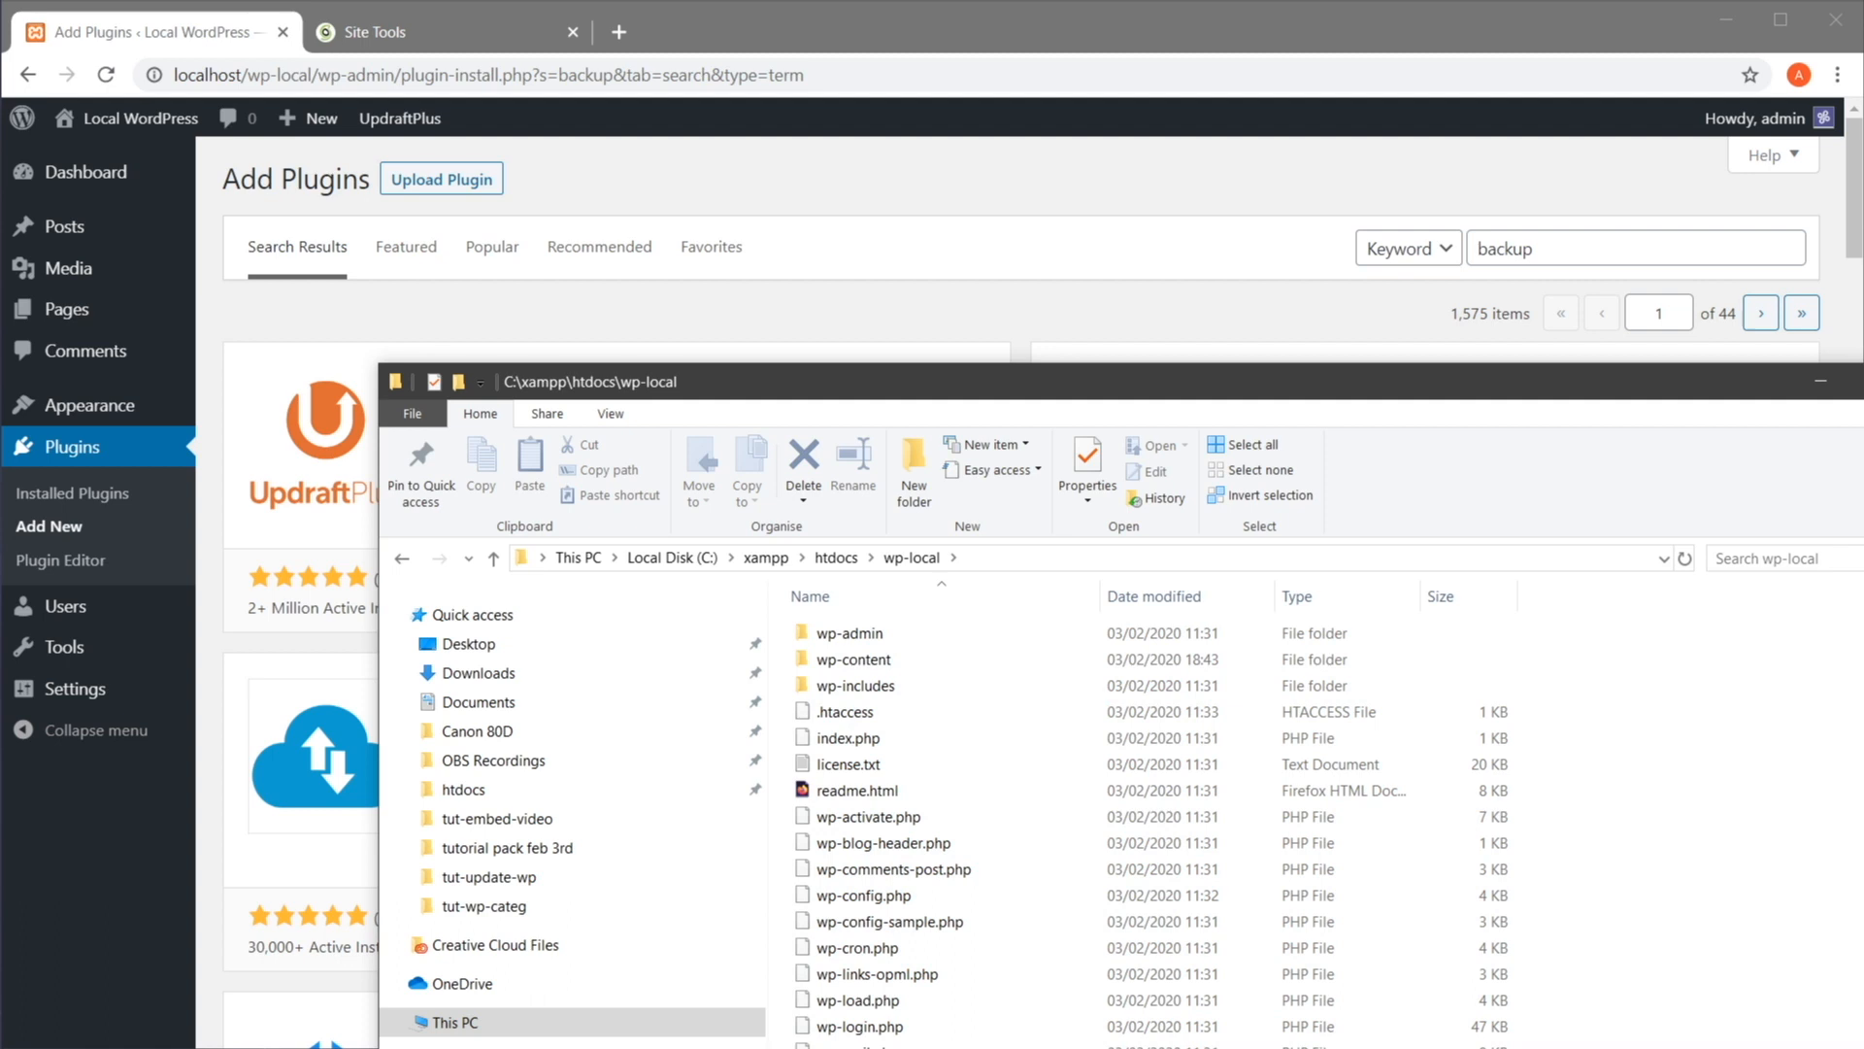
mouse_move(816, 177)
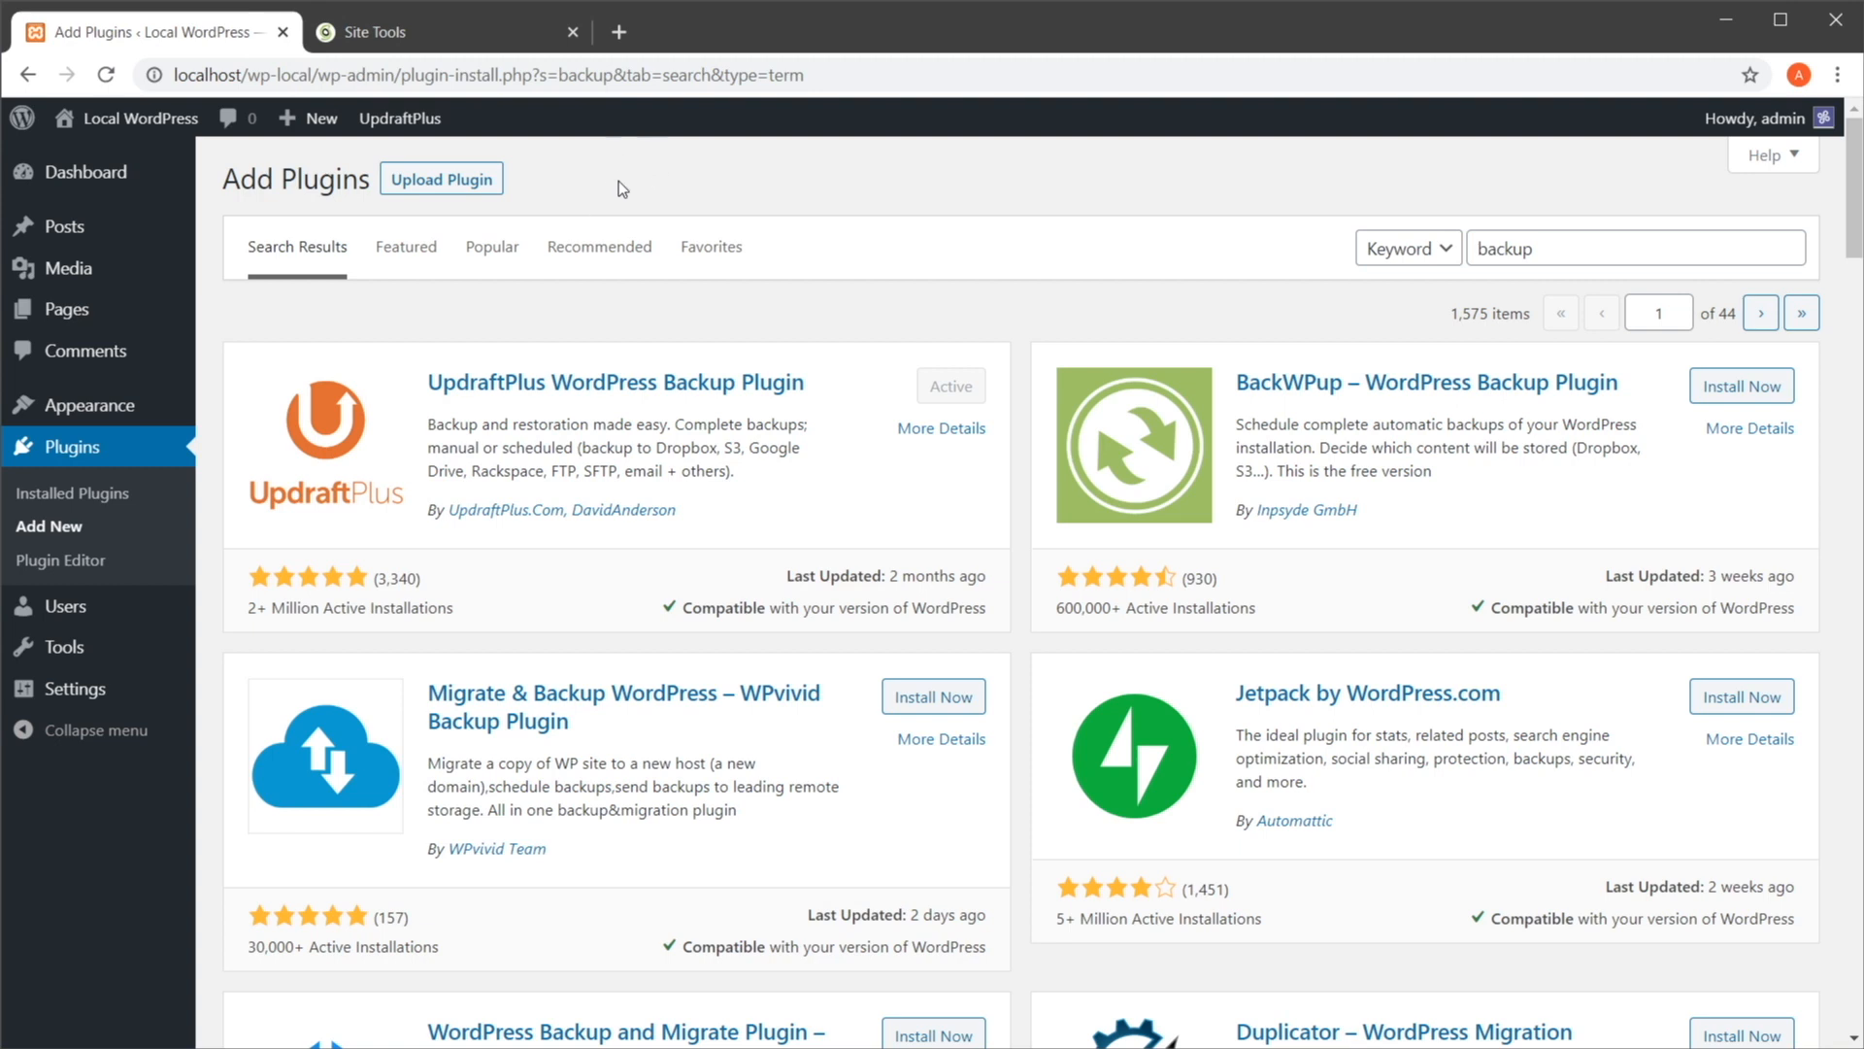
Switch to Site Tools and open Site > File Manager showing the public_html files
click(427, 33)
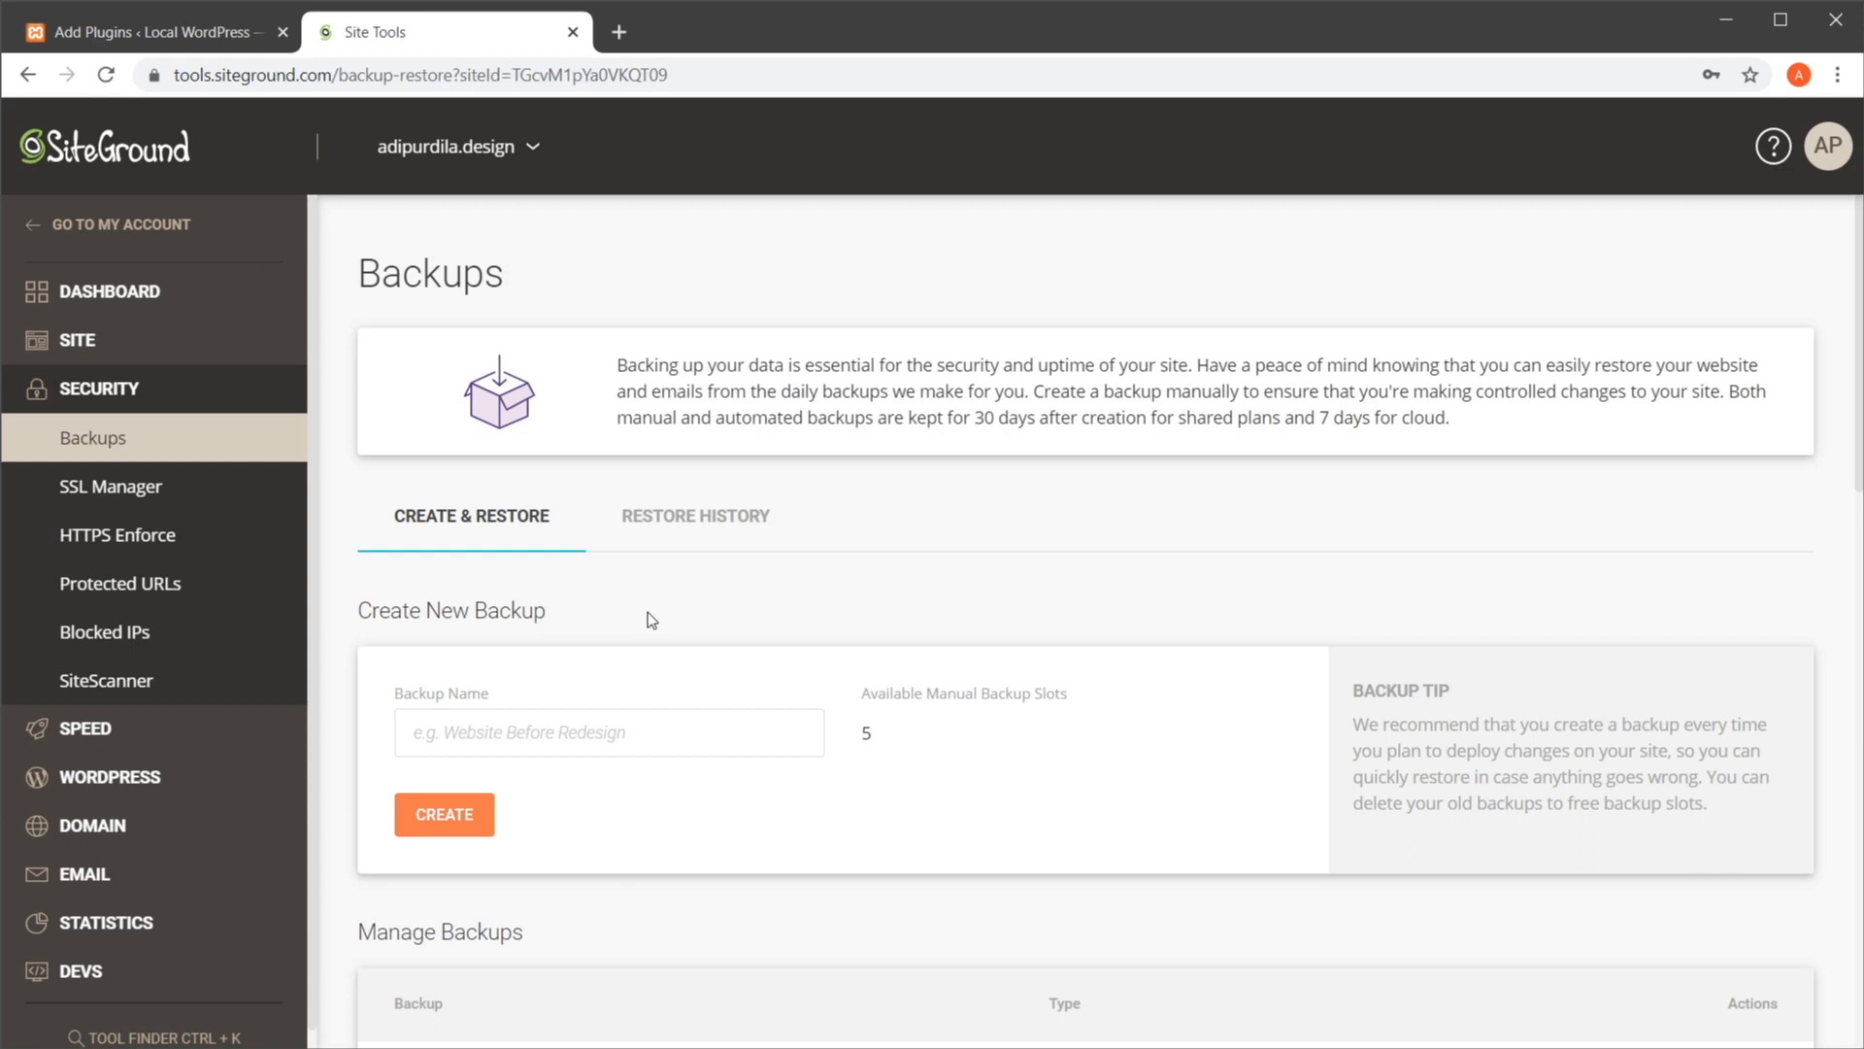
mouse_move(202, 291)
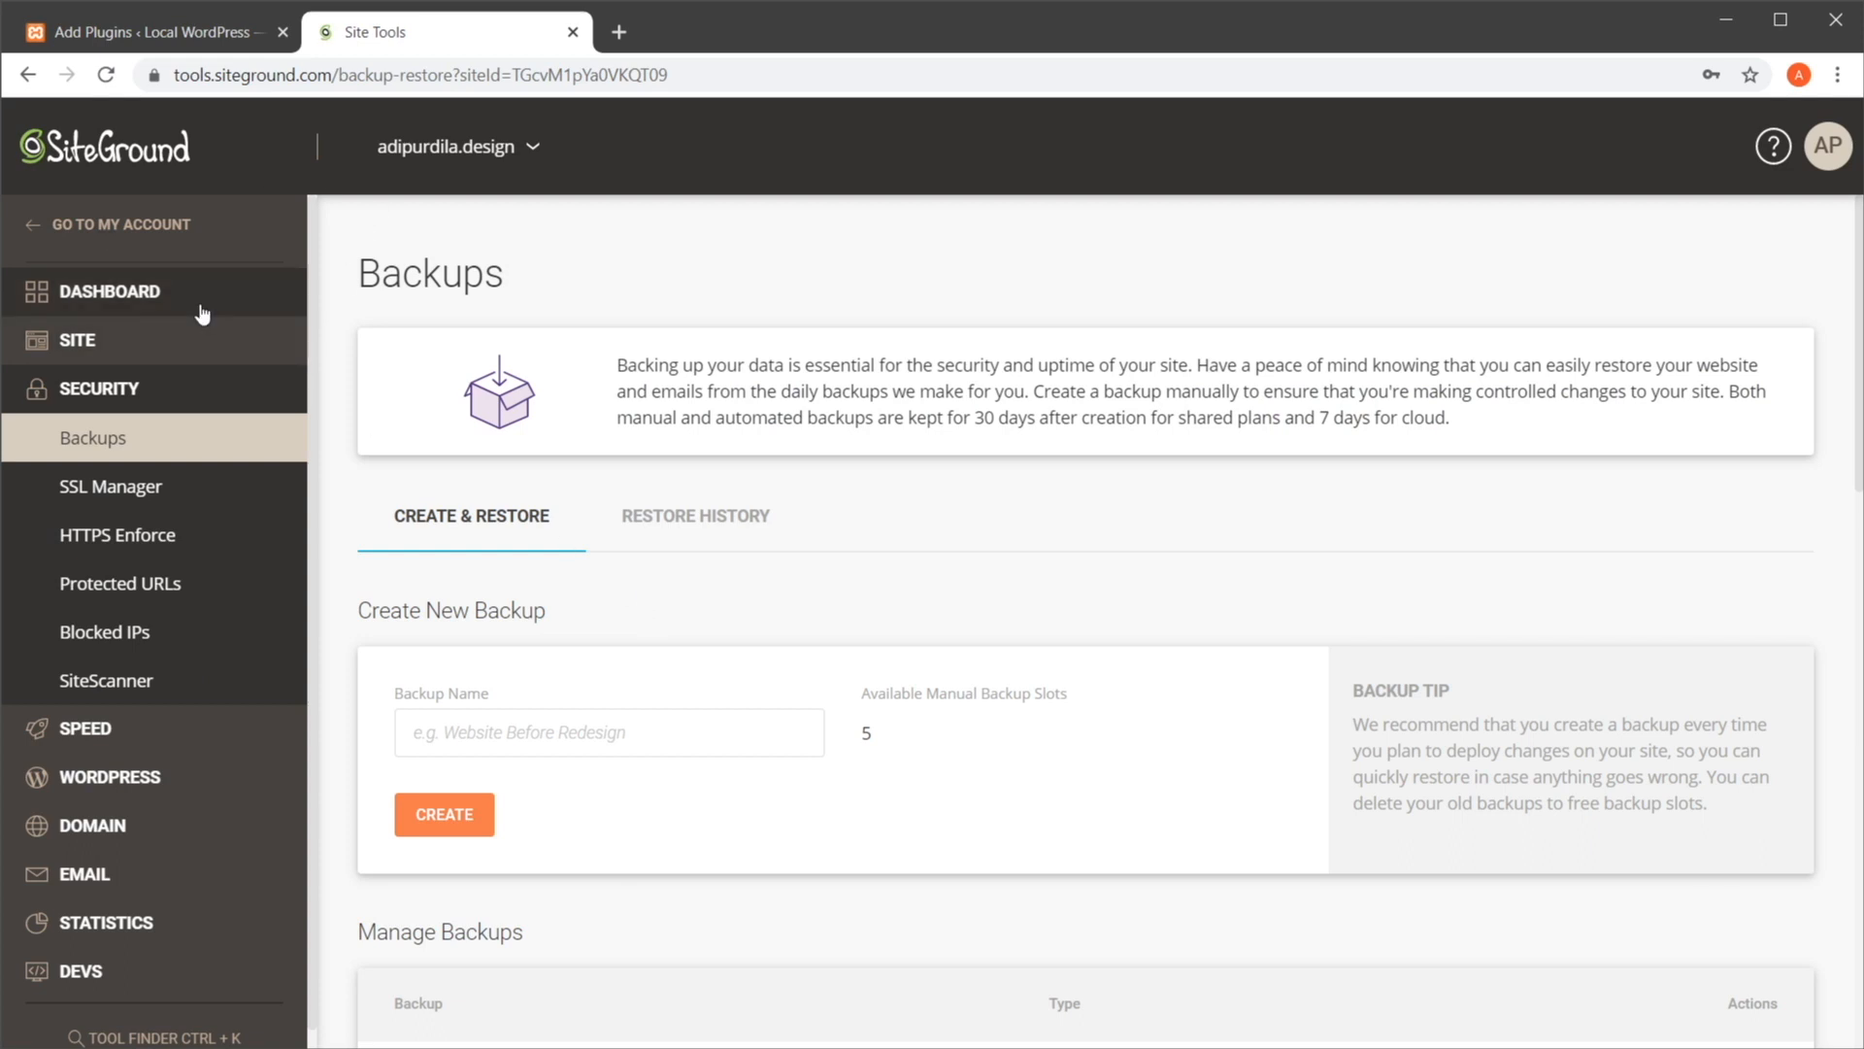
mouse_move(188, 437)
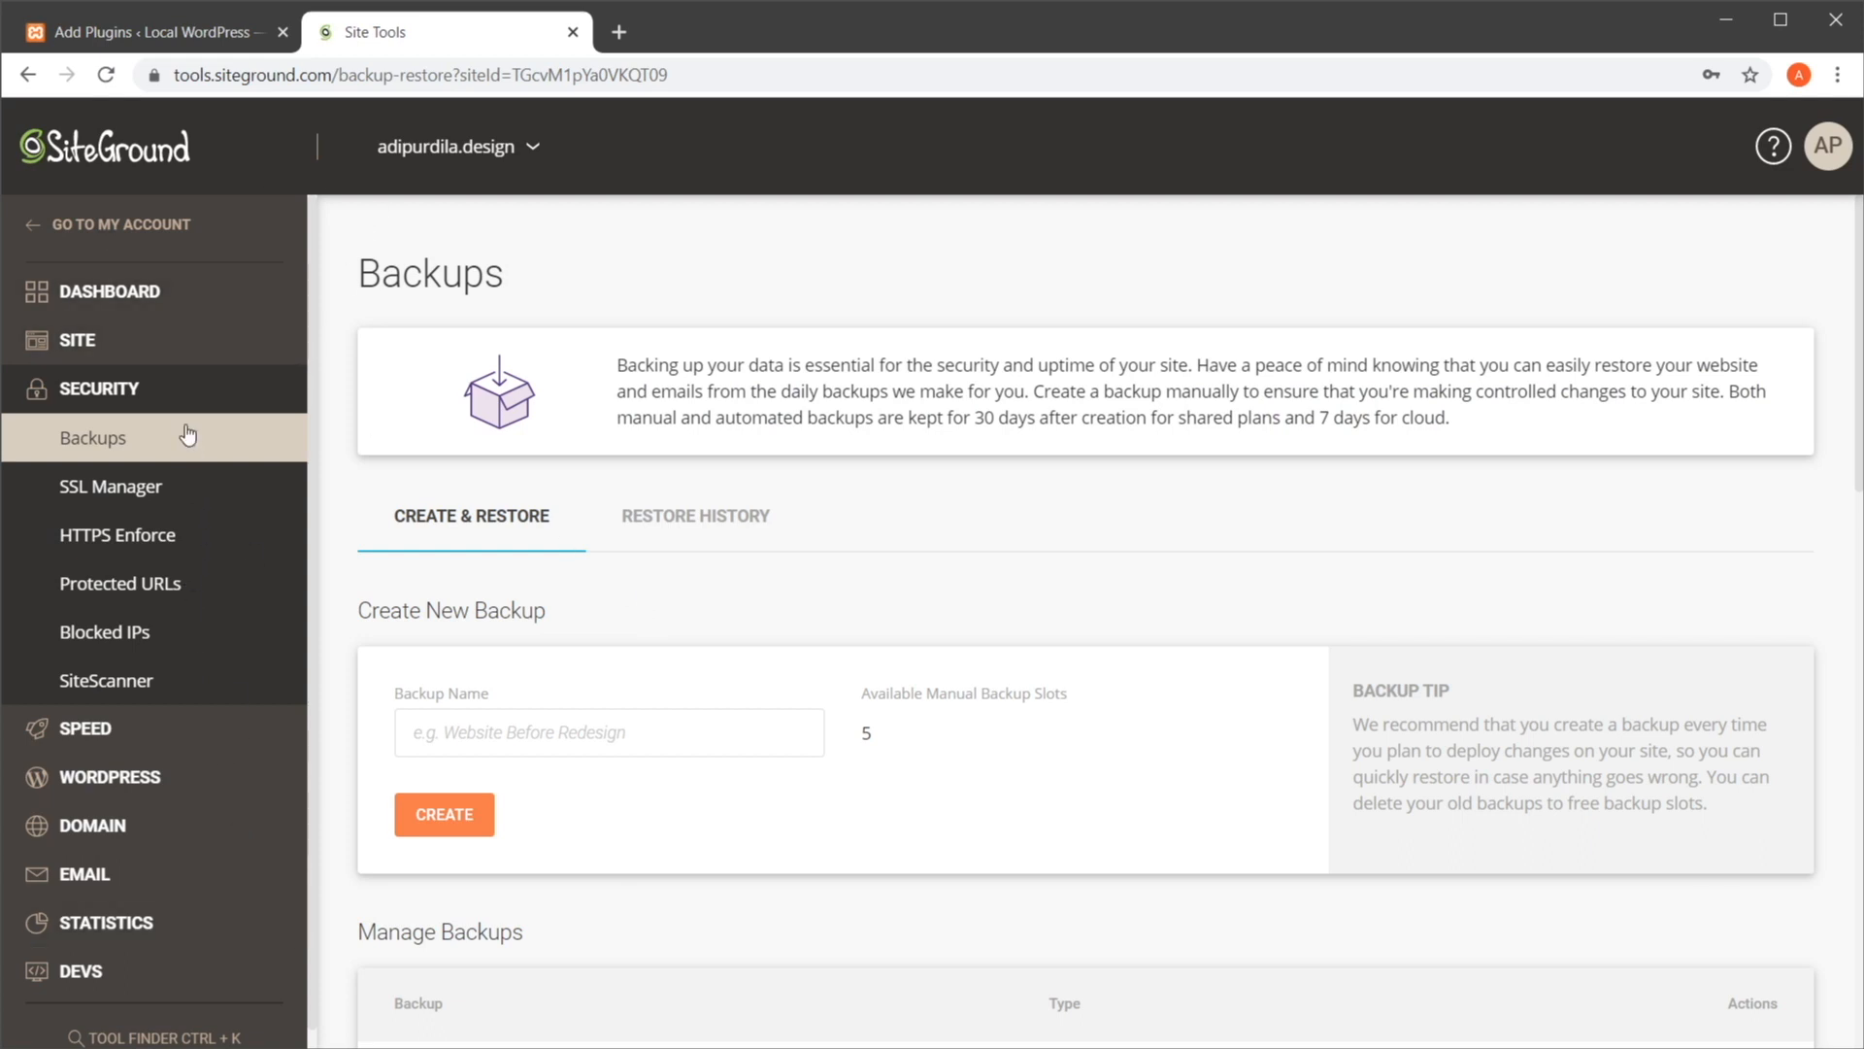
click(76, 340)
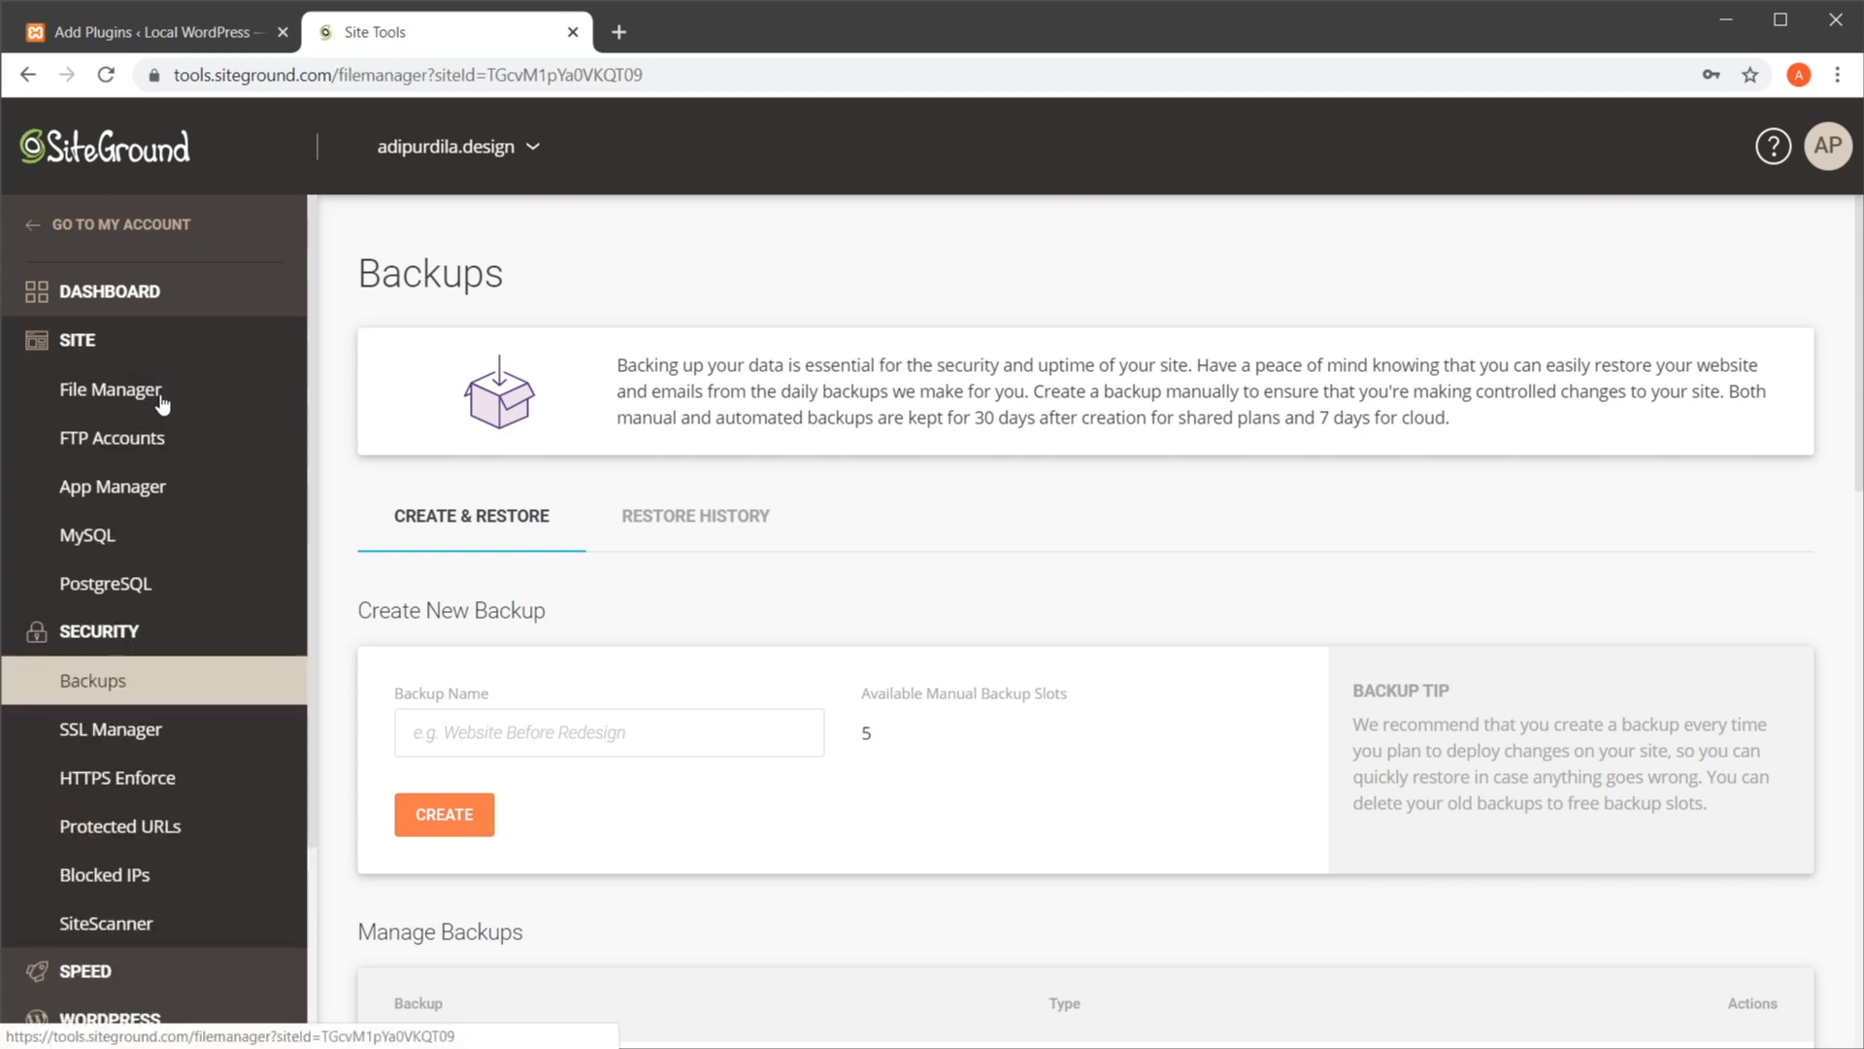
click(110, 389)
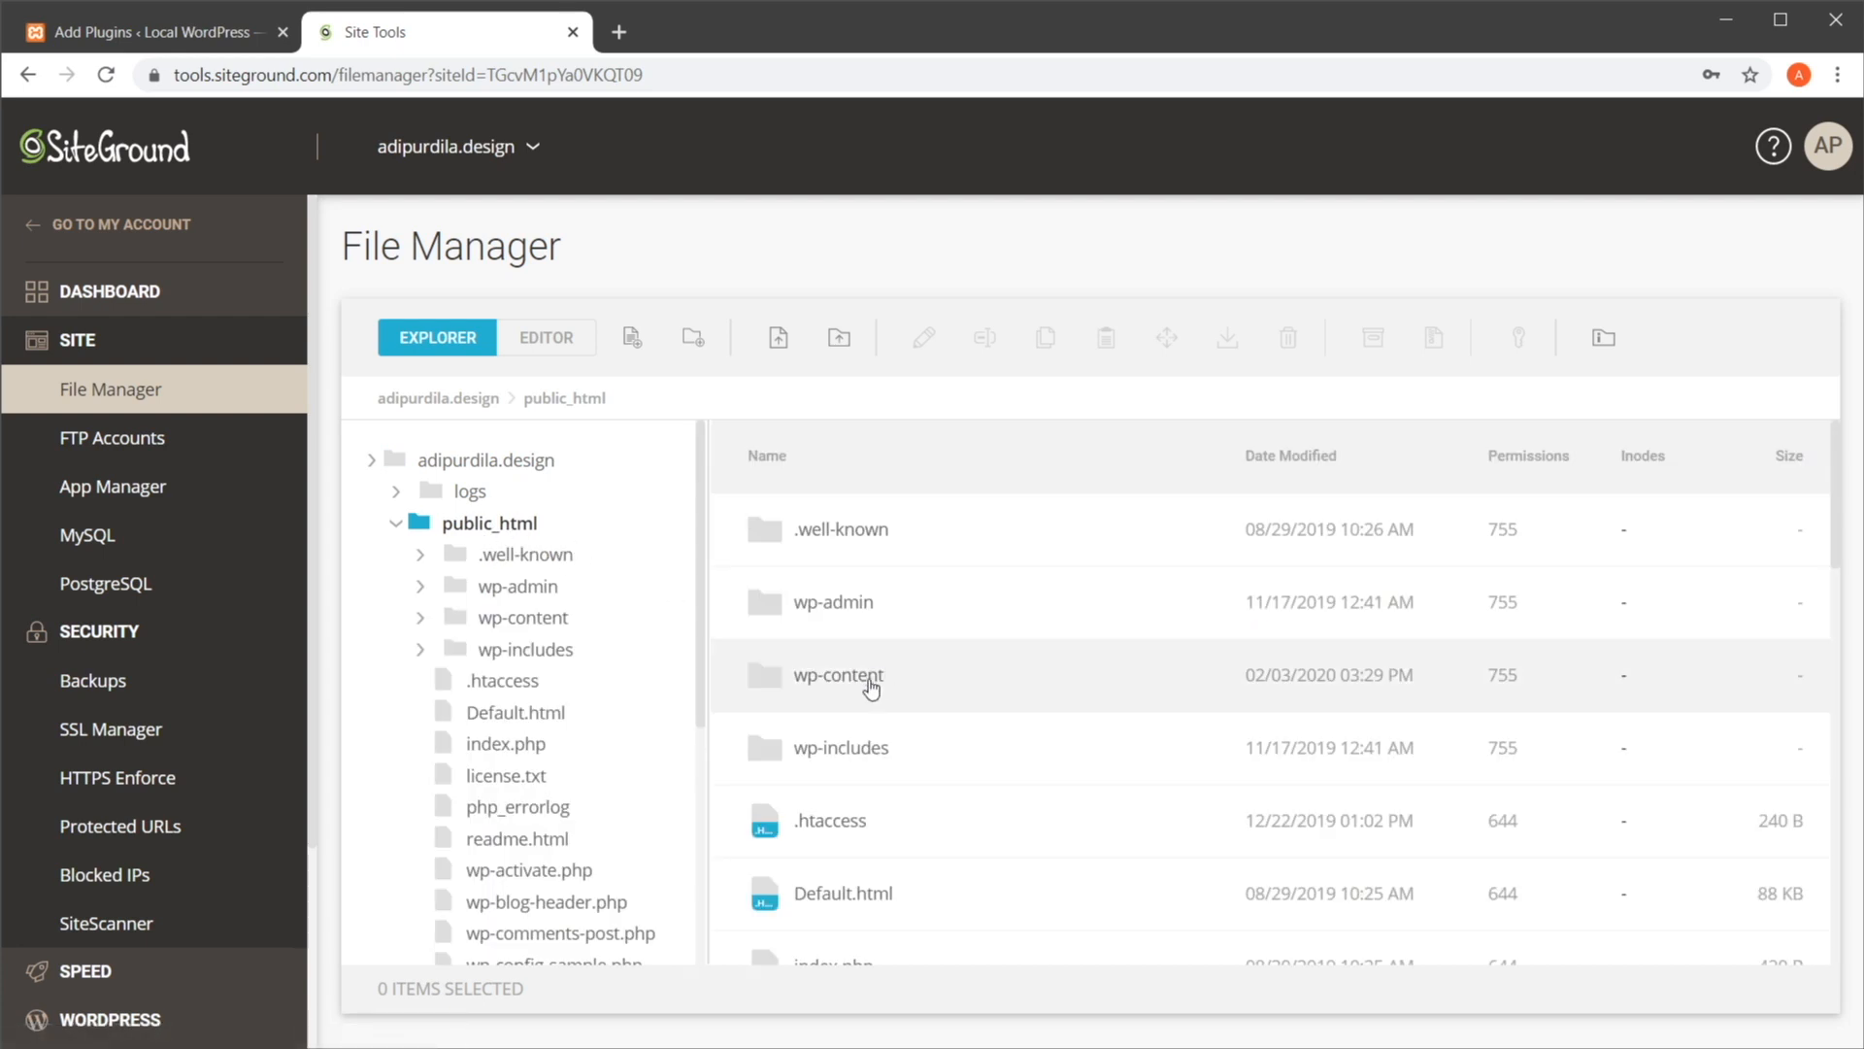
mouse_move(142, 447)
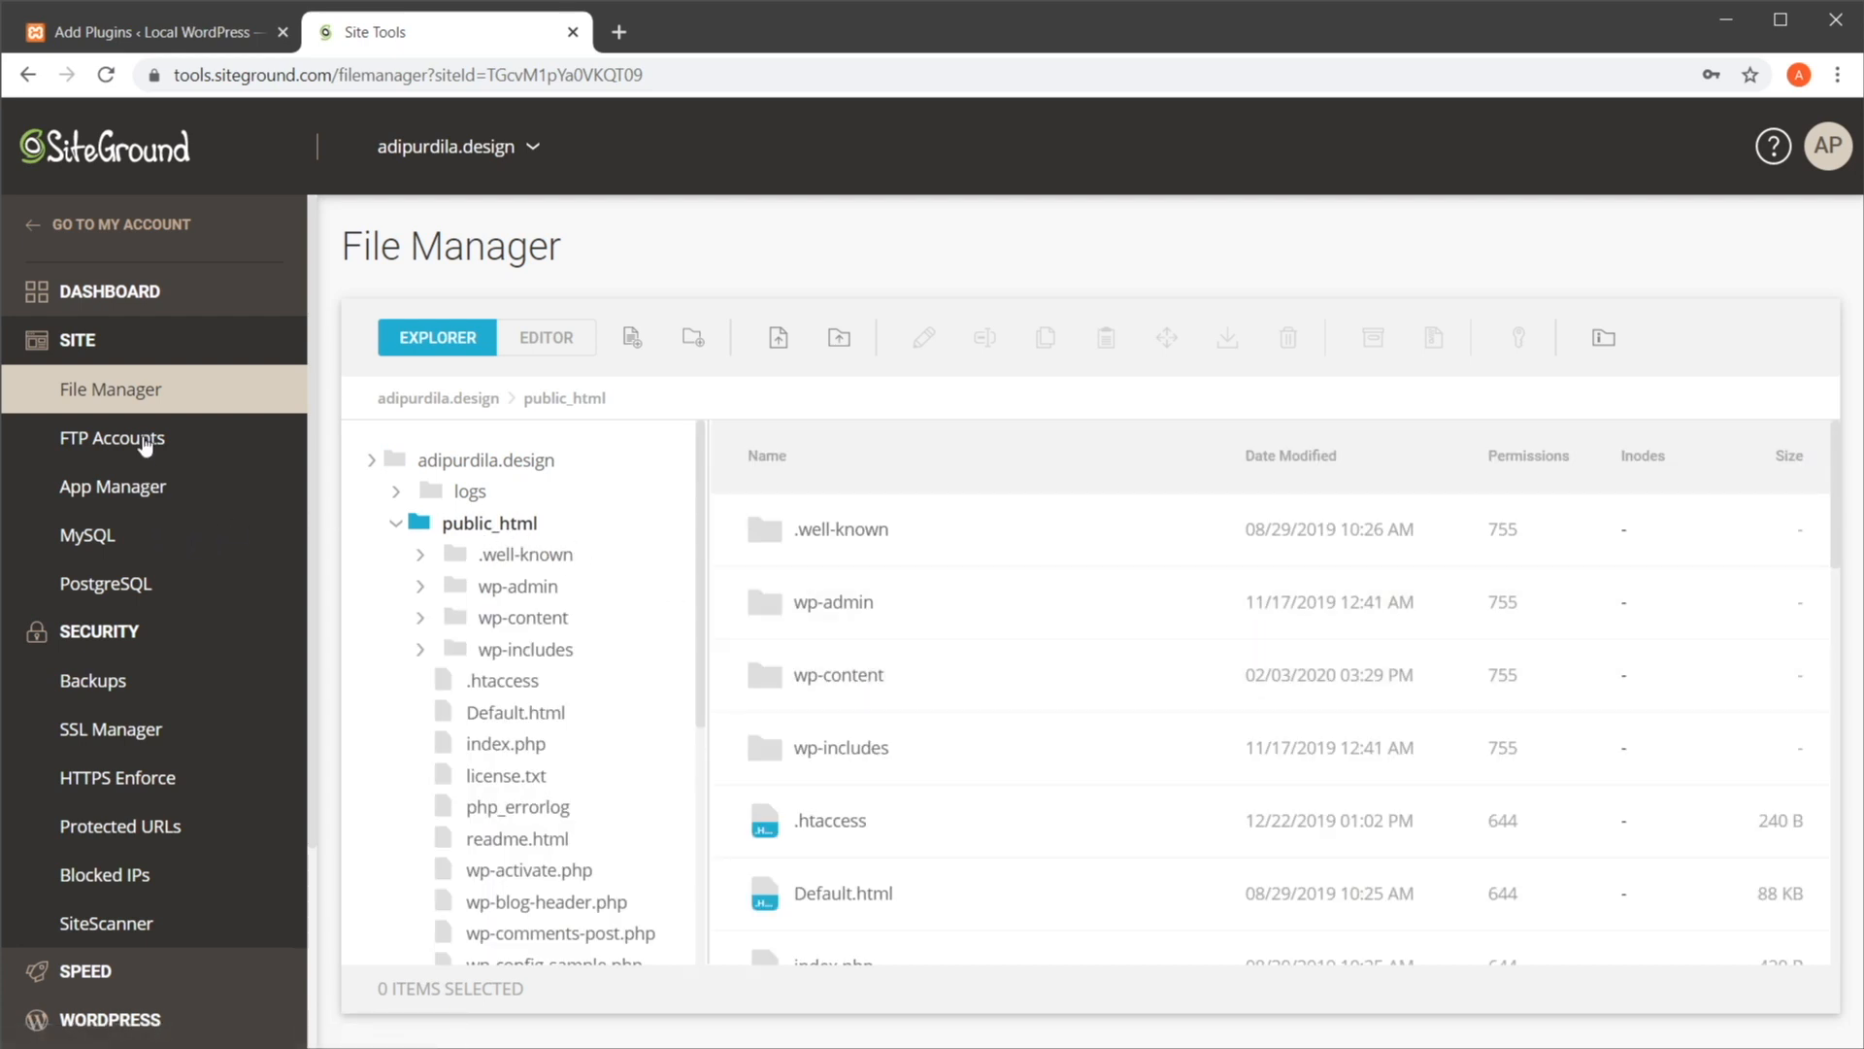
mouse_move(112, 485)
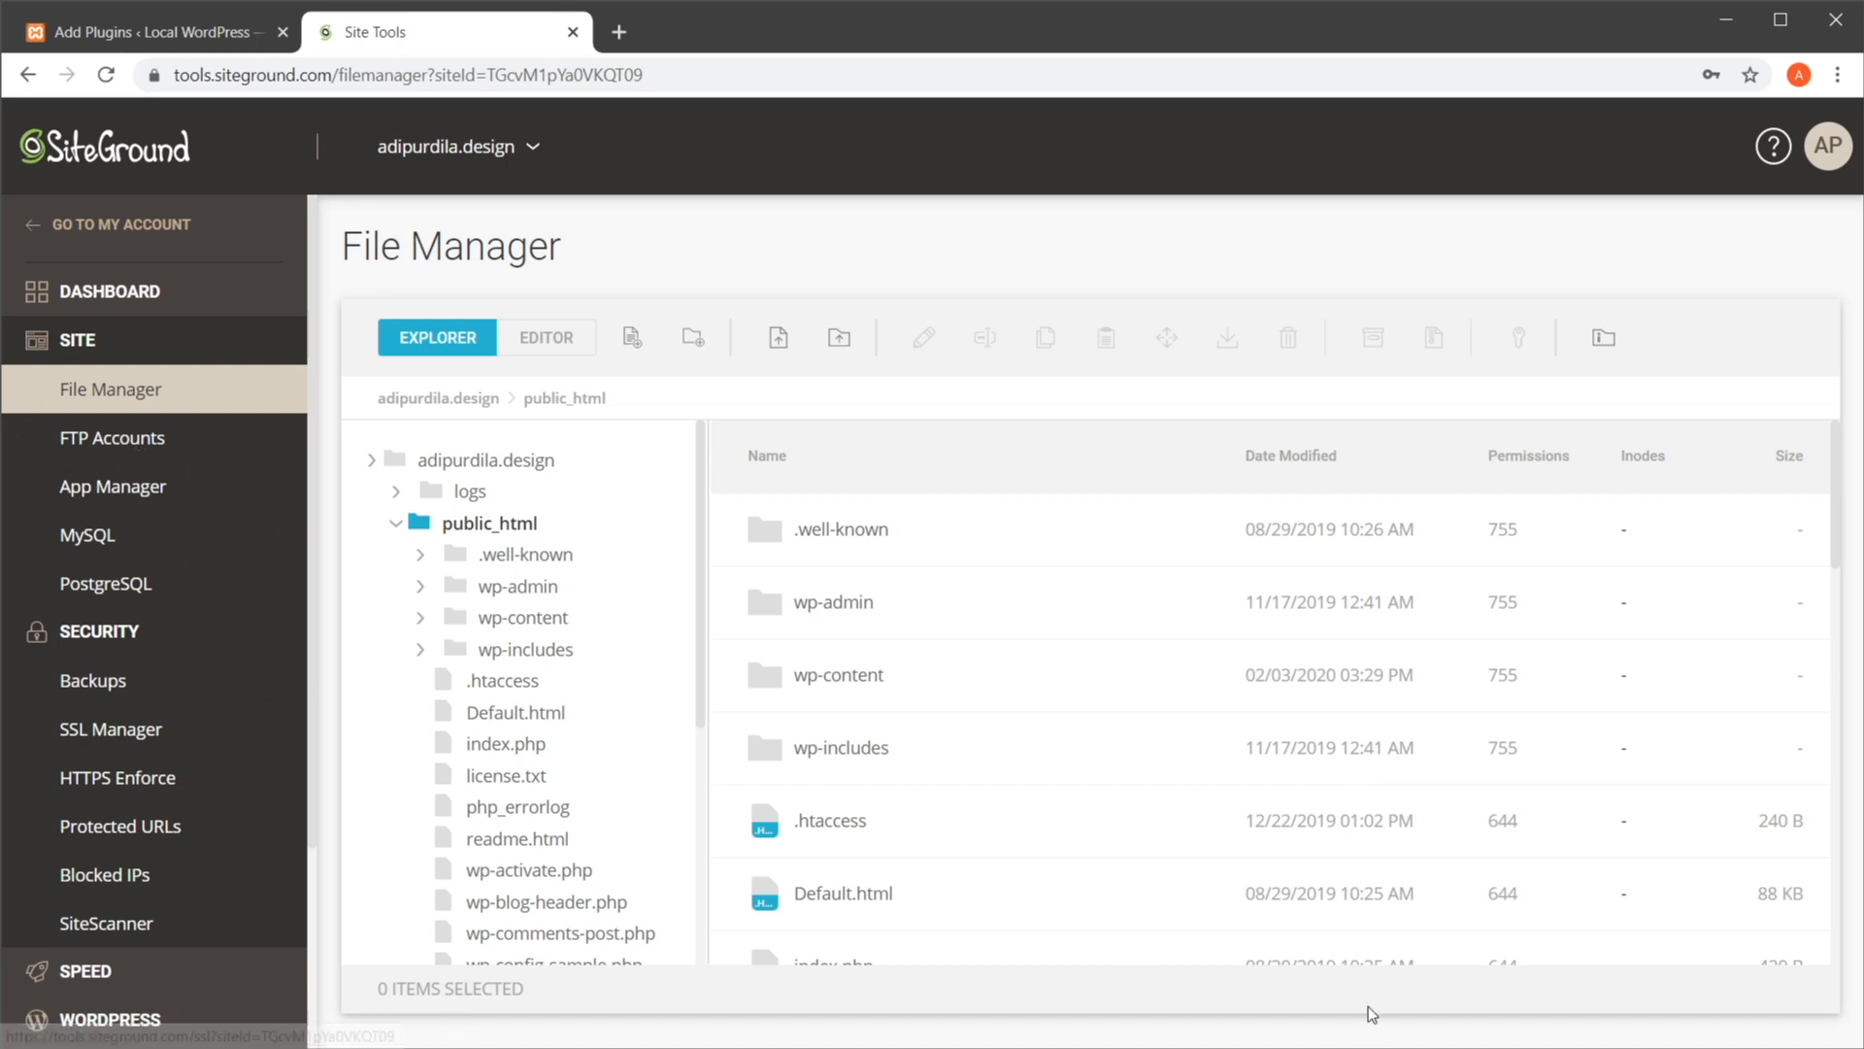
mouse_move(1093, 893)
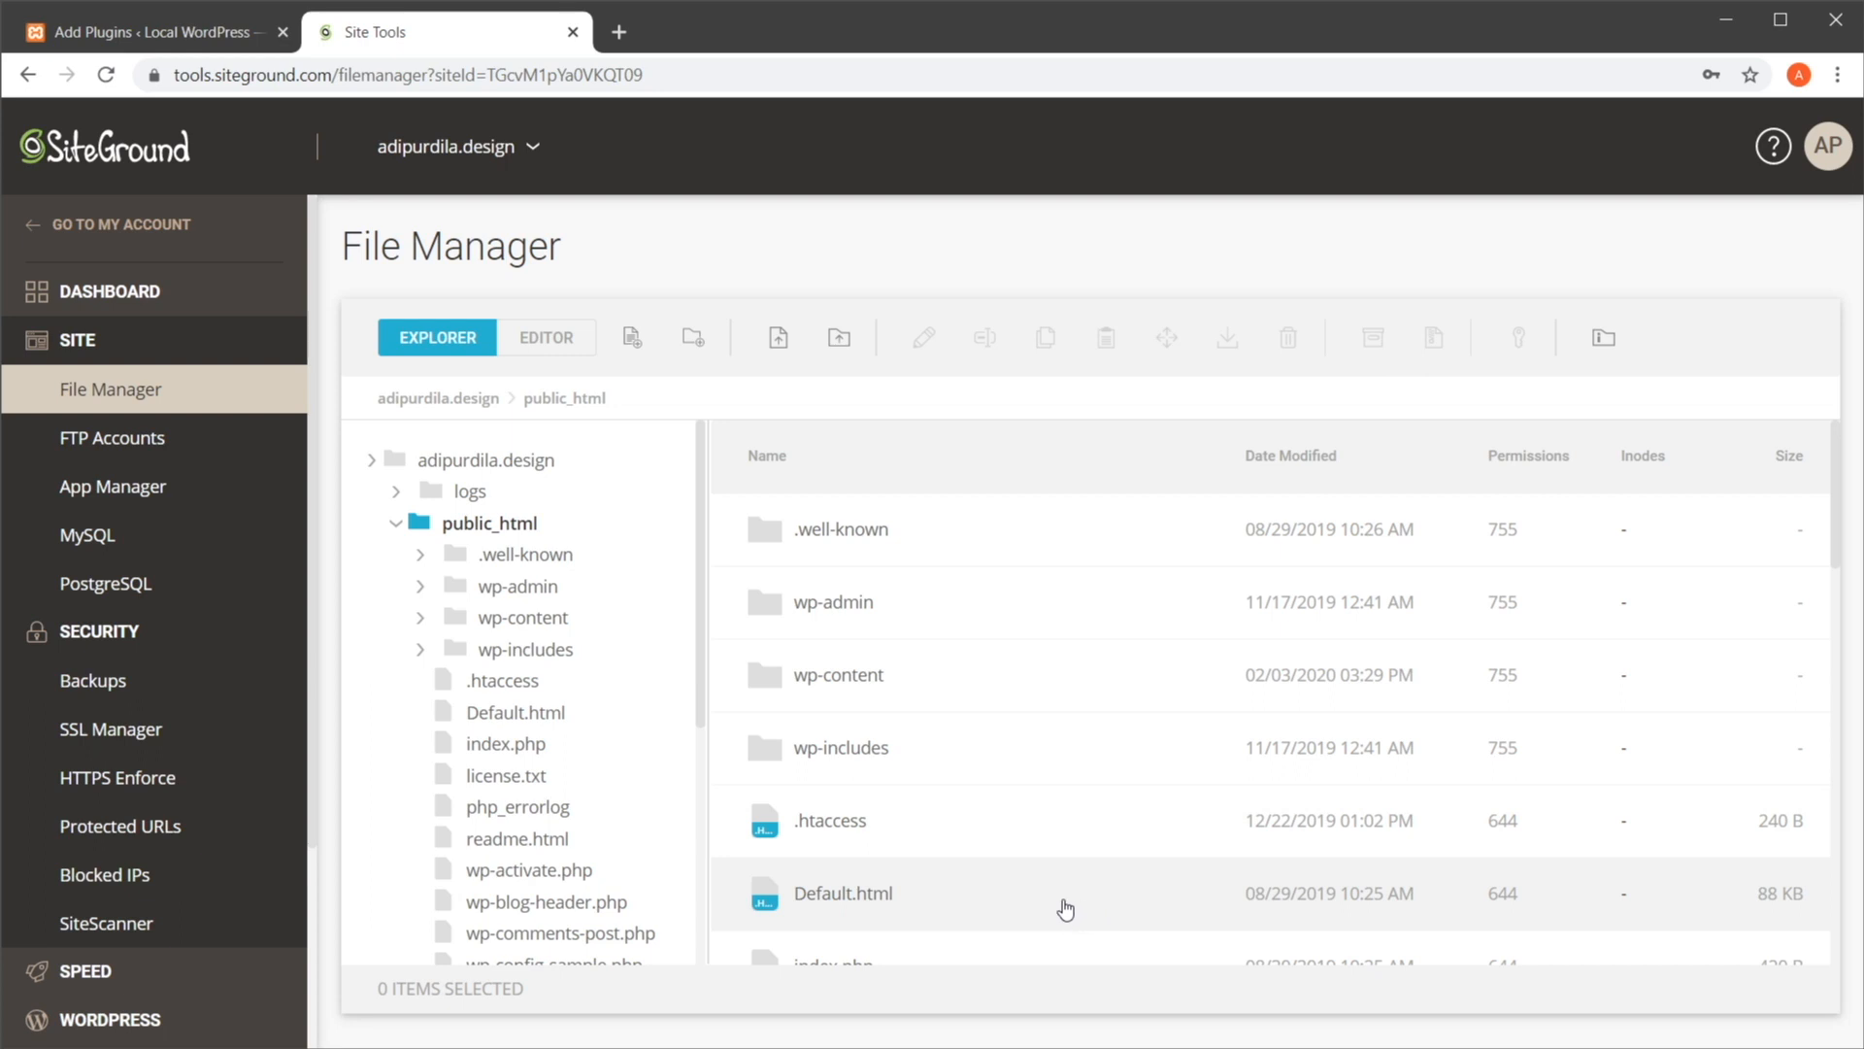
mouse_move(610, 611)
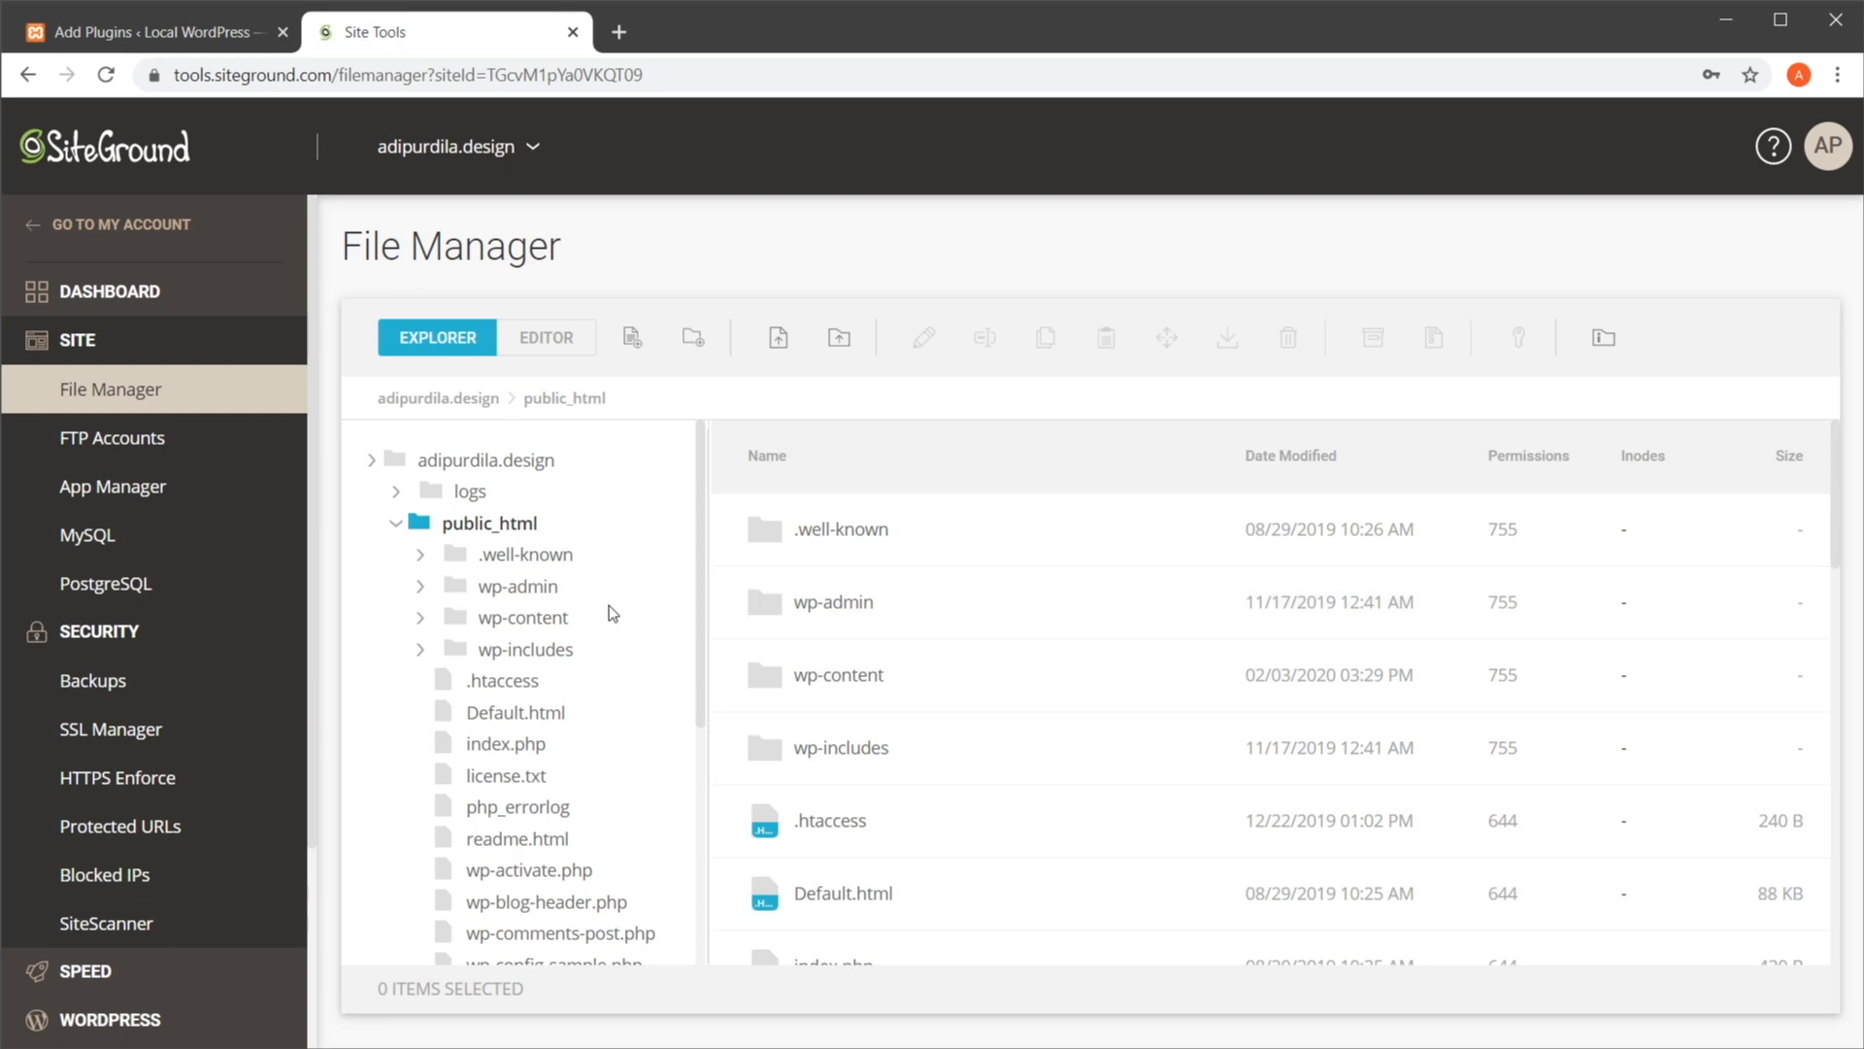
mouse_move(594, 755)
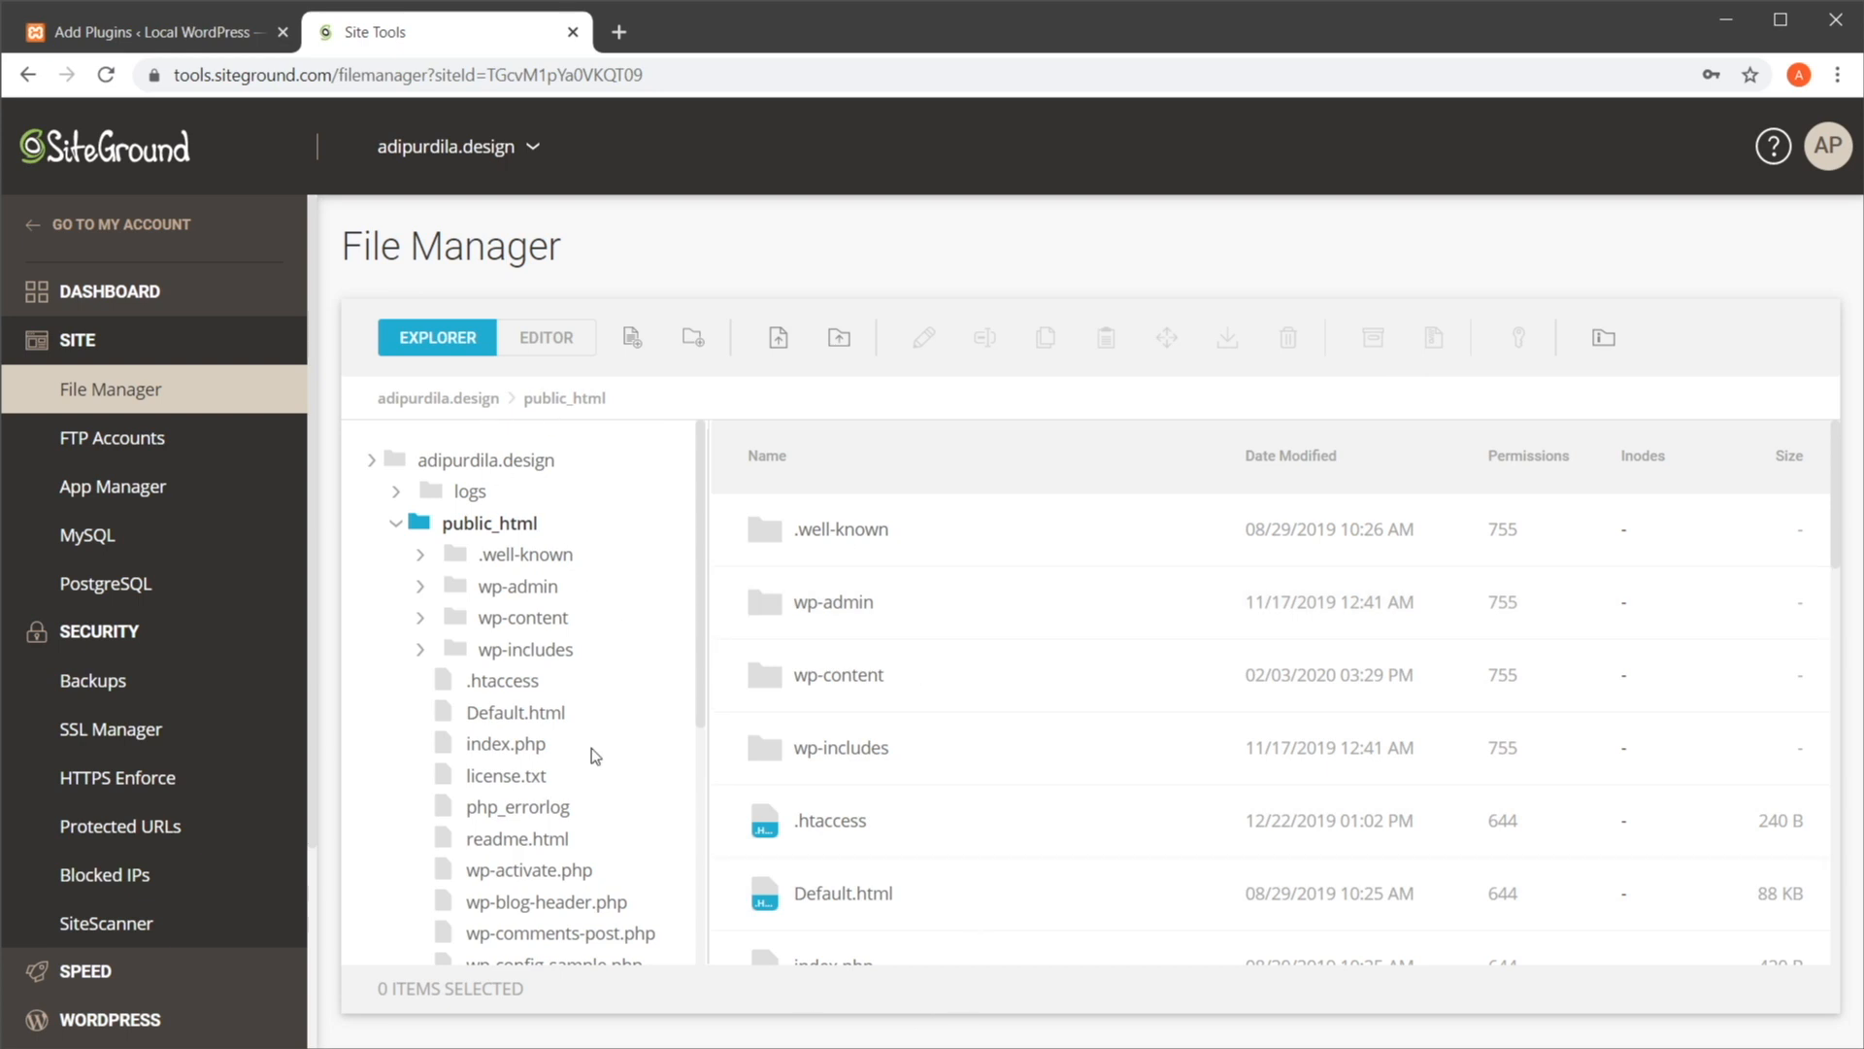
mouse_move(223, 501)
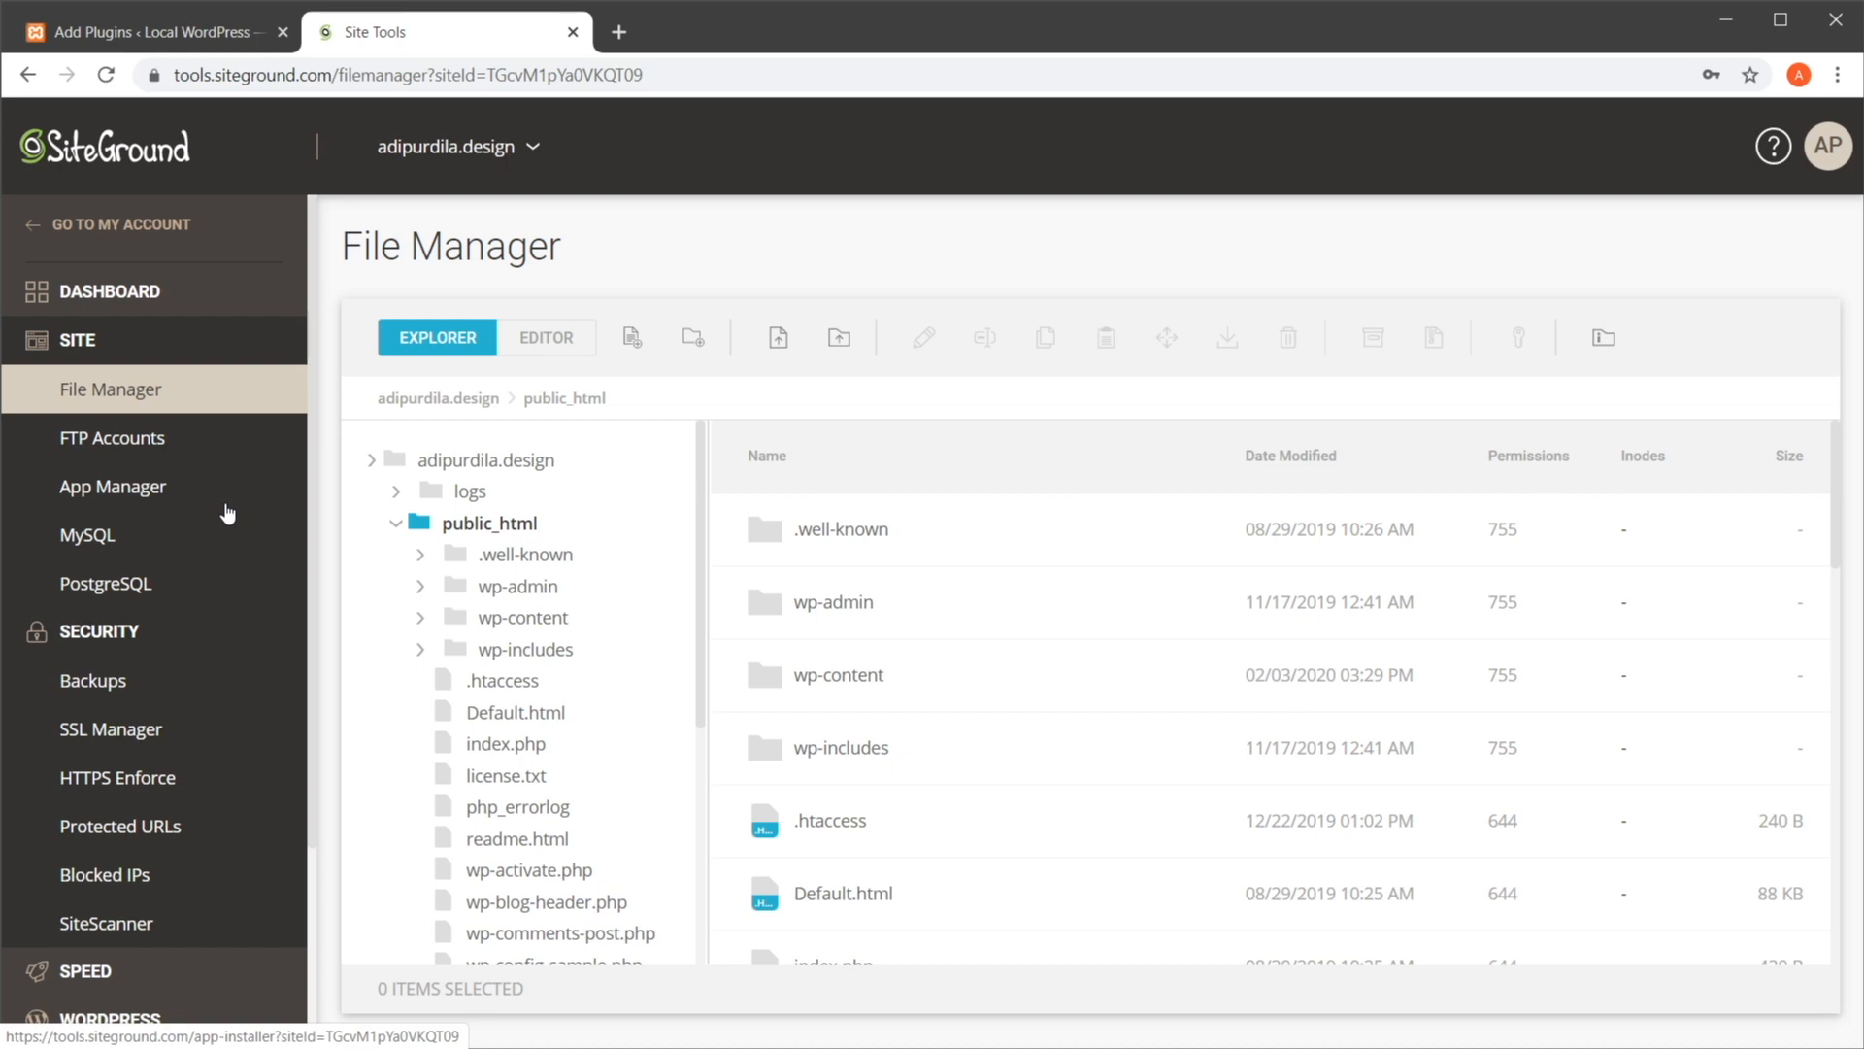
mouse_move(111, 458)
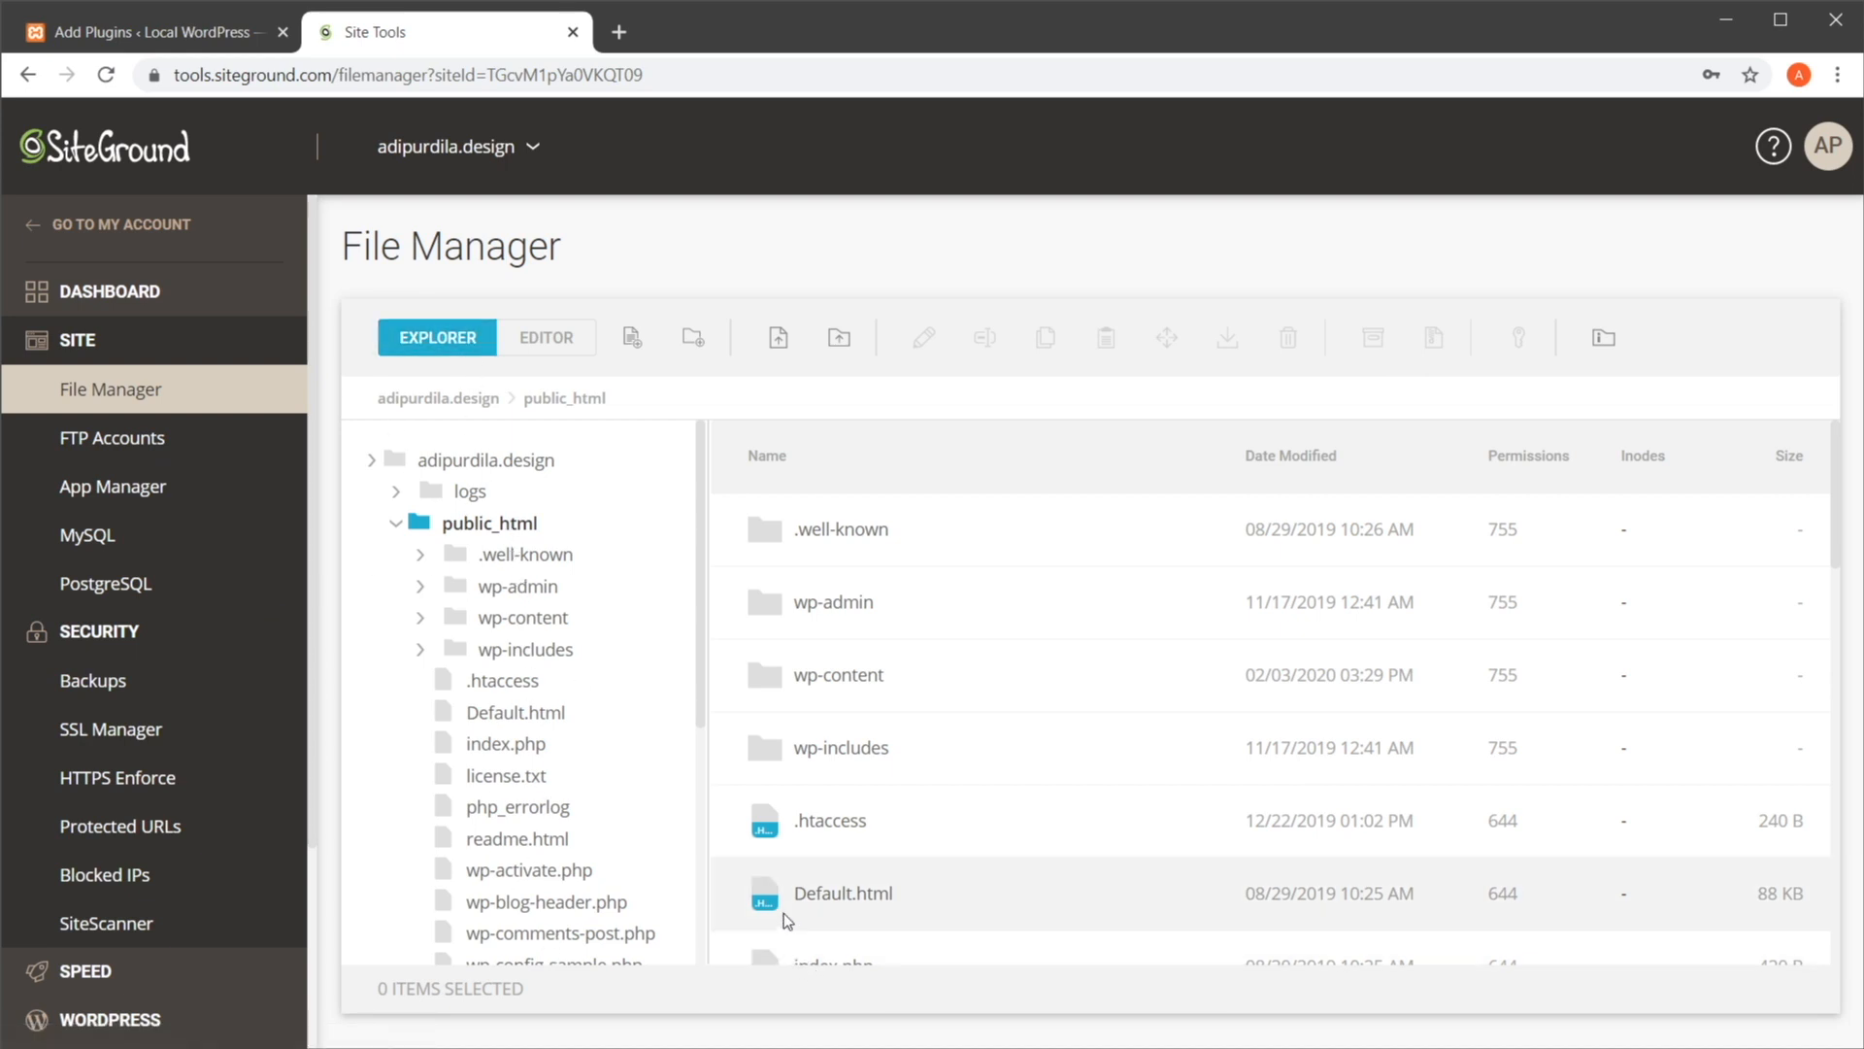
mouse_move(891, 714)
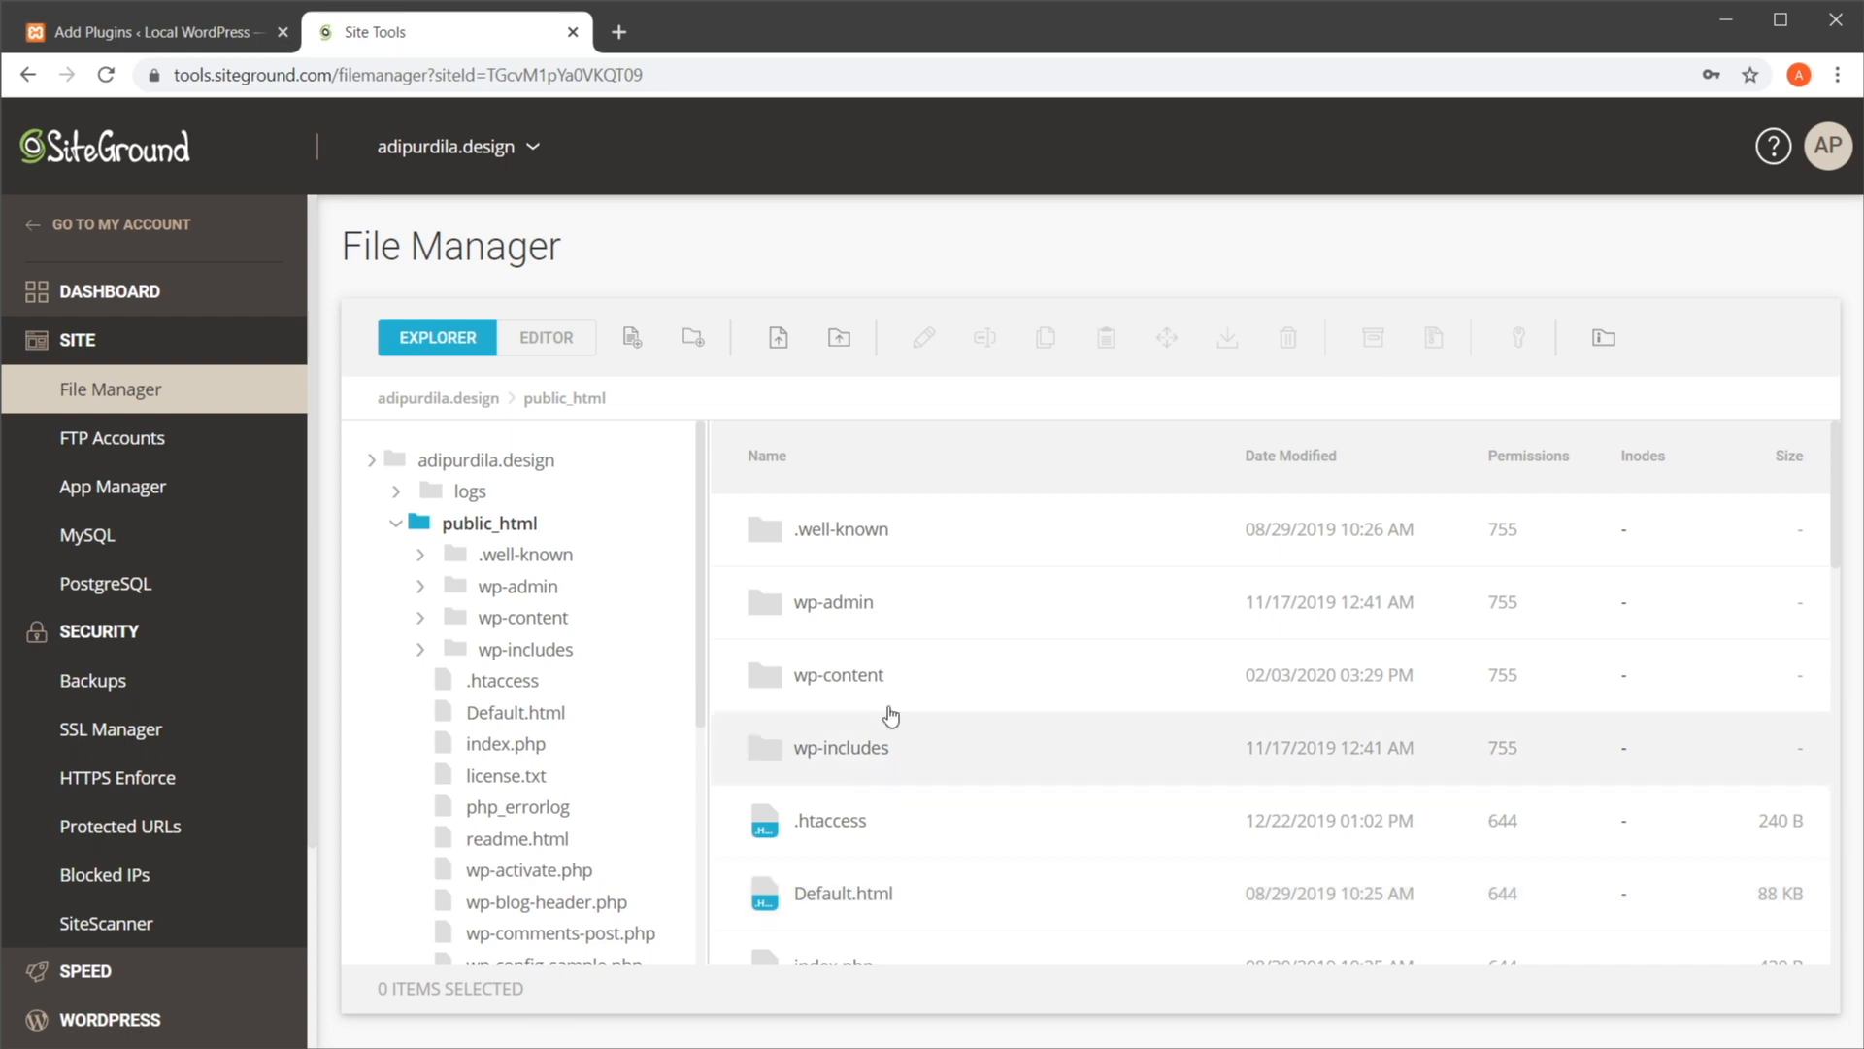
mouse_move(507, 878)
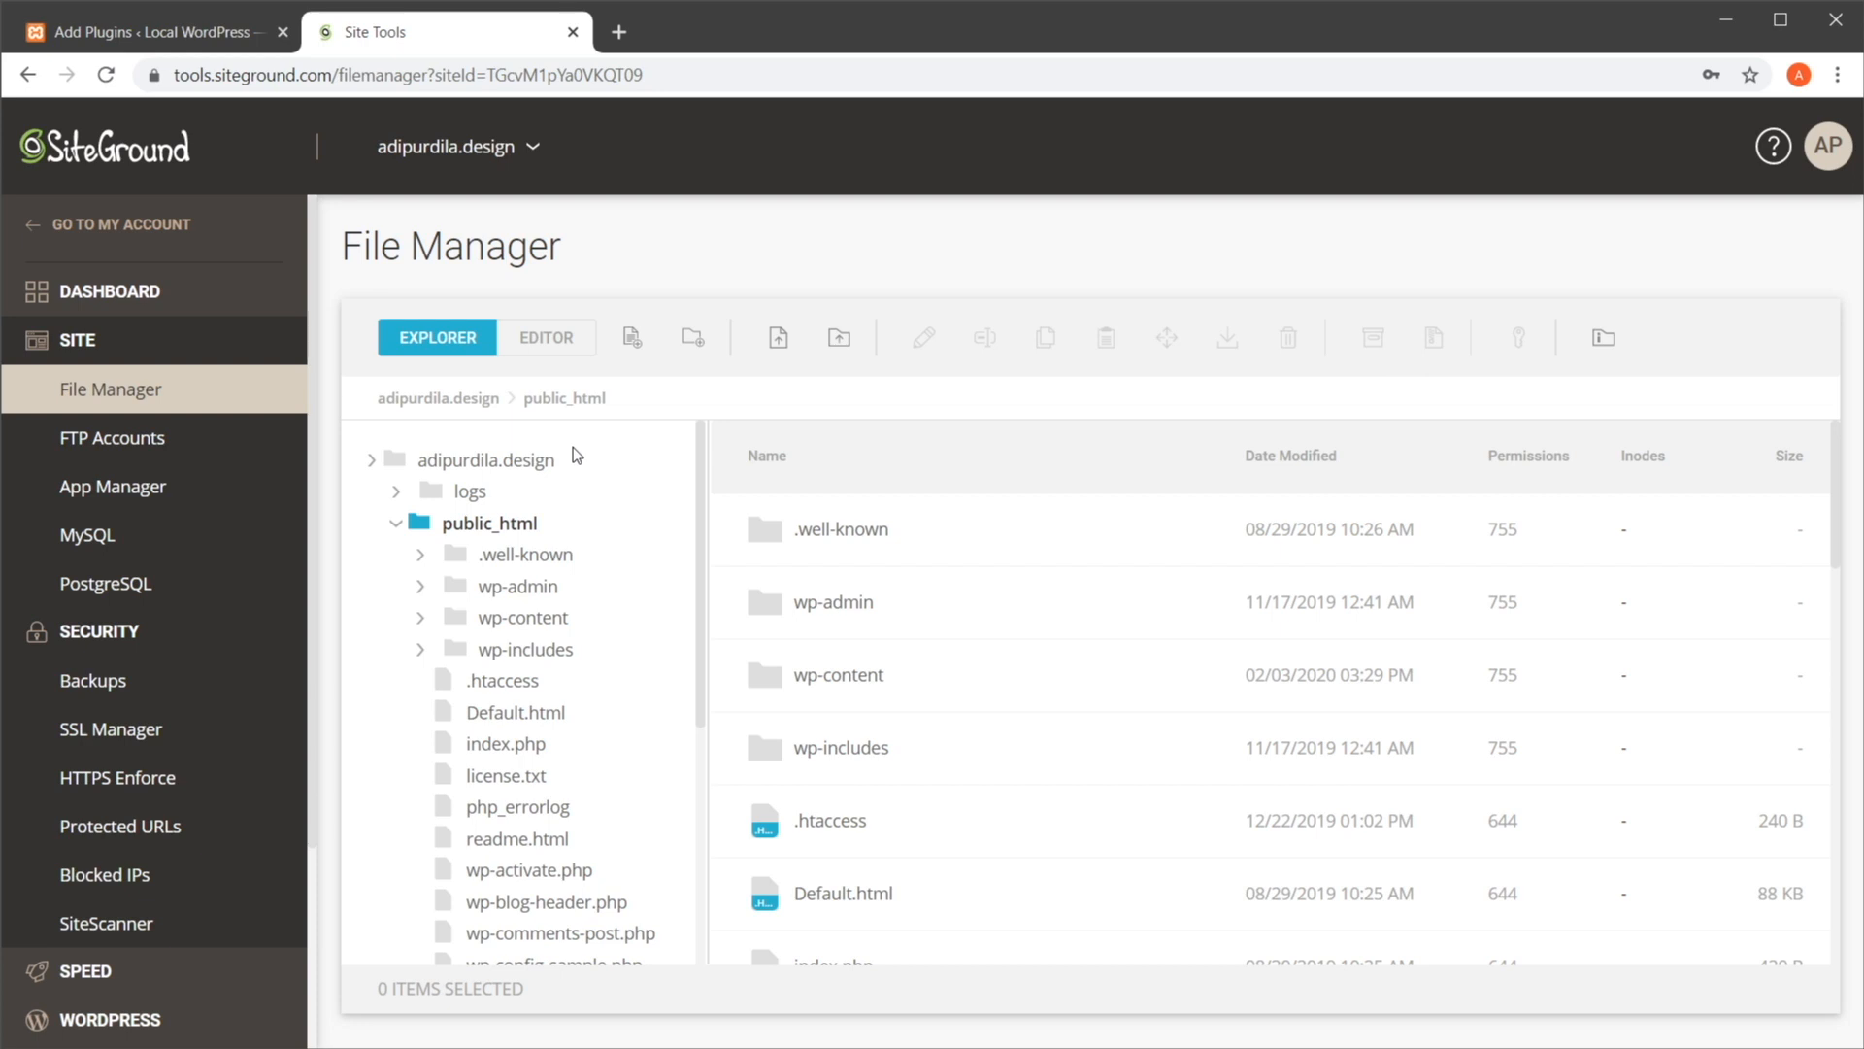
mouse_move(557, 511)
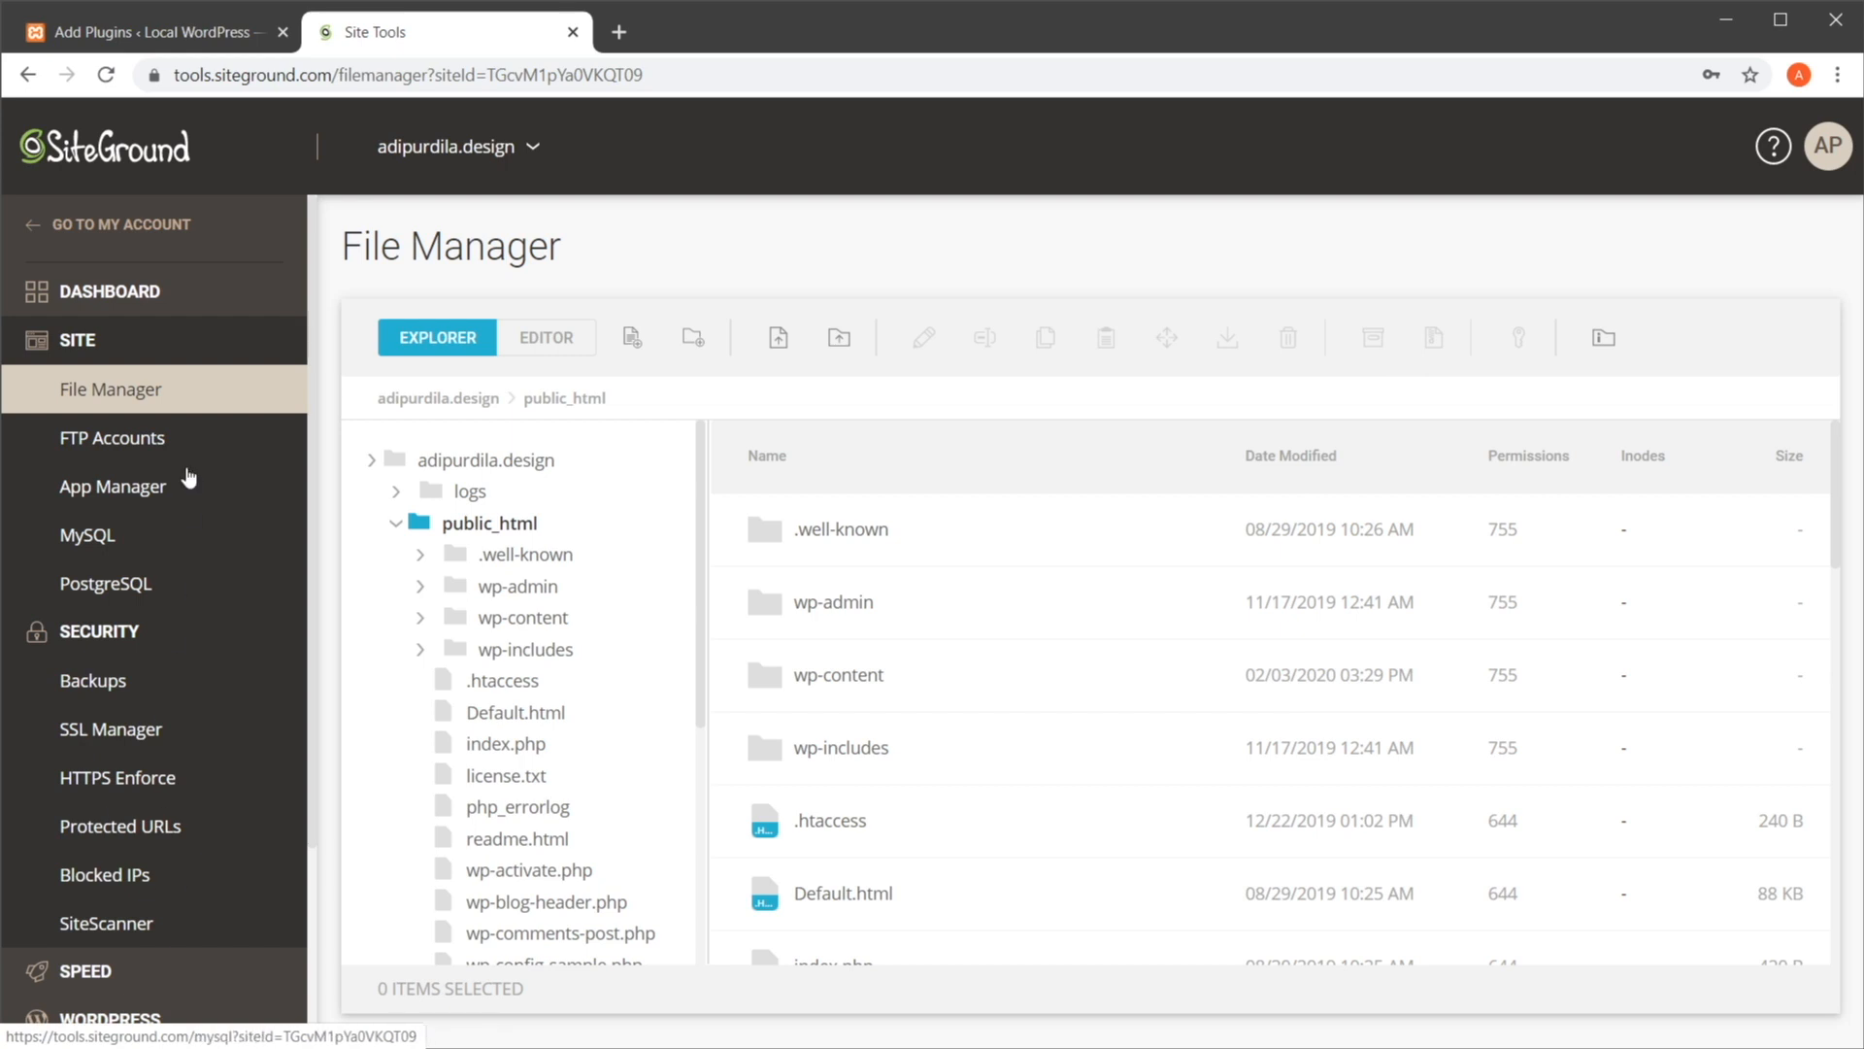
mouse_move(171, 501)
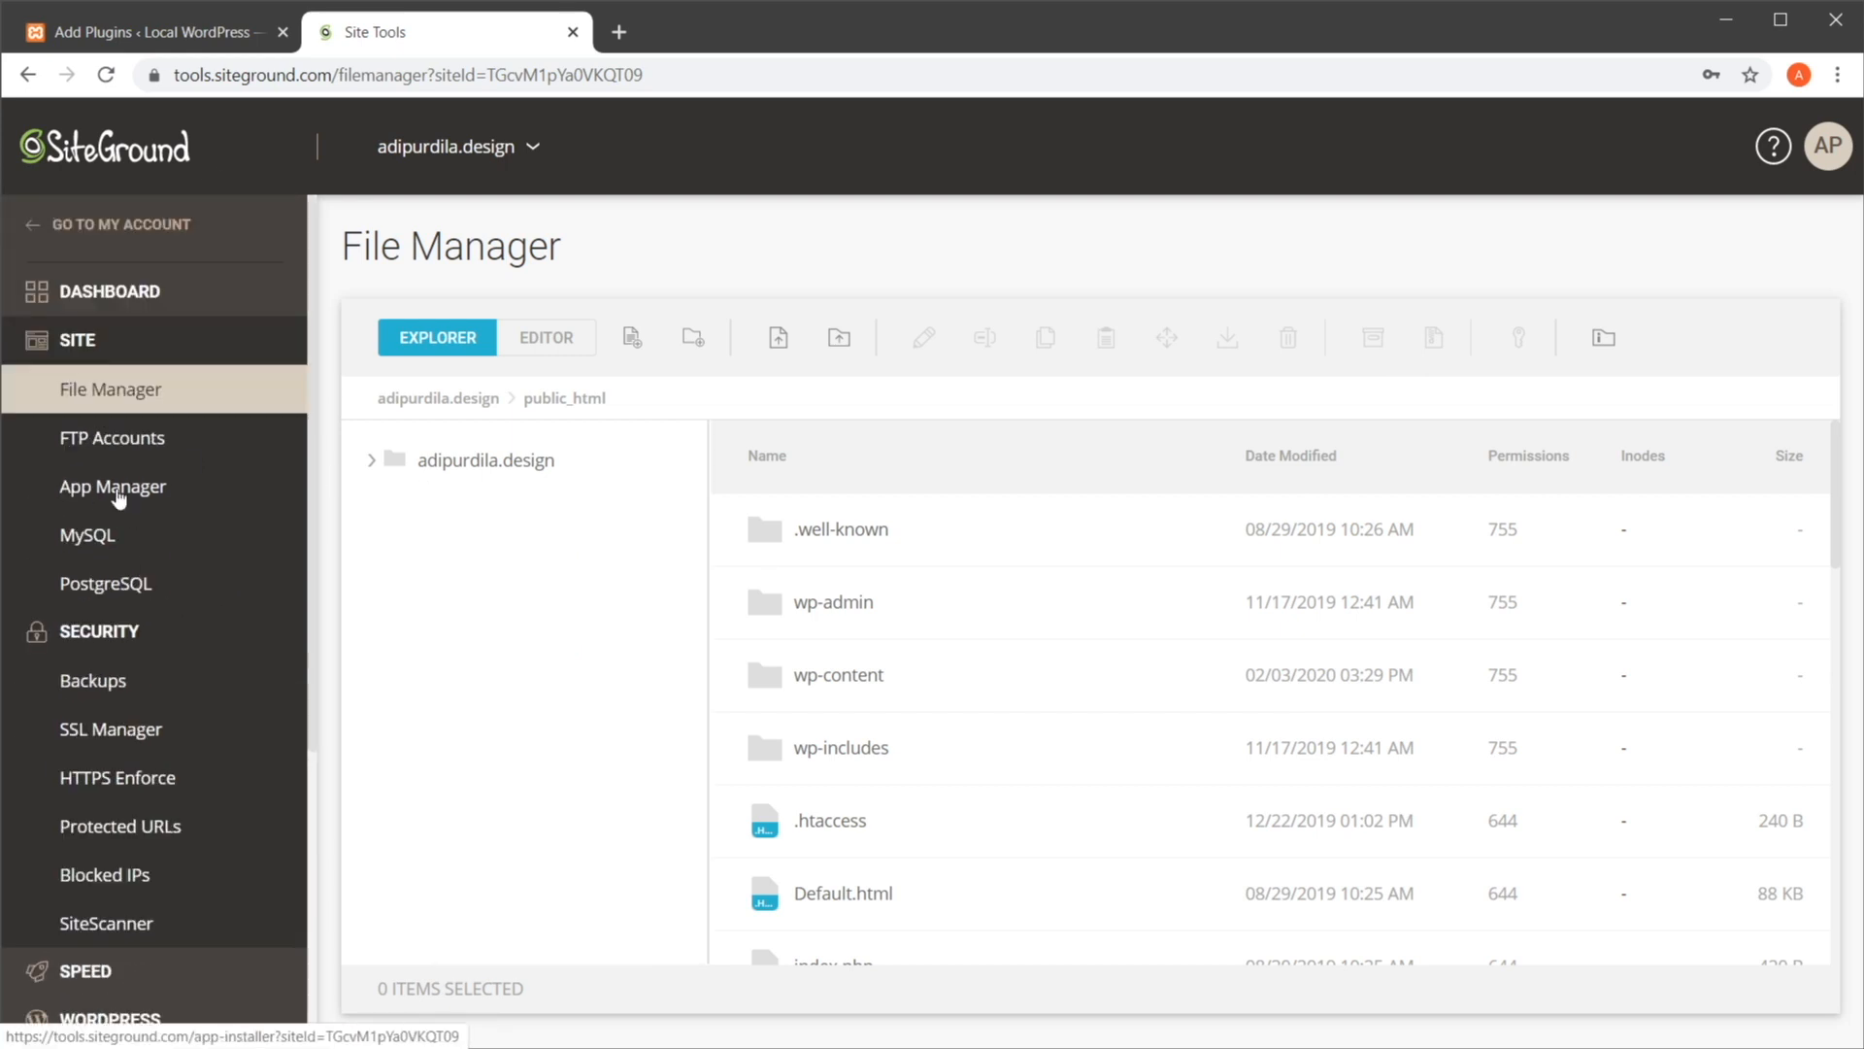
Open the MySQL Manager's phpMyAdmin section, then bring up the local XAMPP Control Panel
click(112, 486)
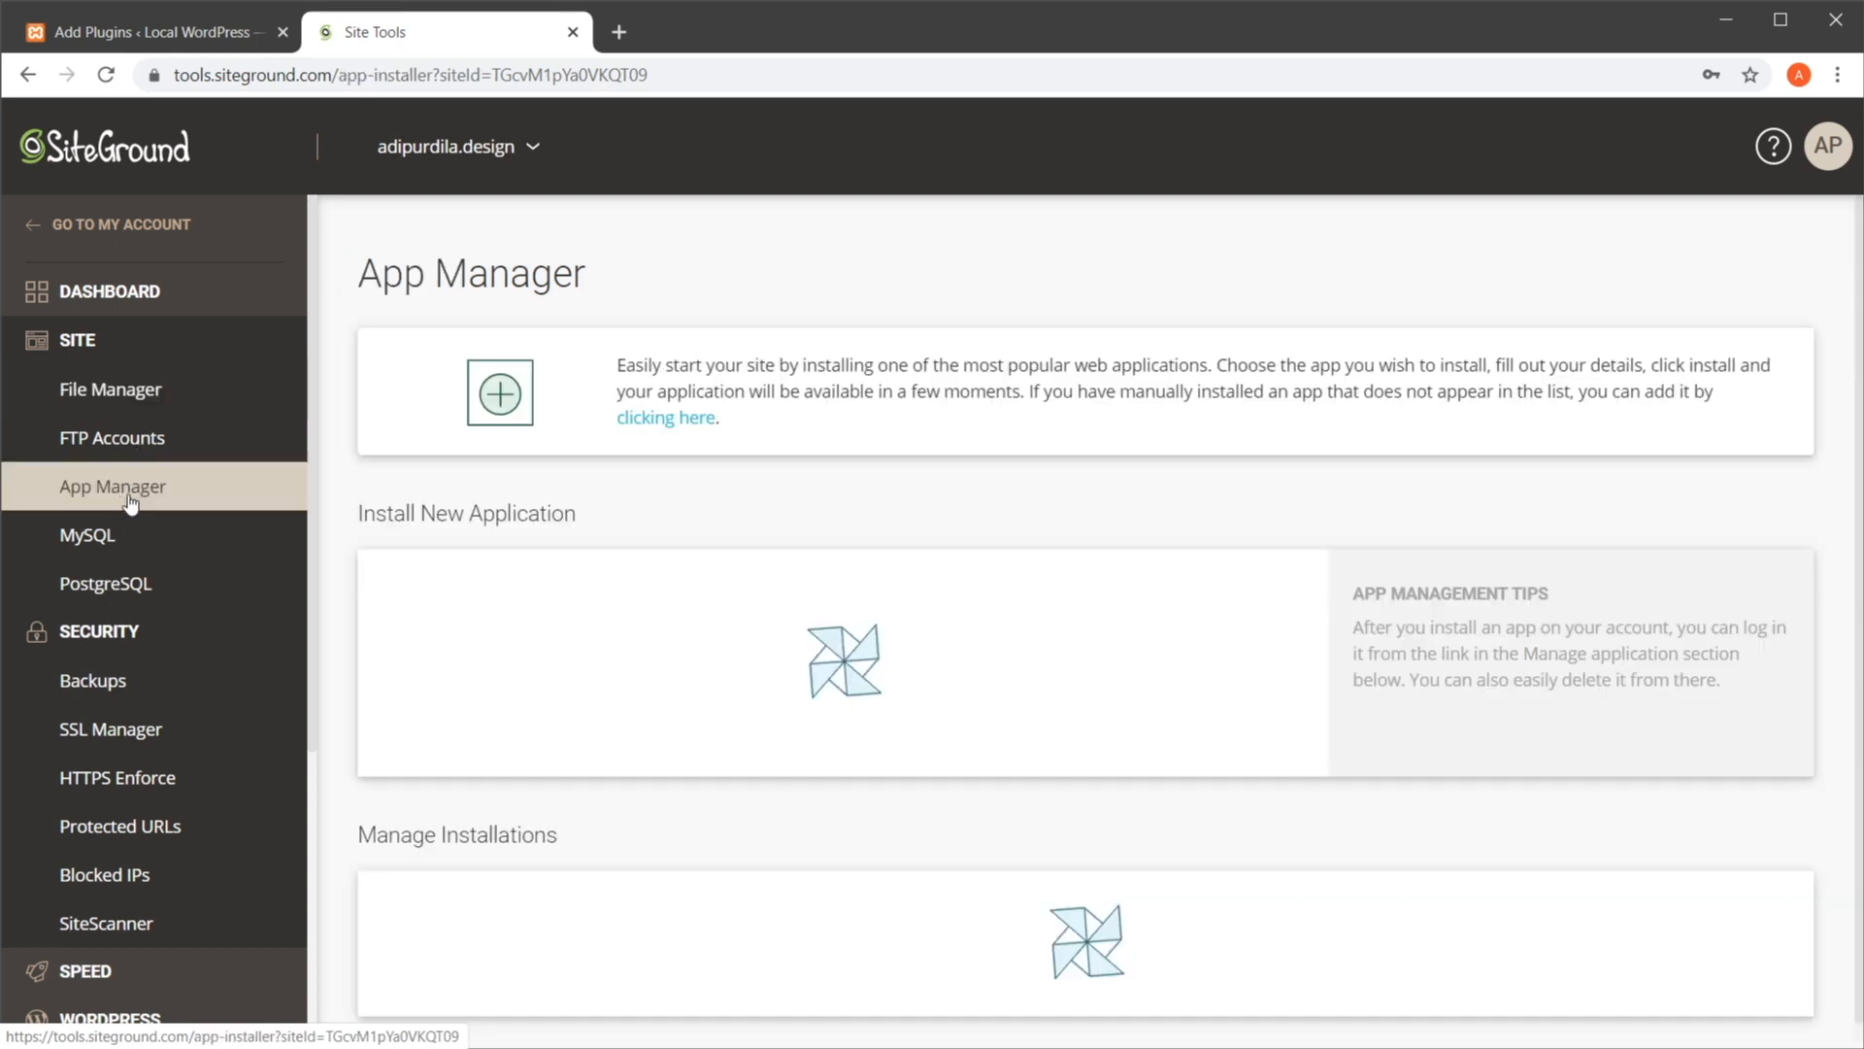
click(86, 534)
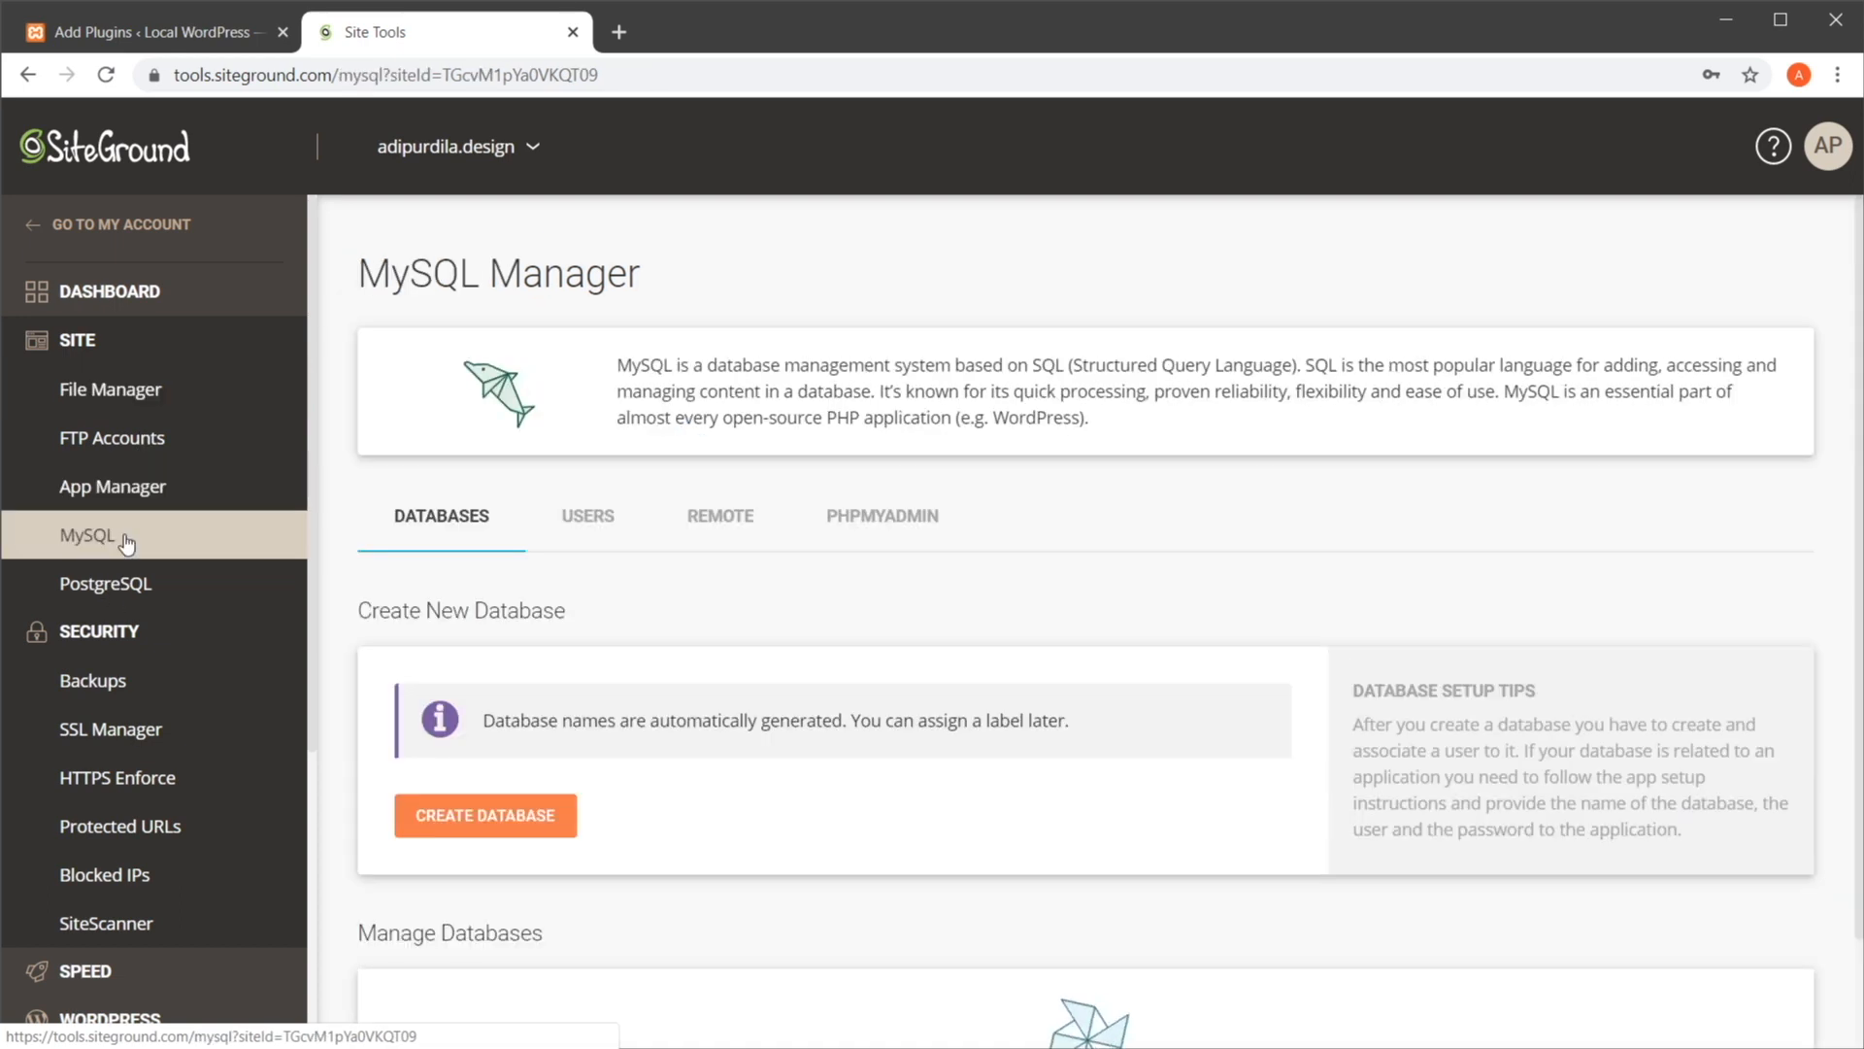
click(886, 514)
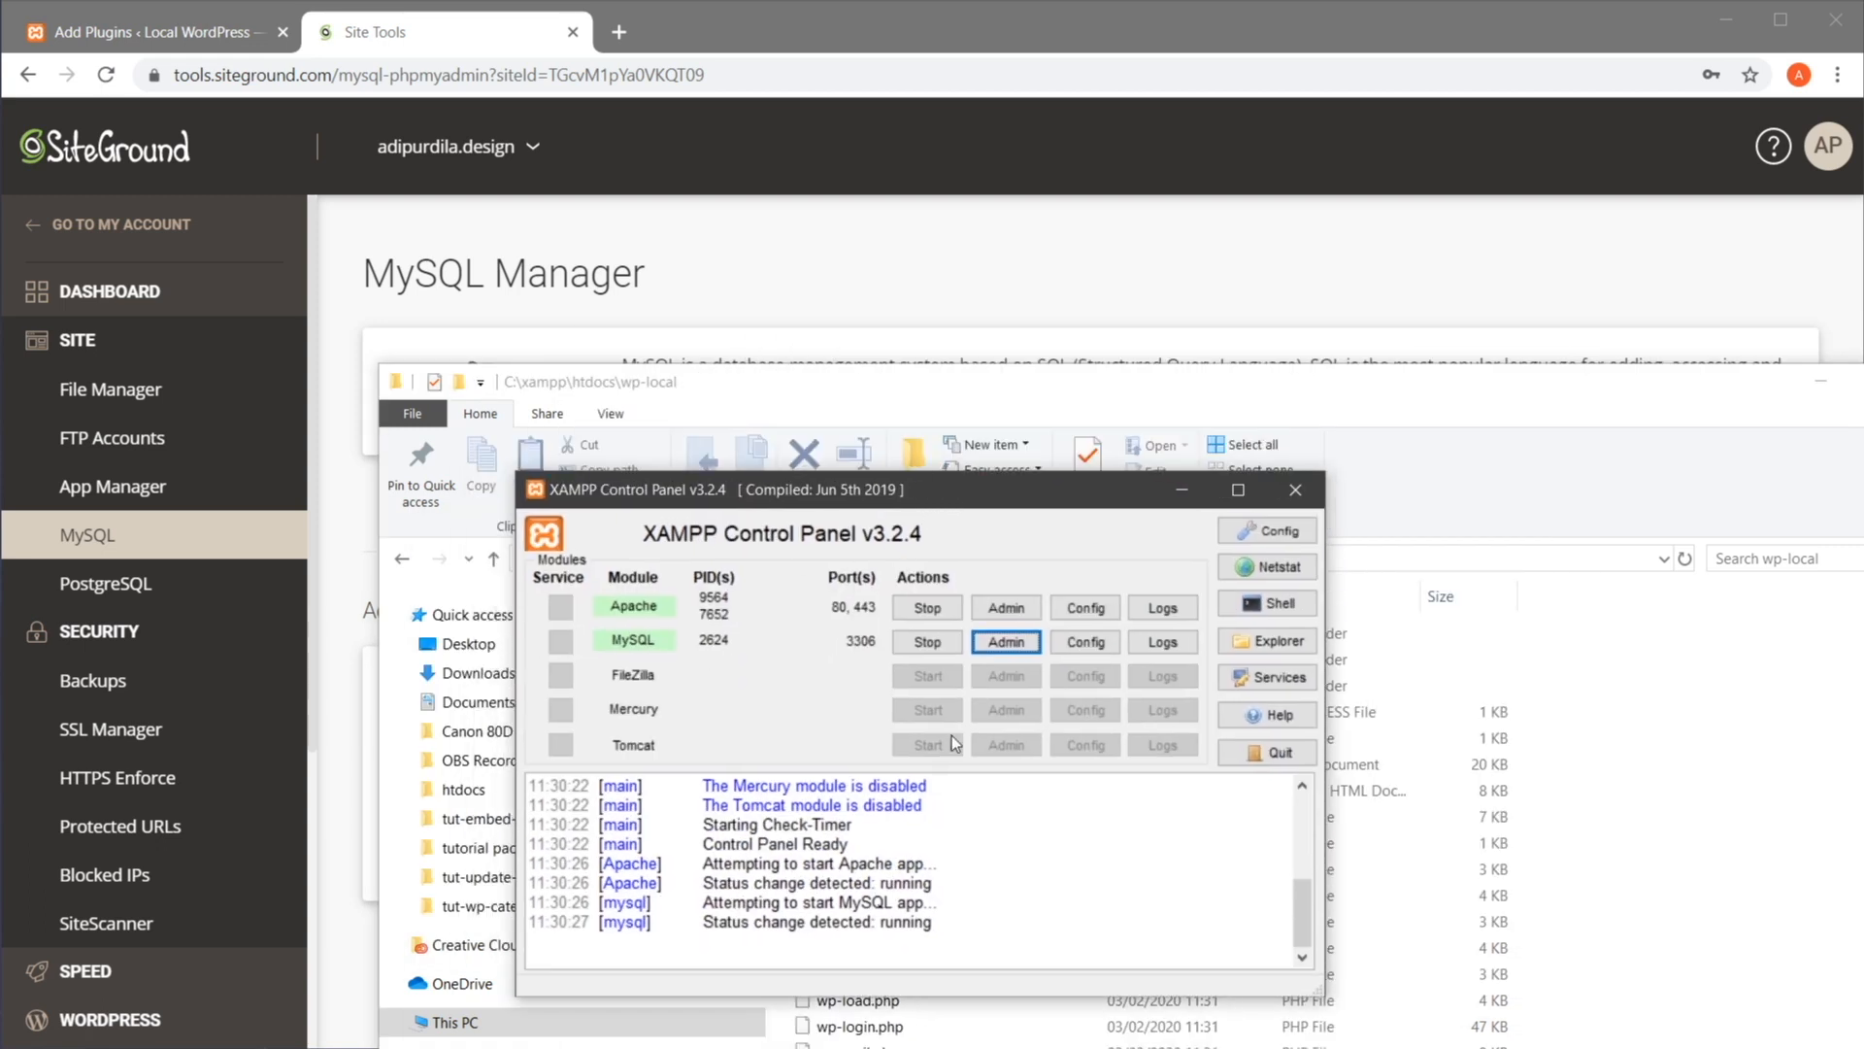
mouse_move(683, 592)
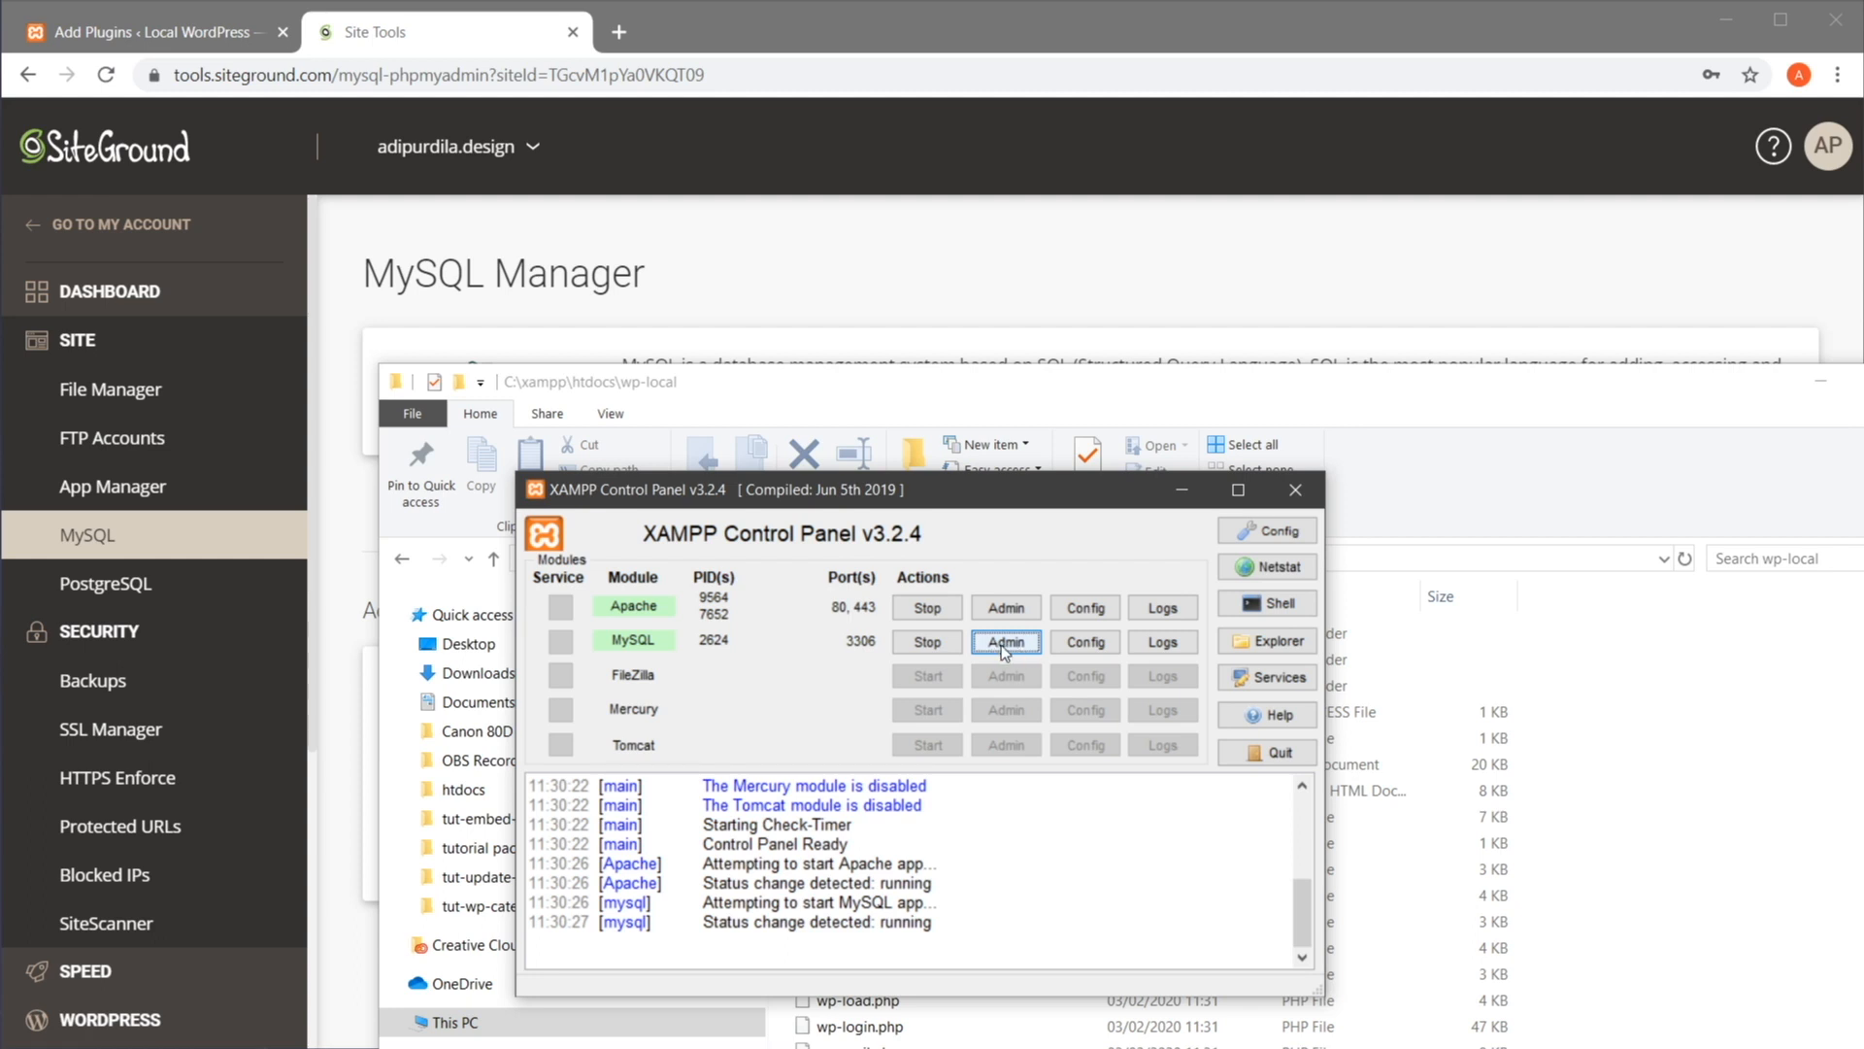
click(1004, 642)
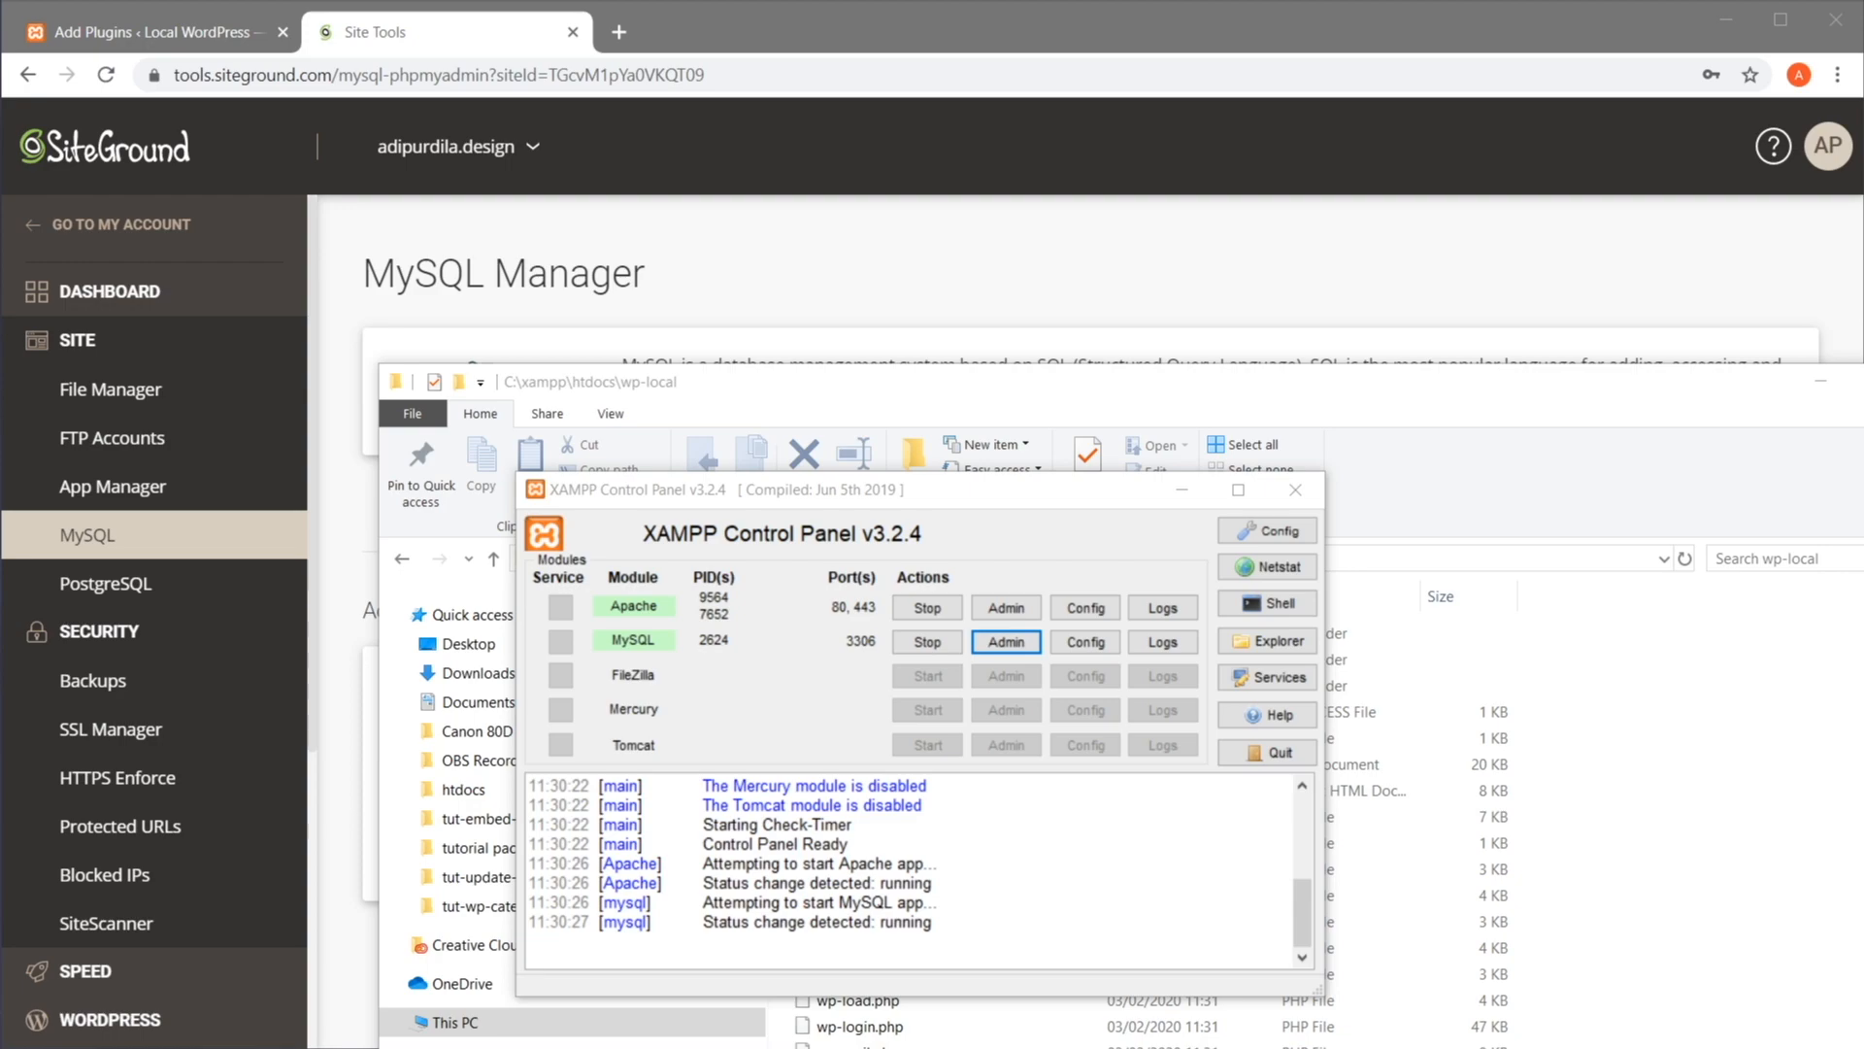
Launch local phpMyAdmin from XAMPP and open the wp_local database with its 12 tables
click(1005, 643)
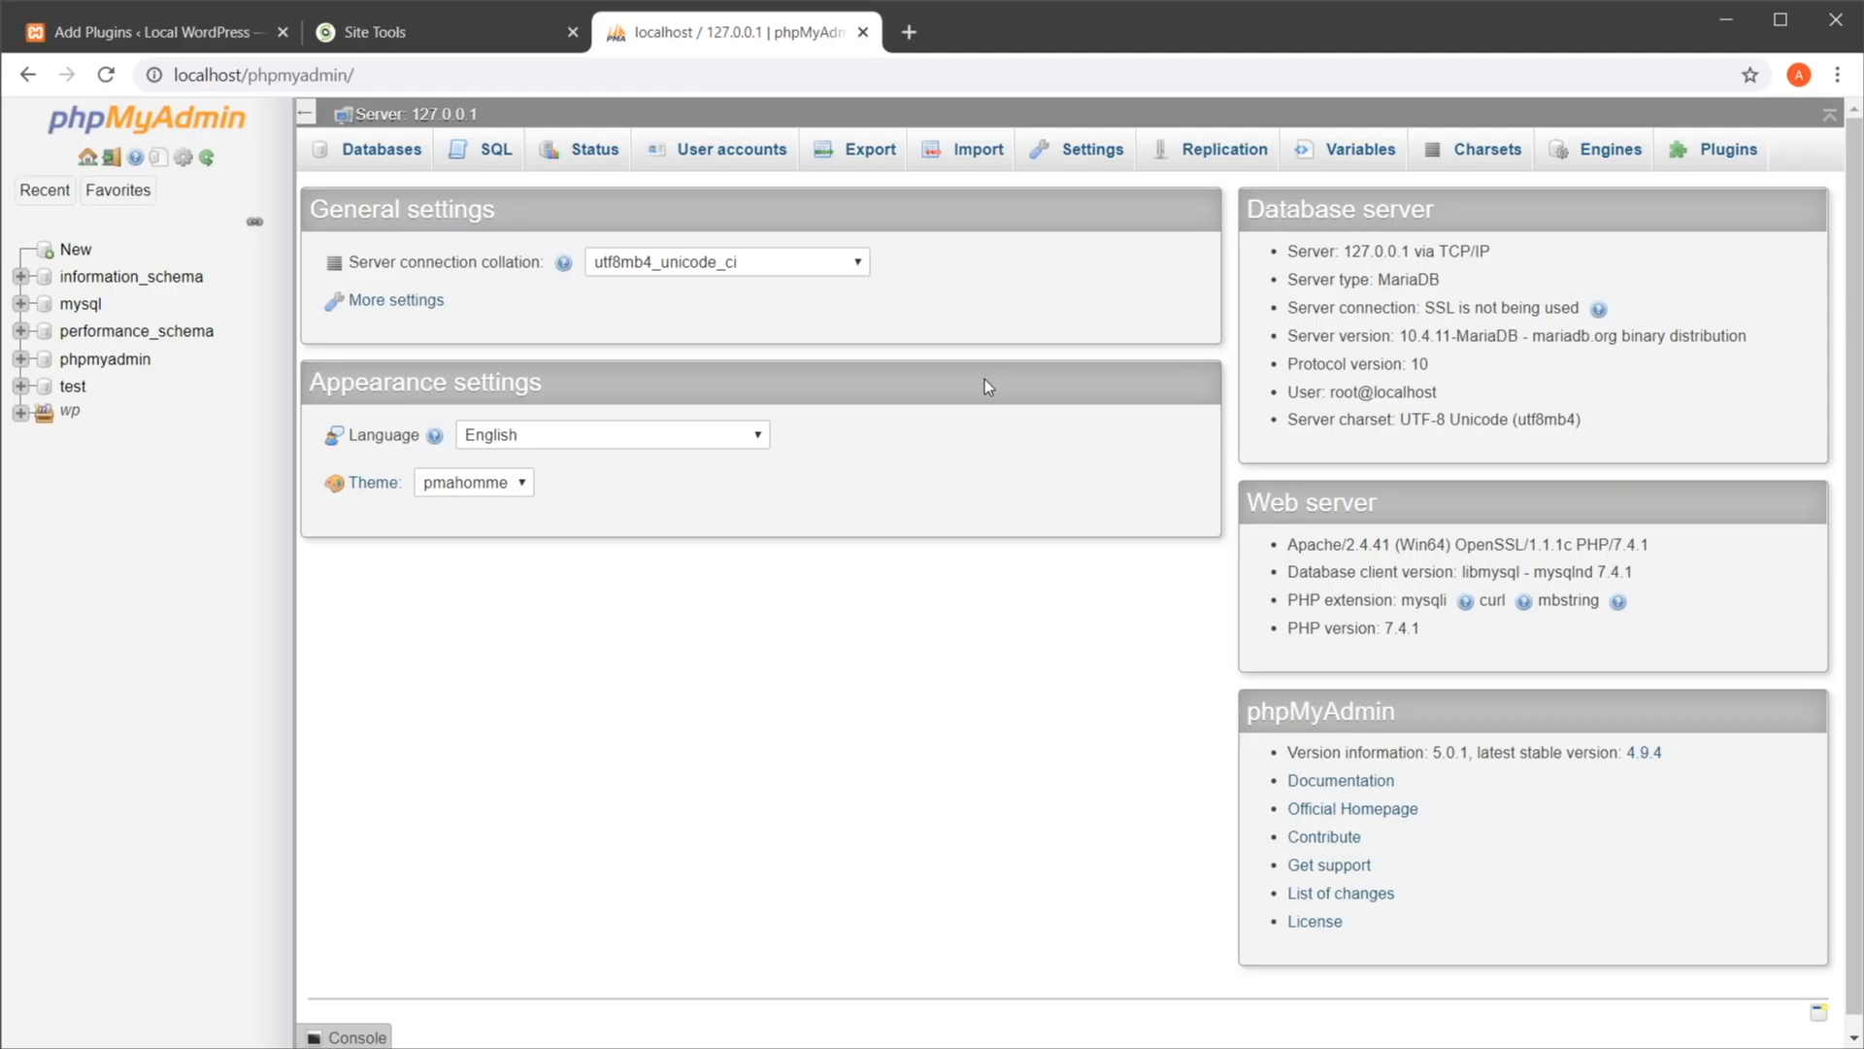
mouse_move(563, 303)
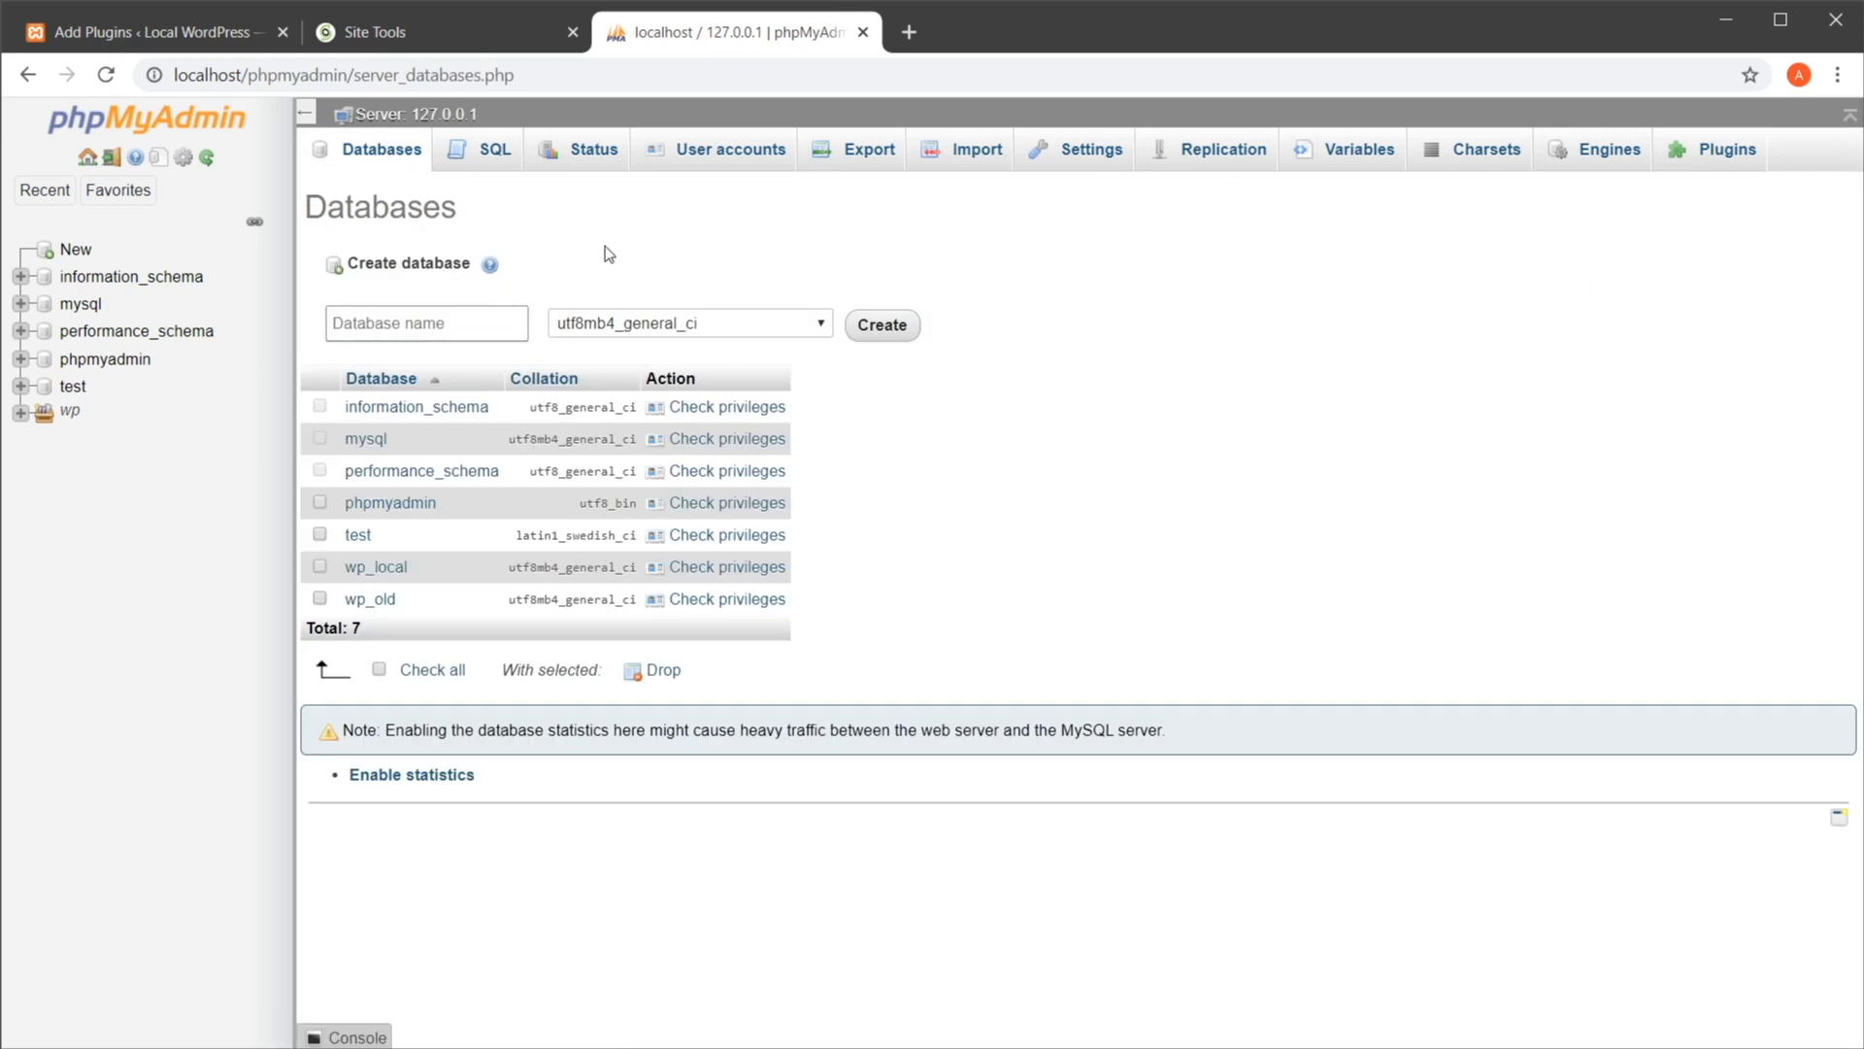
mouse_move(375, 565)
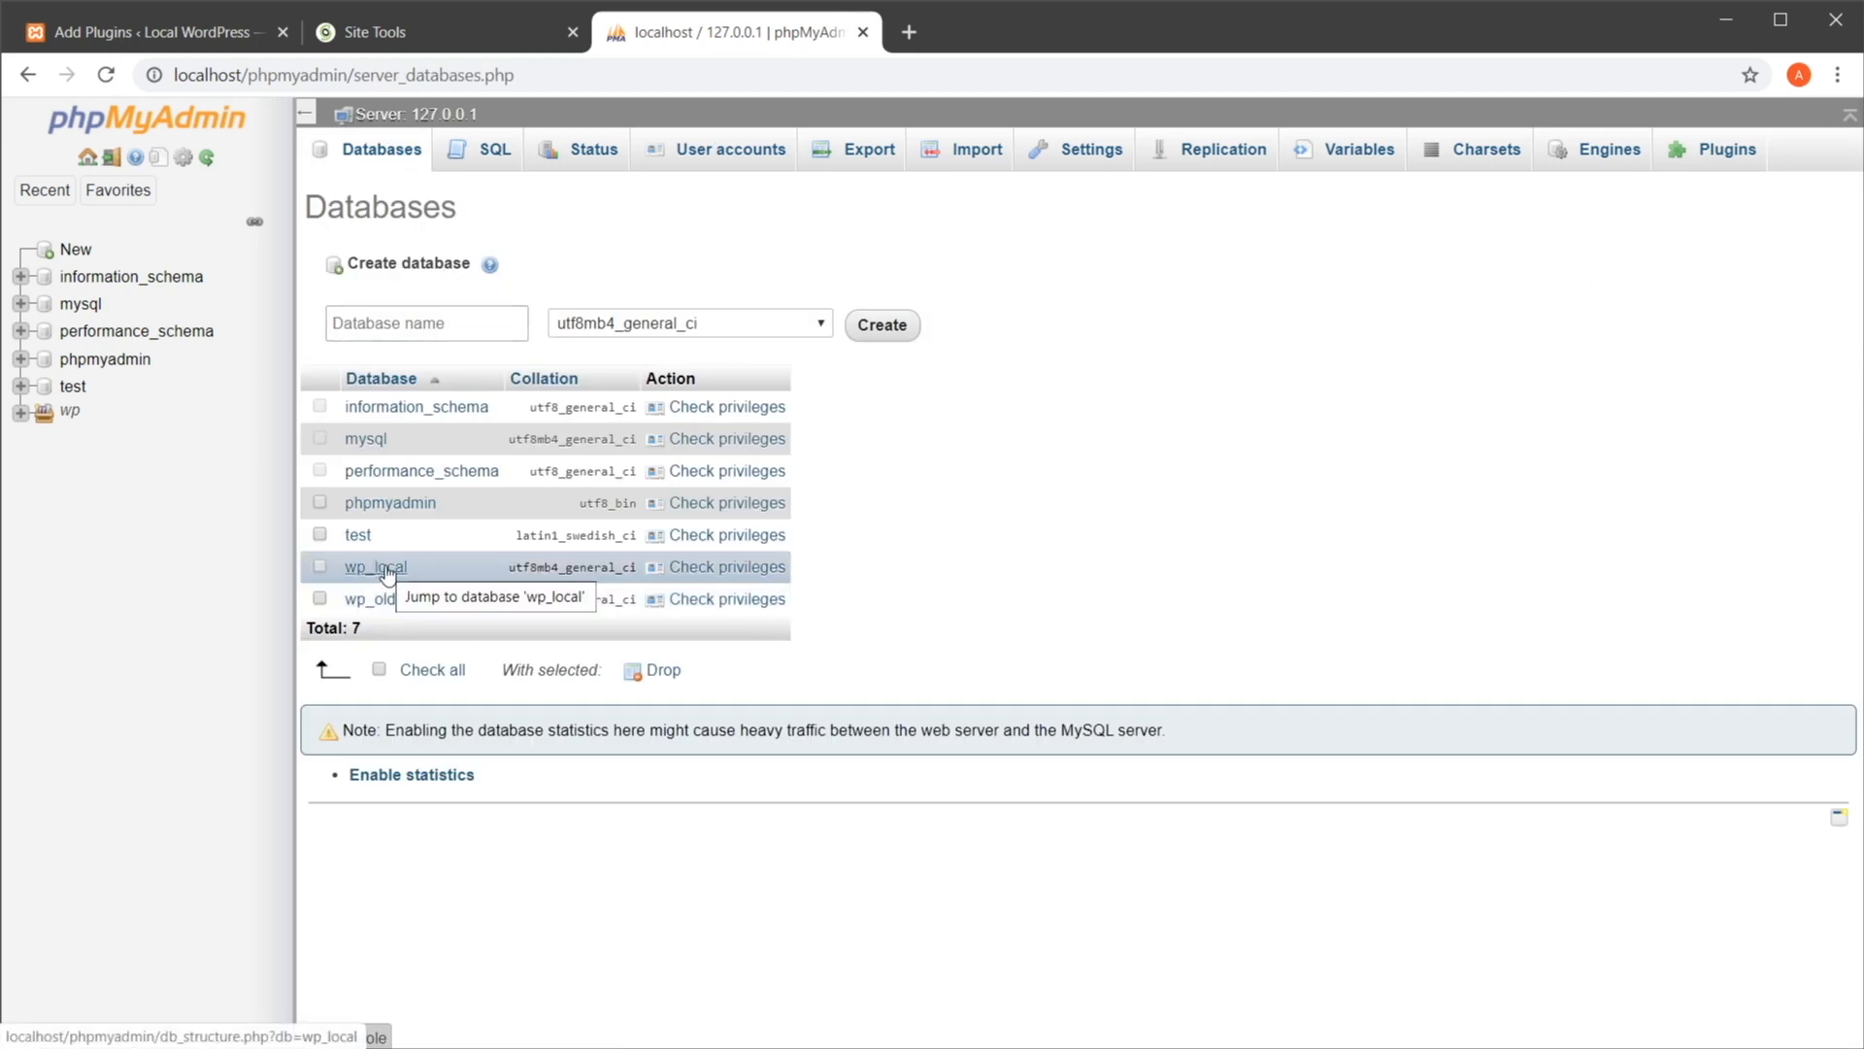
click(375, 565)
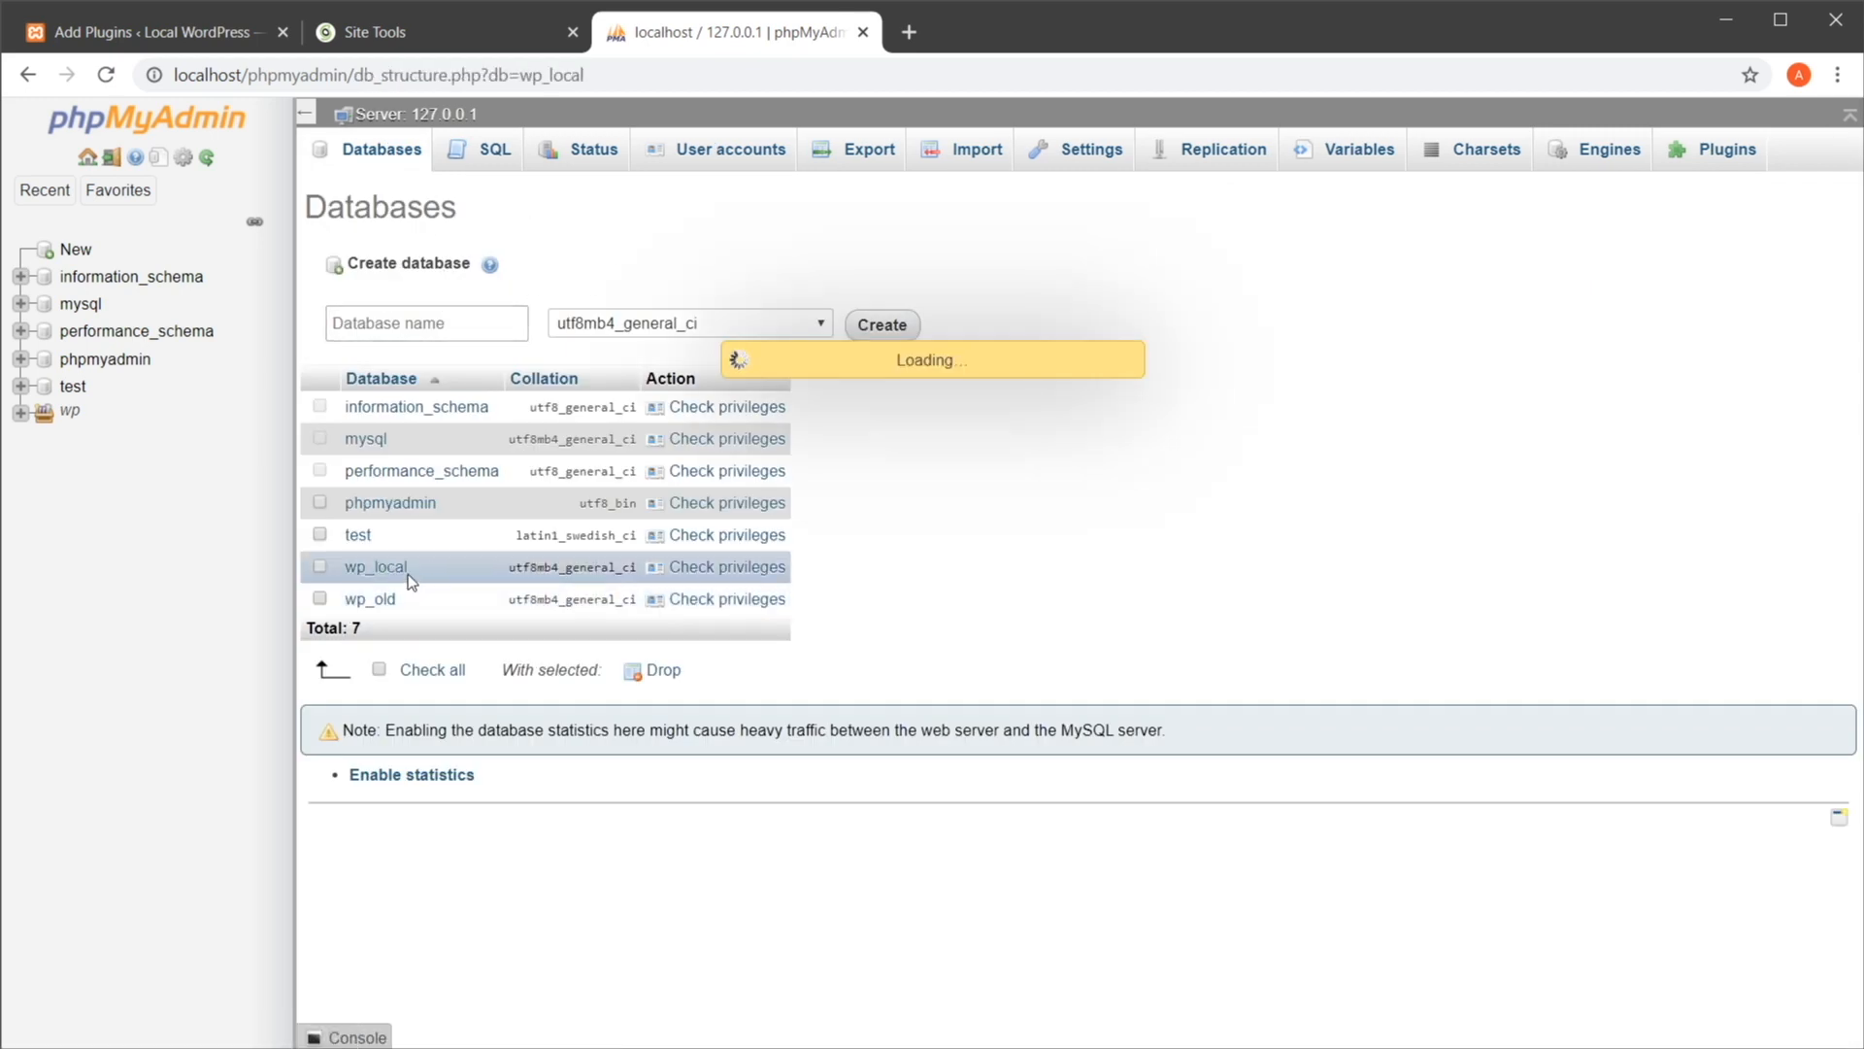
click(375, 565)
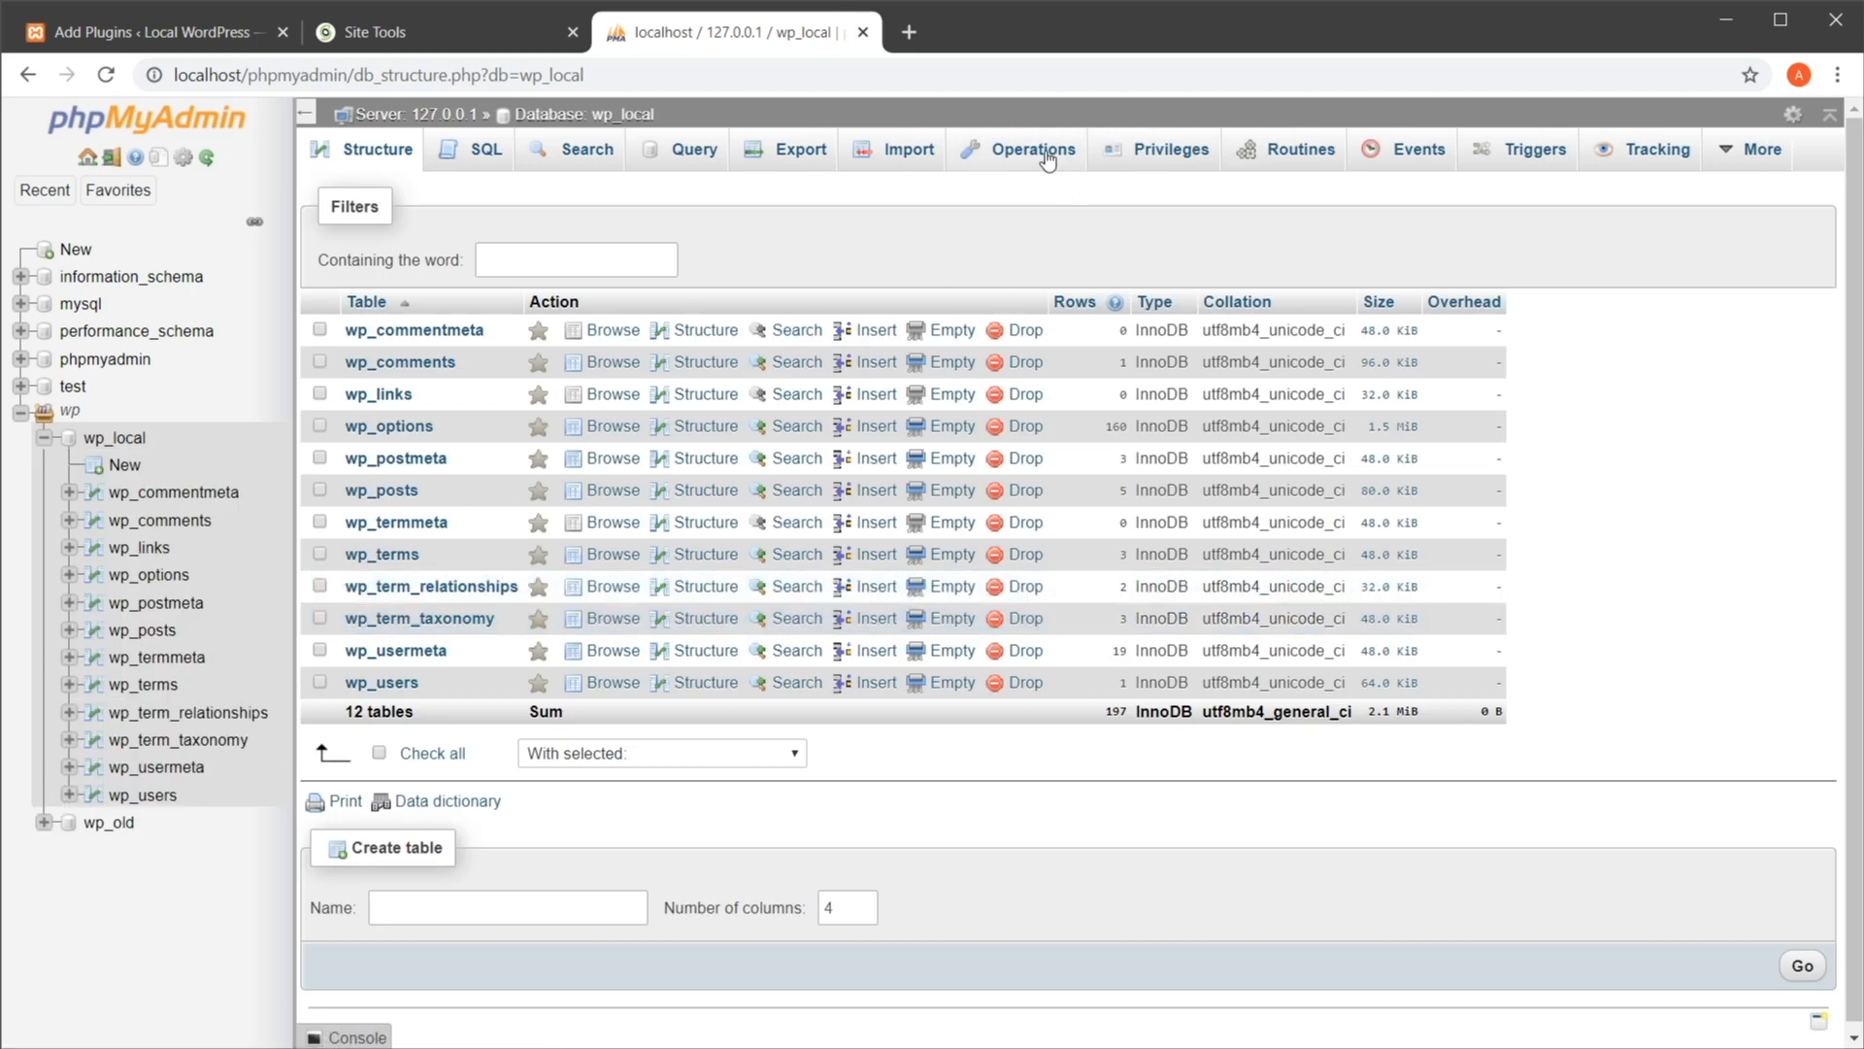
Review the Export tab's Custom options for wp_local, keeping SQL as the format
click(785, 149)
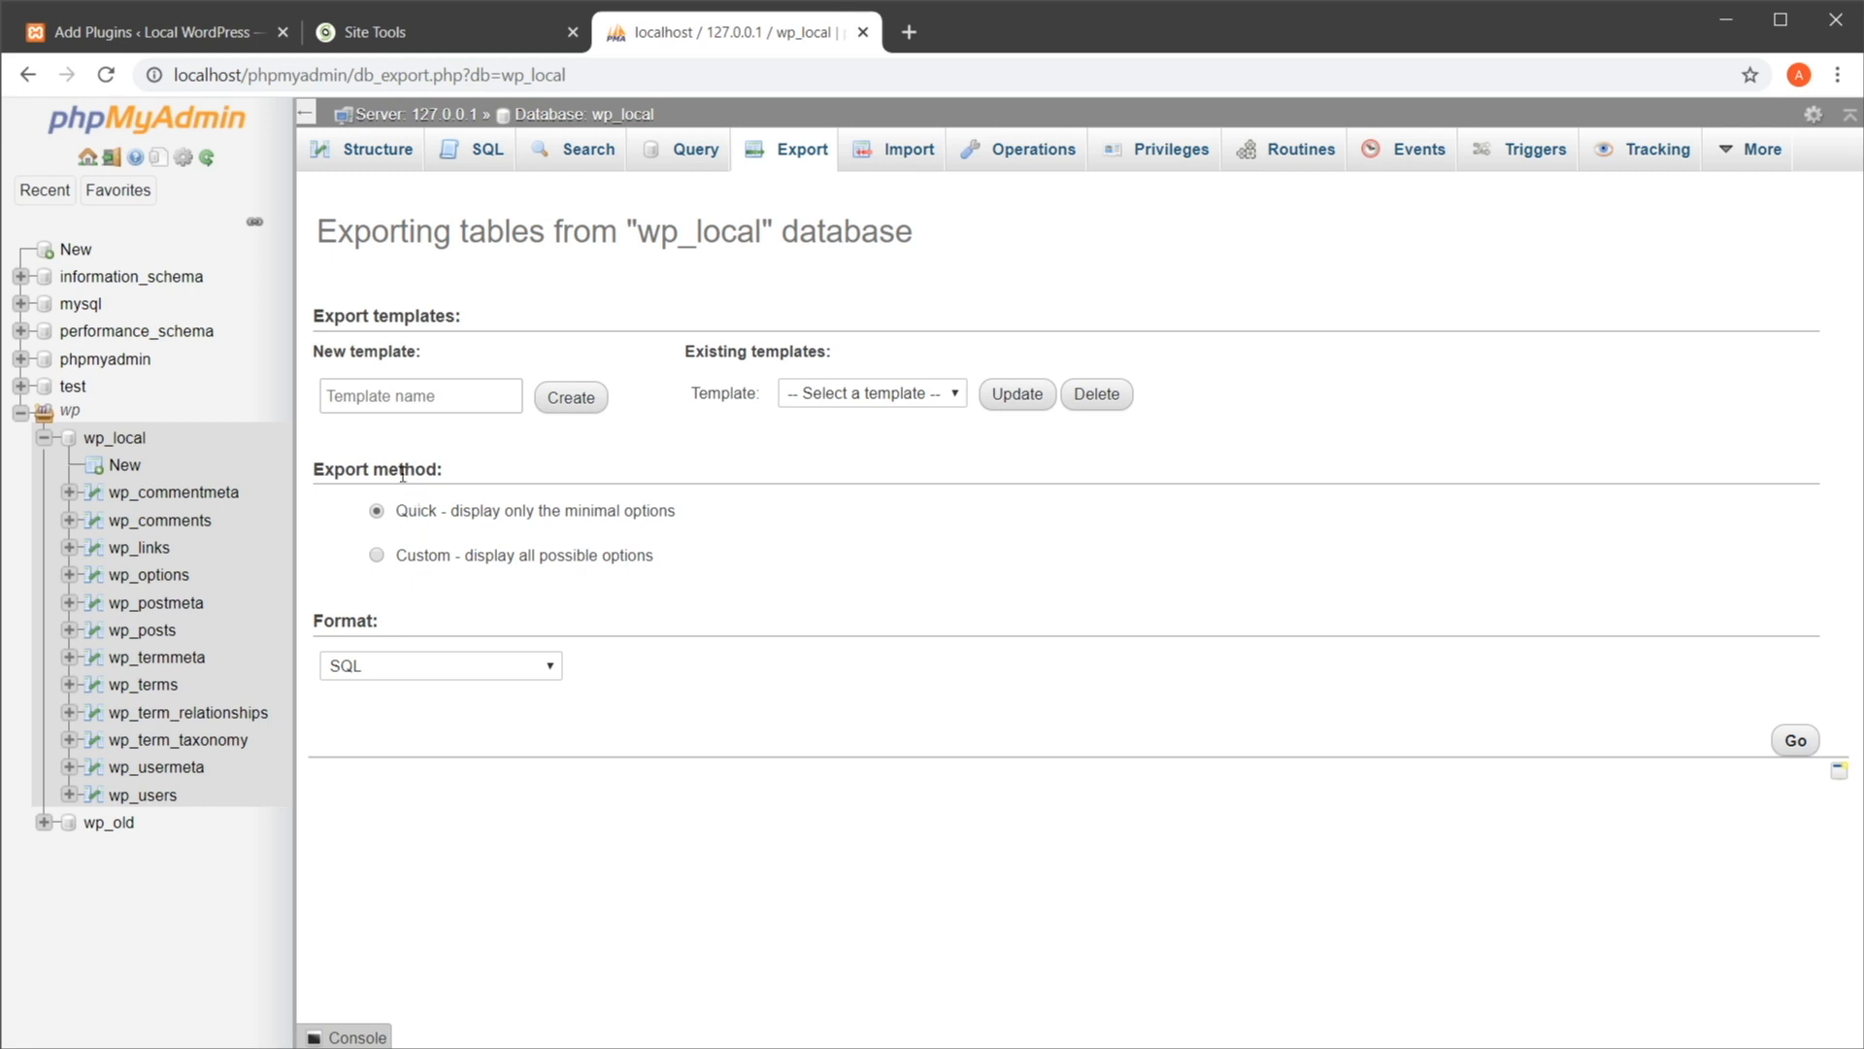
mouse_move(421, 571)
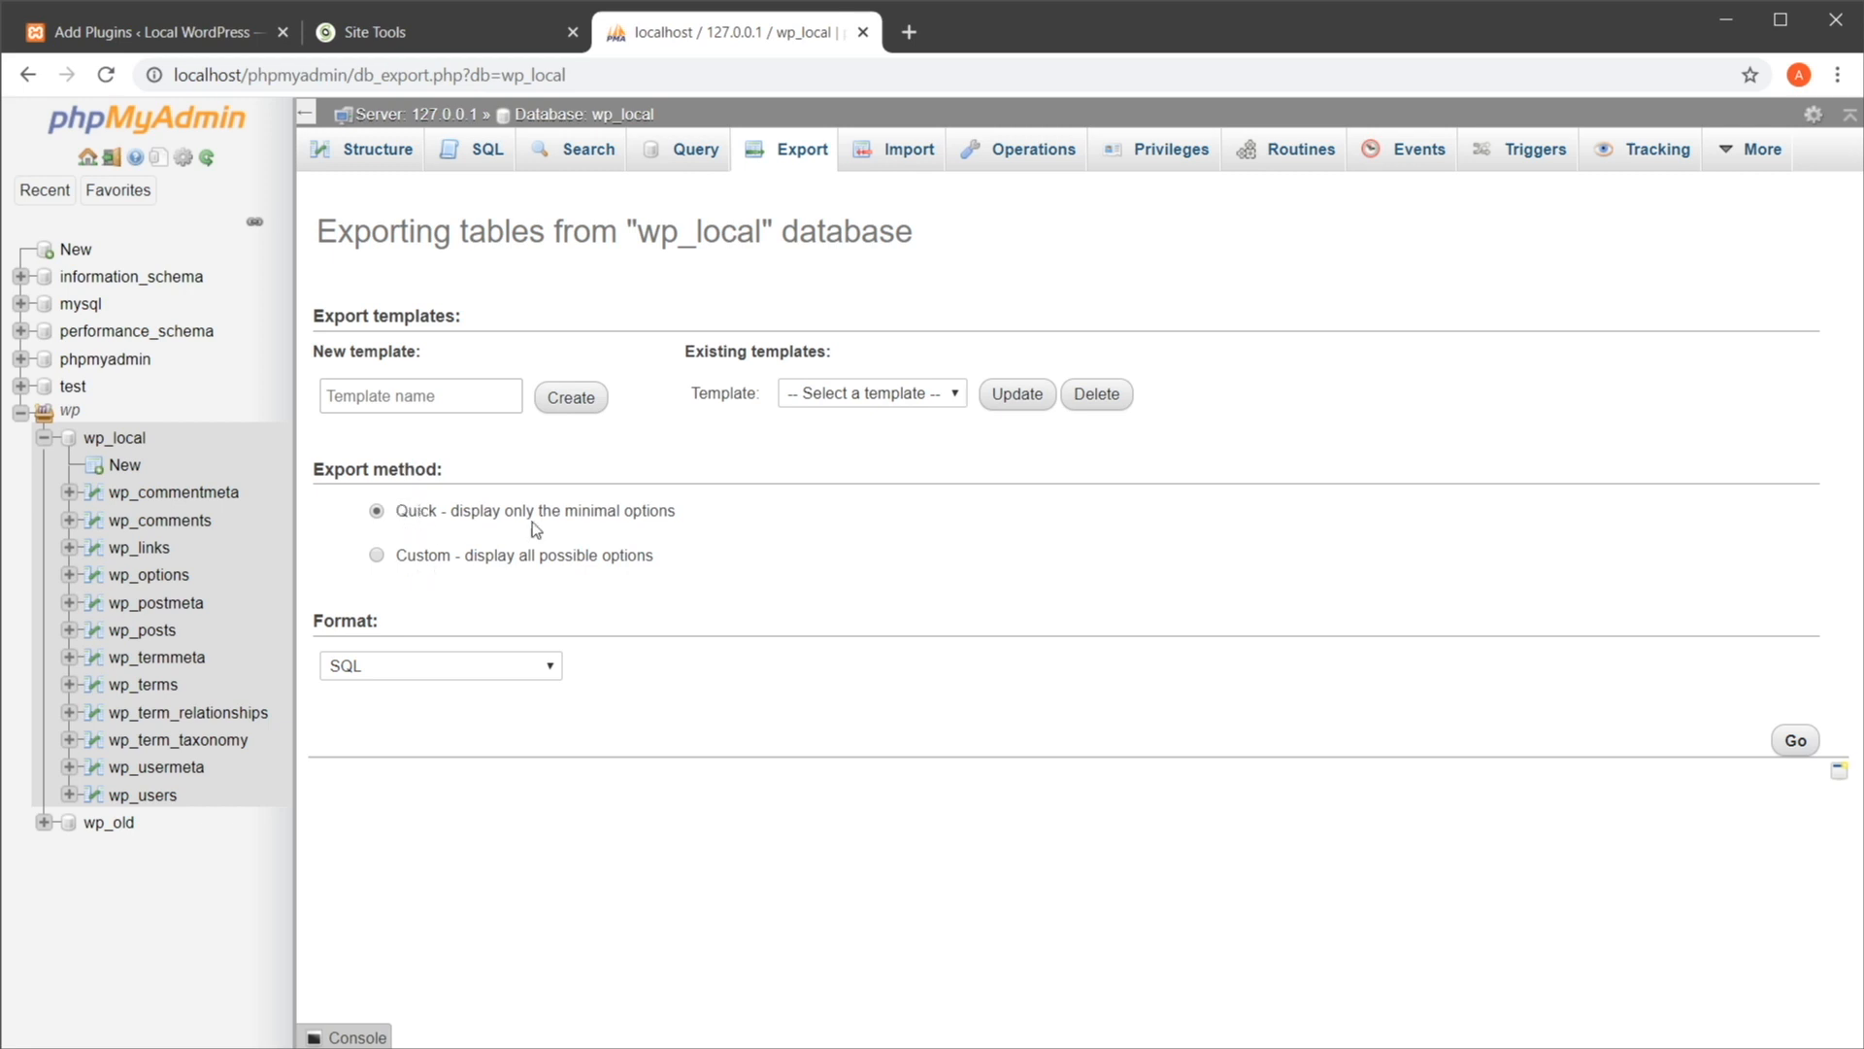
click(377, 555)
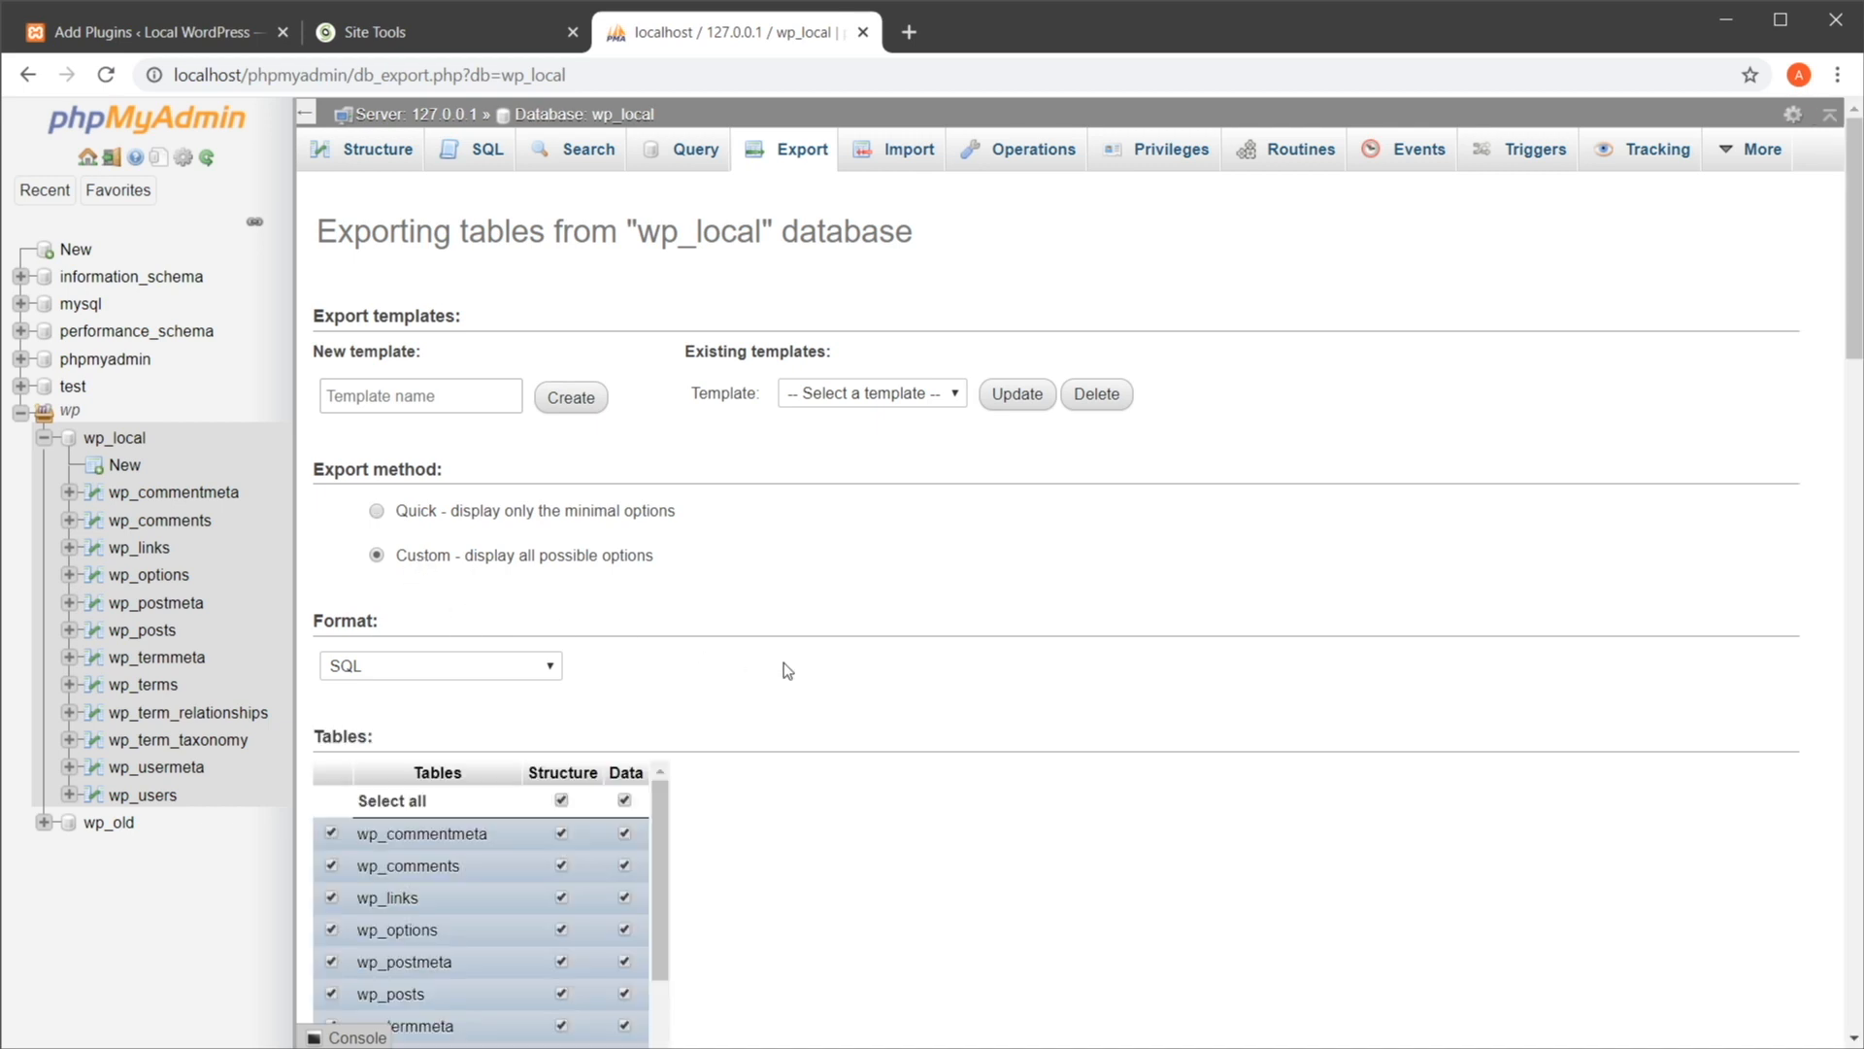
scroll(down, 3)
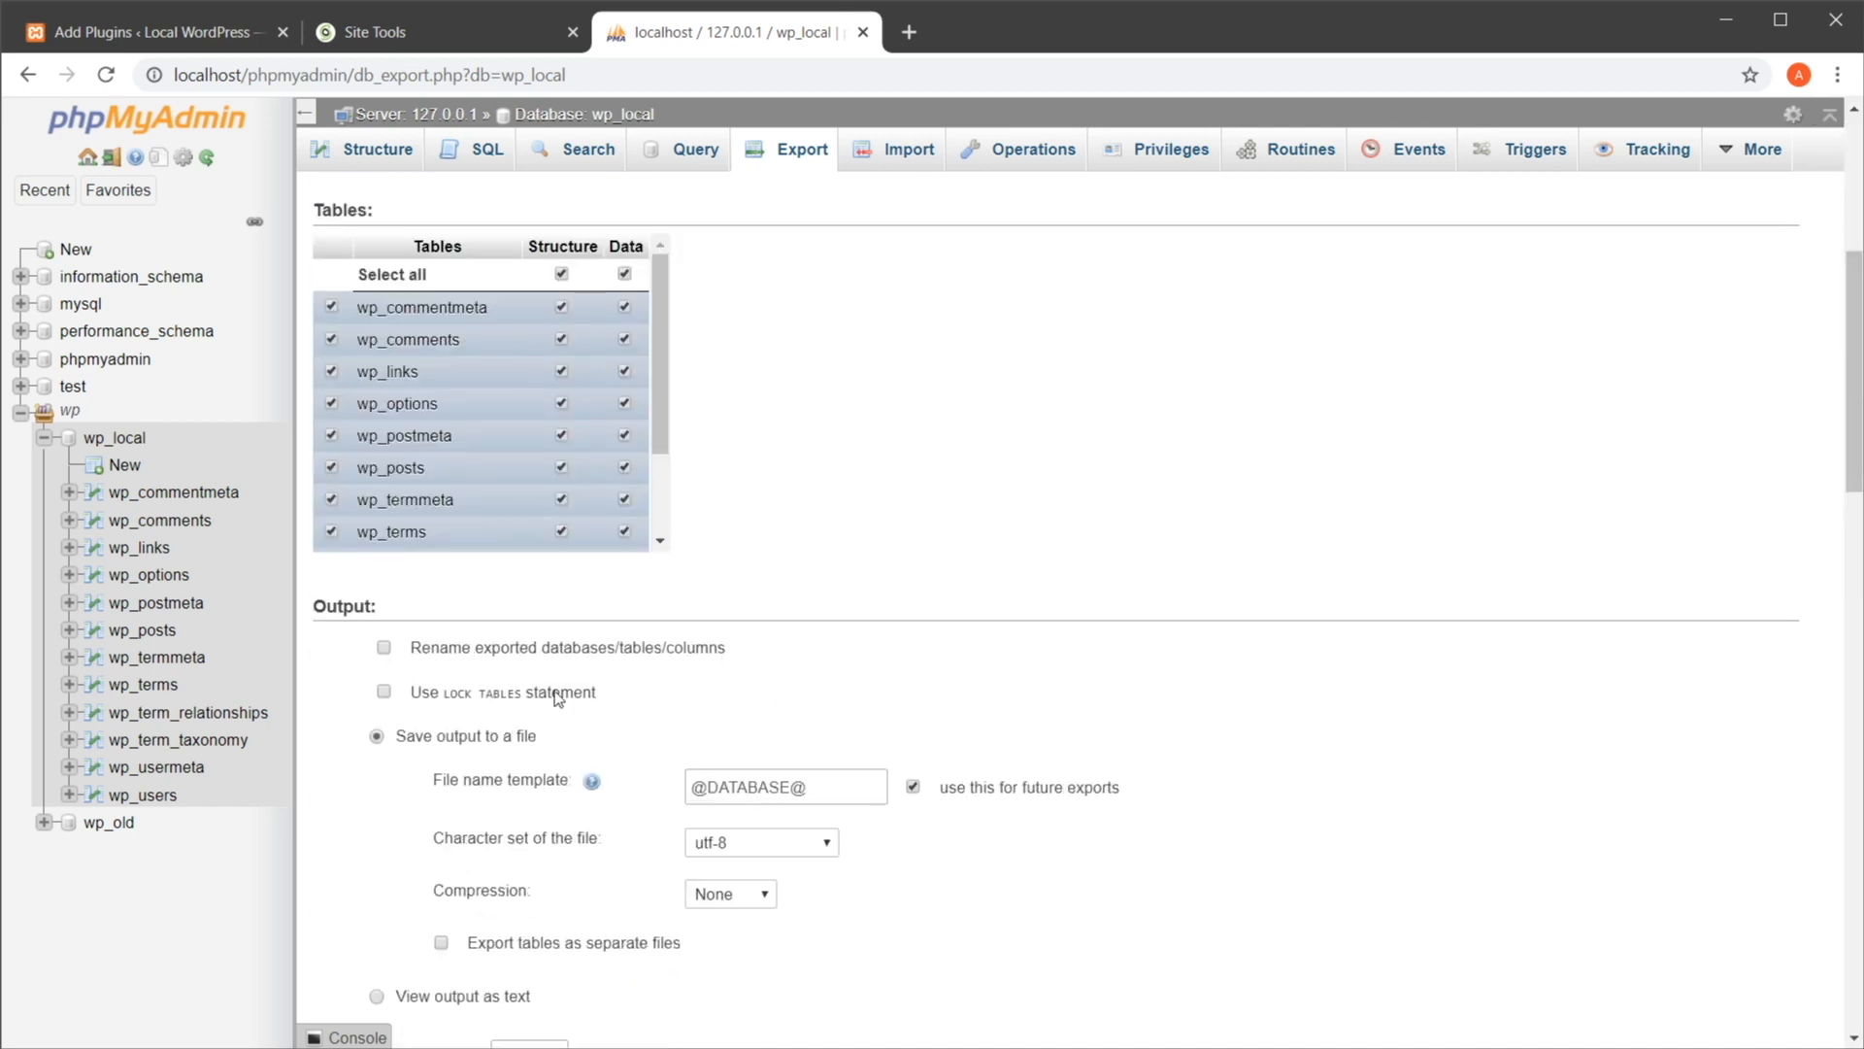
mouse_move(767, 697)
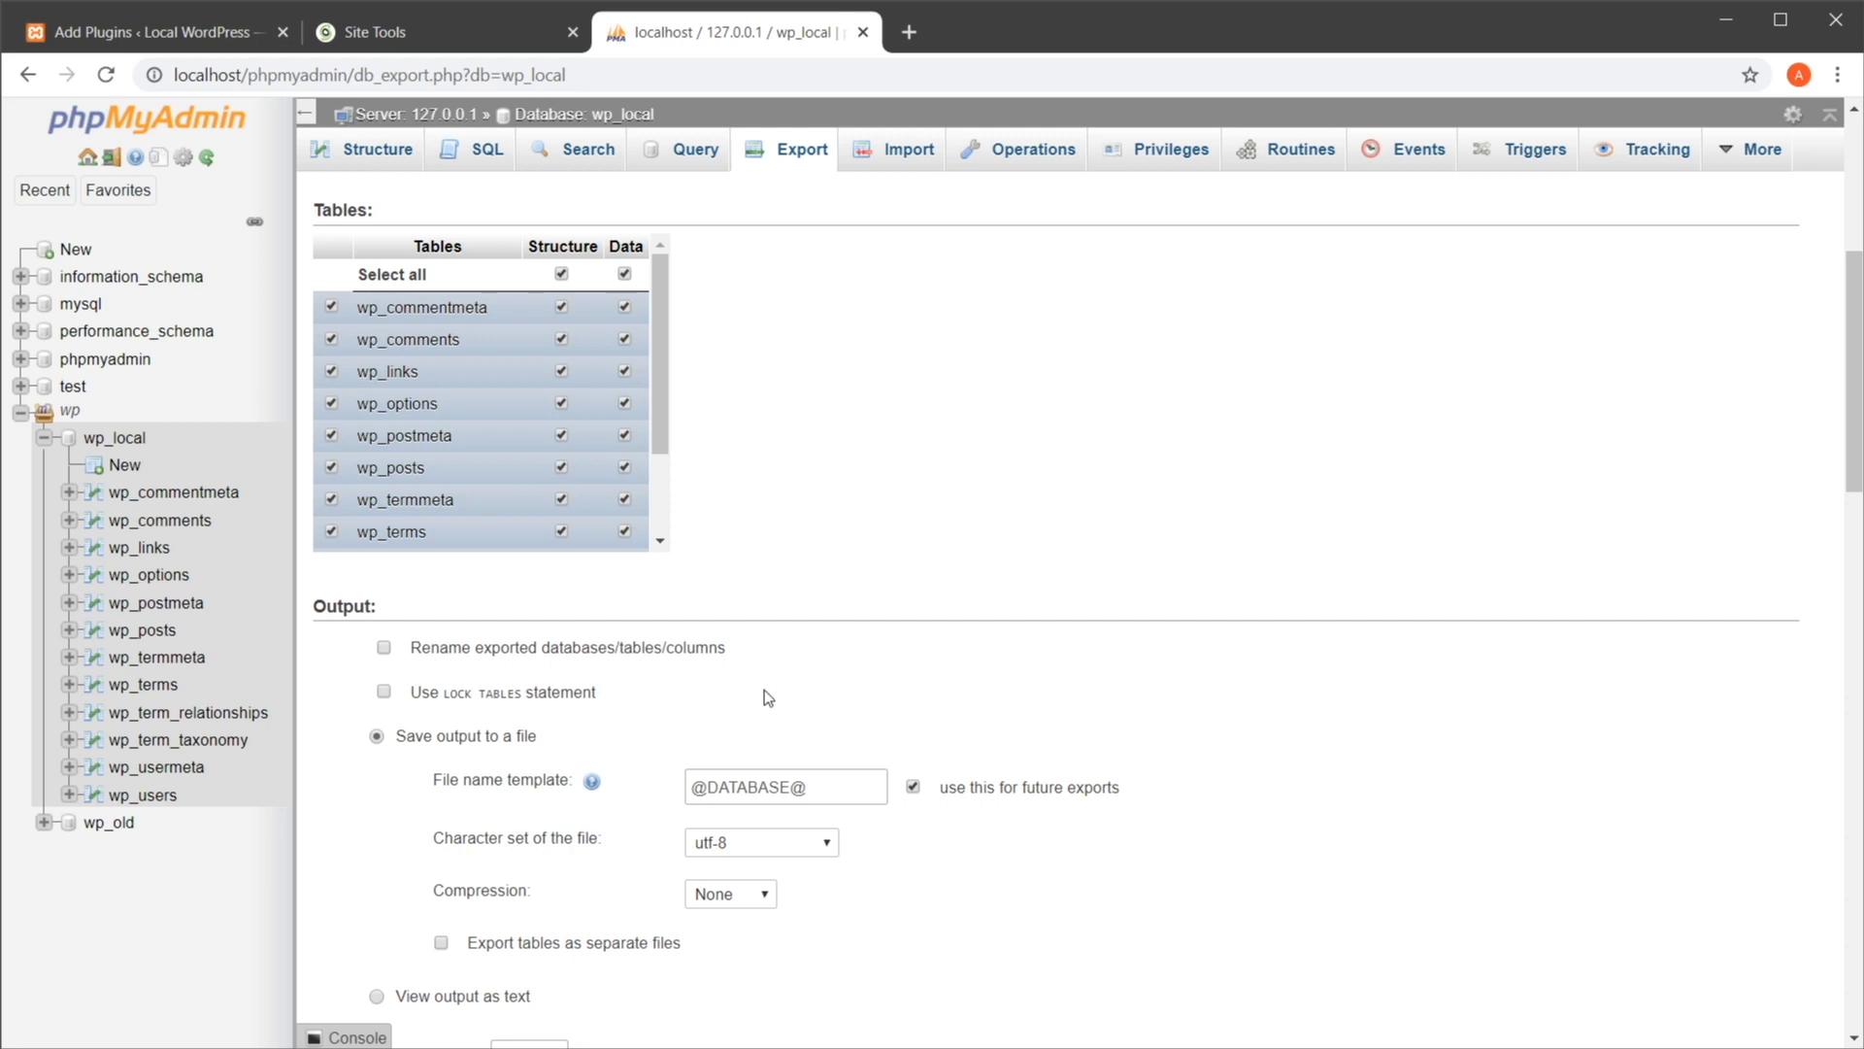
scroll(down, 3)
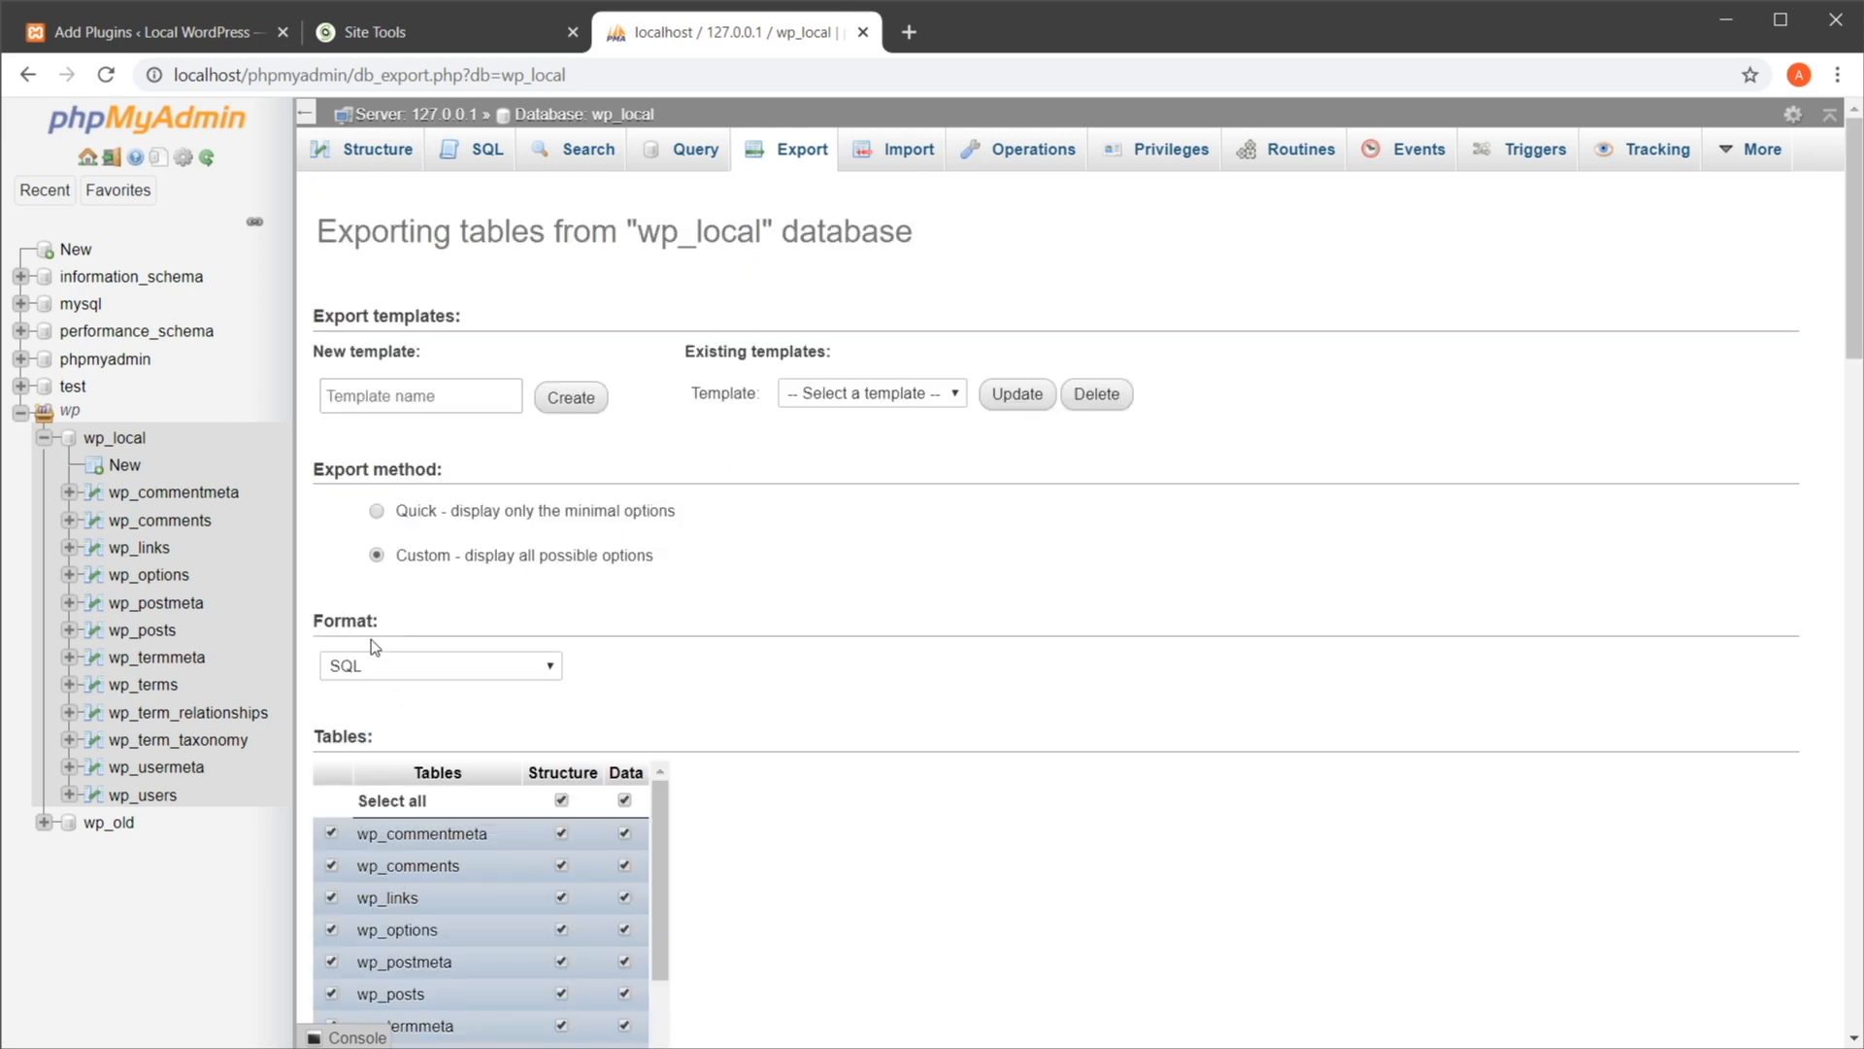
click(439, 665)
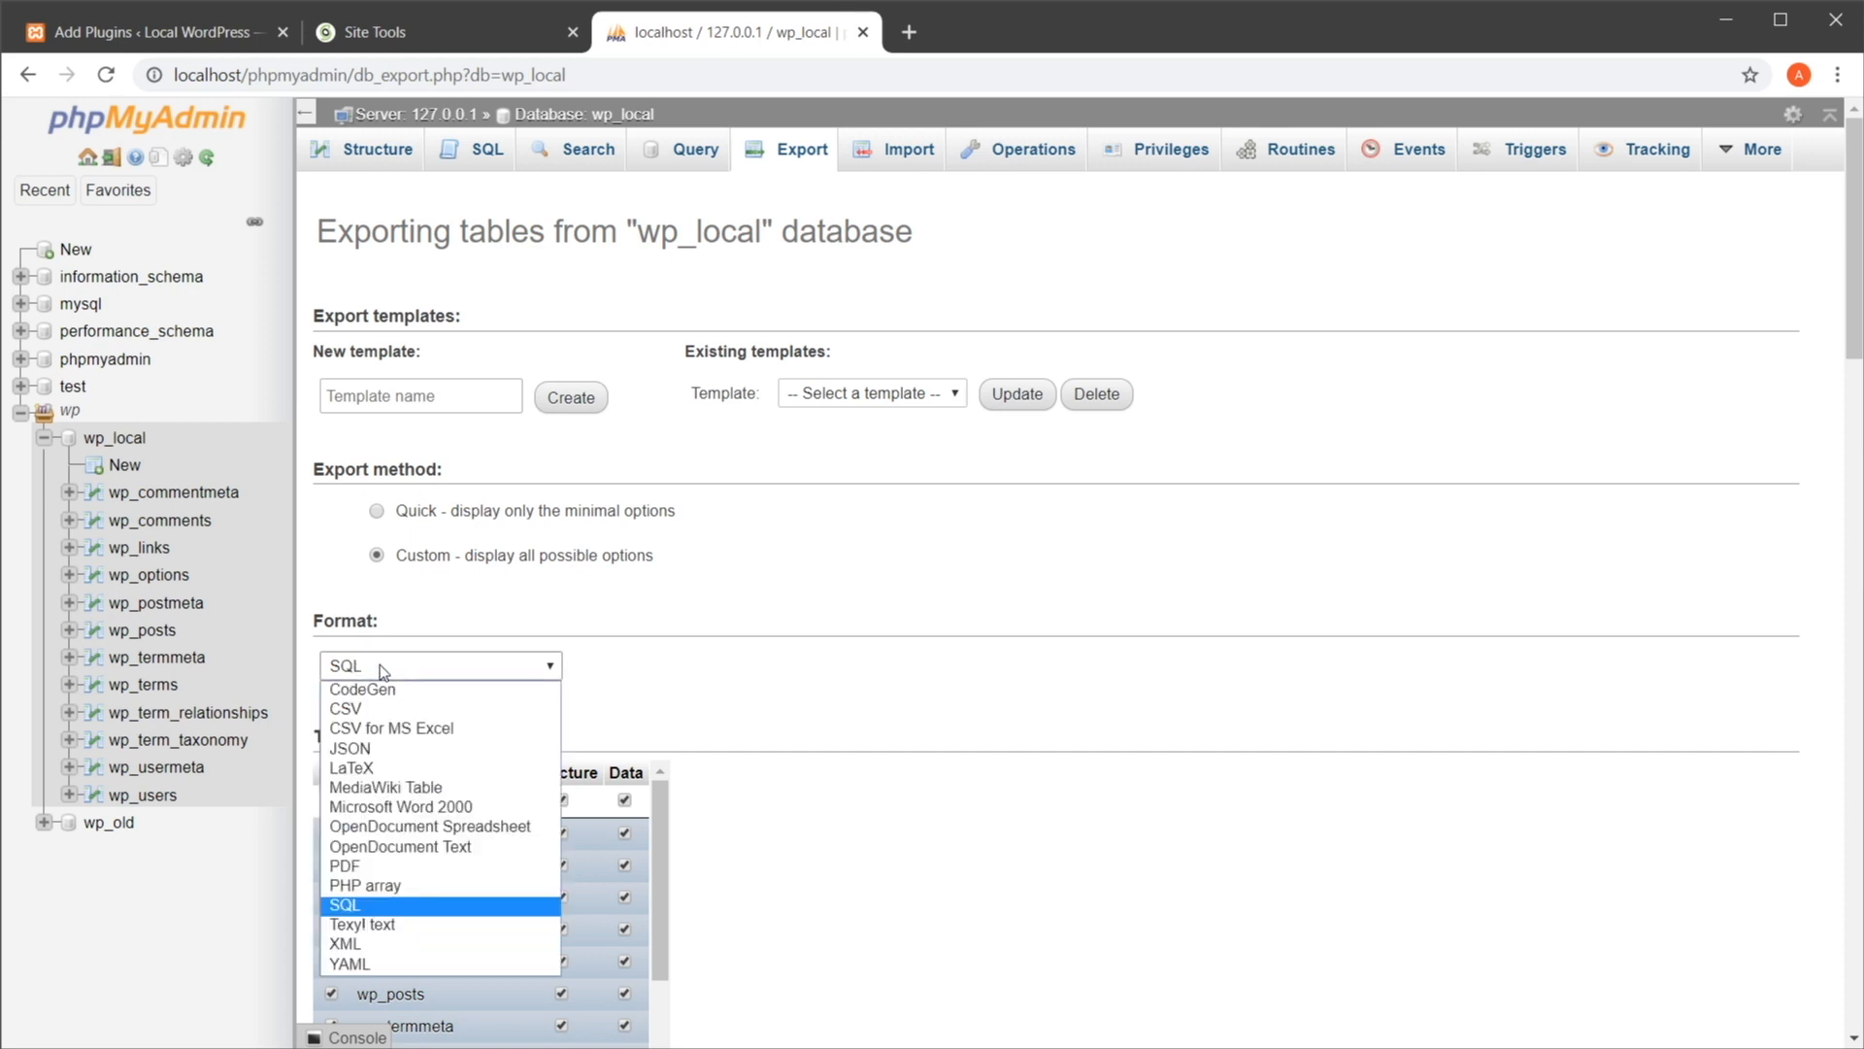
click(346, 905)
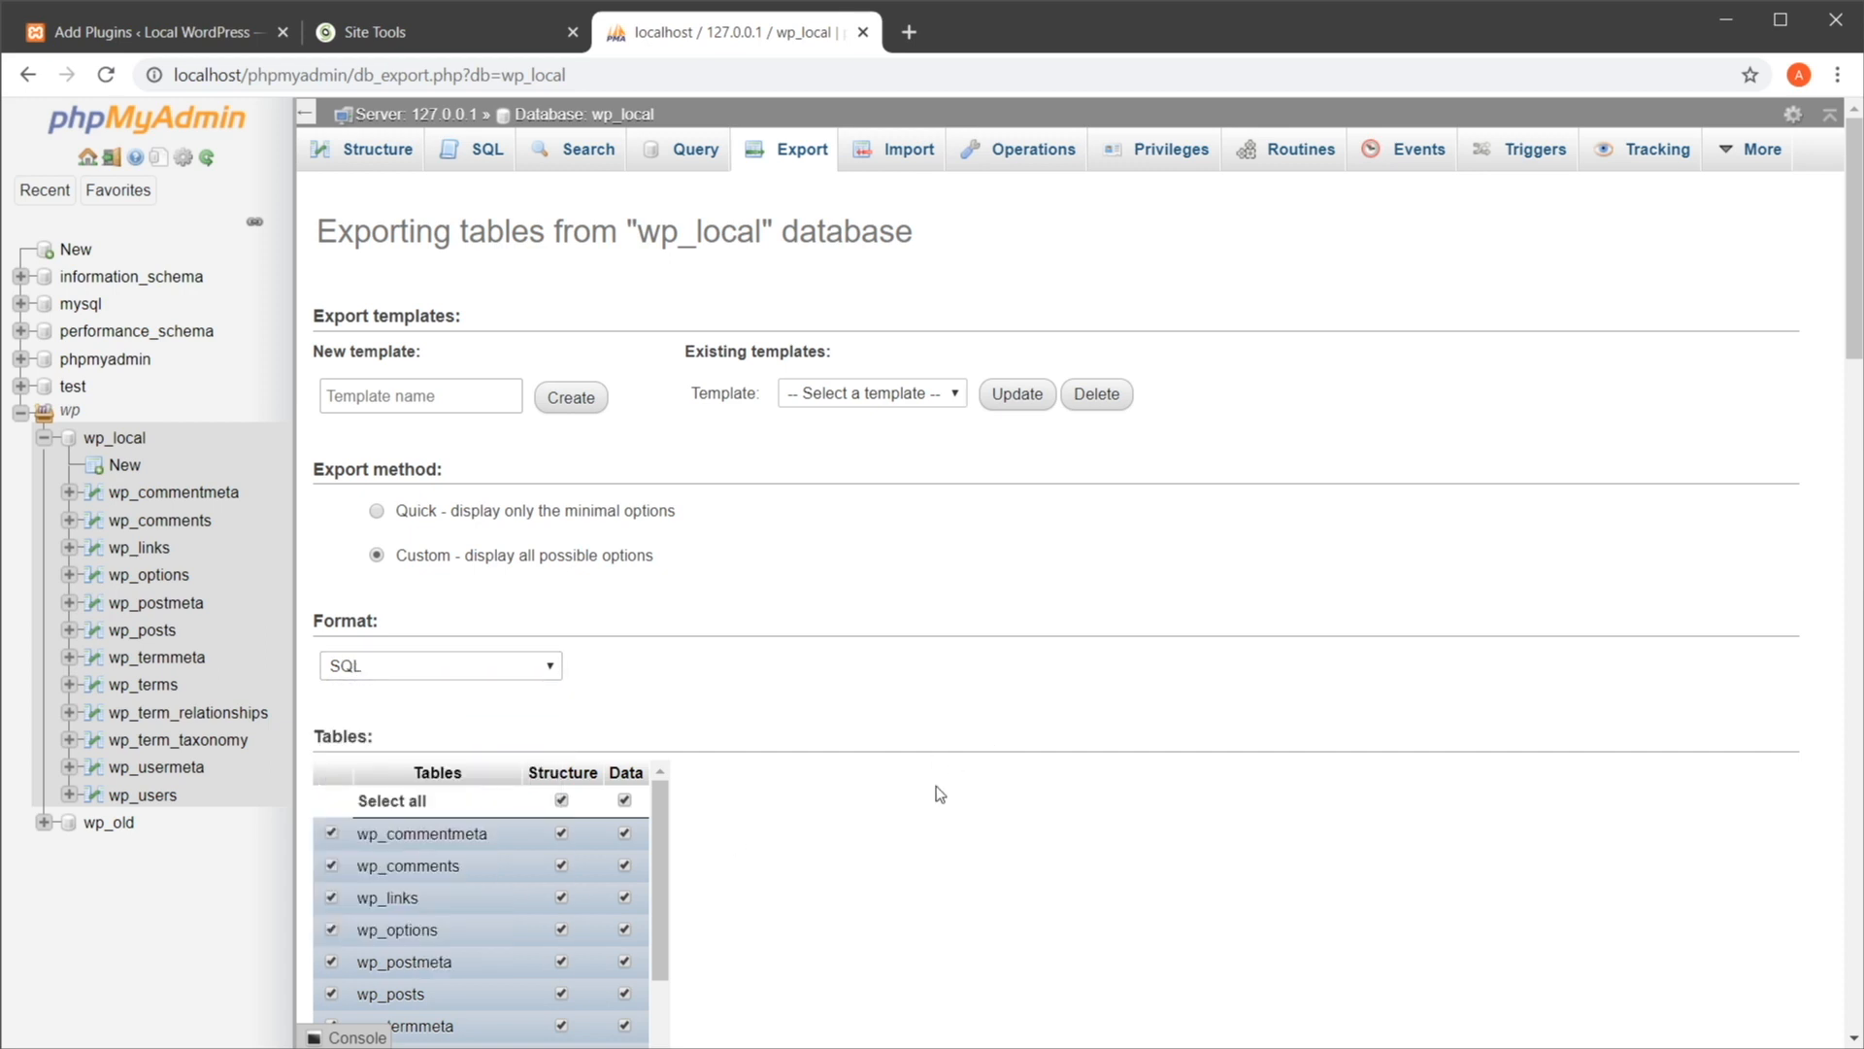
Return to the Quick method and run the export, downloading wp_local.sql
click(375, 511)
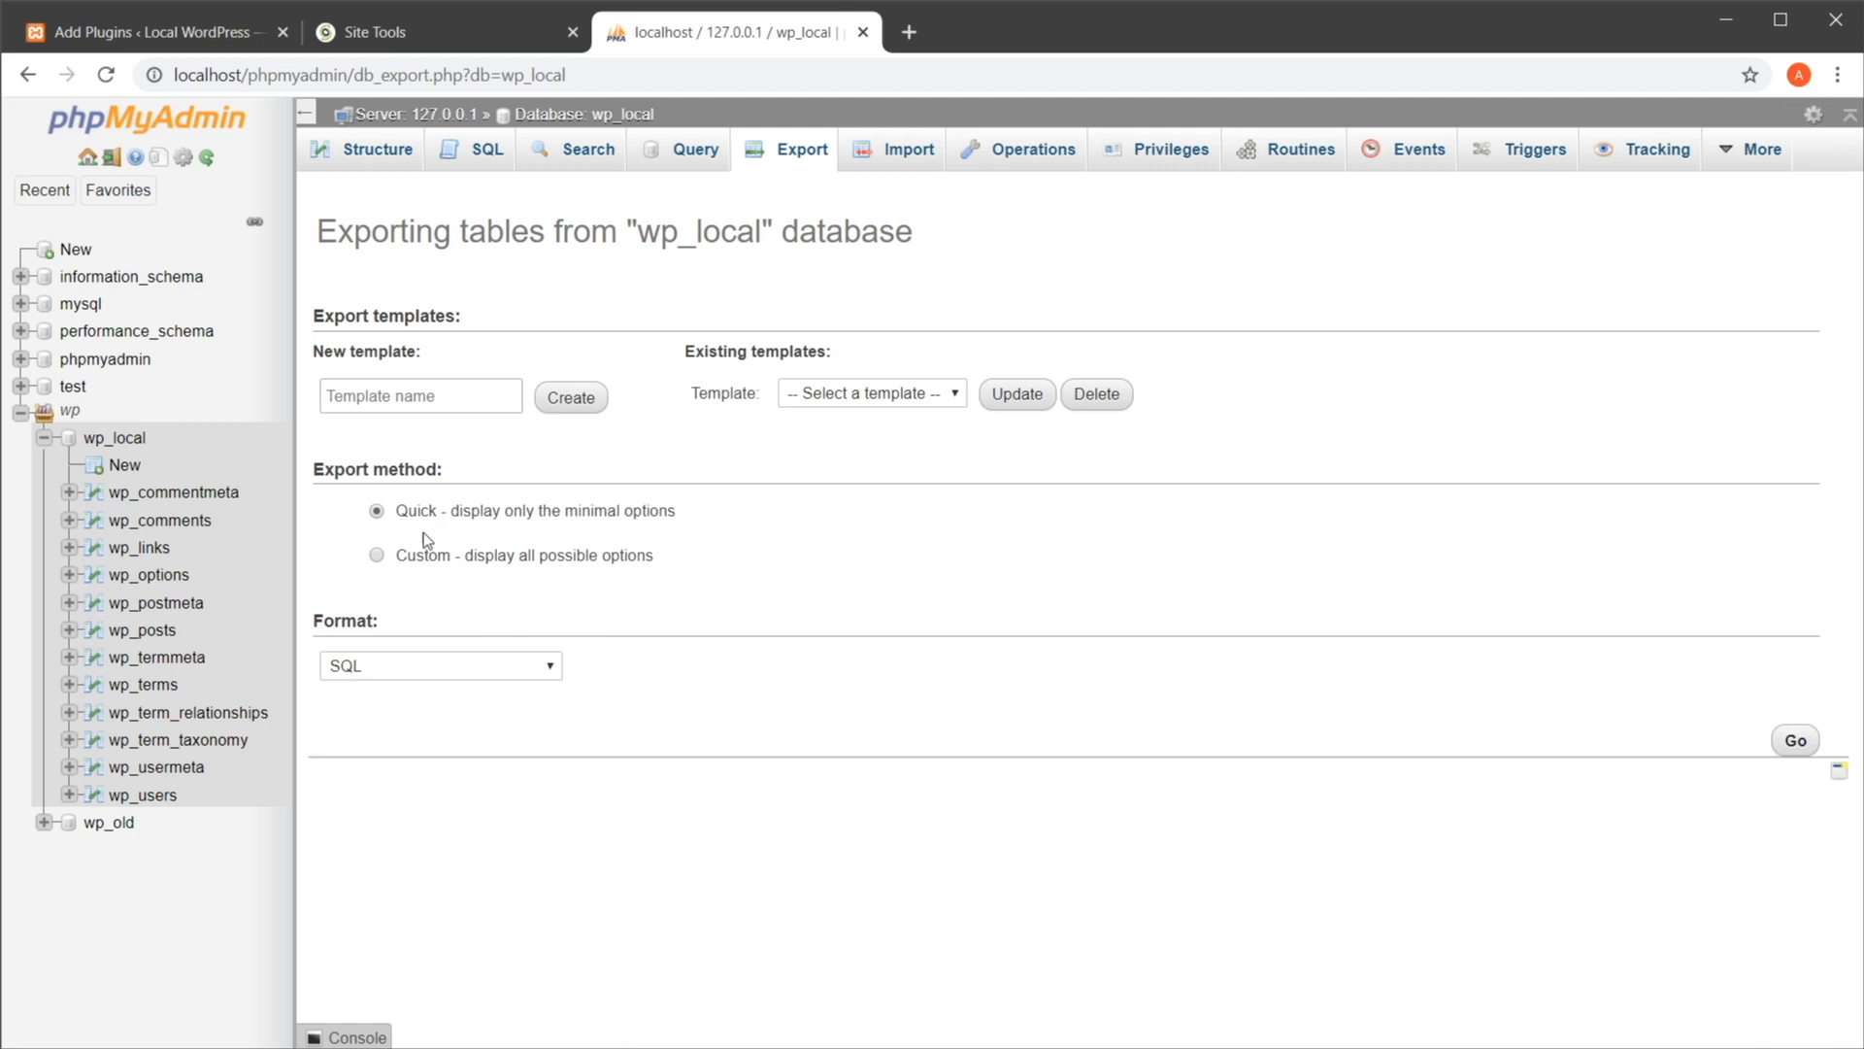
mouse_move(431, 428)
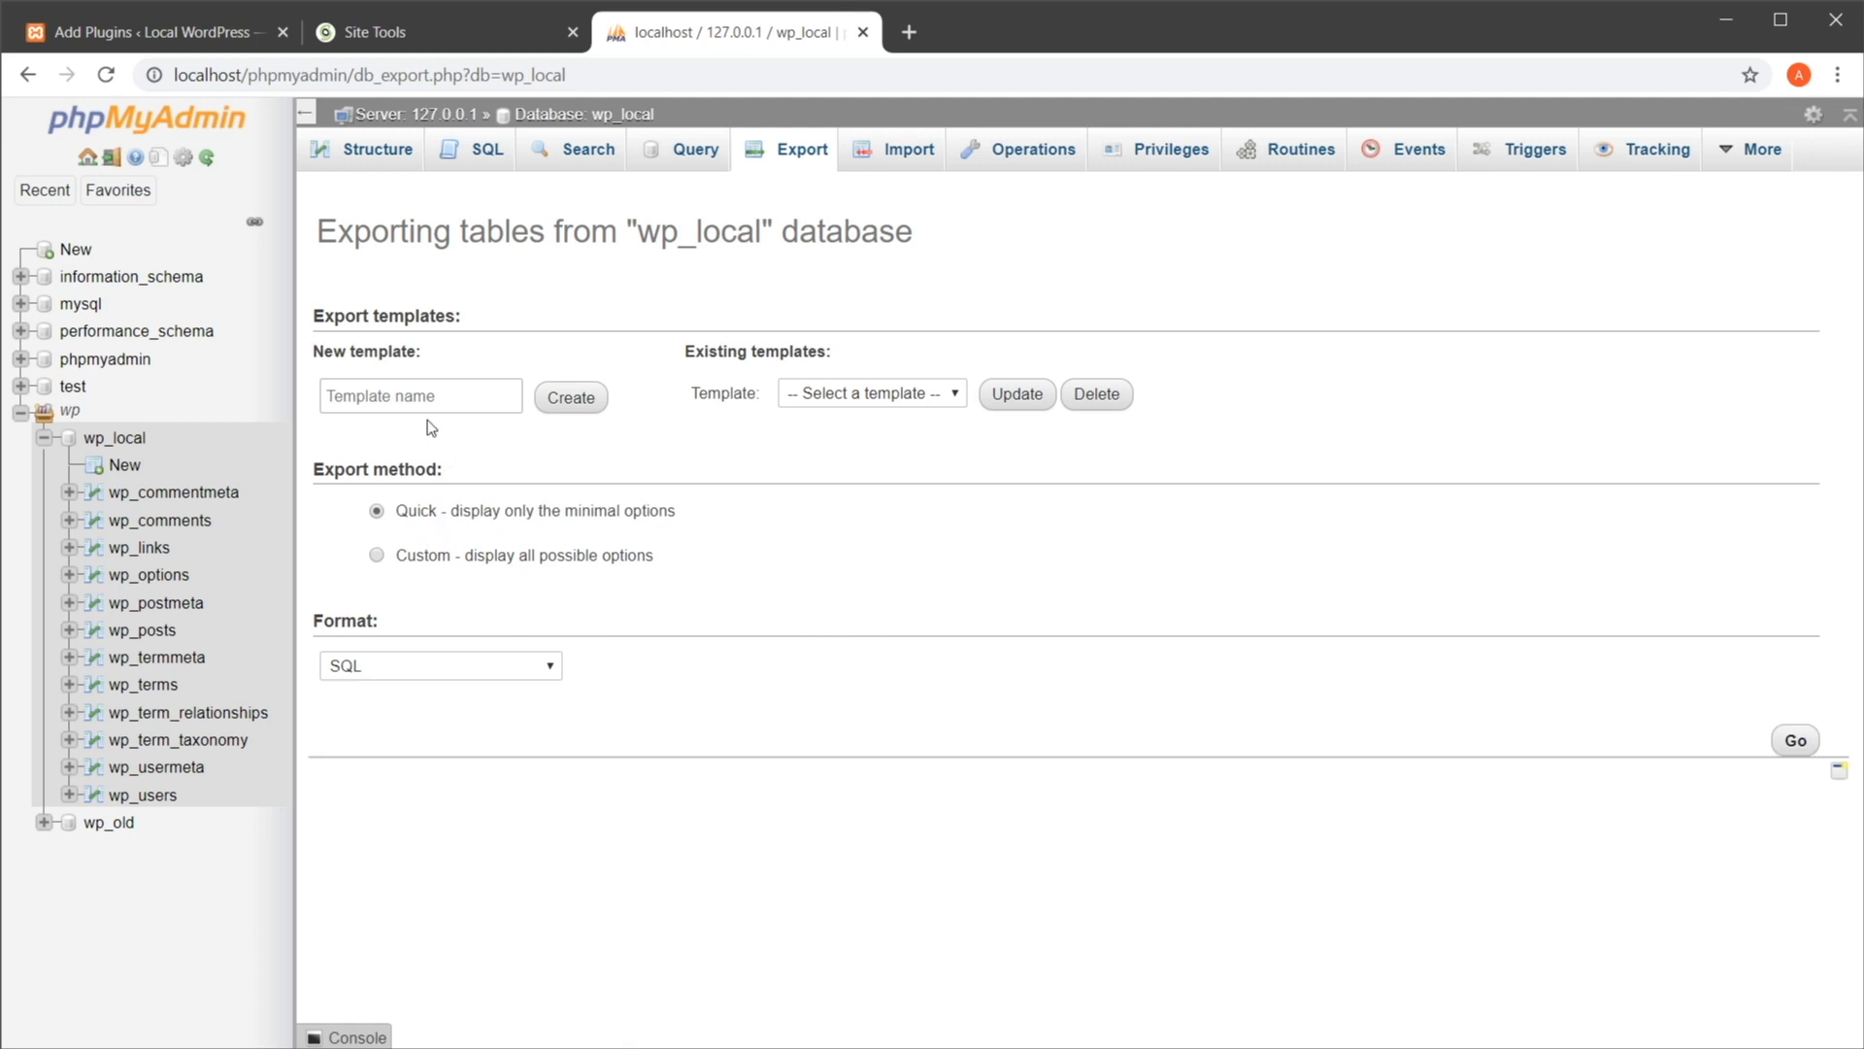
click(1794, 740)
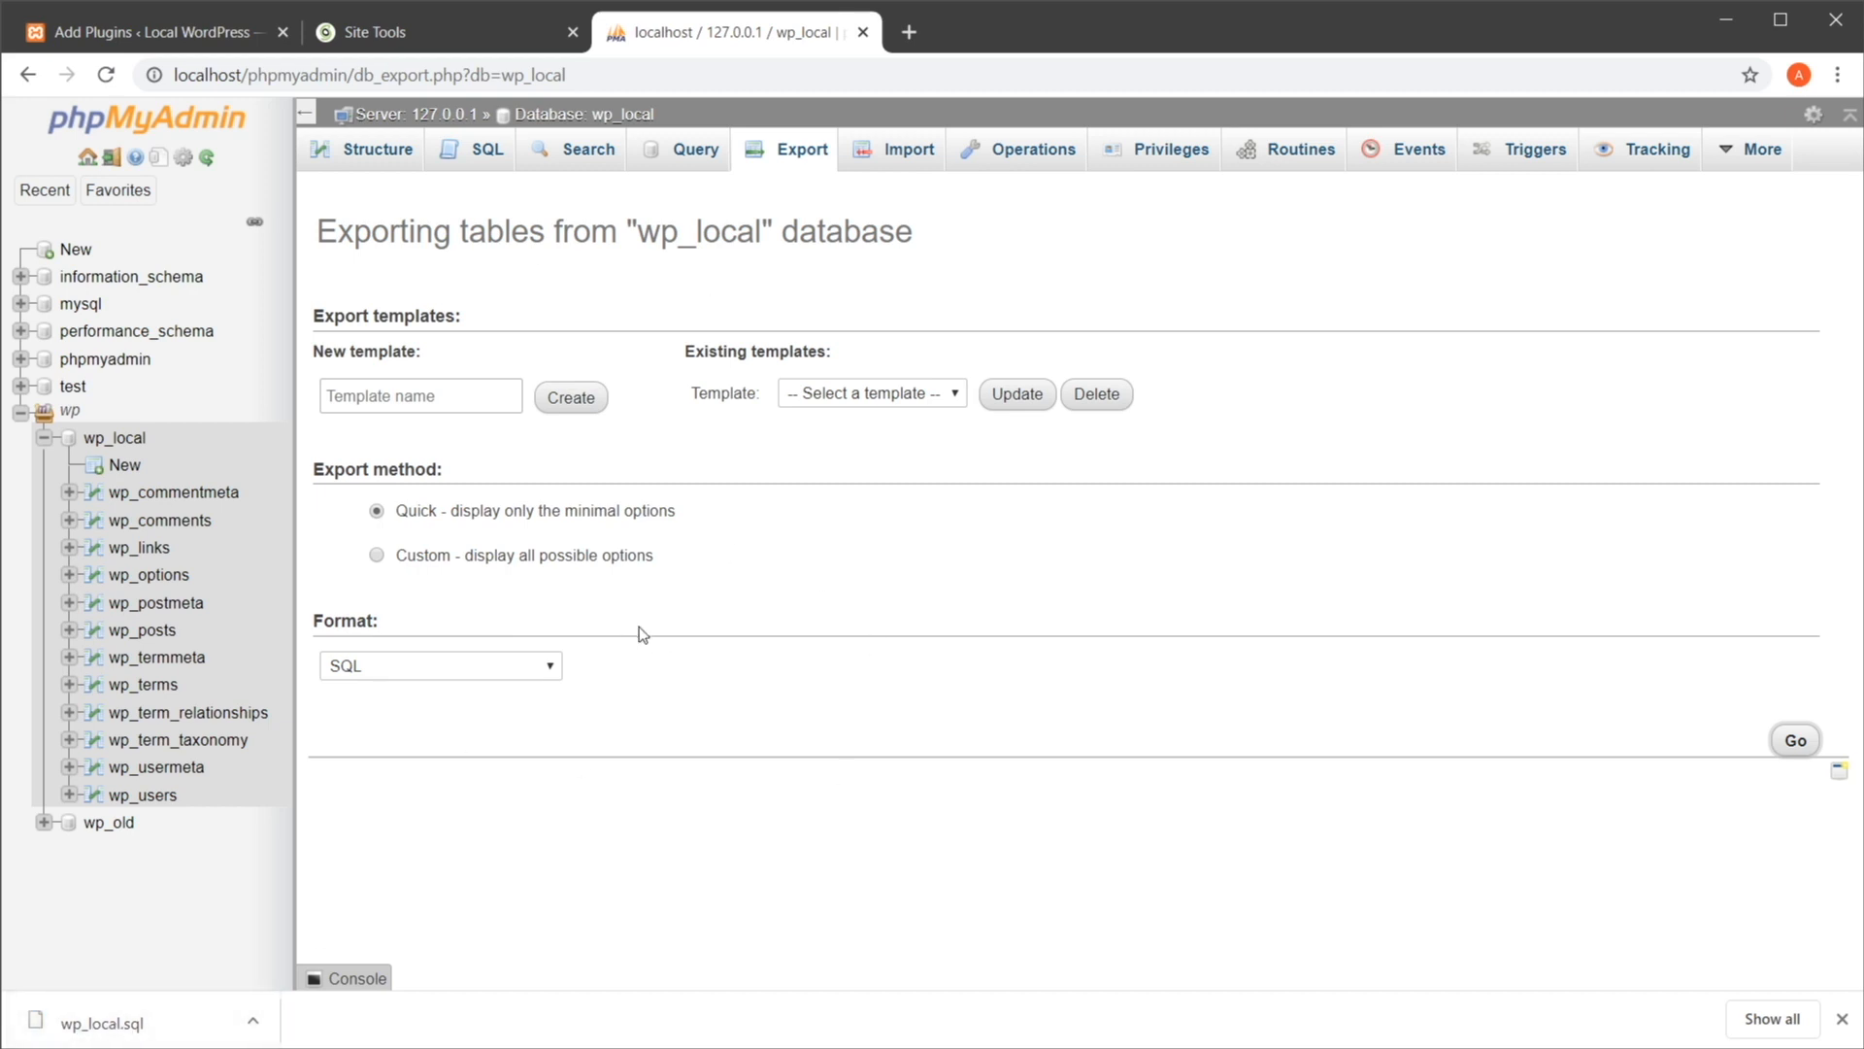
mouse_move(441, 317)
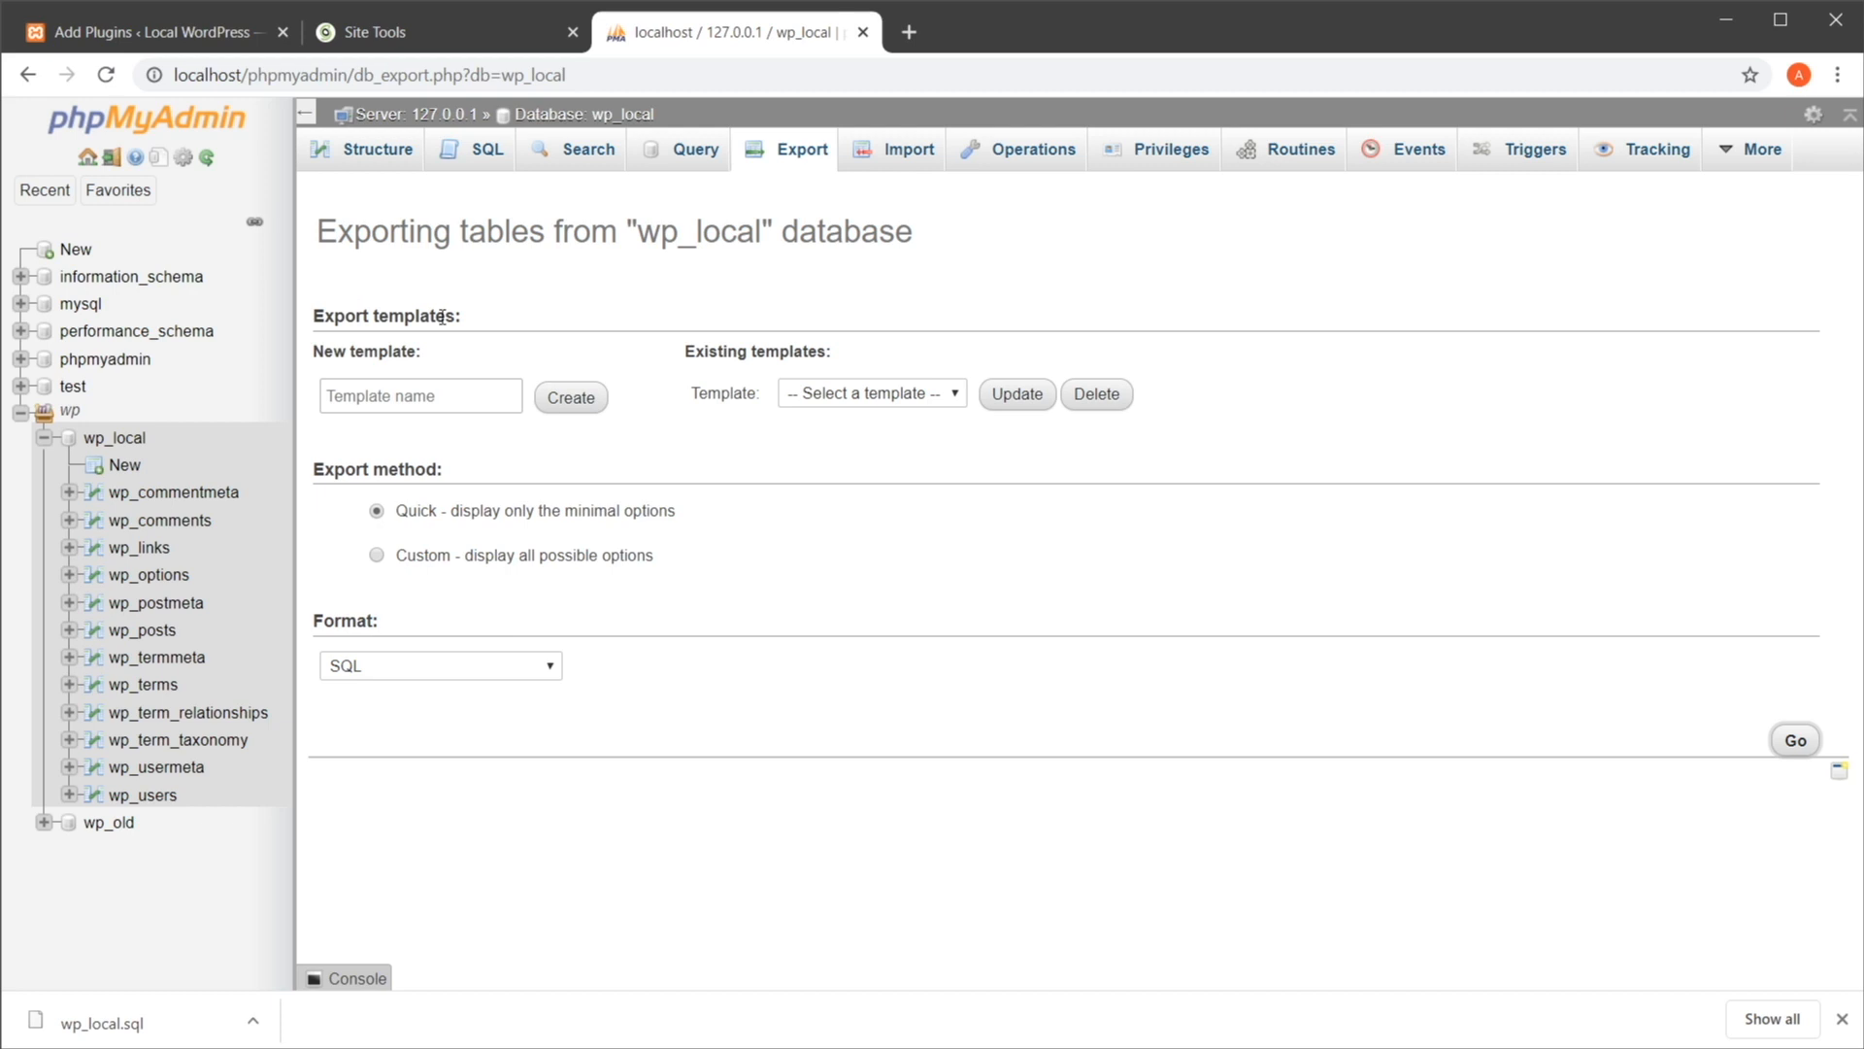
mouse_move(1062, 808)
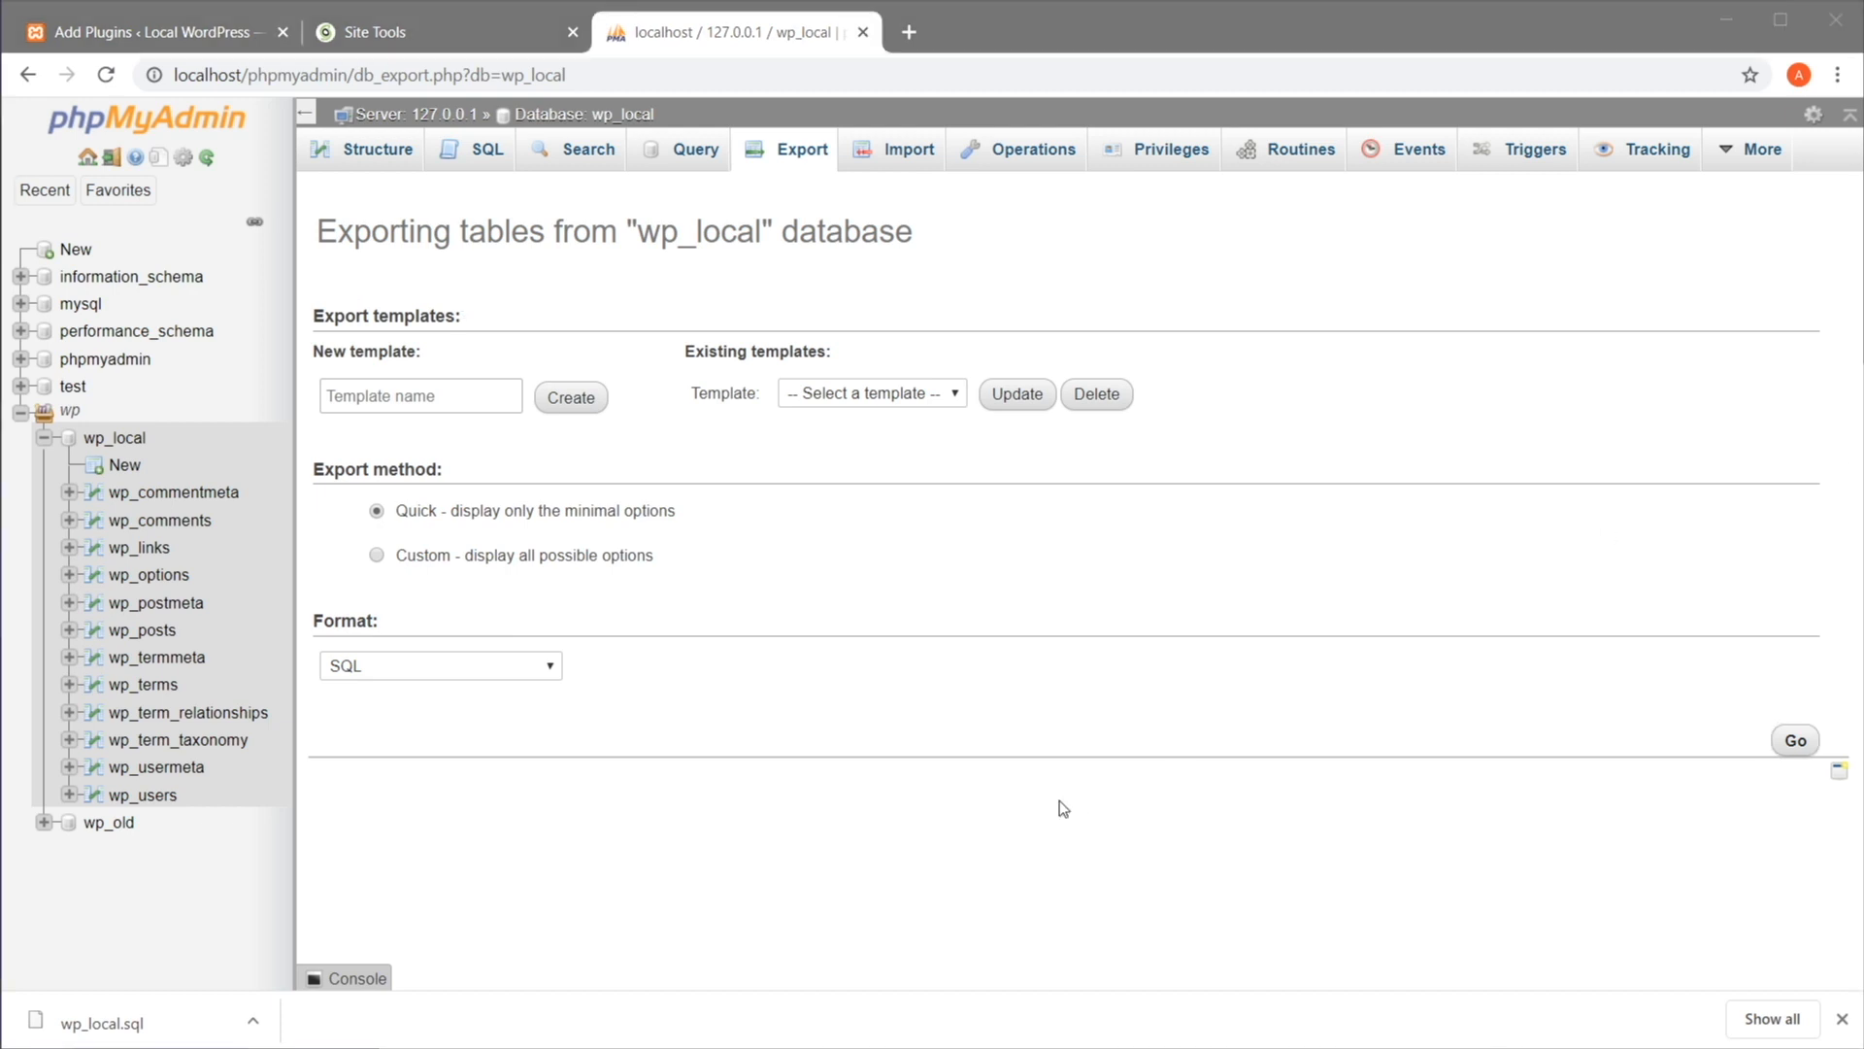
mouse_move(1050, 792)
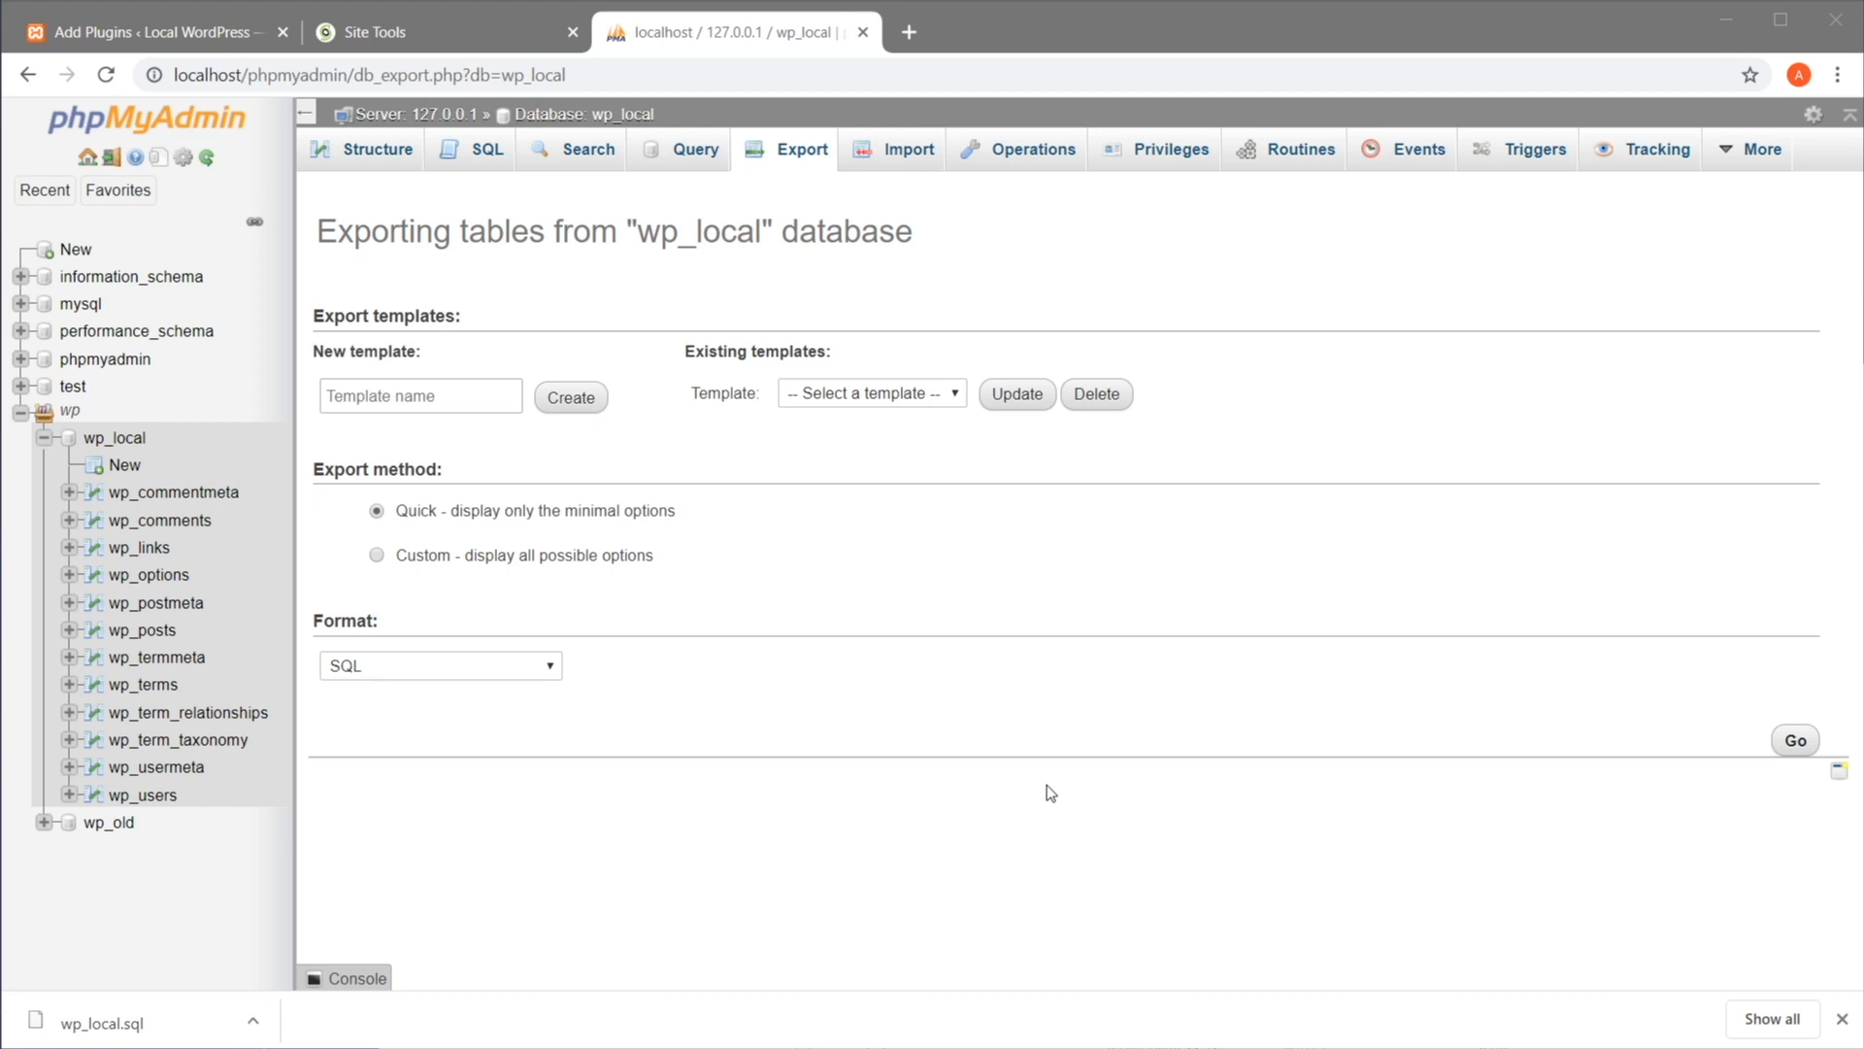
Return to WordPress admin and open Tools > Export with all content selected
click(142, 33)
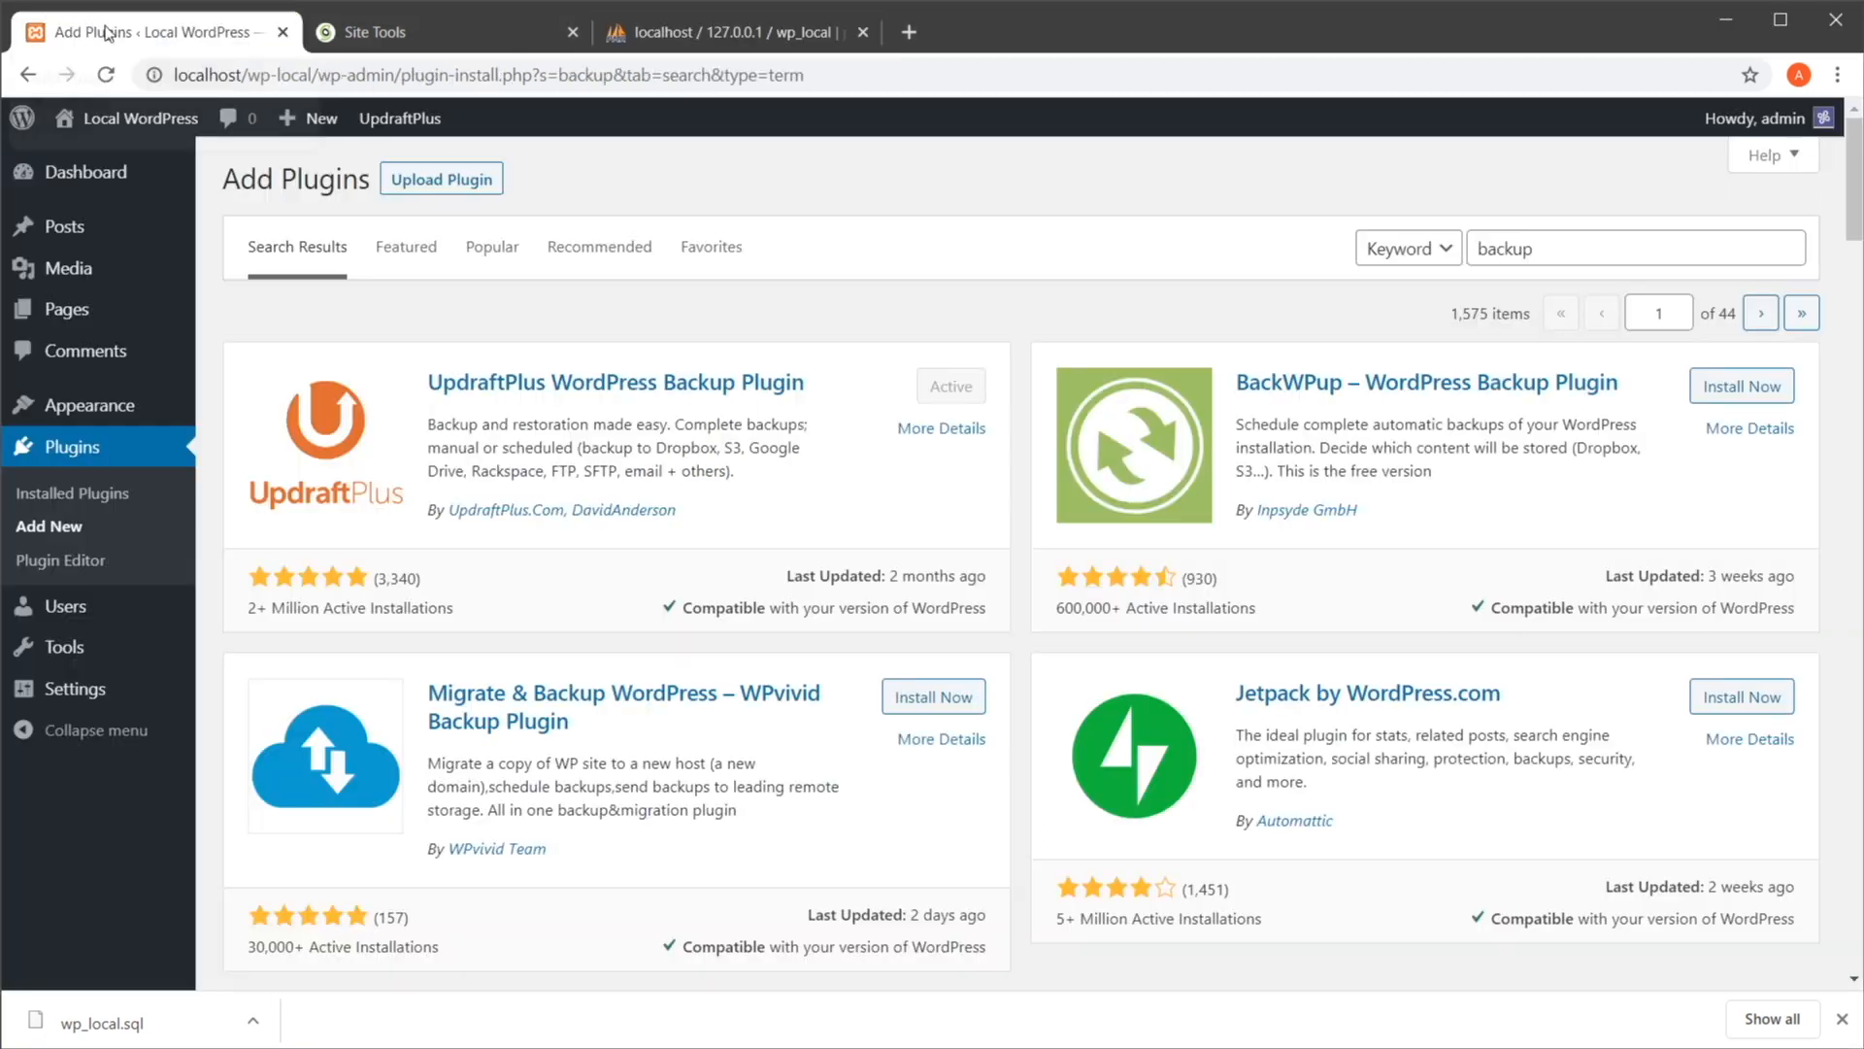
mouse_move(54, 644)
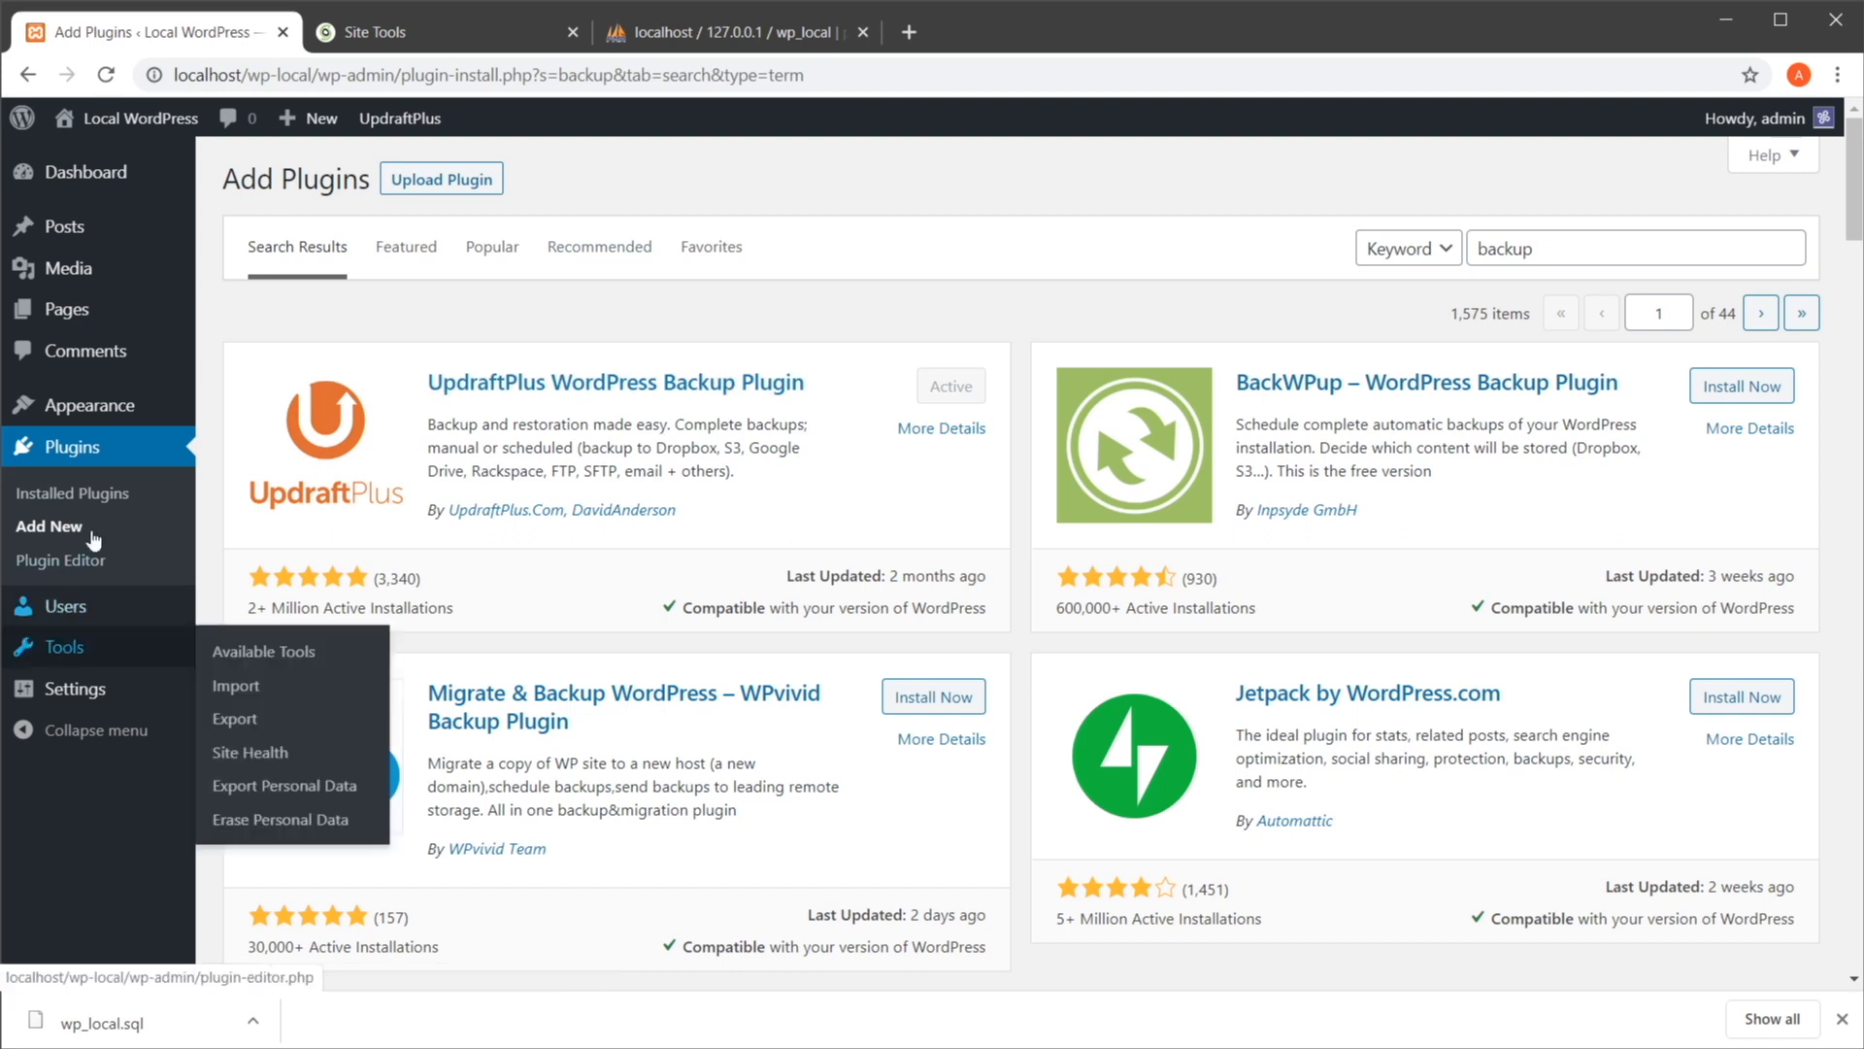
mouse_move(66, 606)
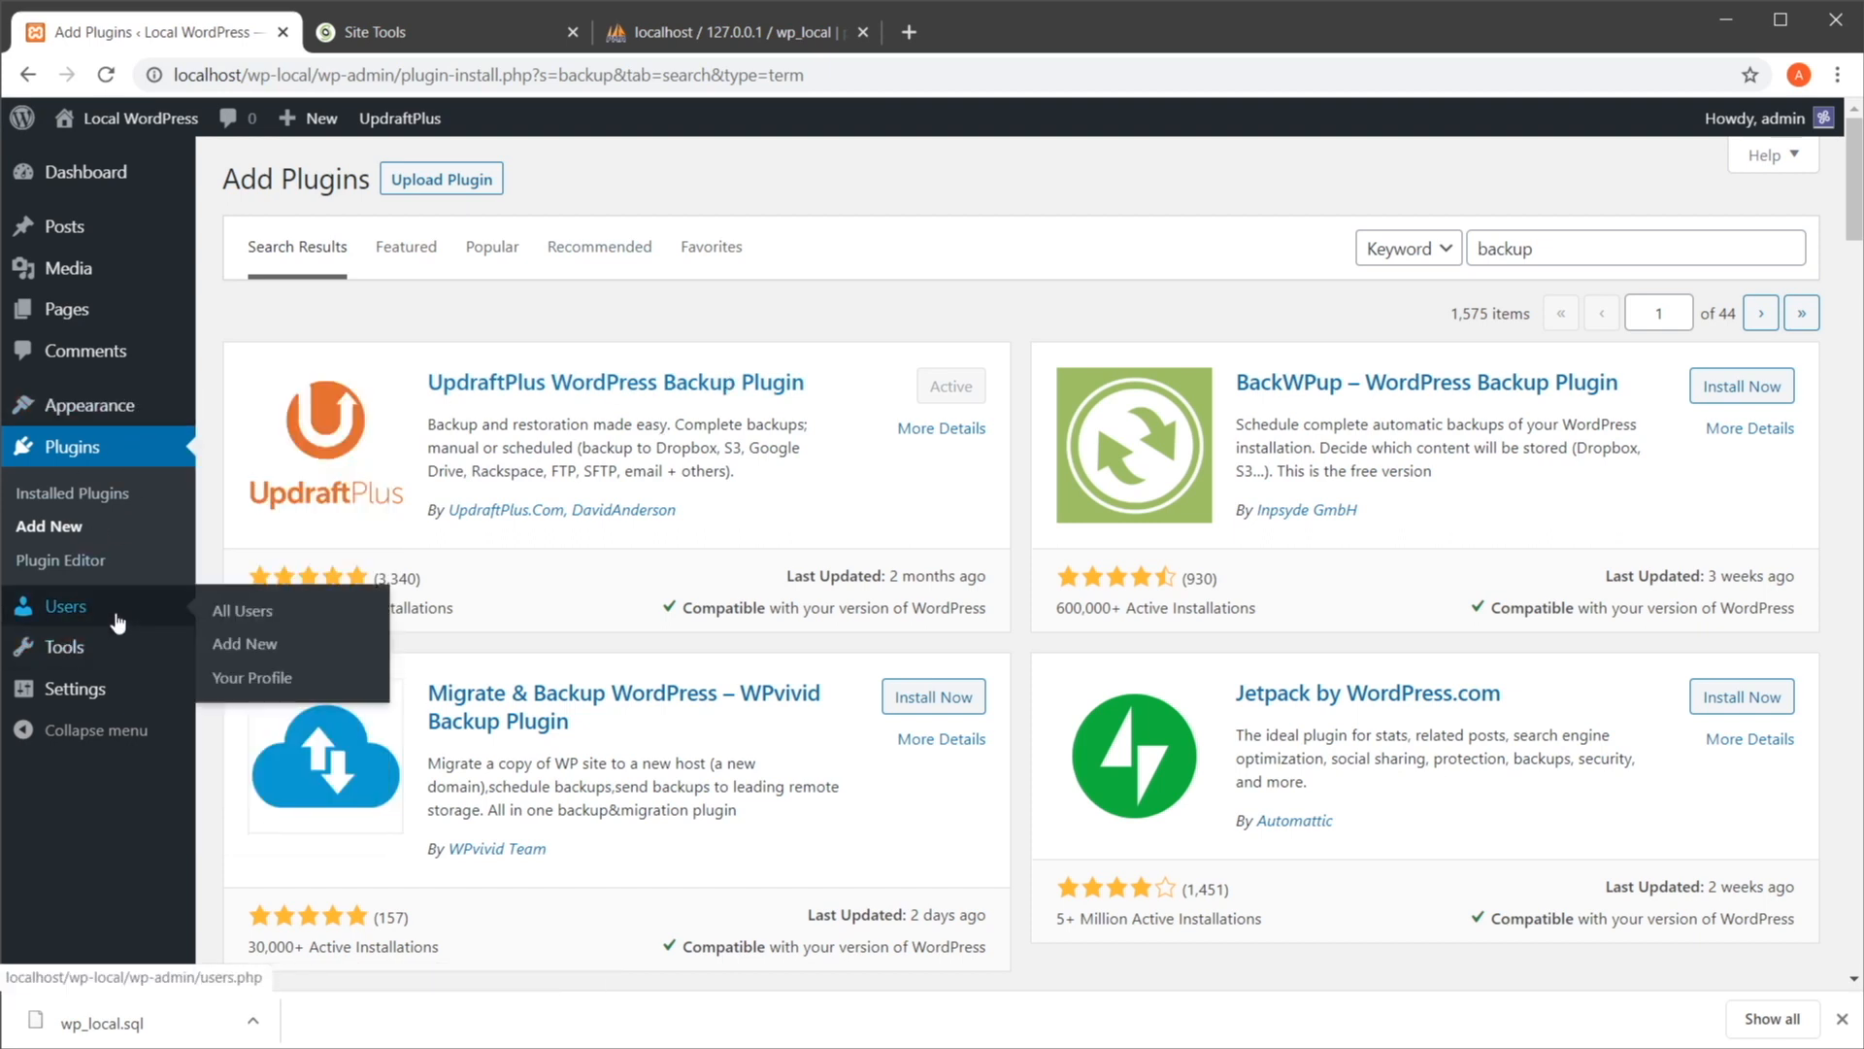
mouse_move(66, 645)
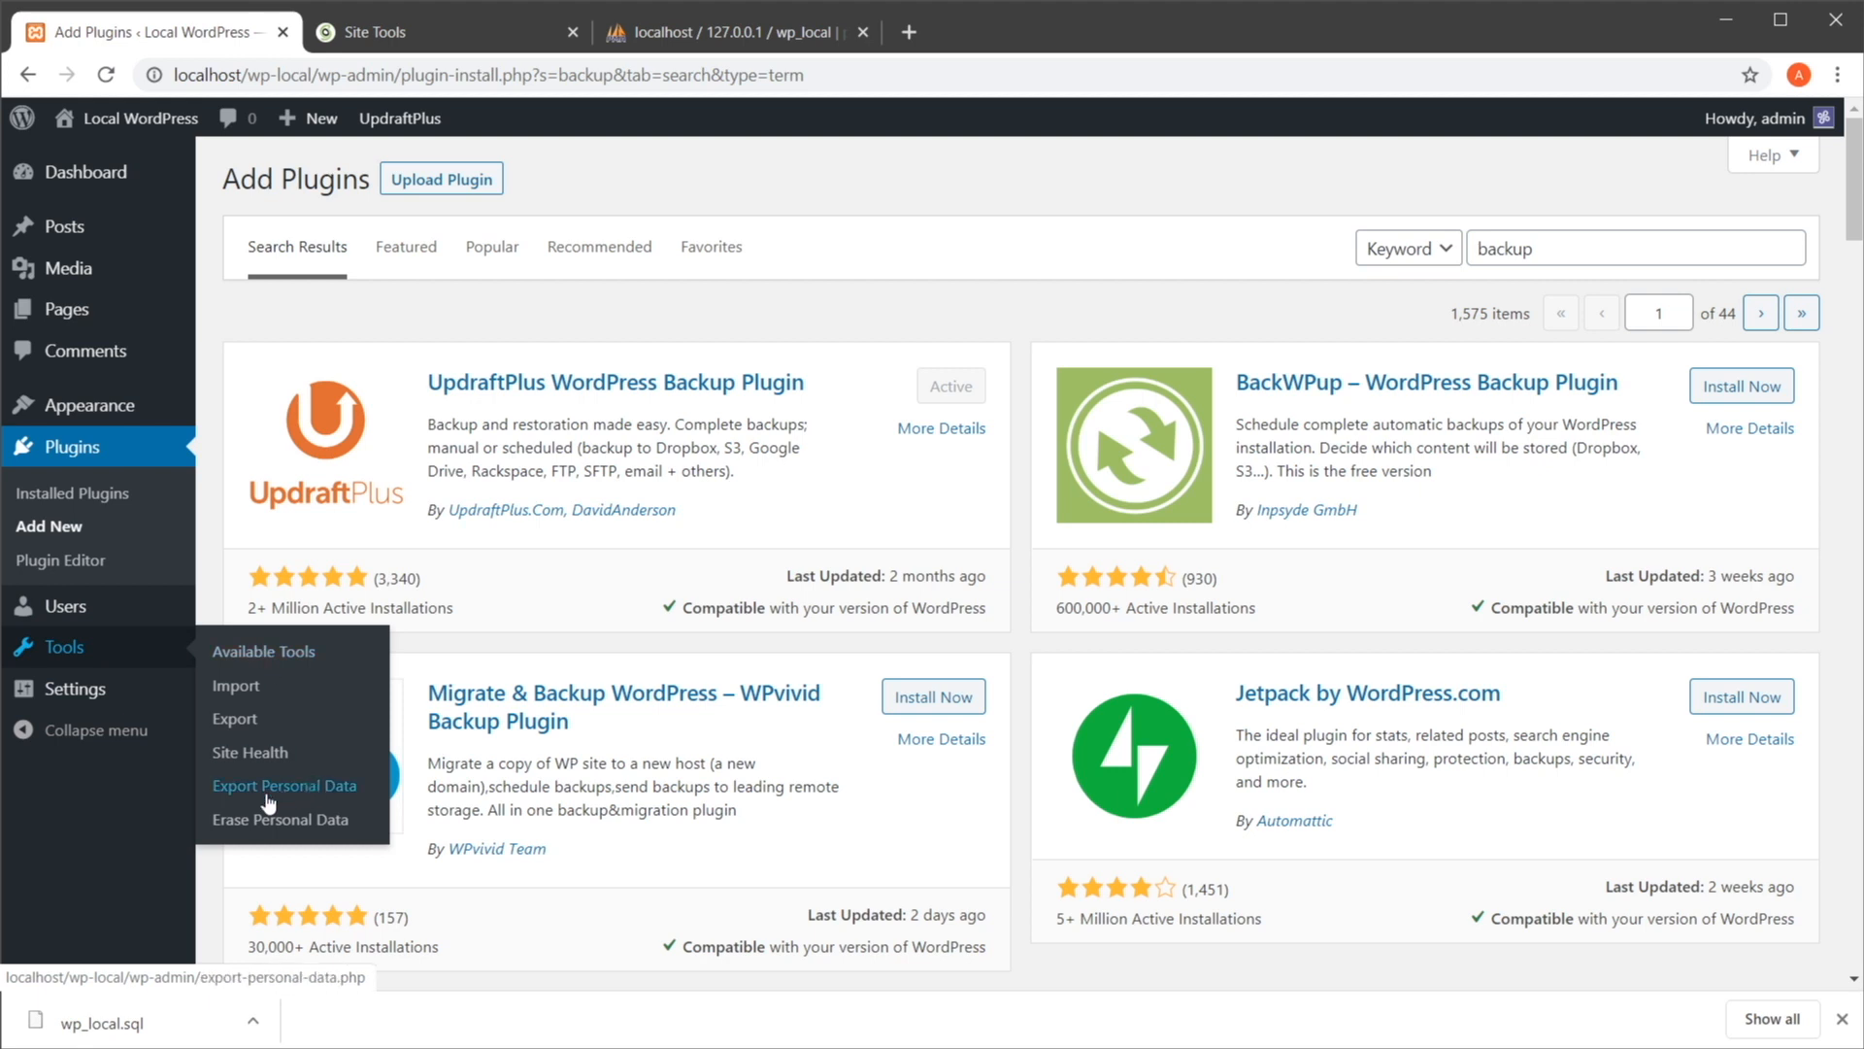
mouse_move(235, 718)
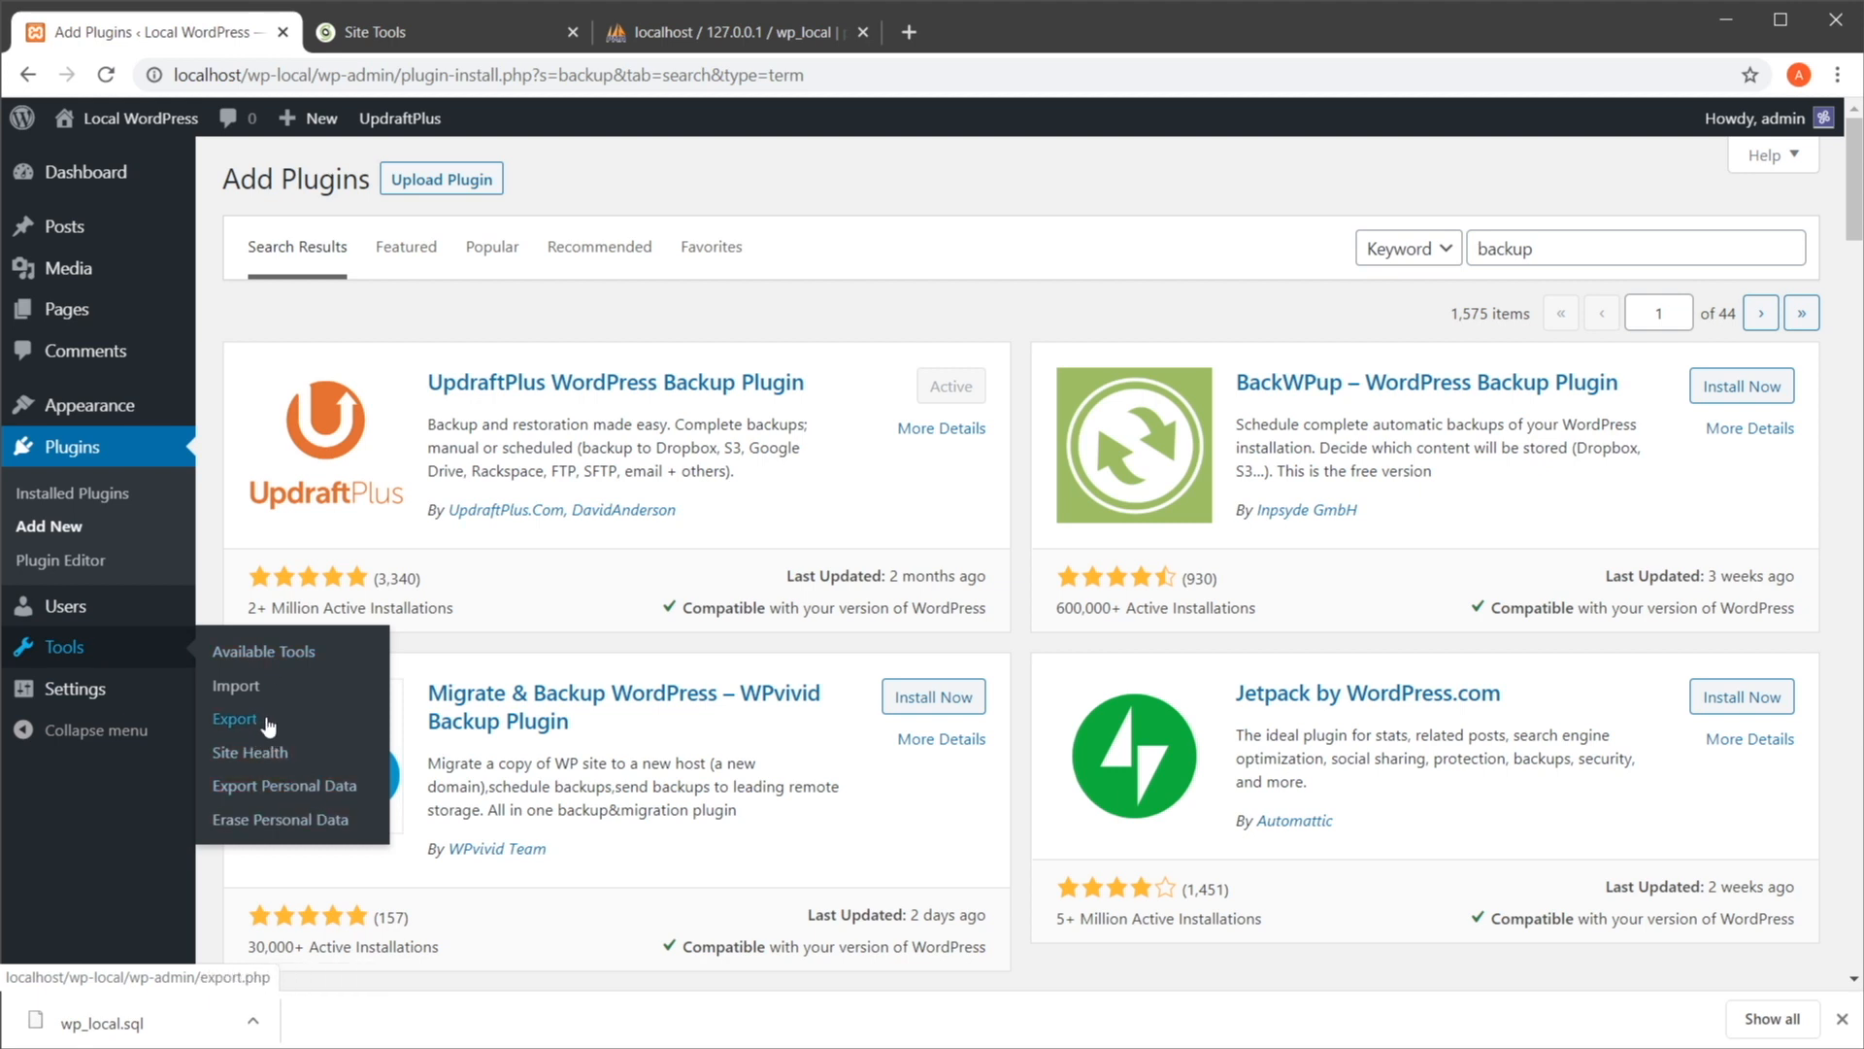
click(235, 718)
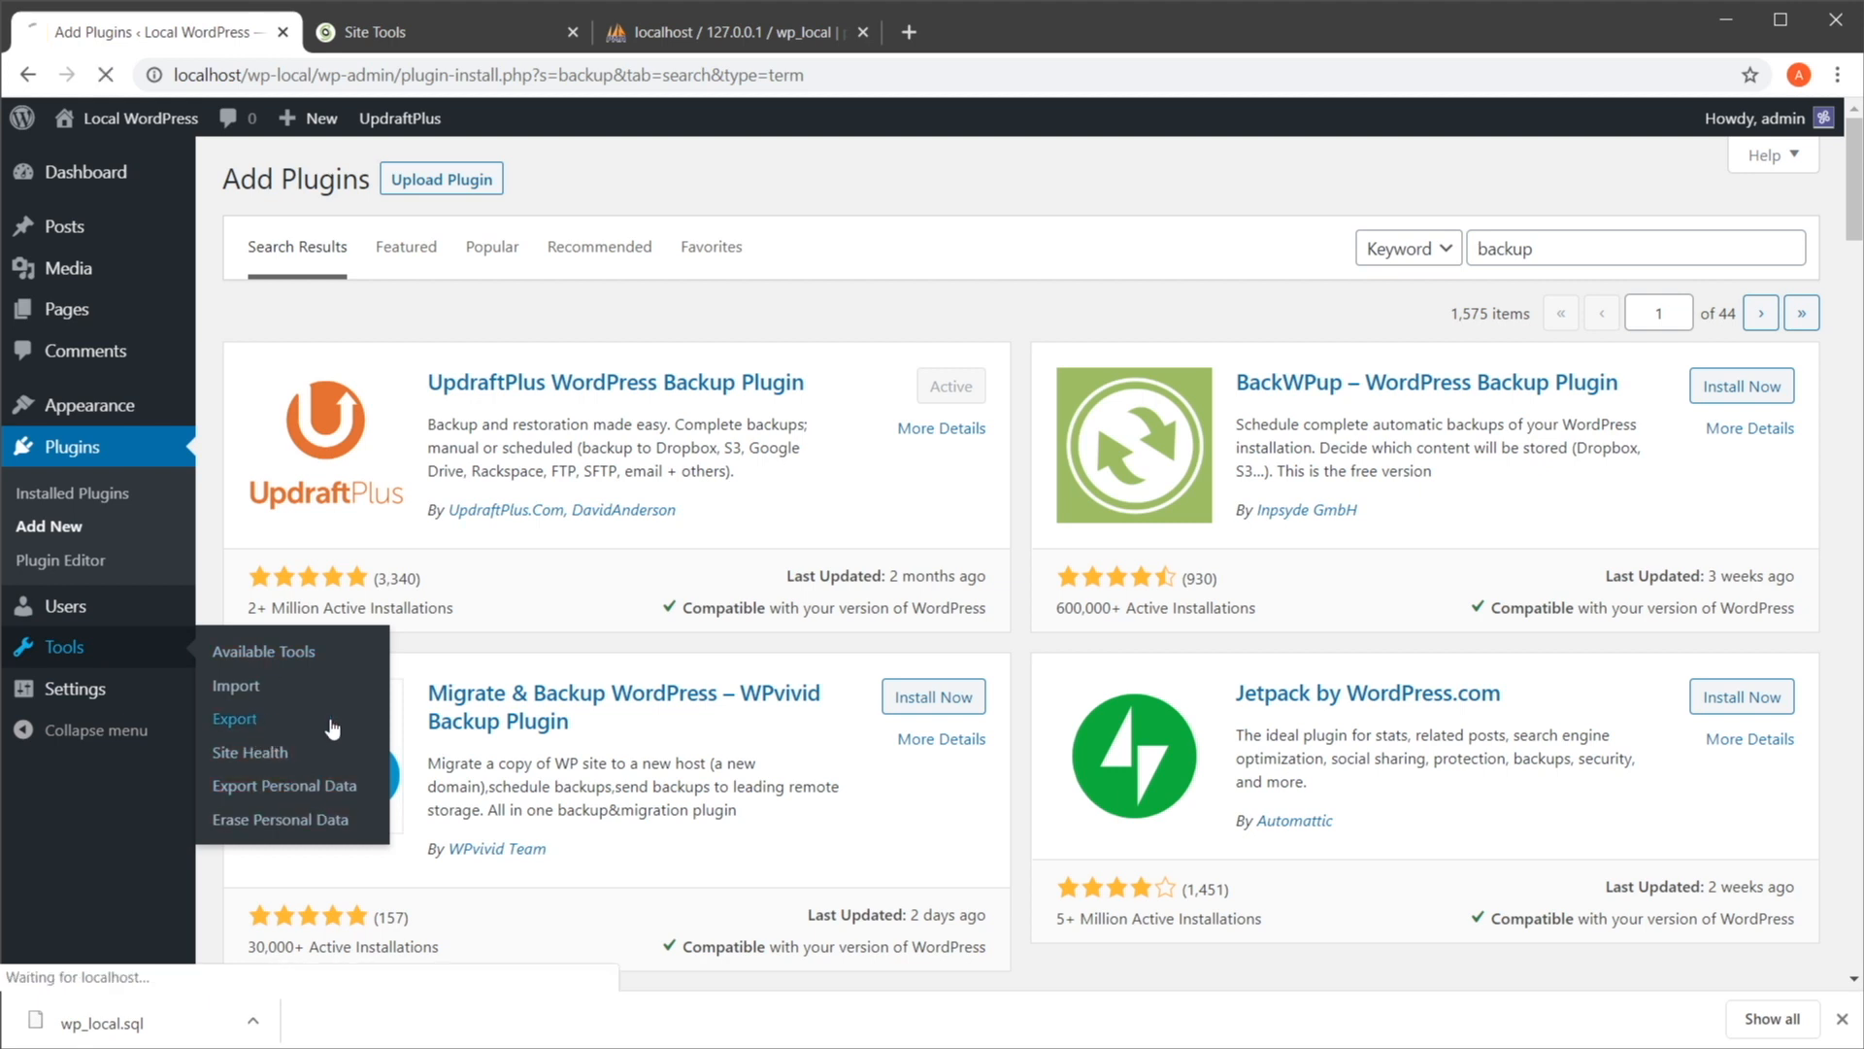
click(235, 718)
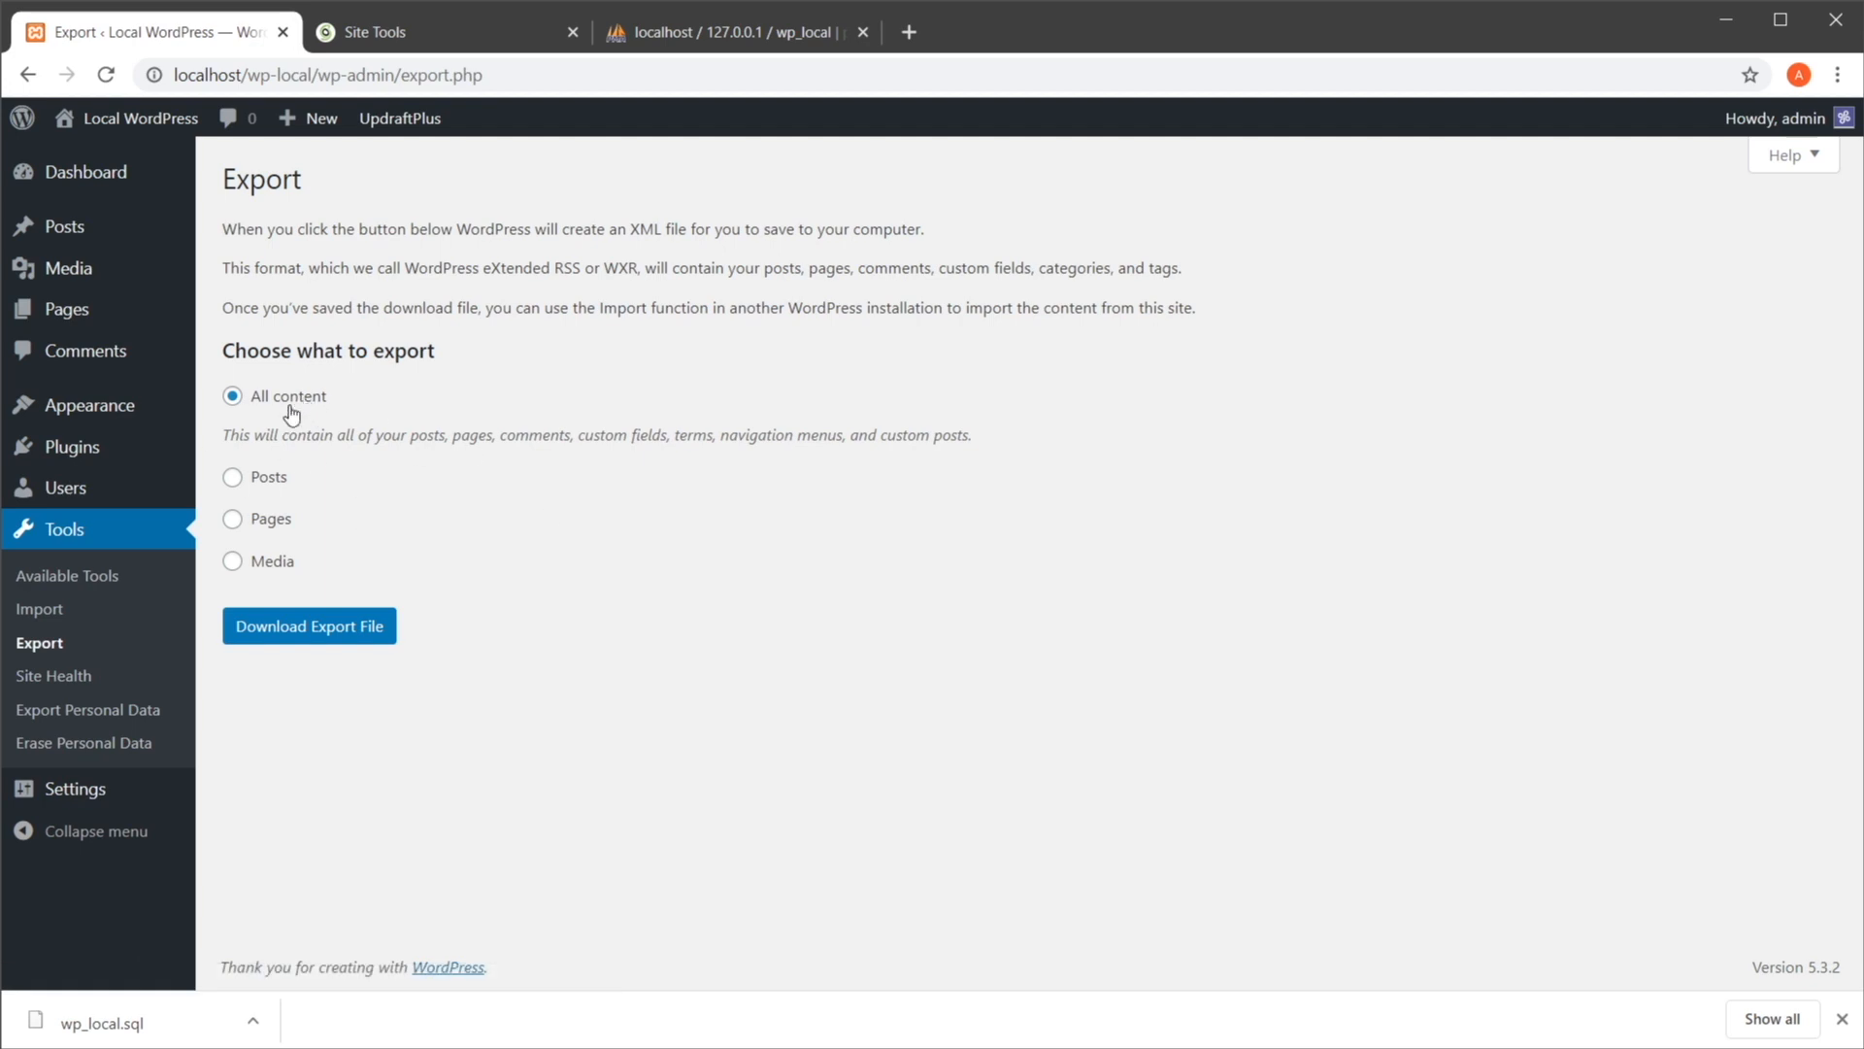
mouse_move(332, 411)
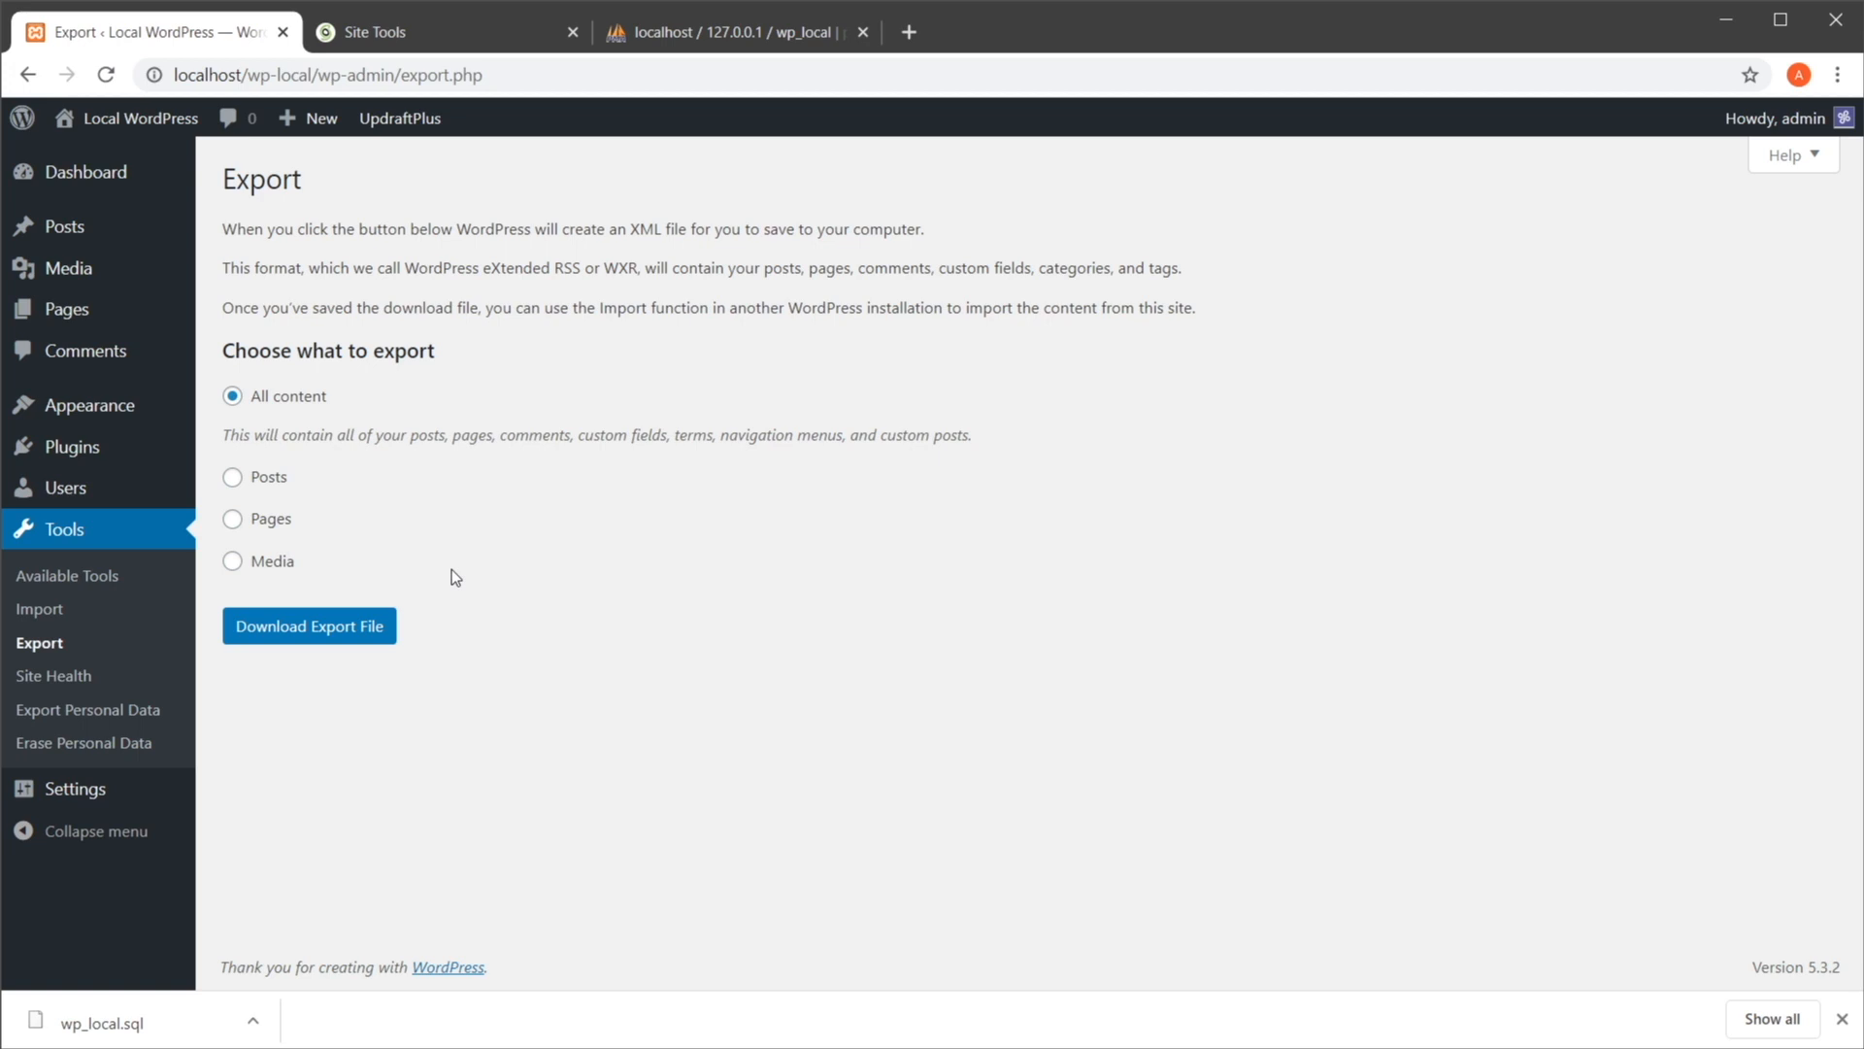
mouse_move(354, 658)
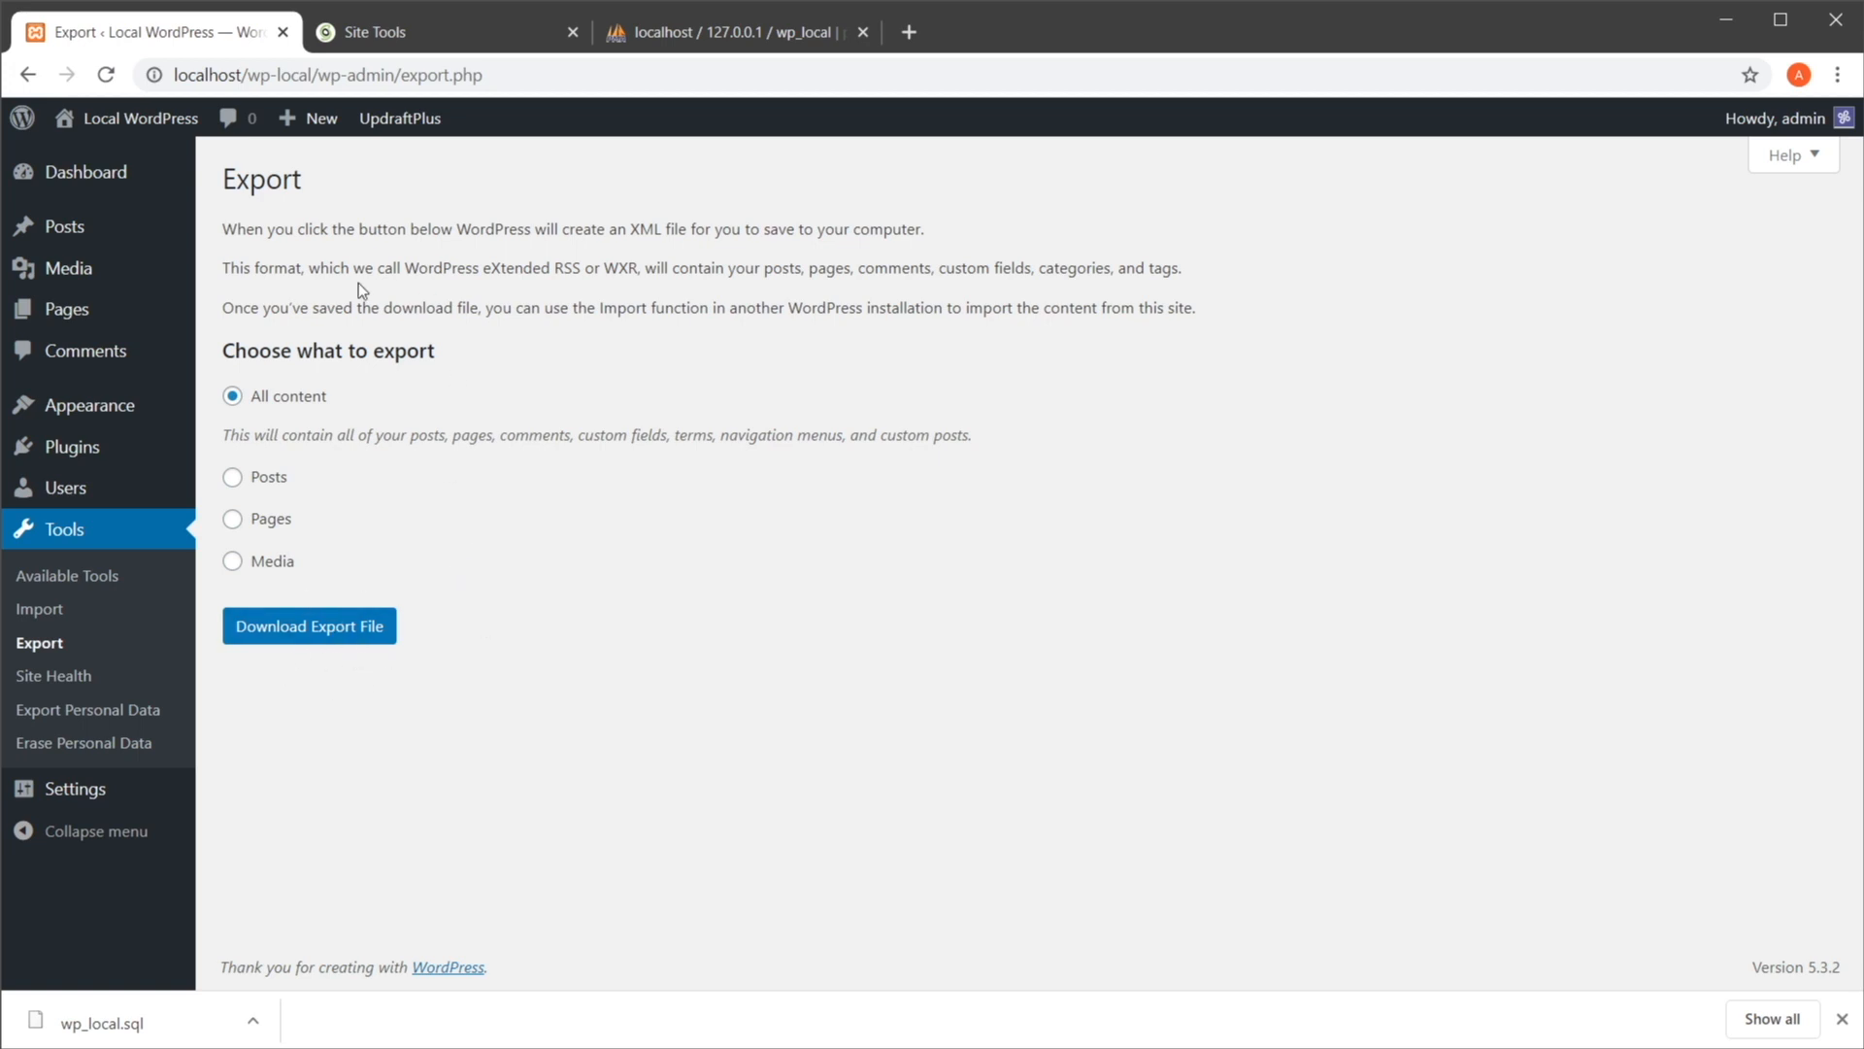
mouse_move(610, 631)
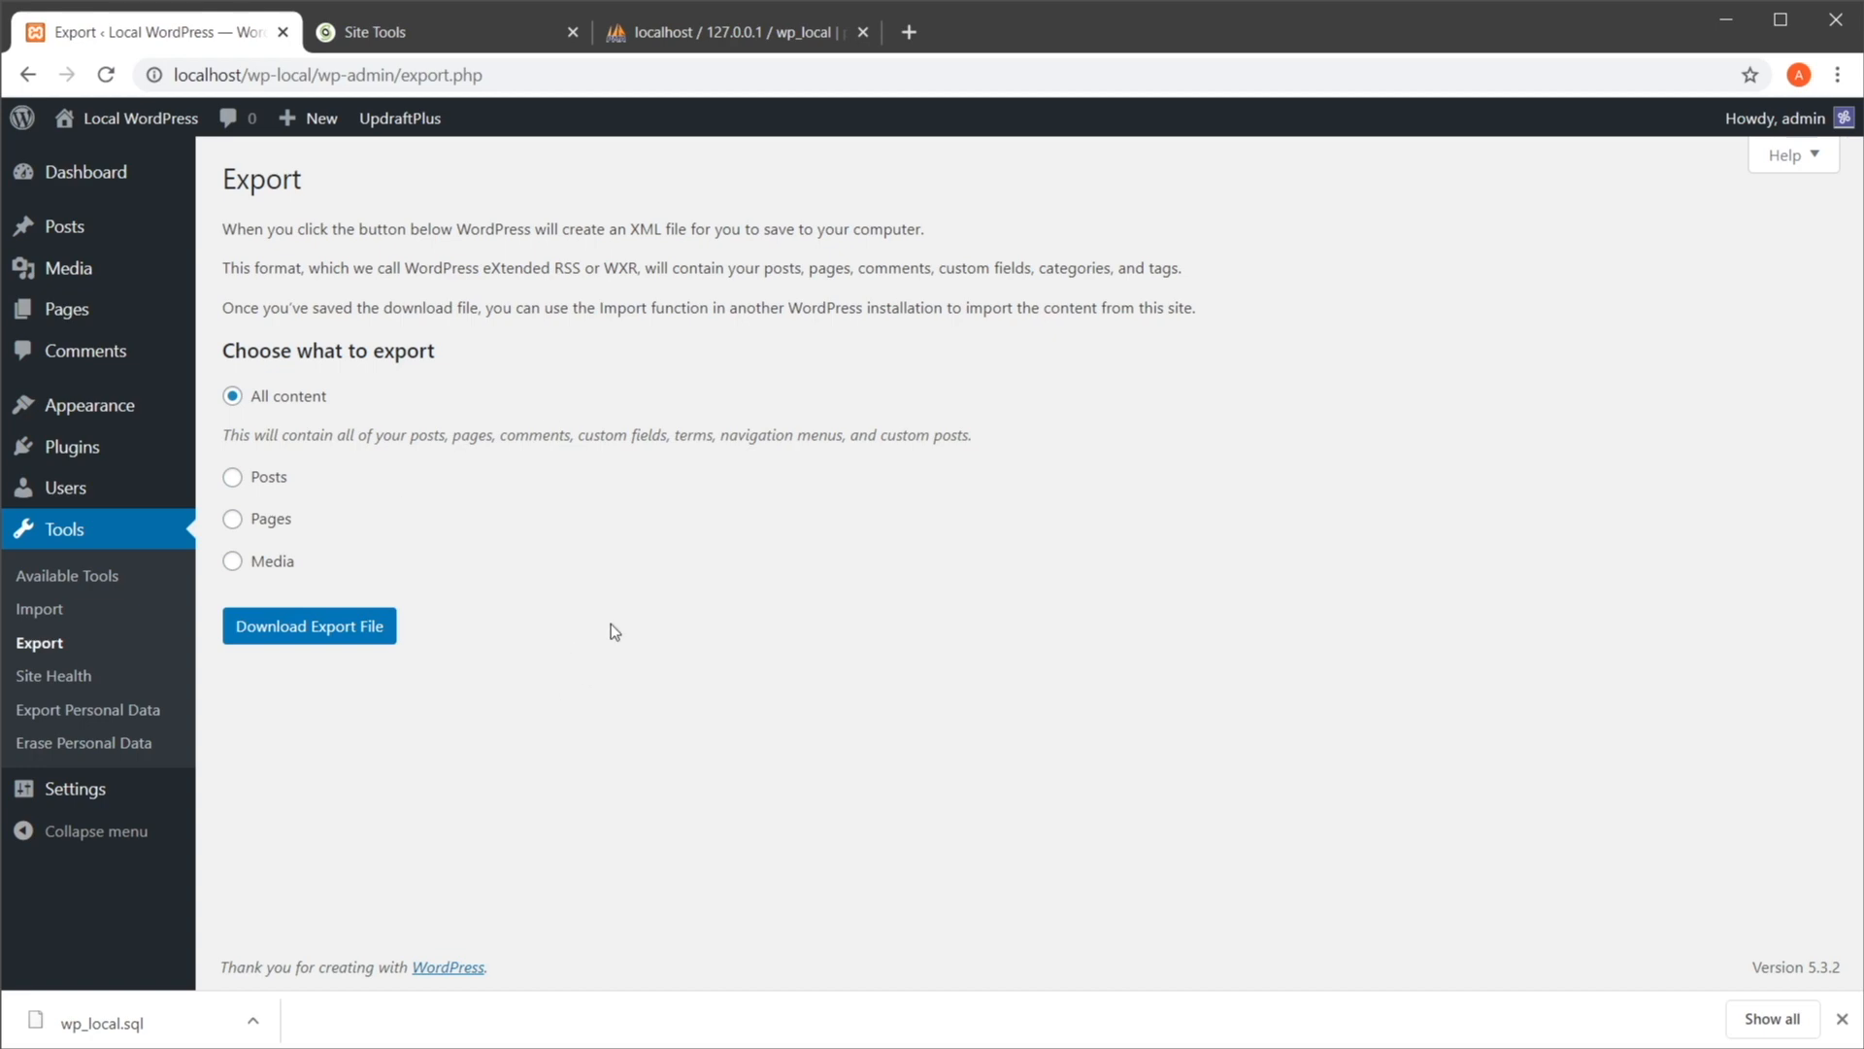